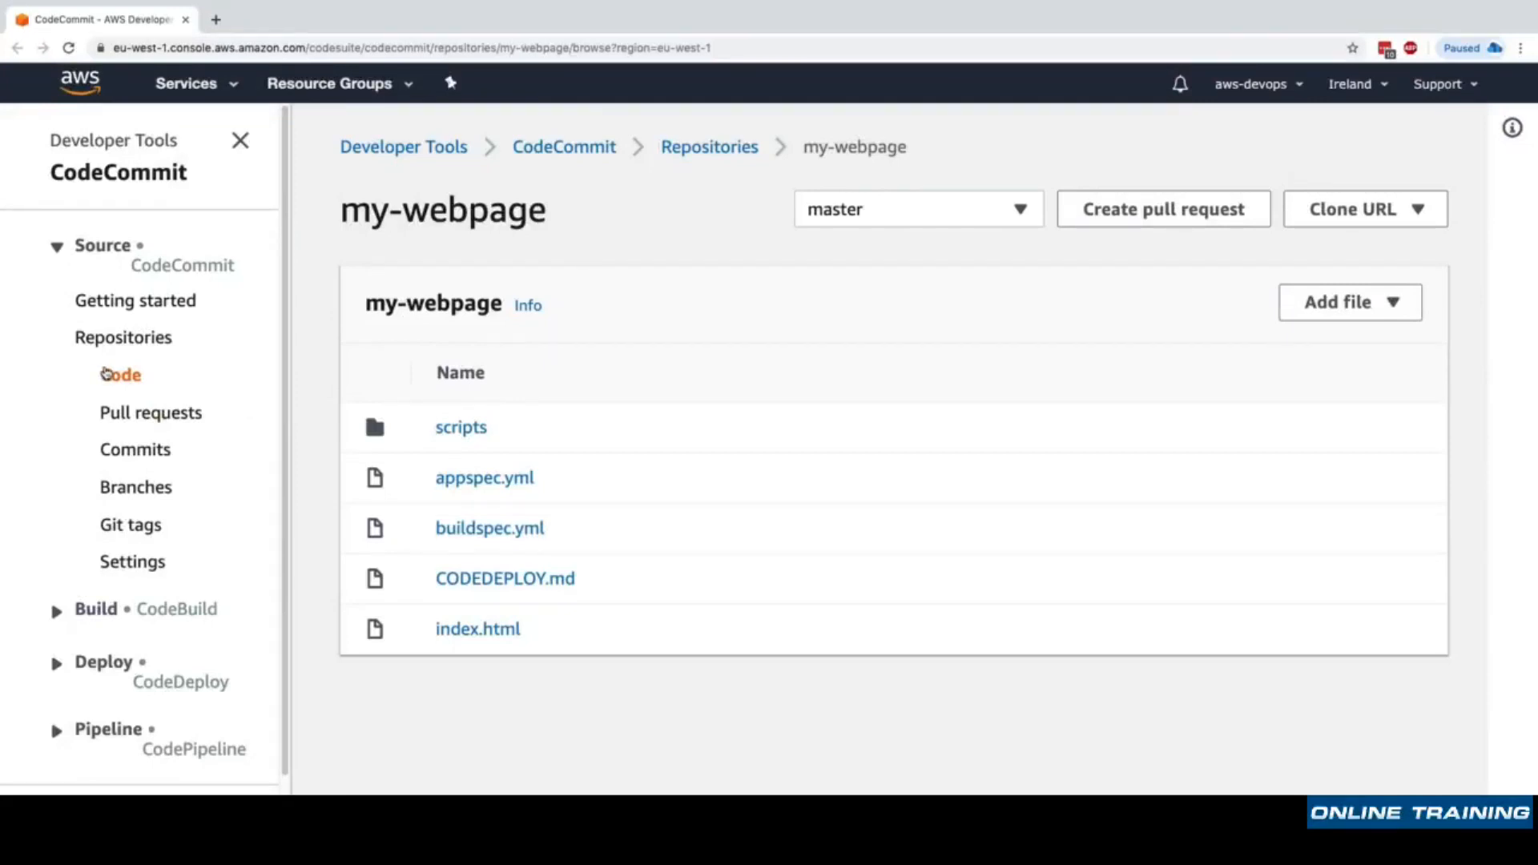
Open AWS CodeBuild's Getting started page in a new tab and skim the pay-per-build-time note.
{"action": "left_click", "coordinate": [95, 608]}
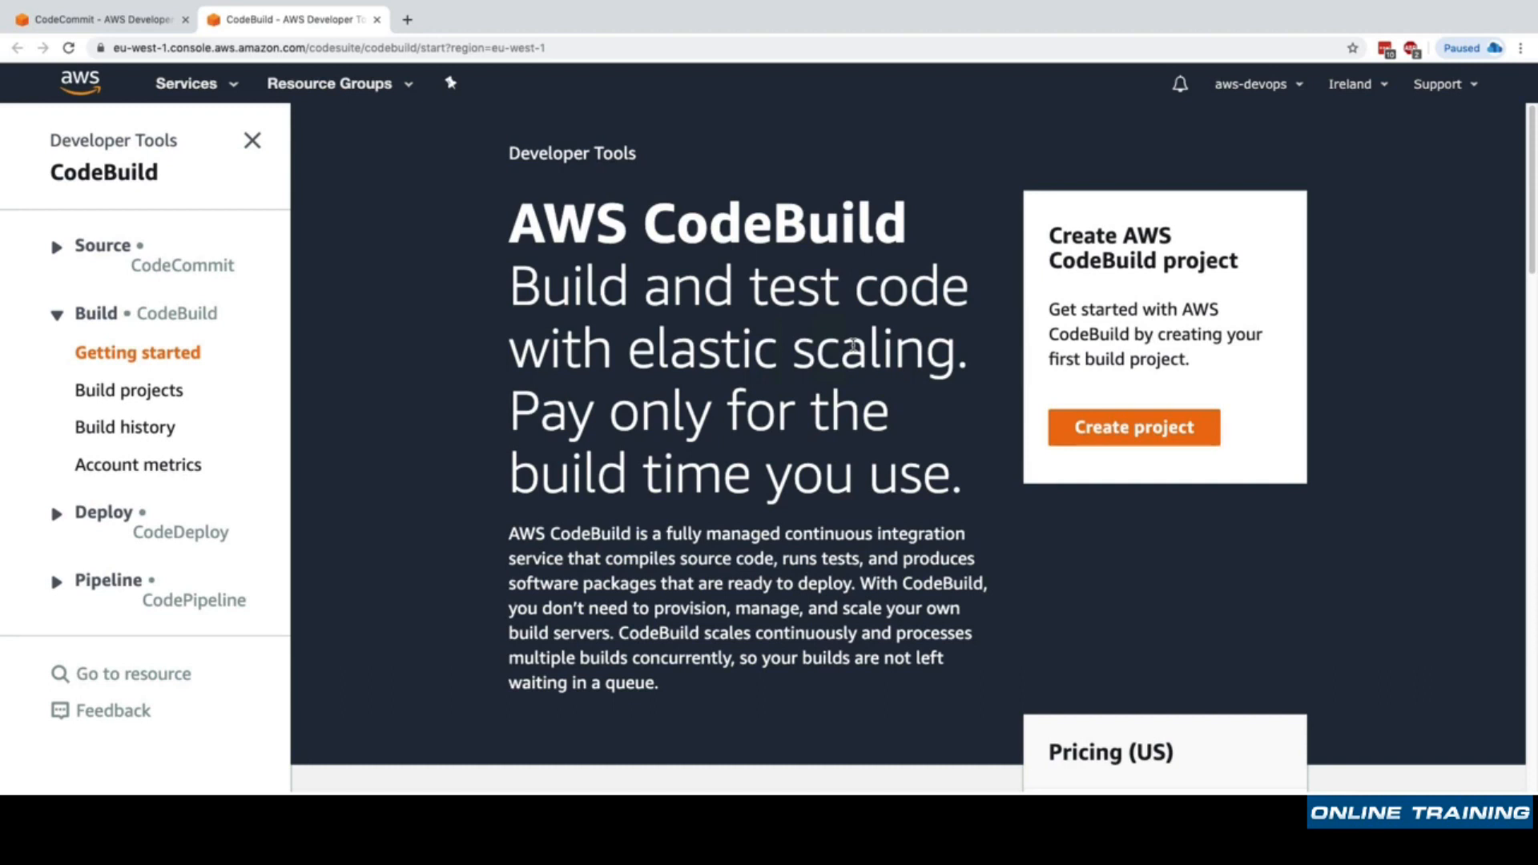
{"action": "left_click_drag", "start_coordinate": [509, 410], "coordinate": [635, 476]}
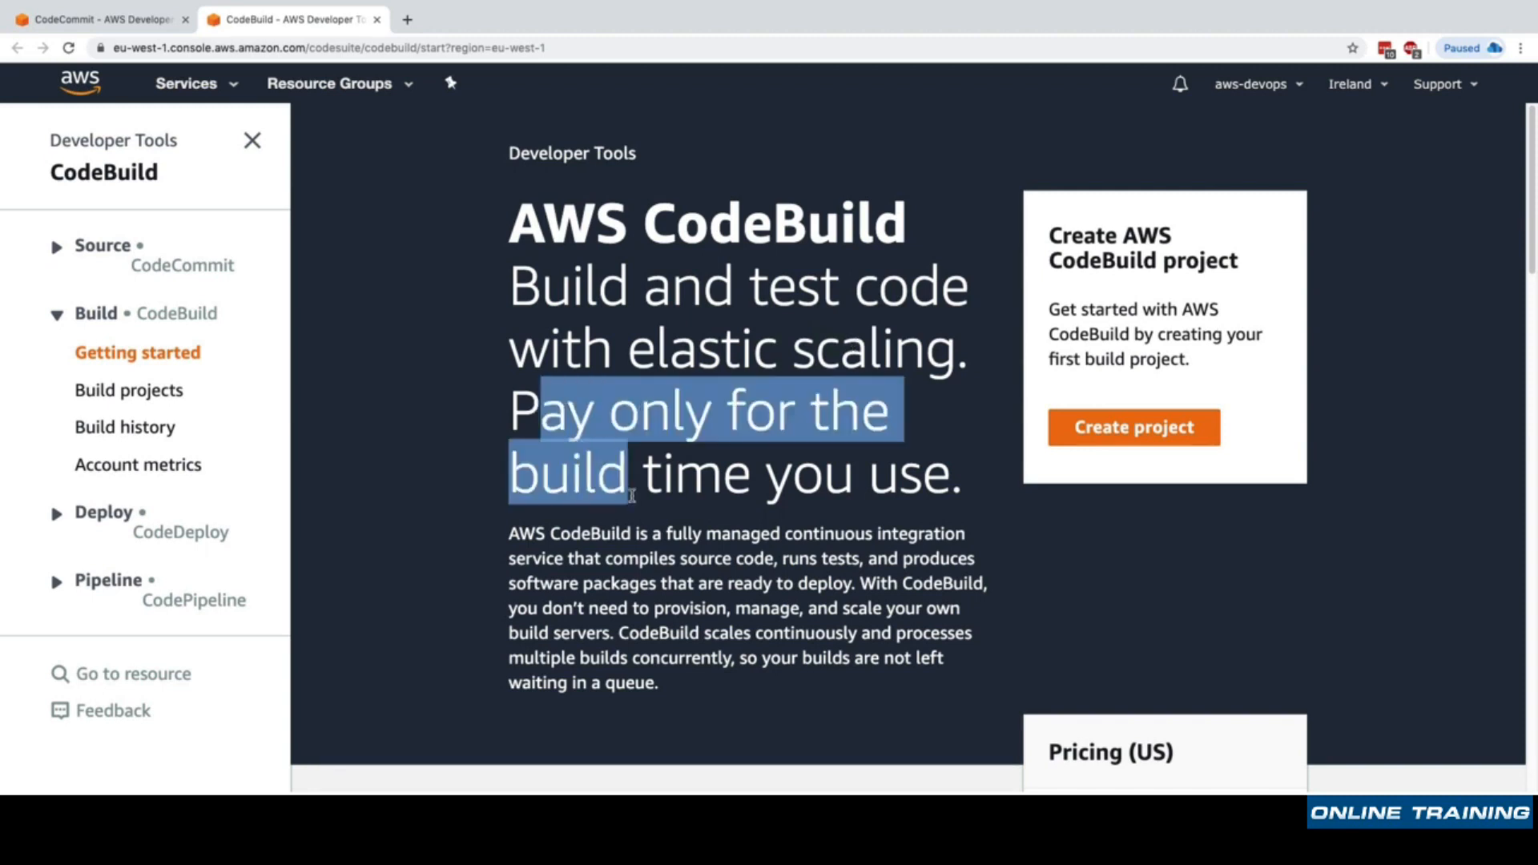
{"action": "left_click", "coordinate": [765, 490]}
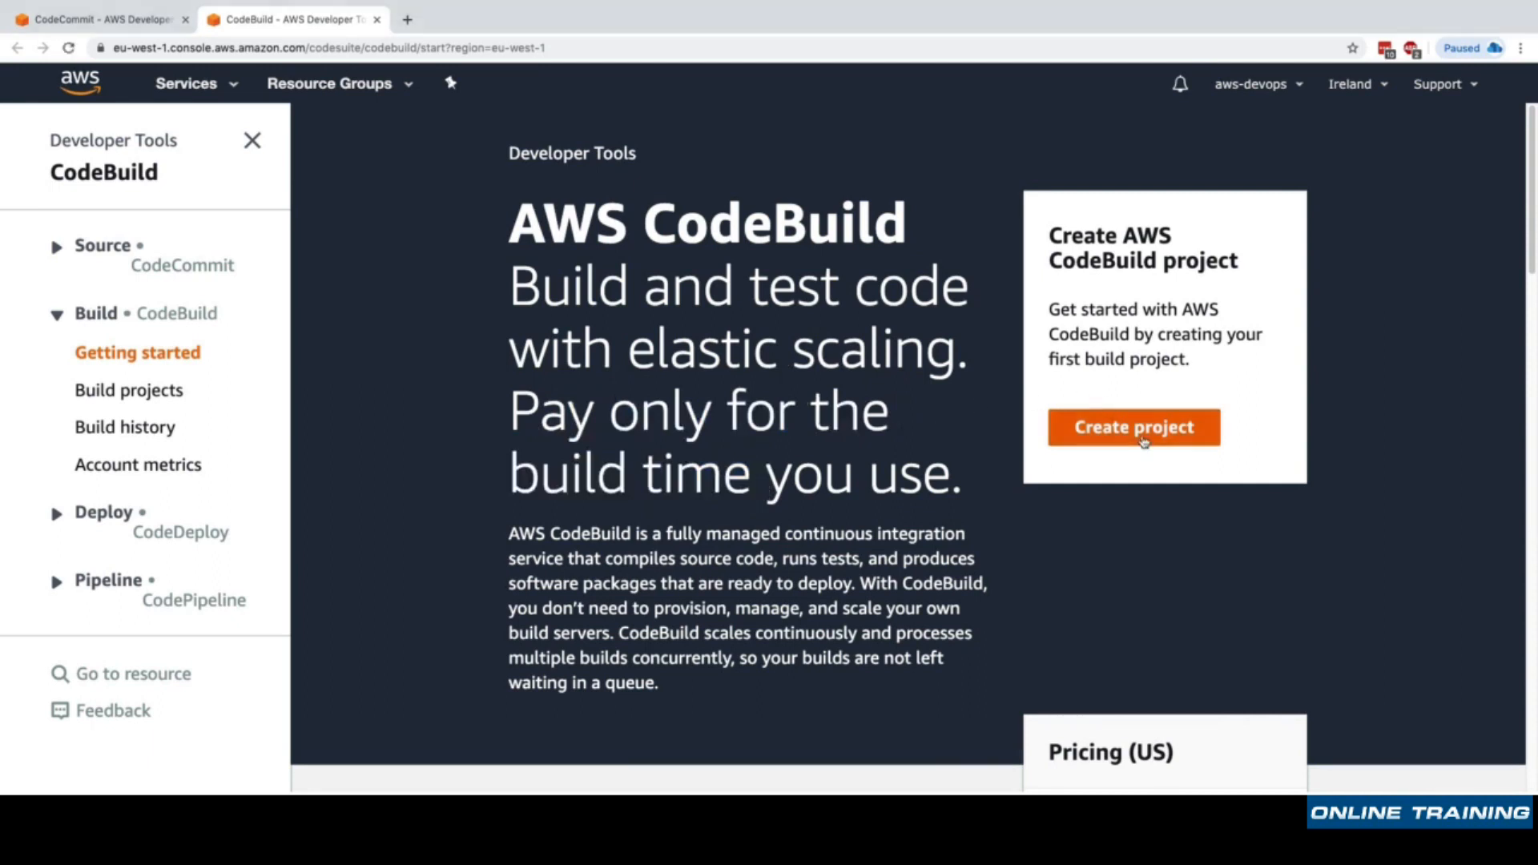
Start a new build project and name it MyWebAppCodeBuild.
{"action": "left_click", "coordinate": [1132, 427]}
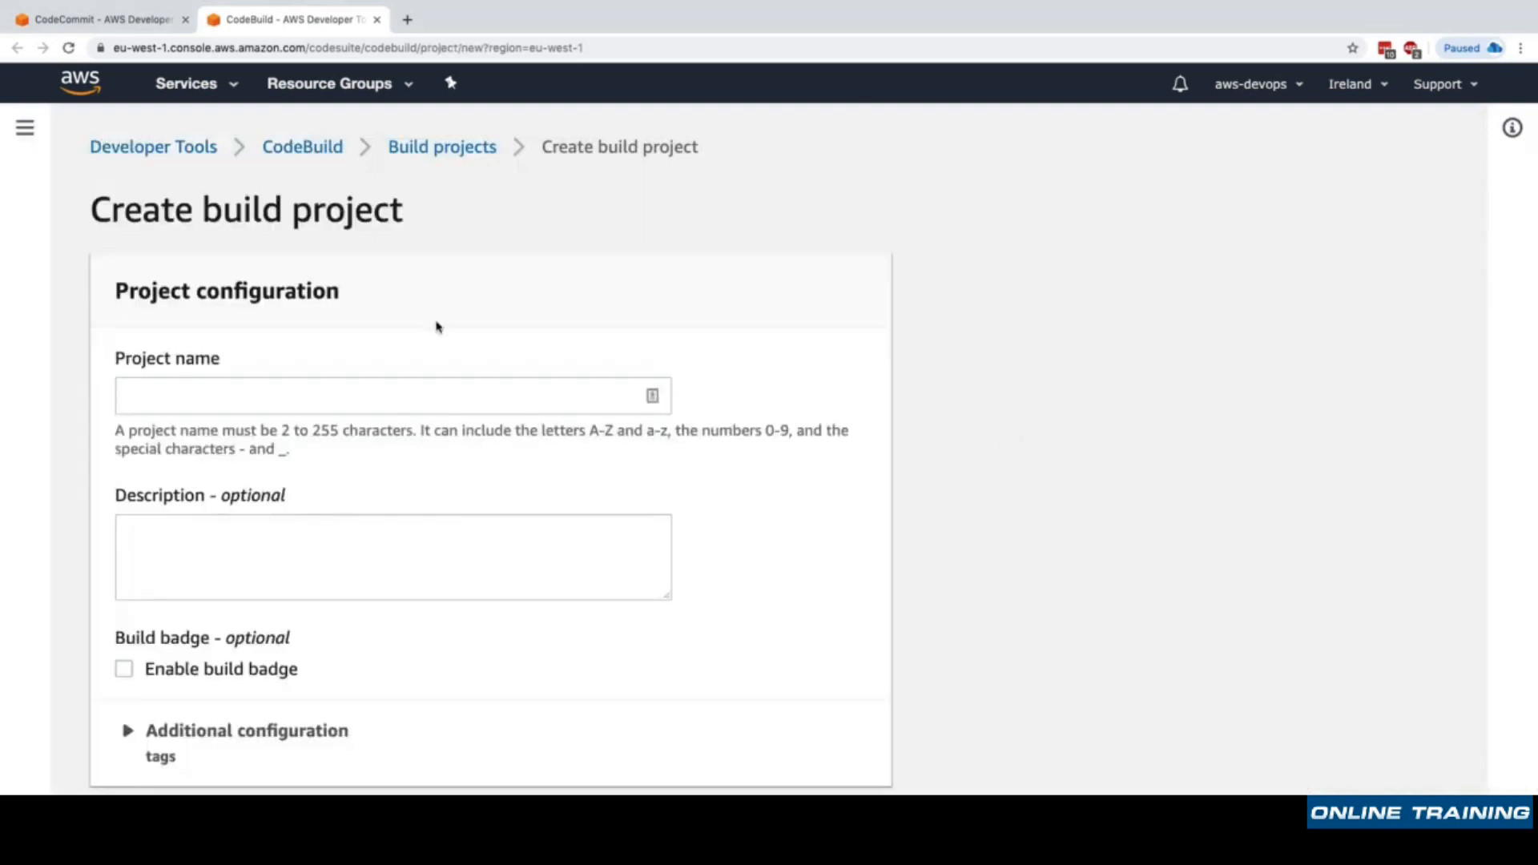
{"action": "type", "text": "M"}
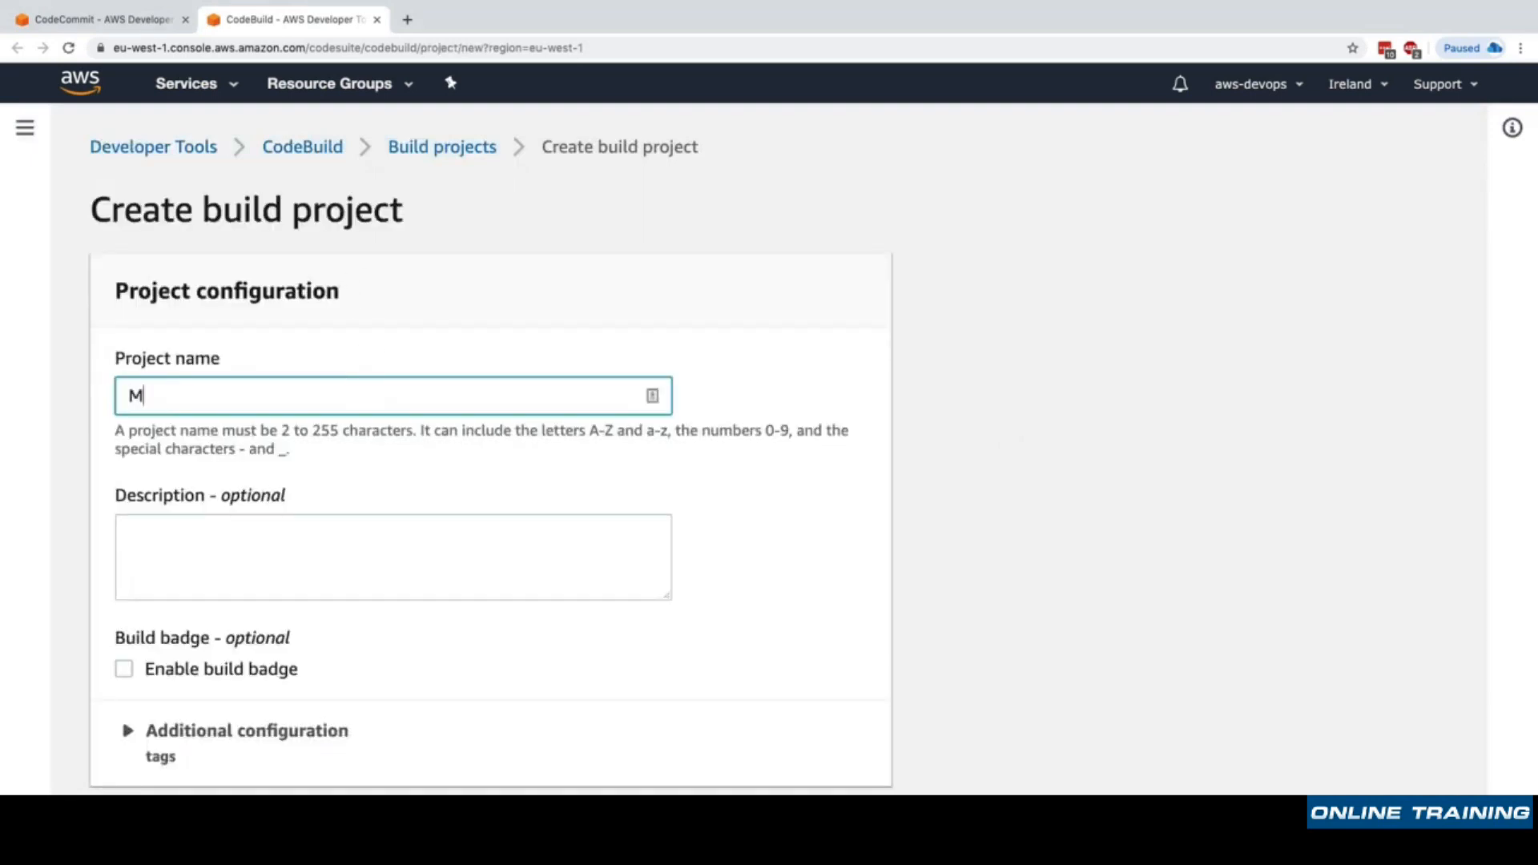
{"action": "type", "text": "yWebApp"}
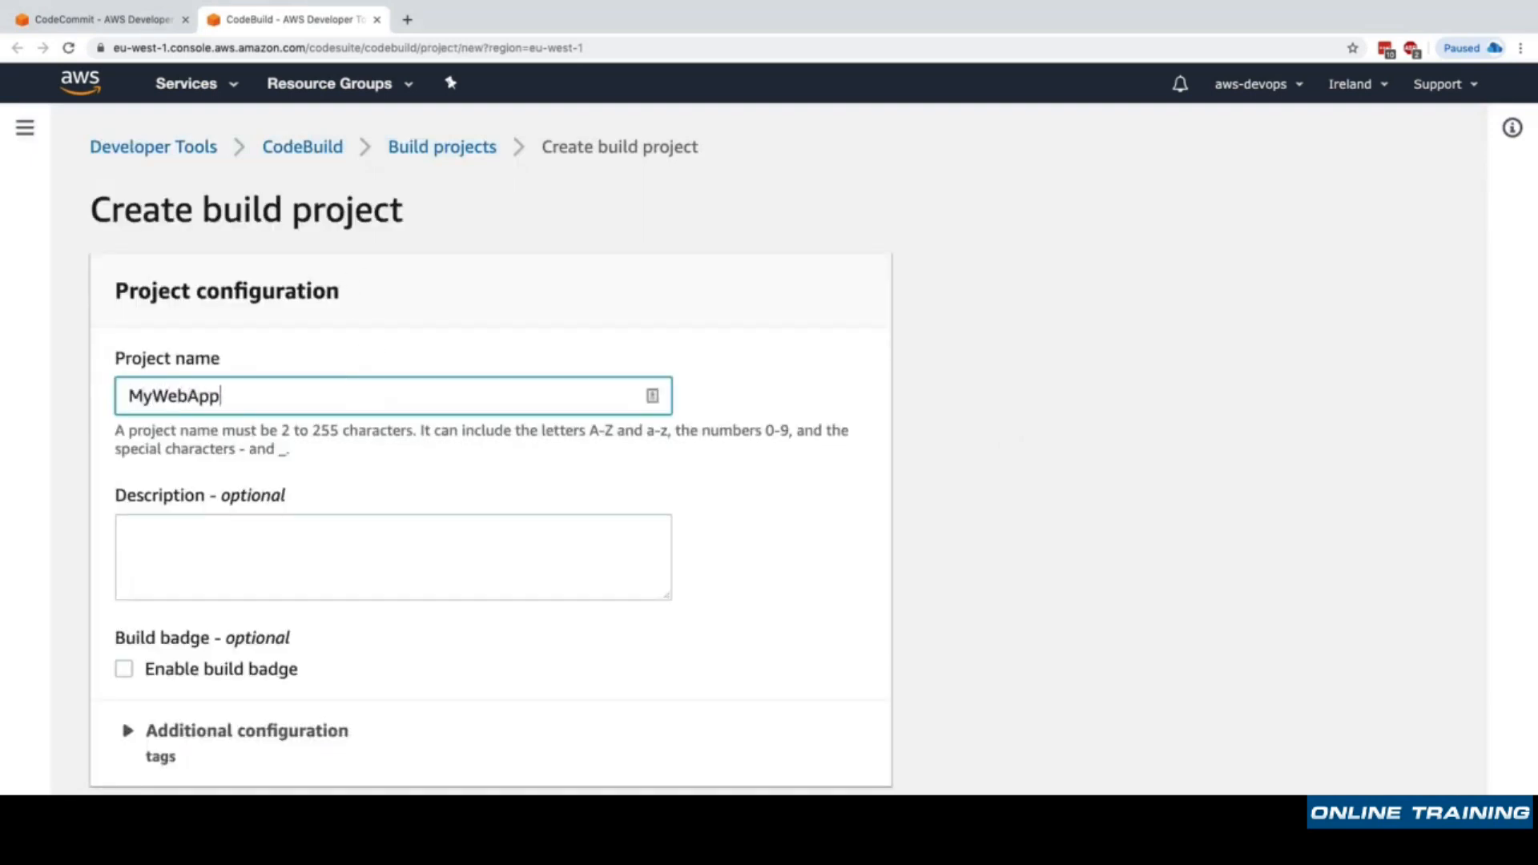
{"action": "type", "text": "CodeBuild"}
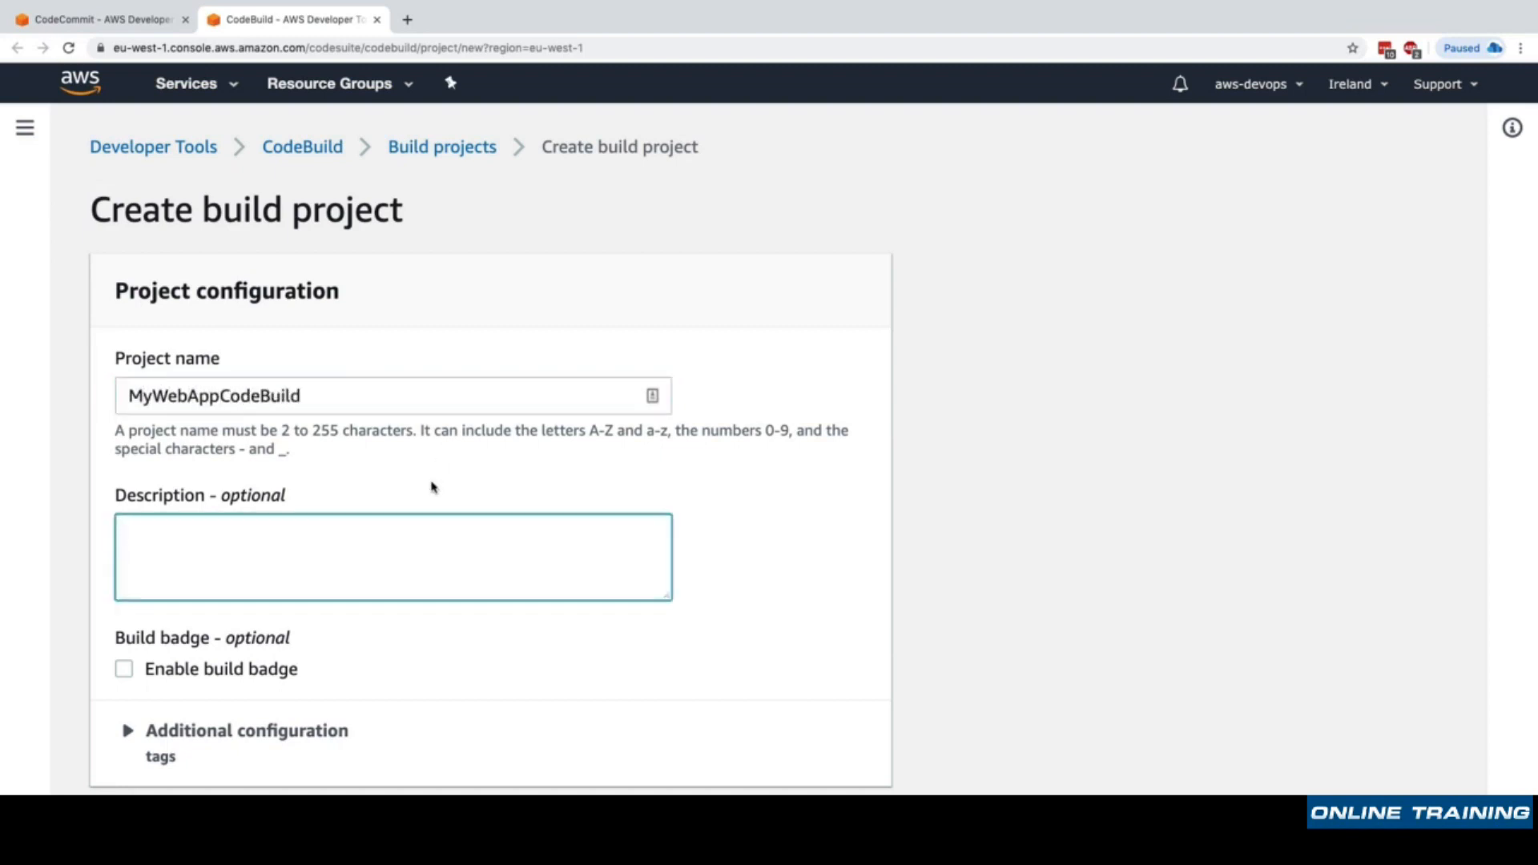
{"action": "scroll", "scroll_direction": "down", "scroll_amount": 3}
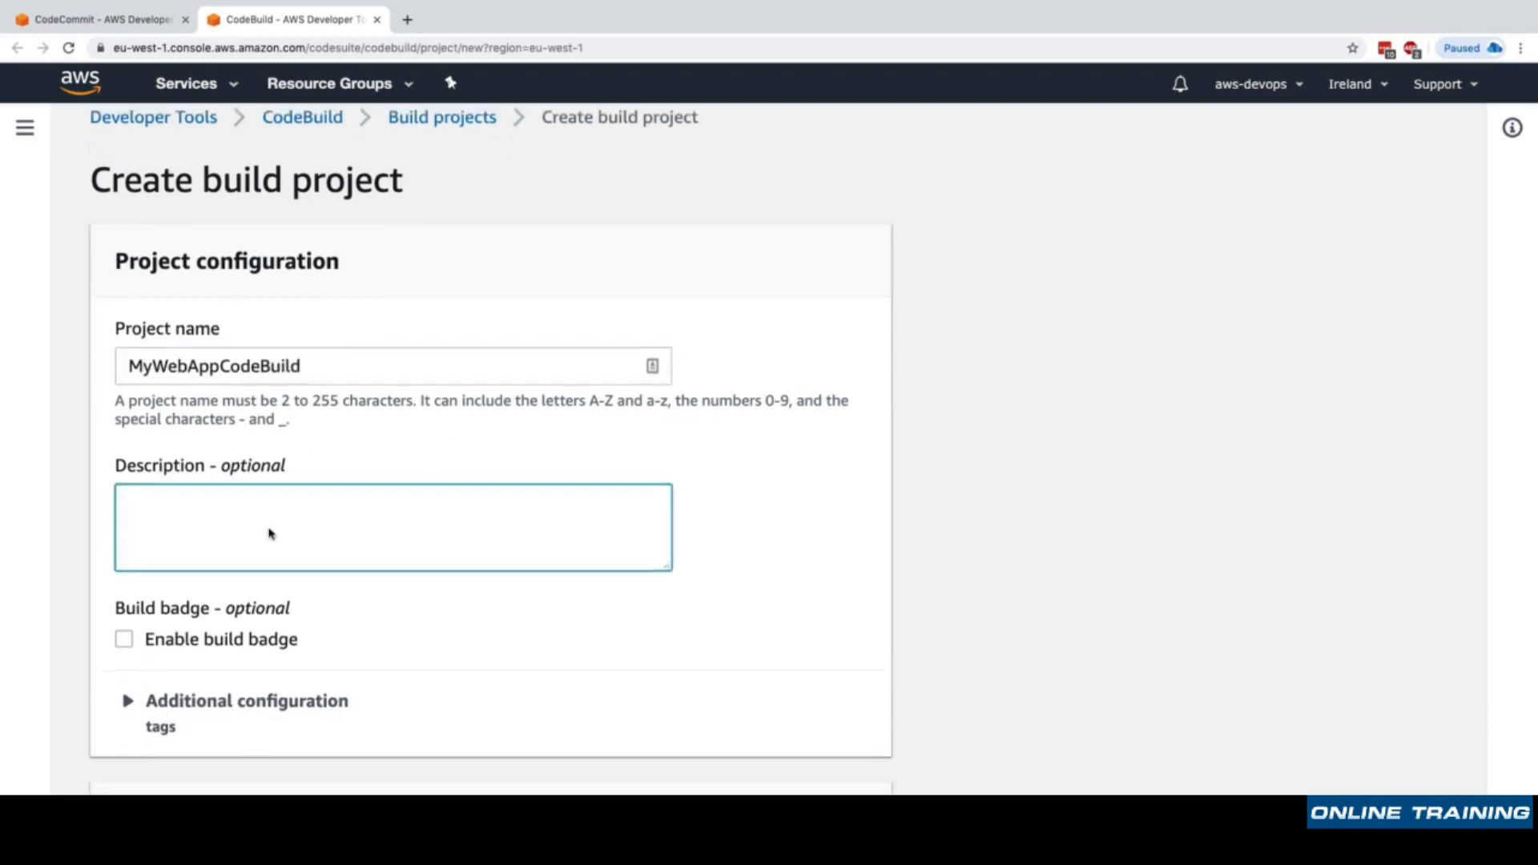
{"action": "scroll", "scroll_direction": "down", "scroll_amount": 3}
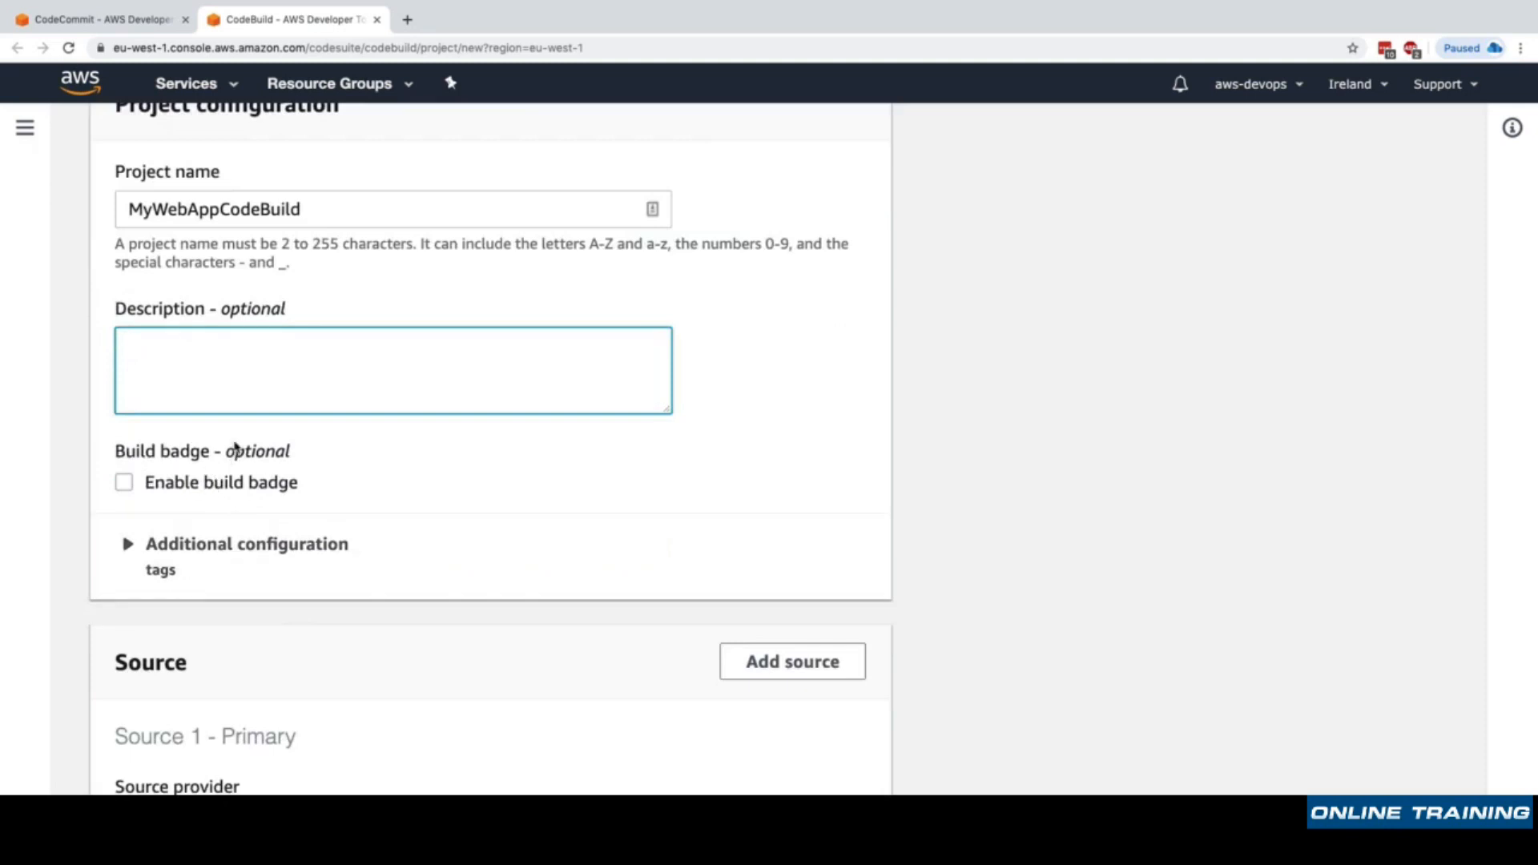
View index.html in the my-webpage repository and highlight 'Congratulations' in its heading.
{"action": "left_click", "coordinate": [97, 18]}
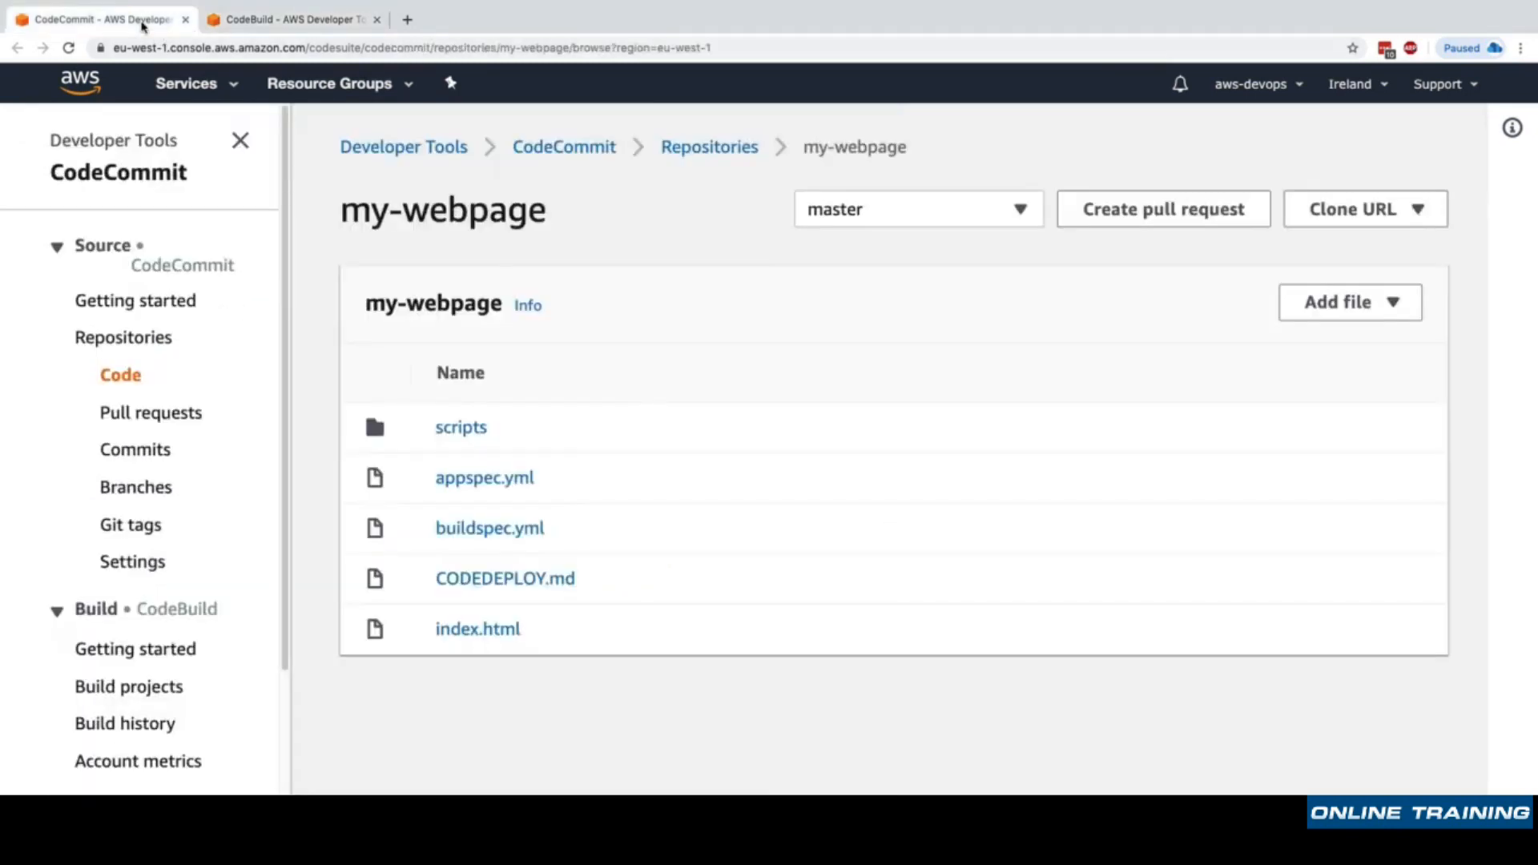
{"action": "mouse_move", "coordinate": [510, 325]}
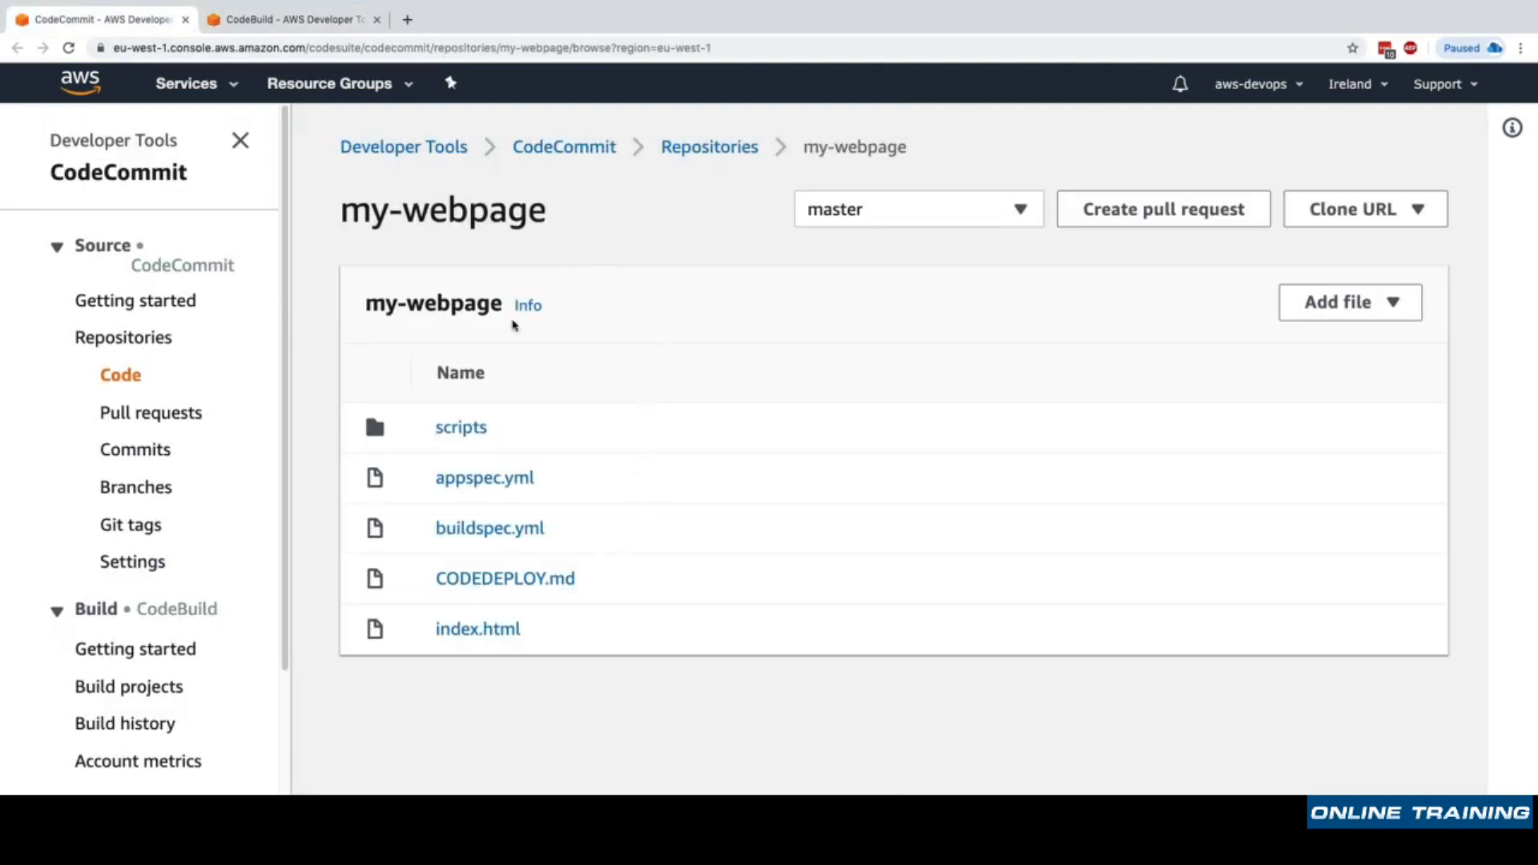
{"action": "mouse_move", "coordinate": [578, 519]}
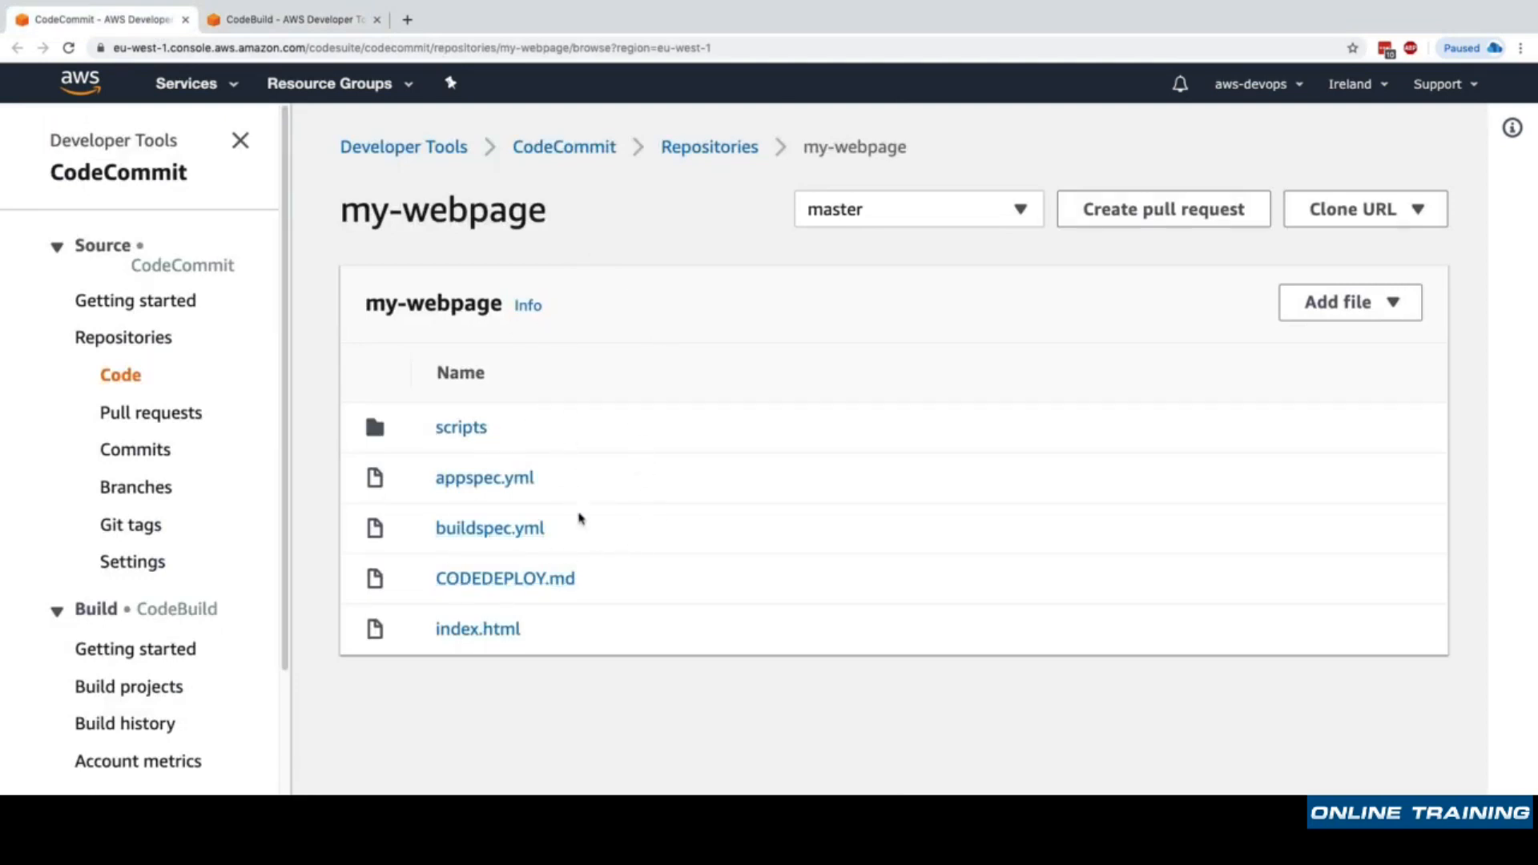
{"action": "mouse_move", "coordinate": [479, 629]}
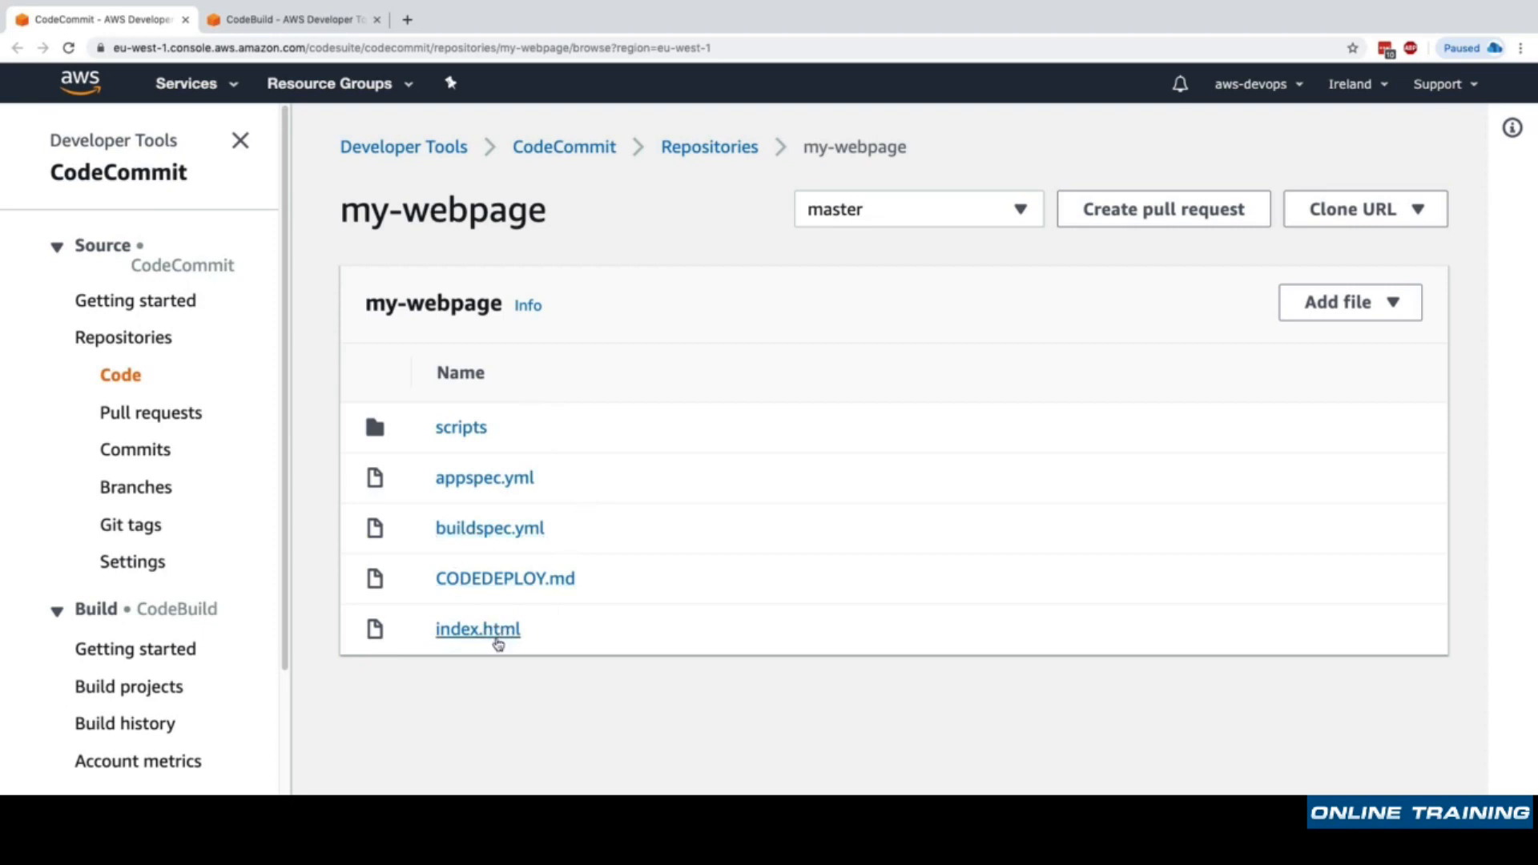
{"action": "left_click", "coordinate": [477, 629]}
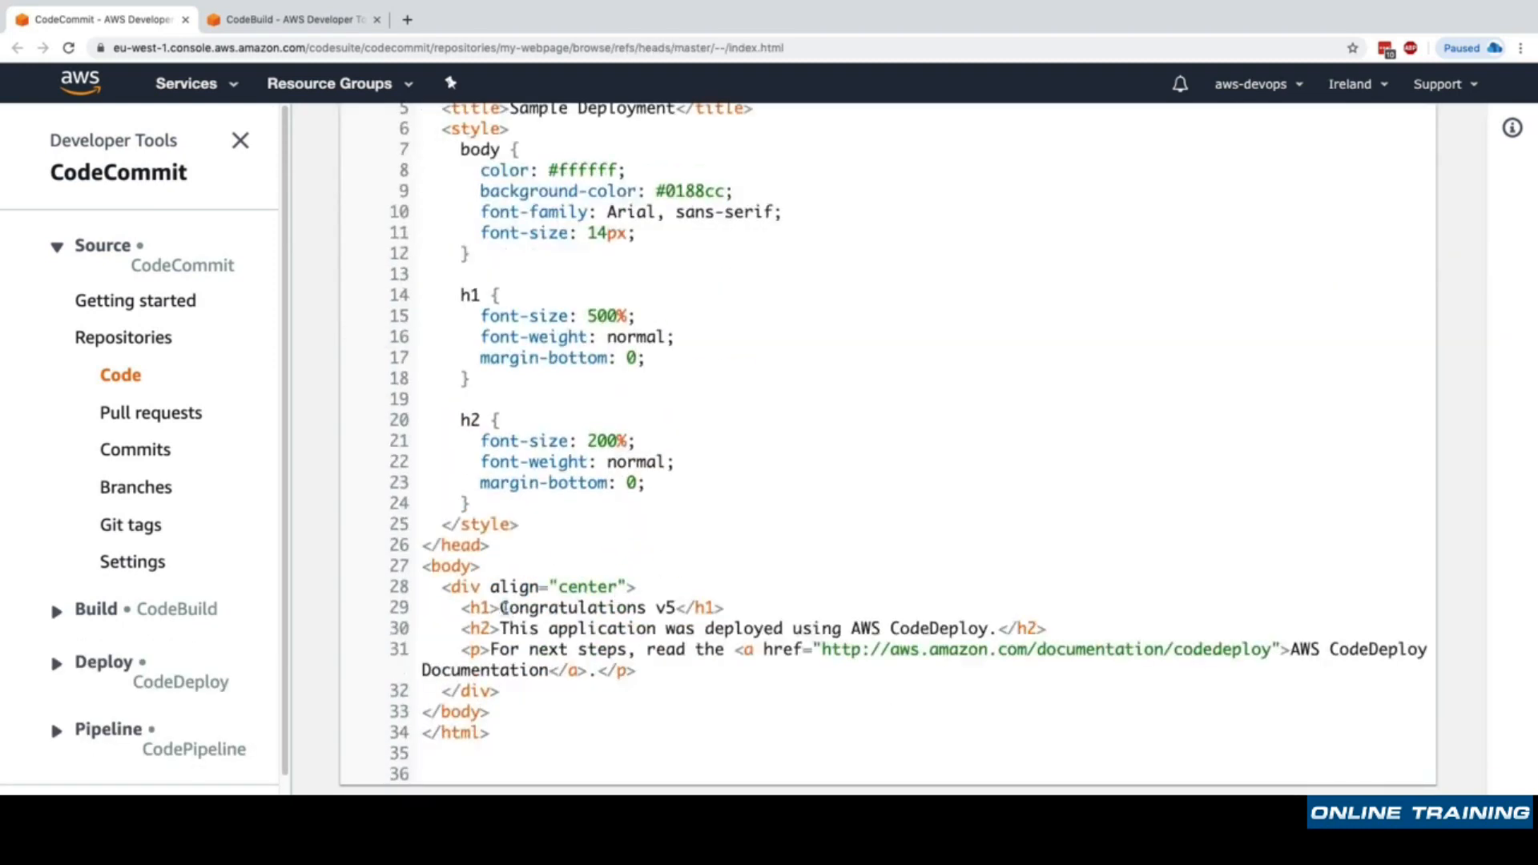
{"action": "double_click", "coordinate": [568, 607]}
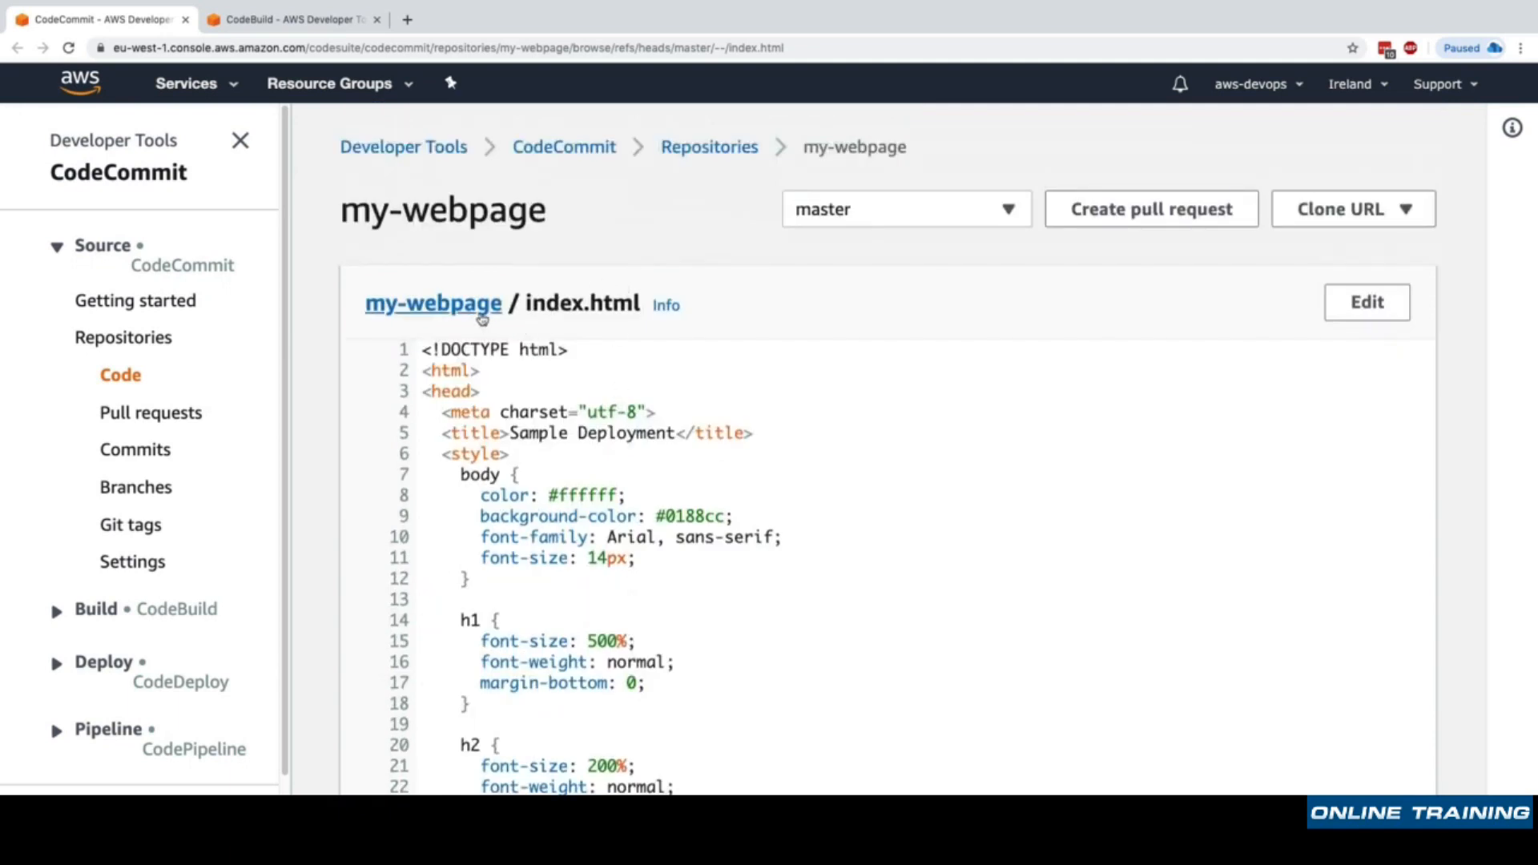
Describe the project as testing whether index.html has the word "Congratulations" in it.
{"action": "left_click", "coordinate": [433, 303]}
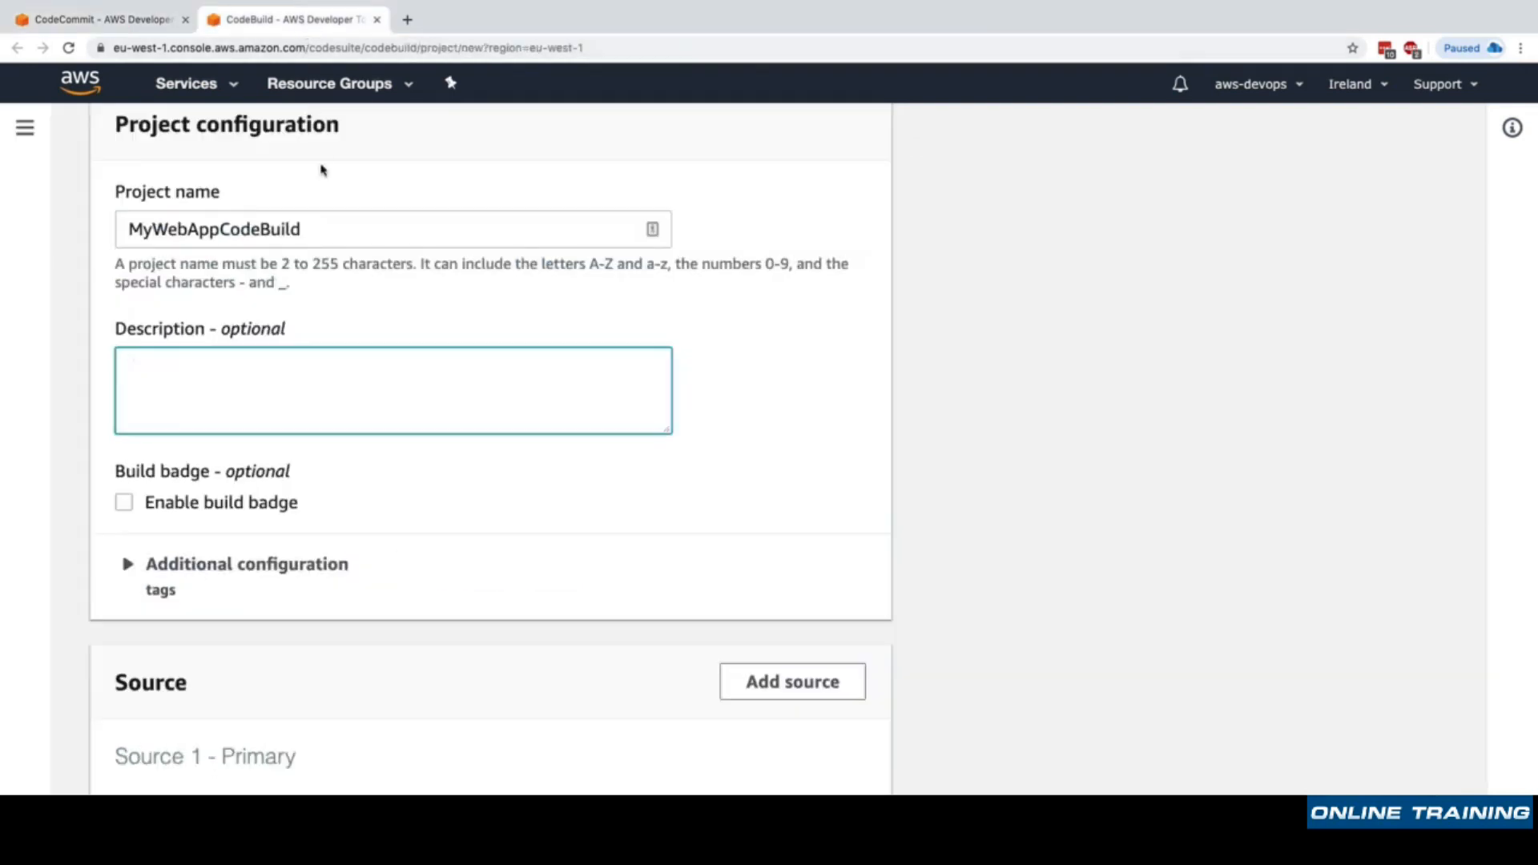
{"action": "type", "text": "M"}
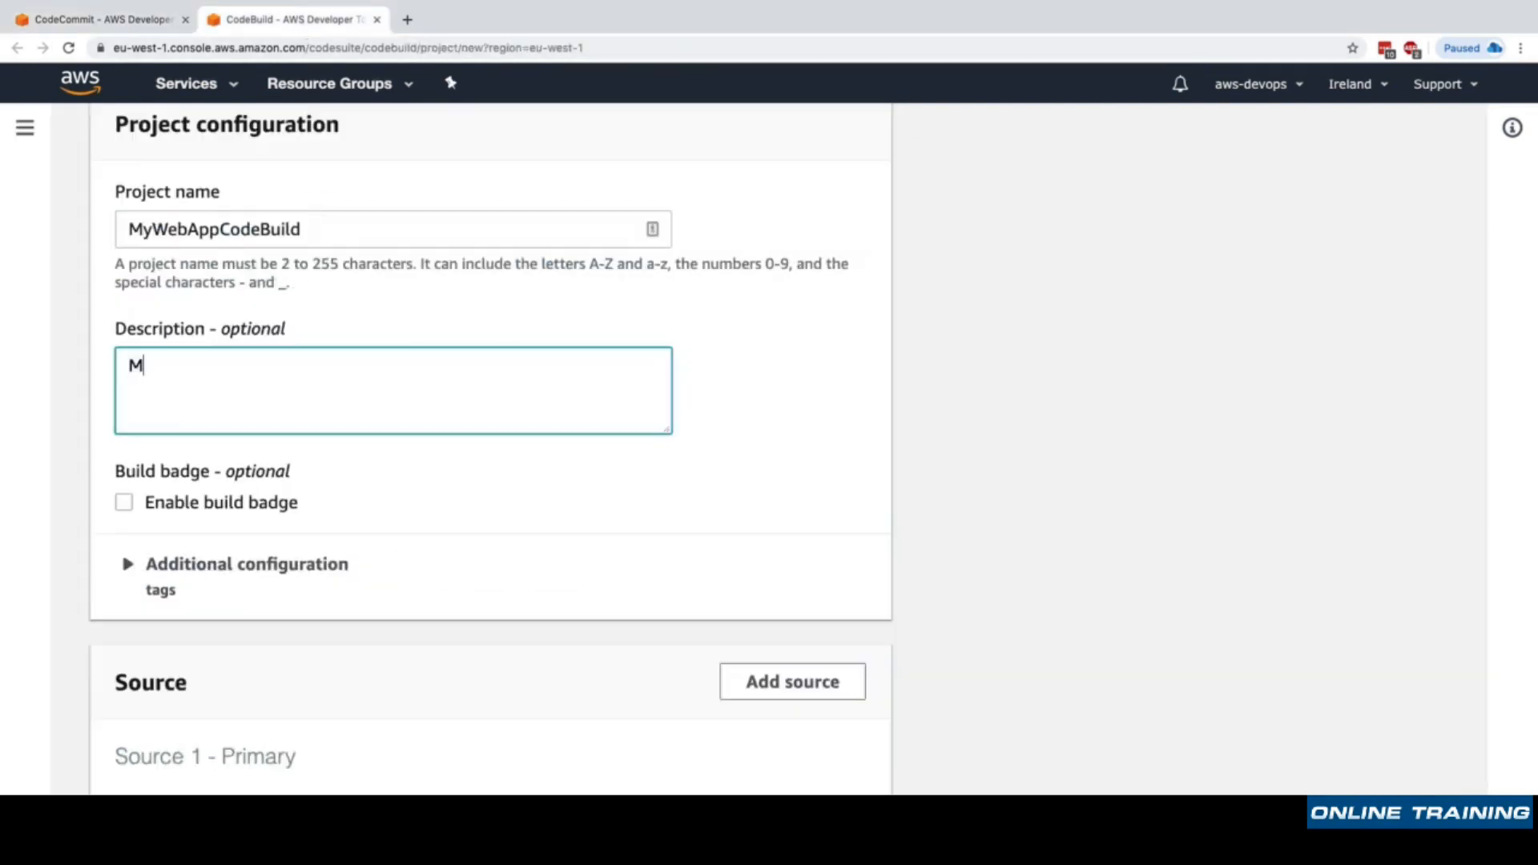
{"action": "type", "text": "We will"}
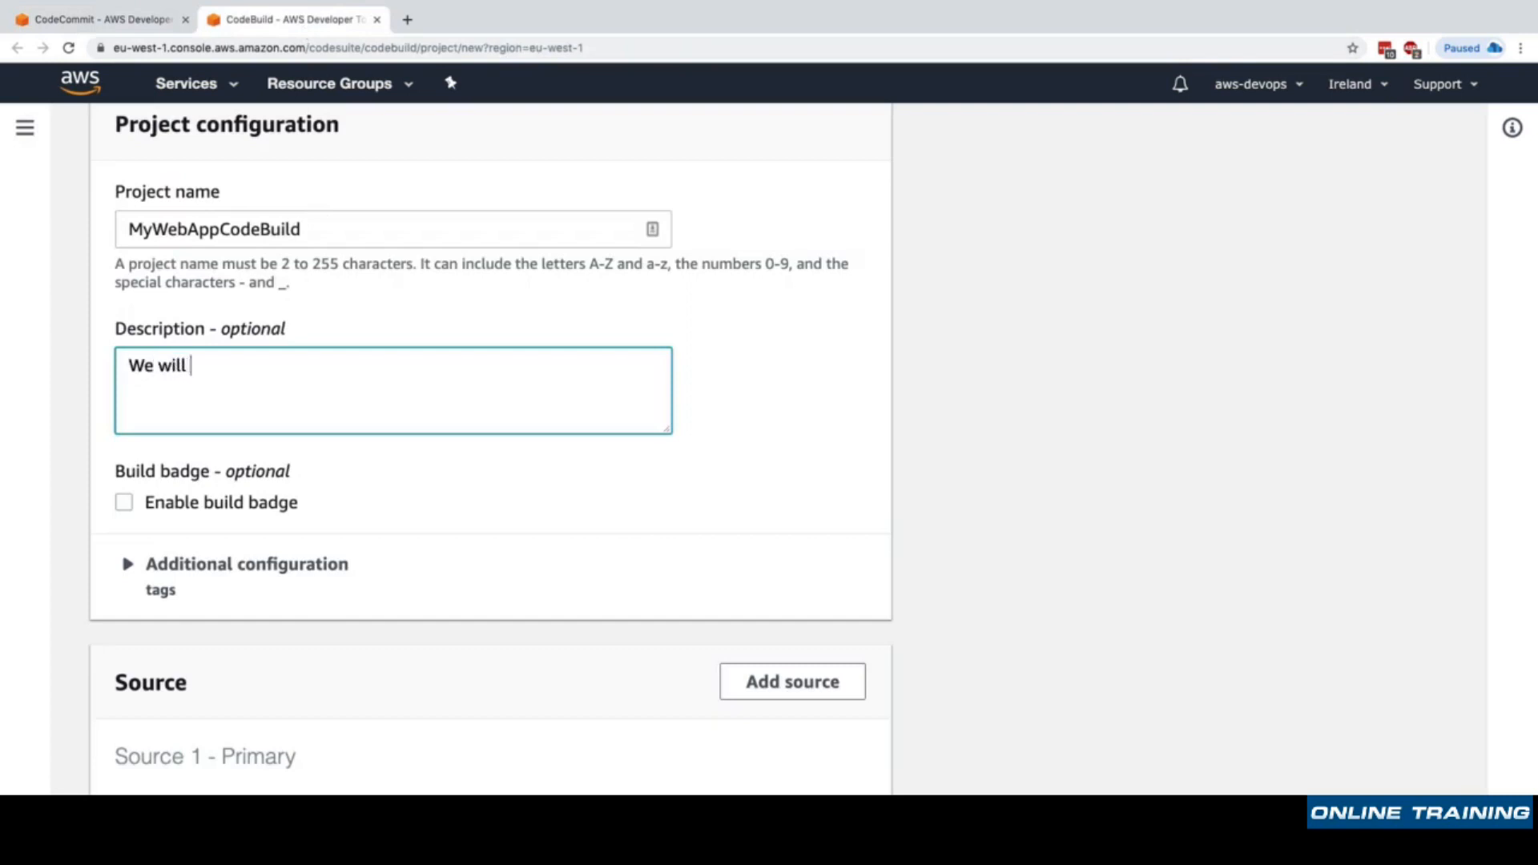
{"action": "type", "text": "test whether"}
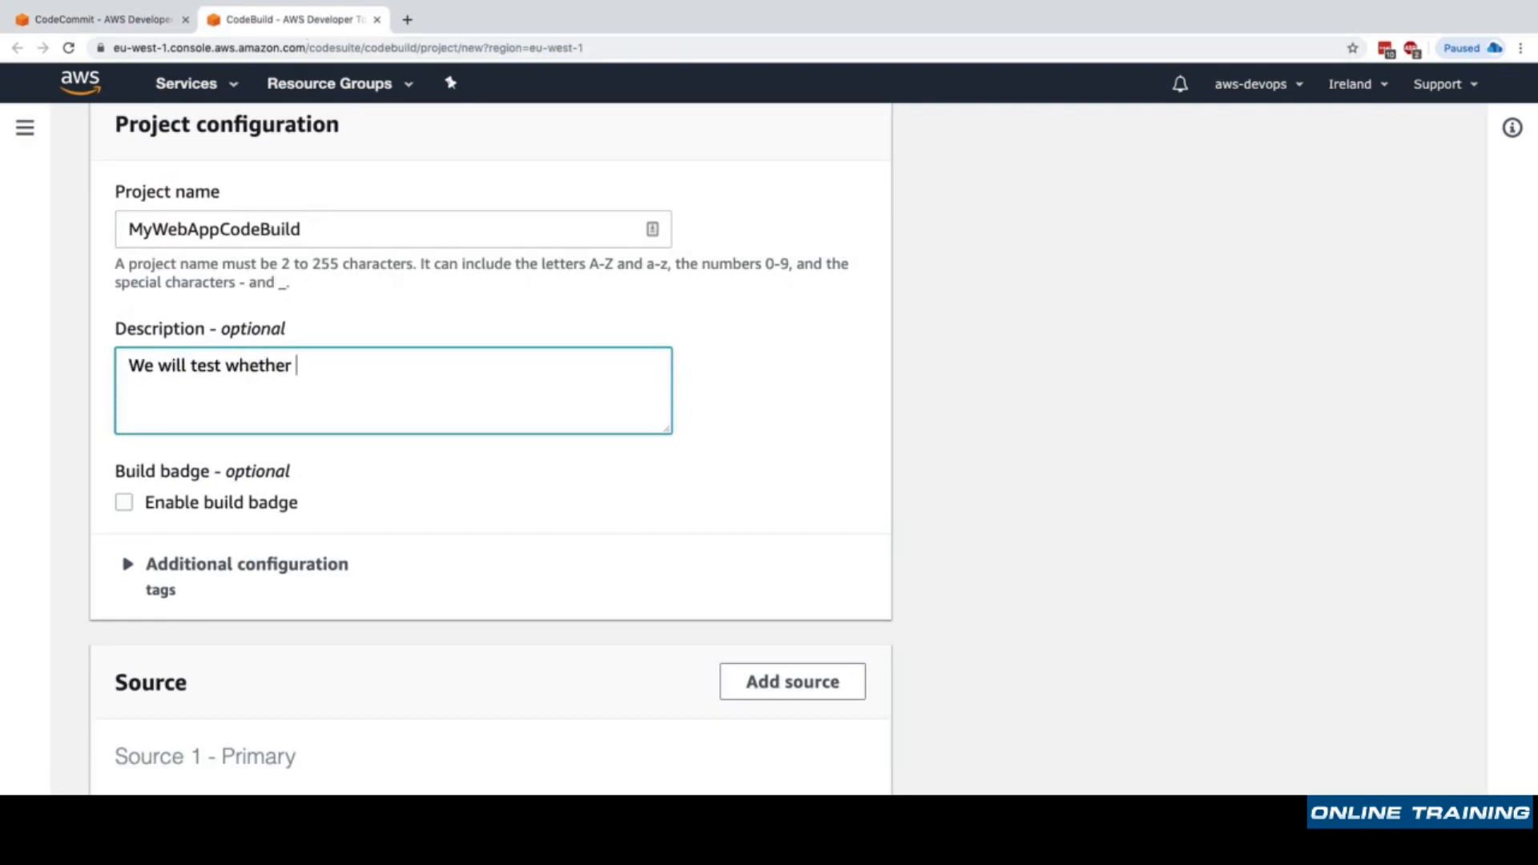
{"action": "type", "text": "or not our index.h"}
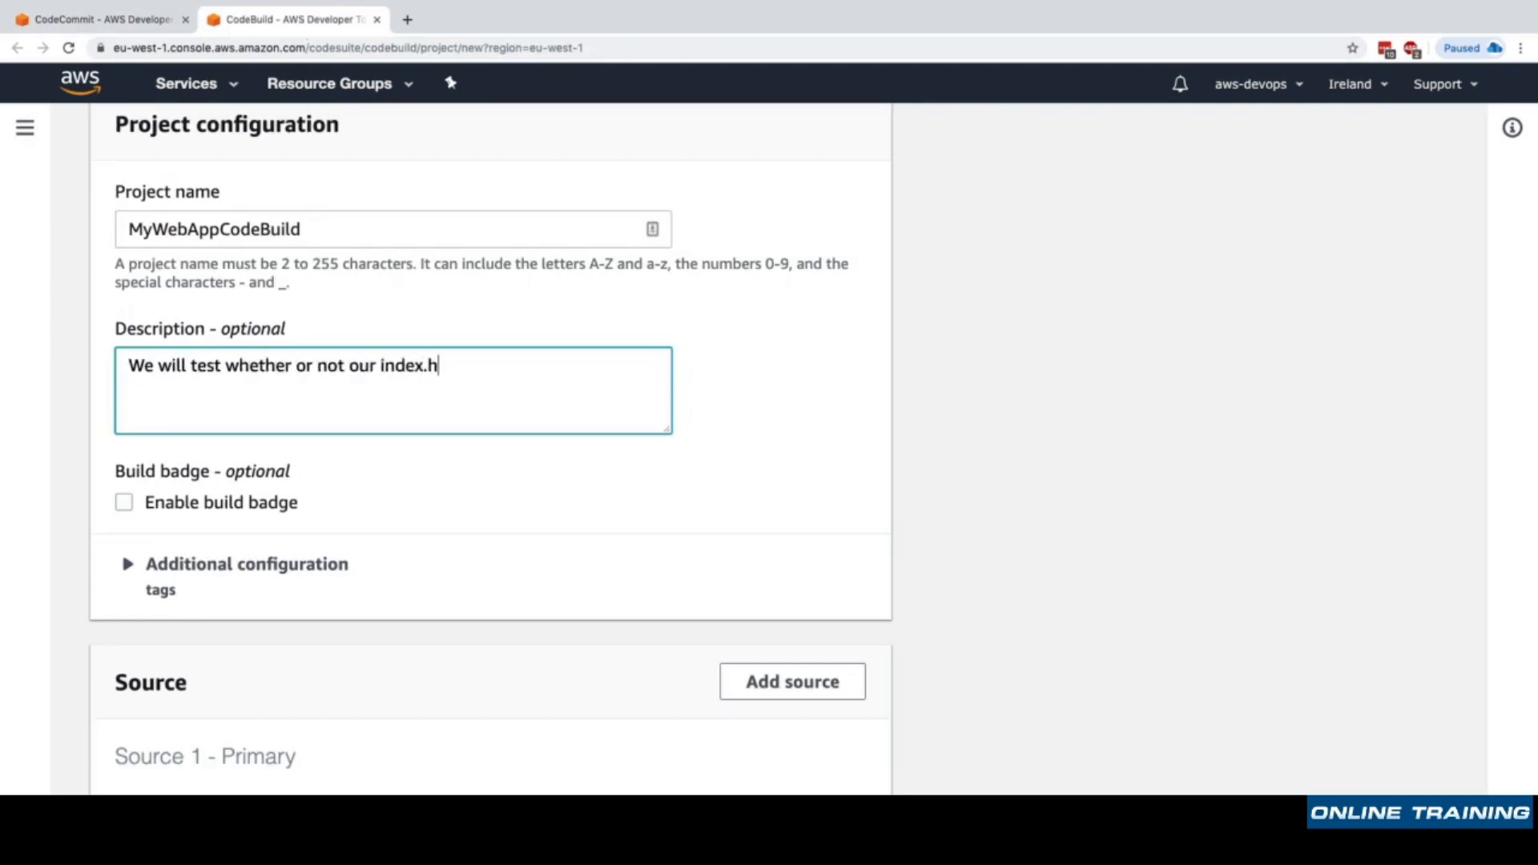
{"action": "type", "text": "tml file has the word"}
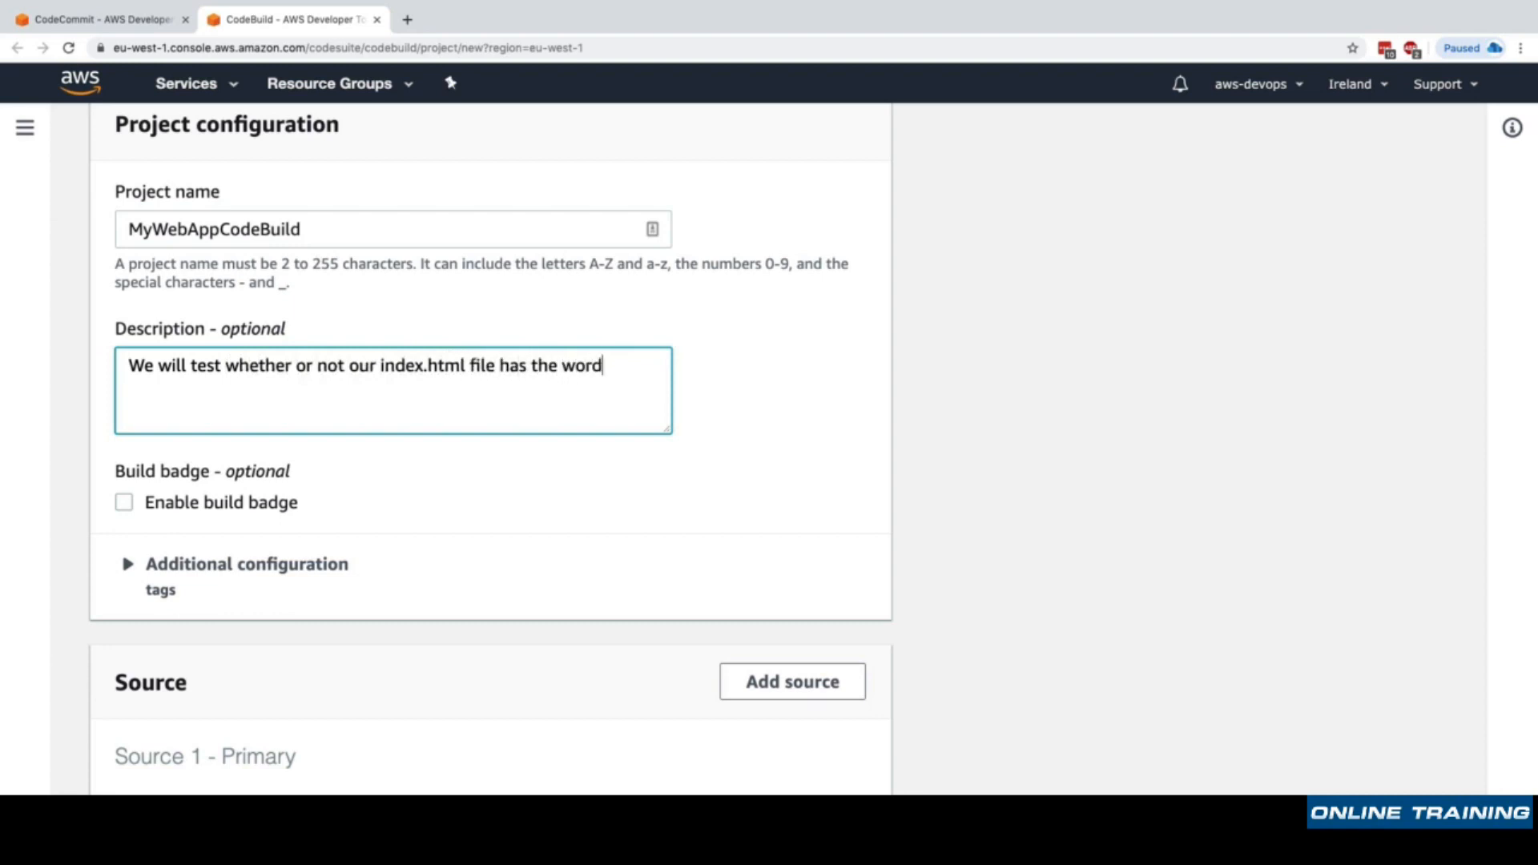
{"action": "type", "text": "\"Congratulations\""}
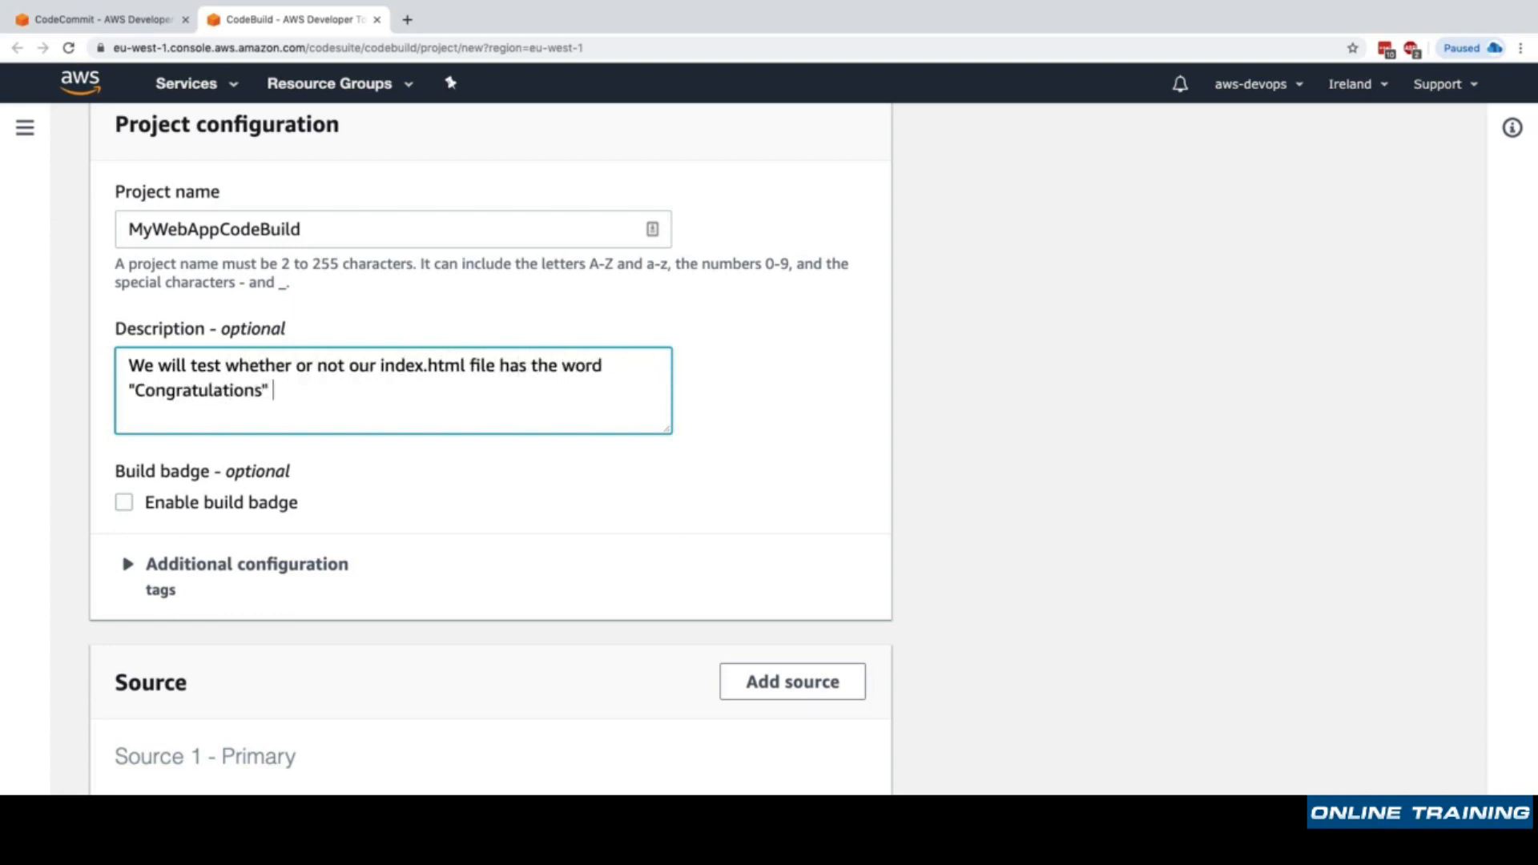
{"action": "type", "text": "in it."}
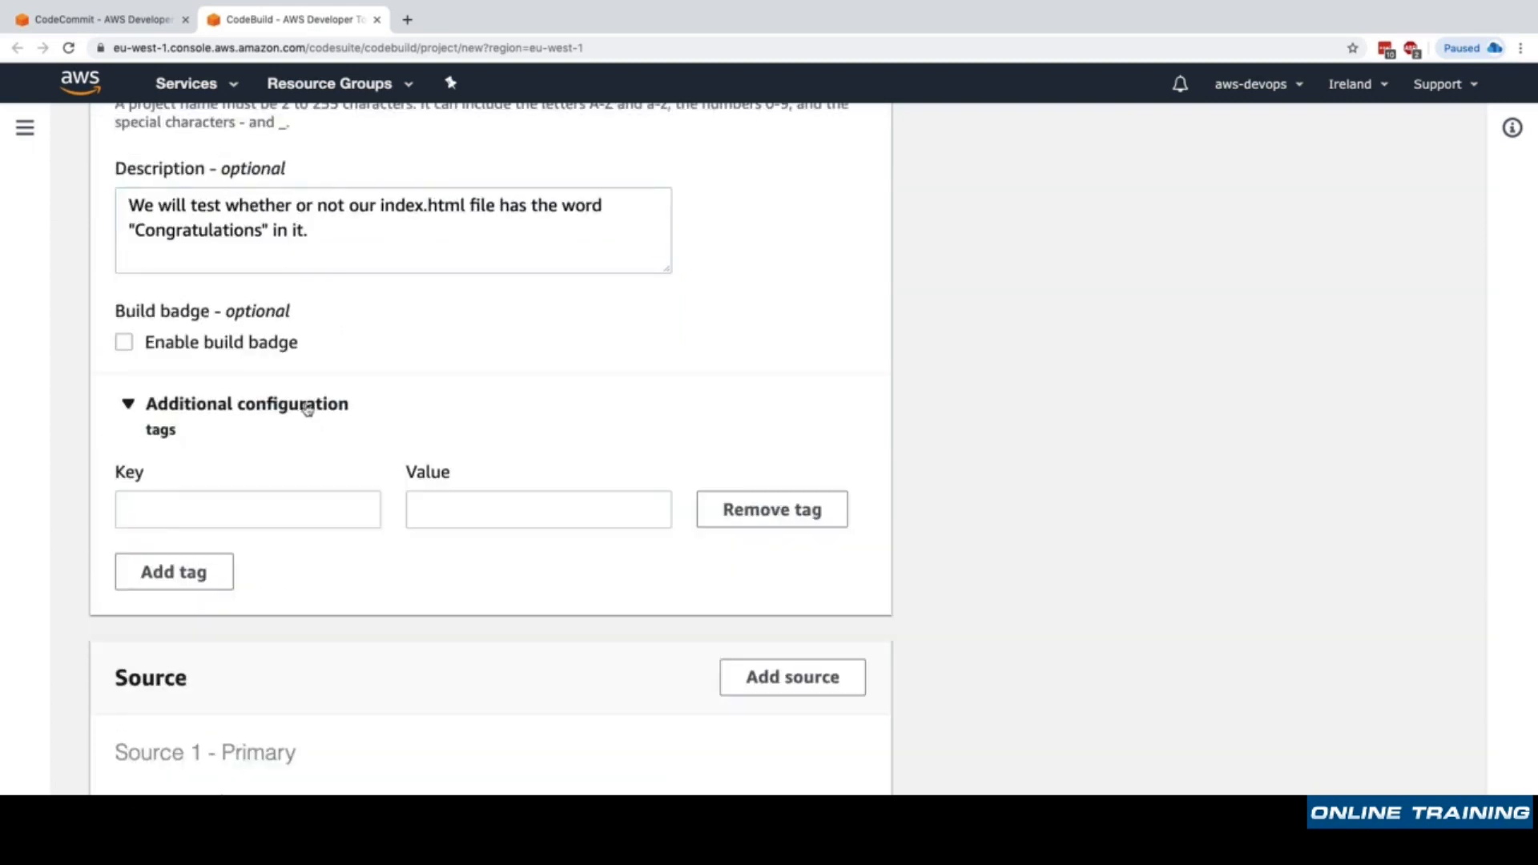
Set the project source to the my-webpage AWS CodeCommit repository.
{"action": "scroll", "scroll_direction": "down", "scroll_amount": 3}
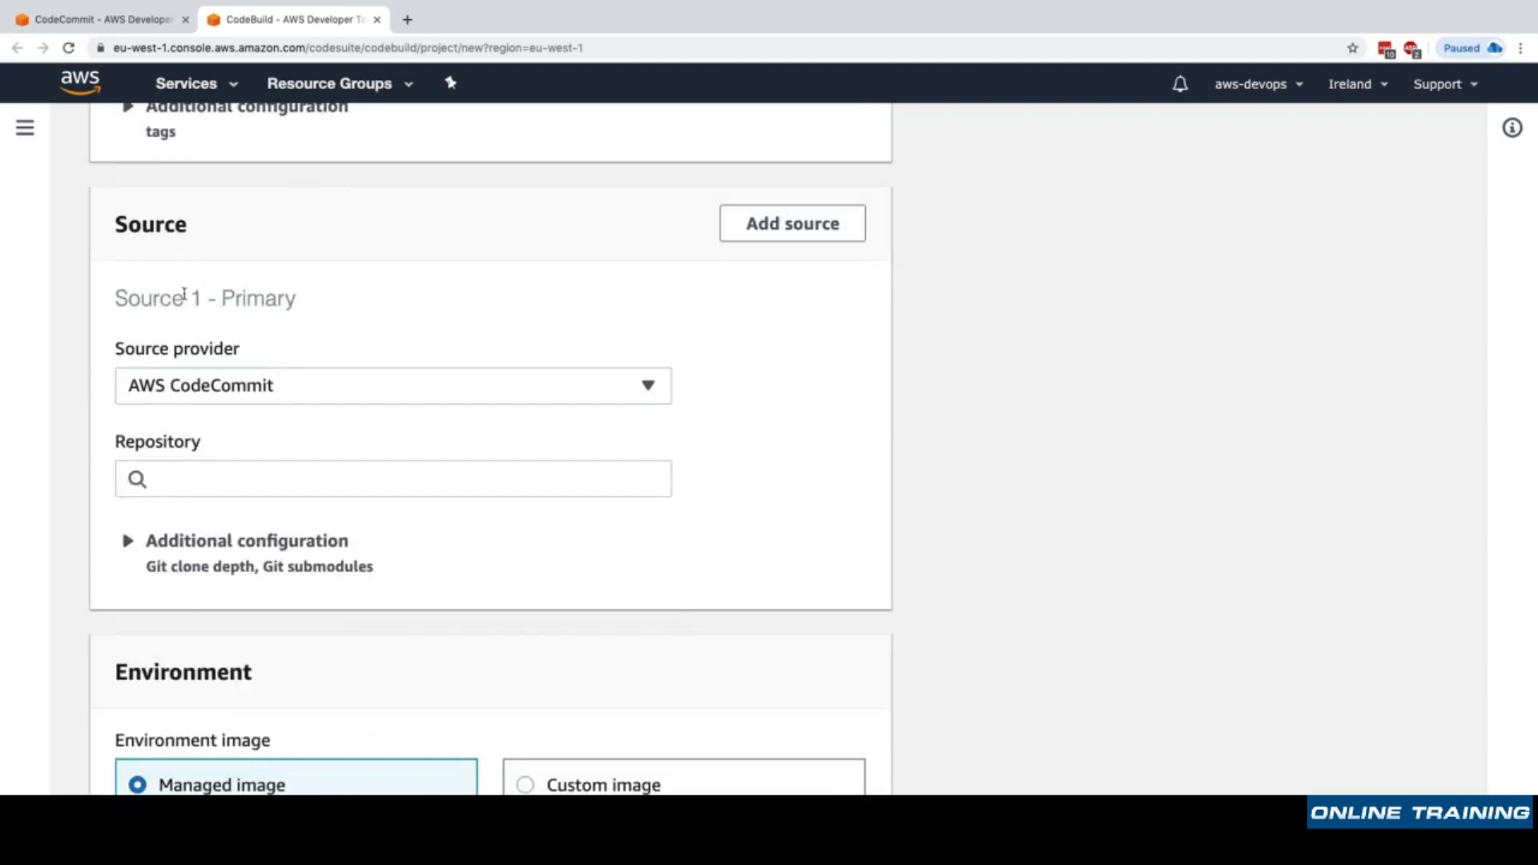
{"action": "left_click", "coordinate": [392, 384]}
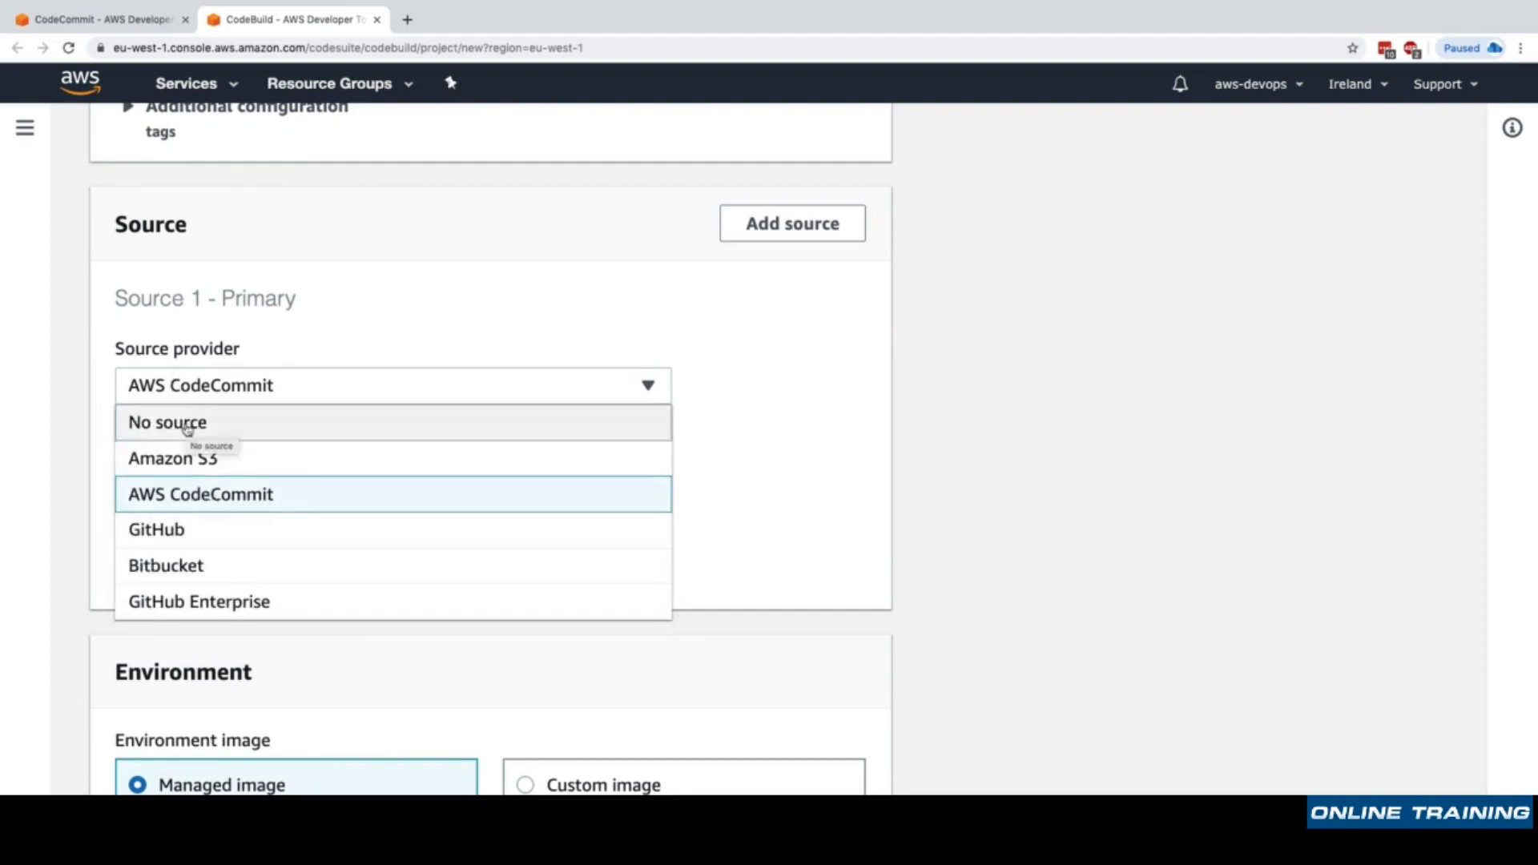
{"action": "mouse_move", "coordinate": [245, 574]}
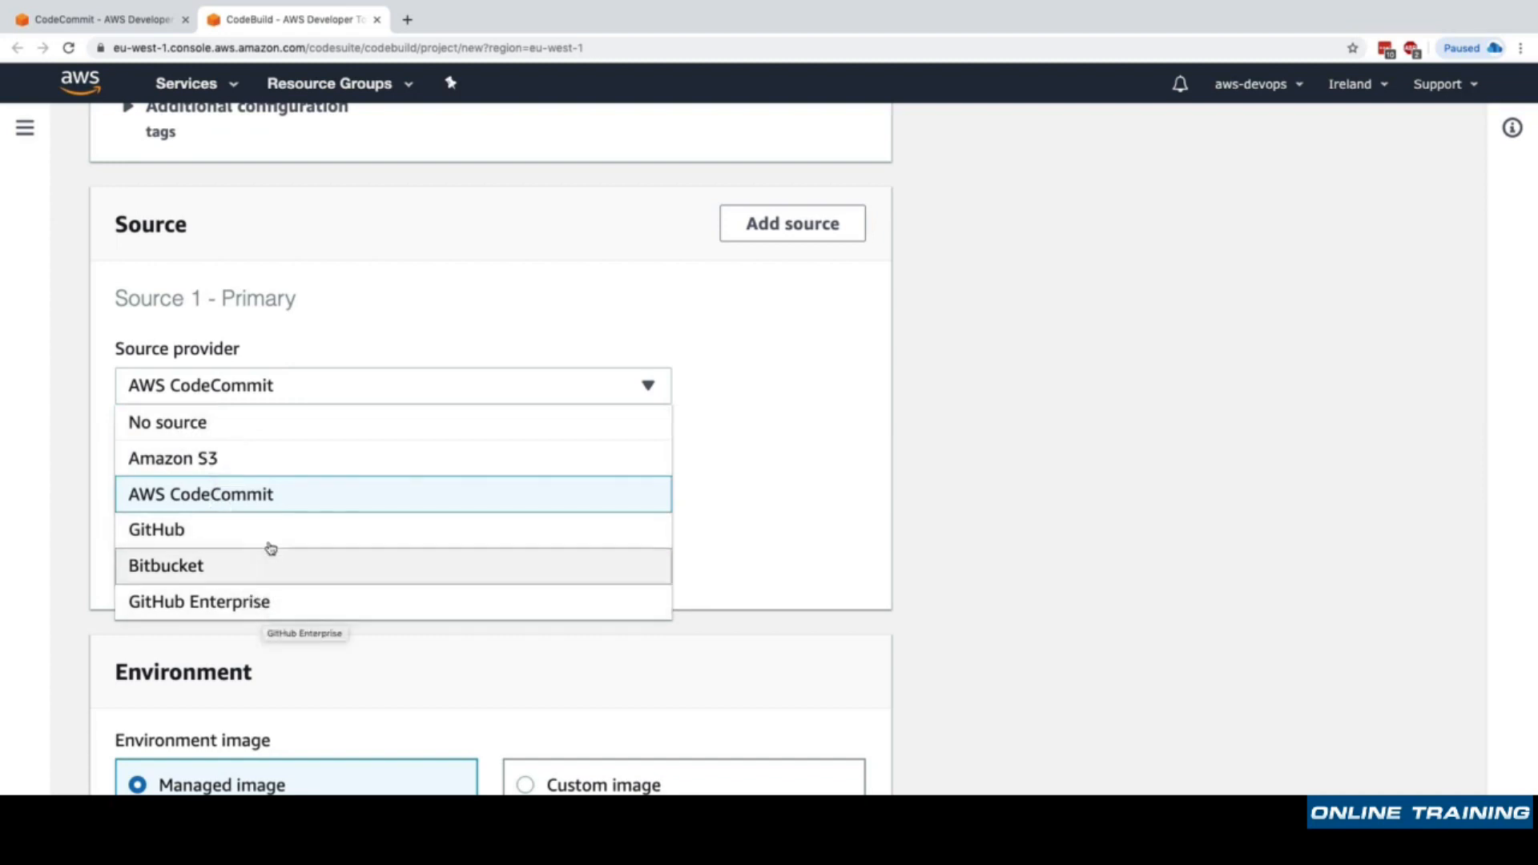
{"action": "left_click", "coordinate": [200, 493]}
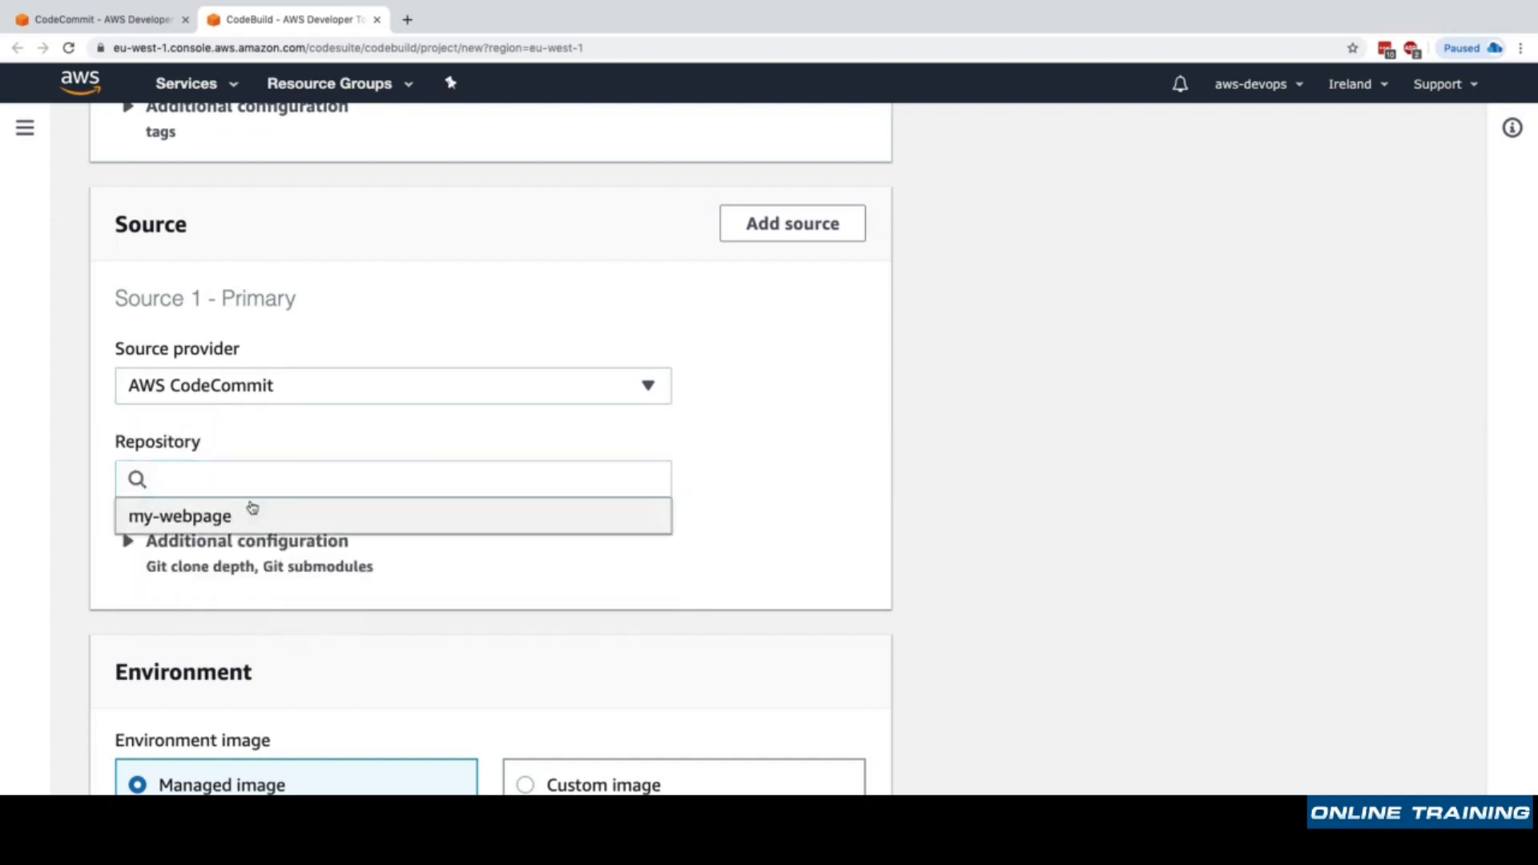
{"action": "left_click", "coordinate": [179, 515]}
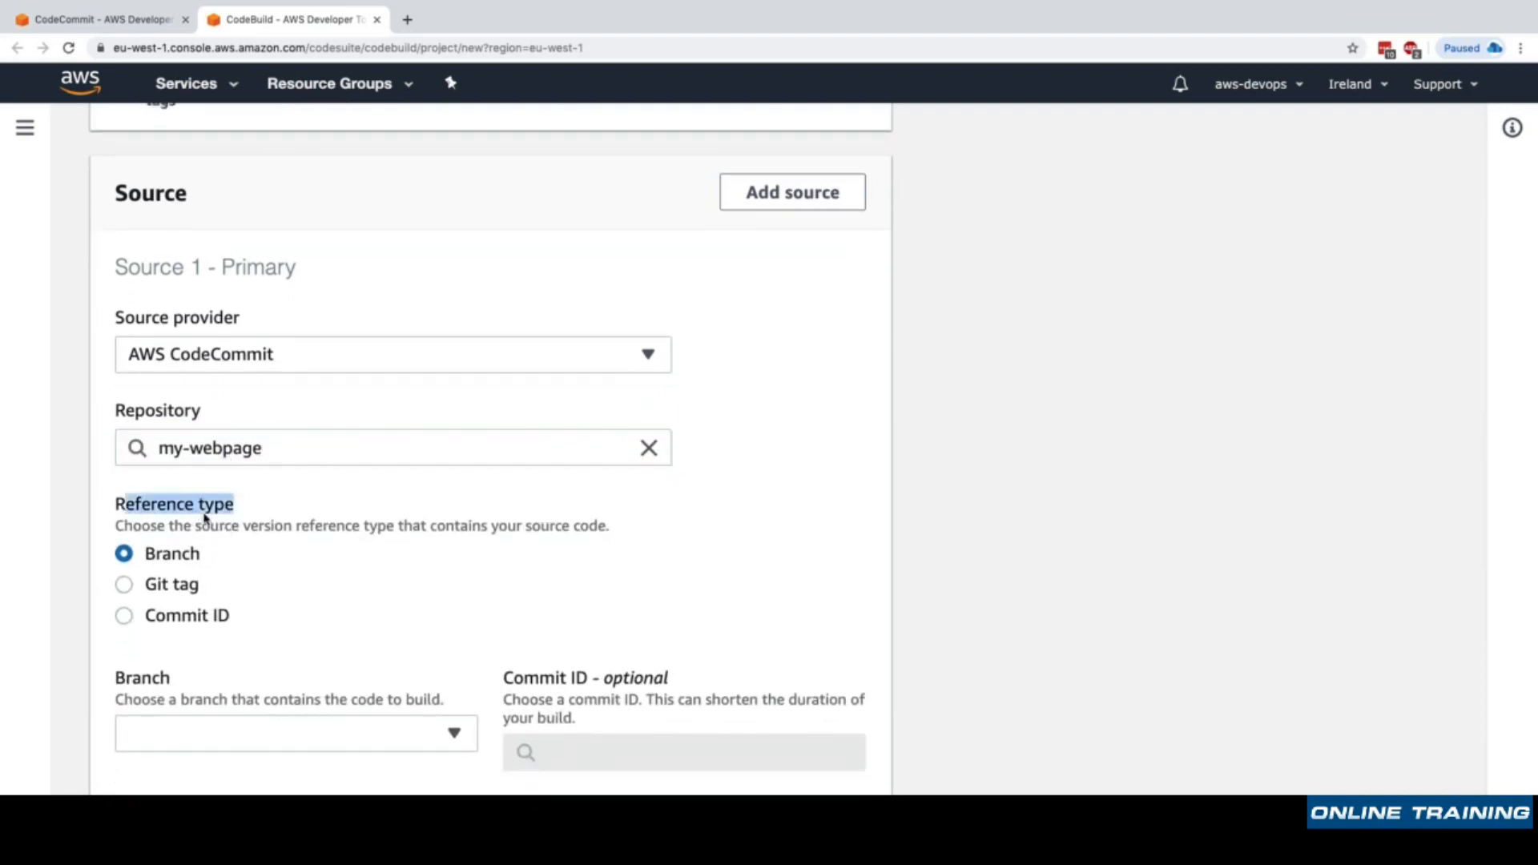
Compare the Commit ID and Git tag reference types, then build from the master branch.
{"action": "scroll", "scroll_direction": "down", "scroll_amount": 3}
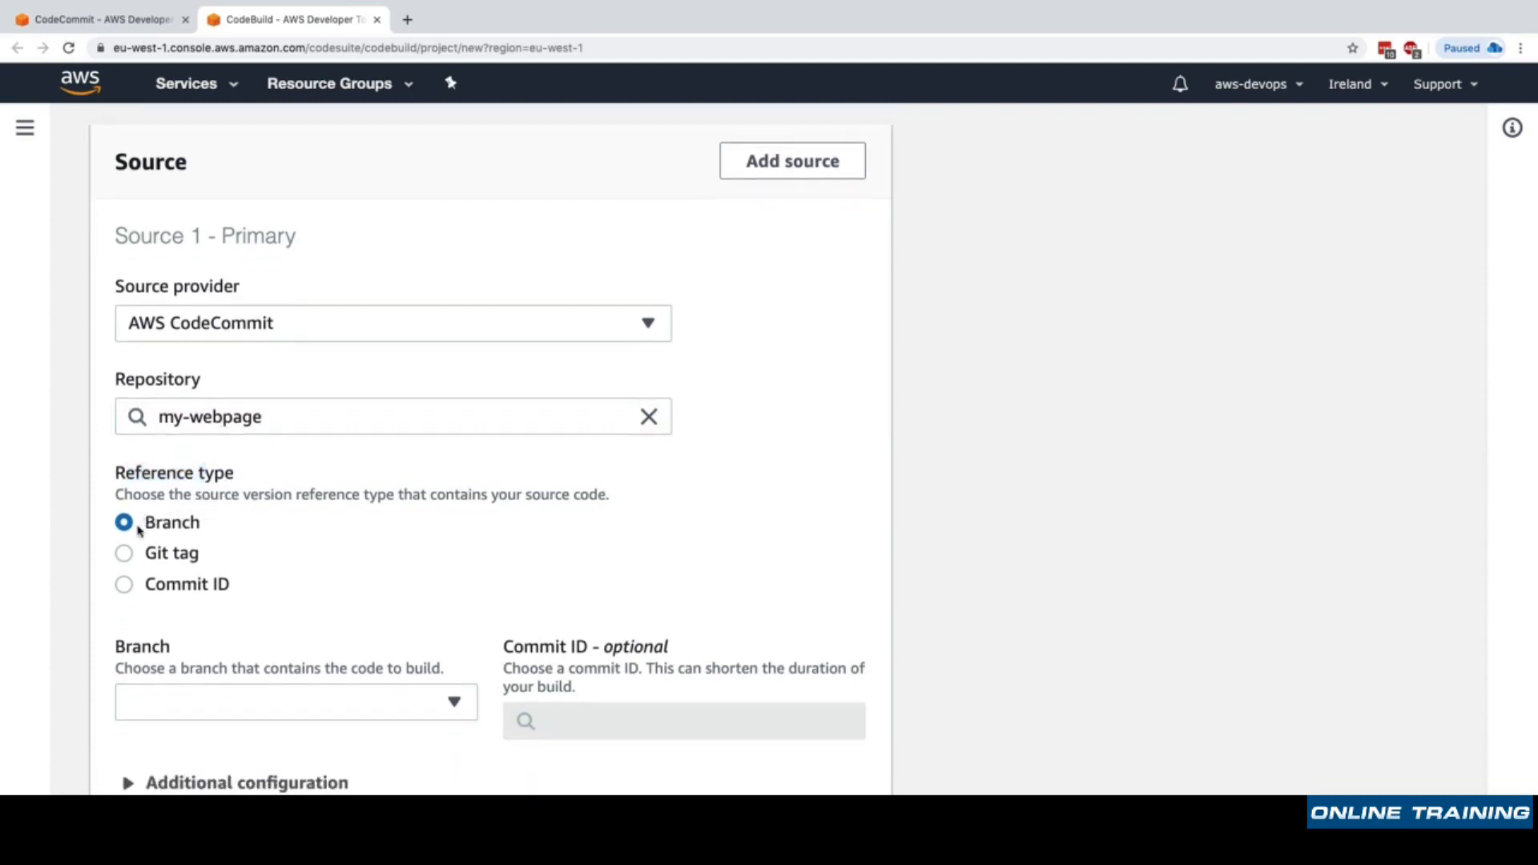
{"action": "left_click", "coordinate": [124, 583]}
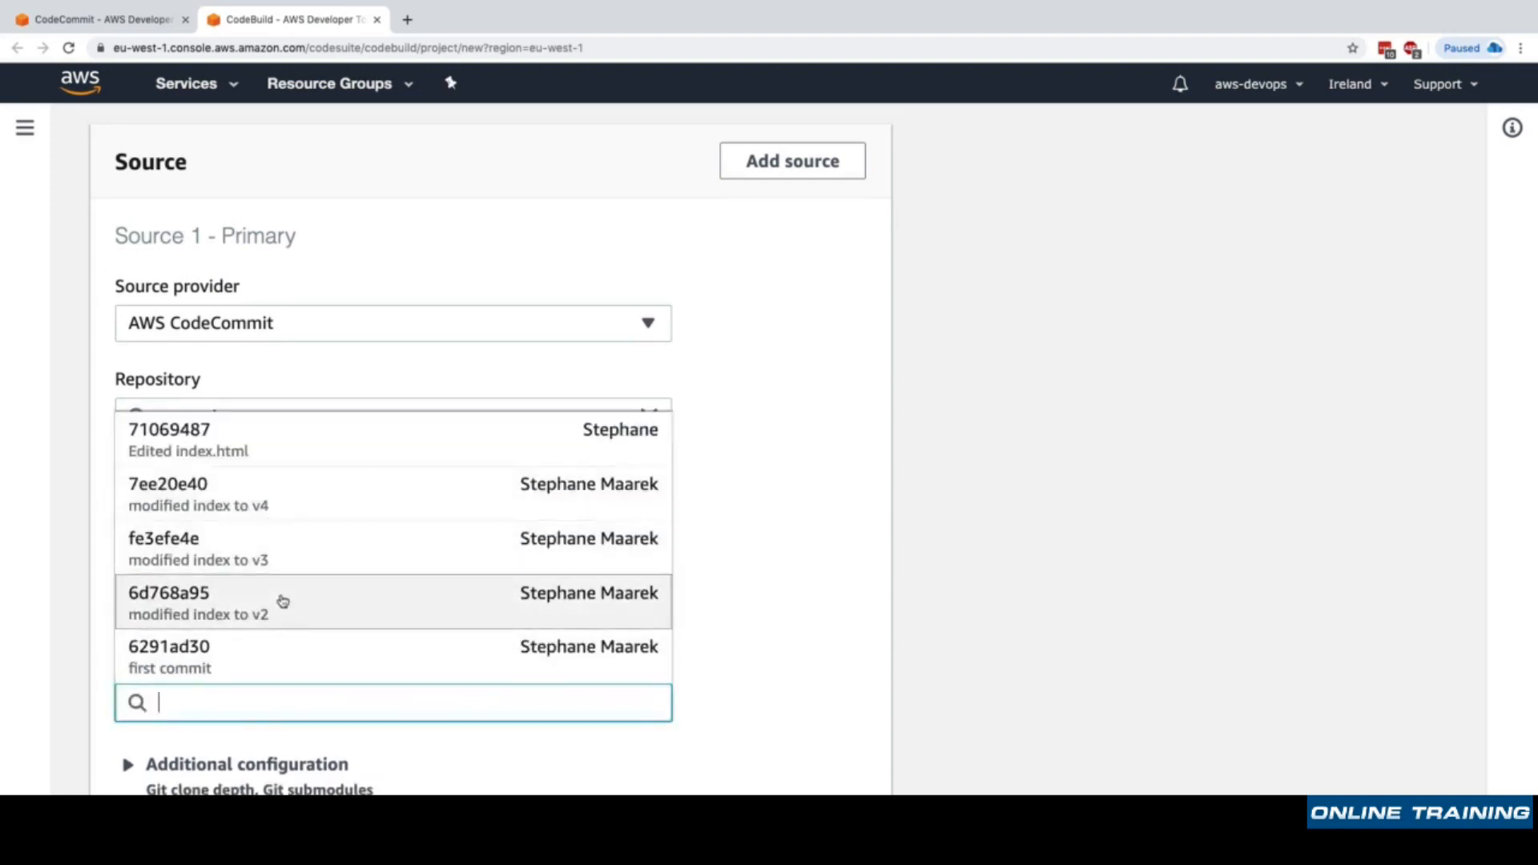
{"action": "mouse_move", "coordinate": [265, 669]}
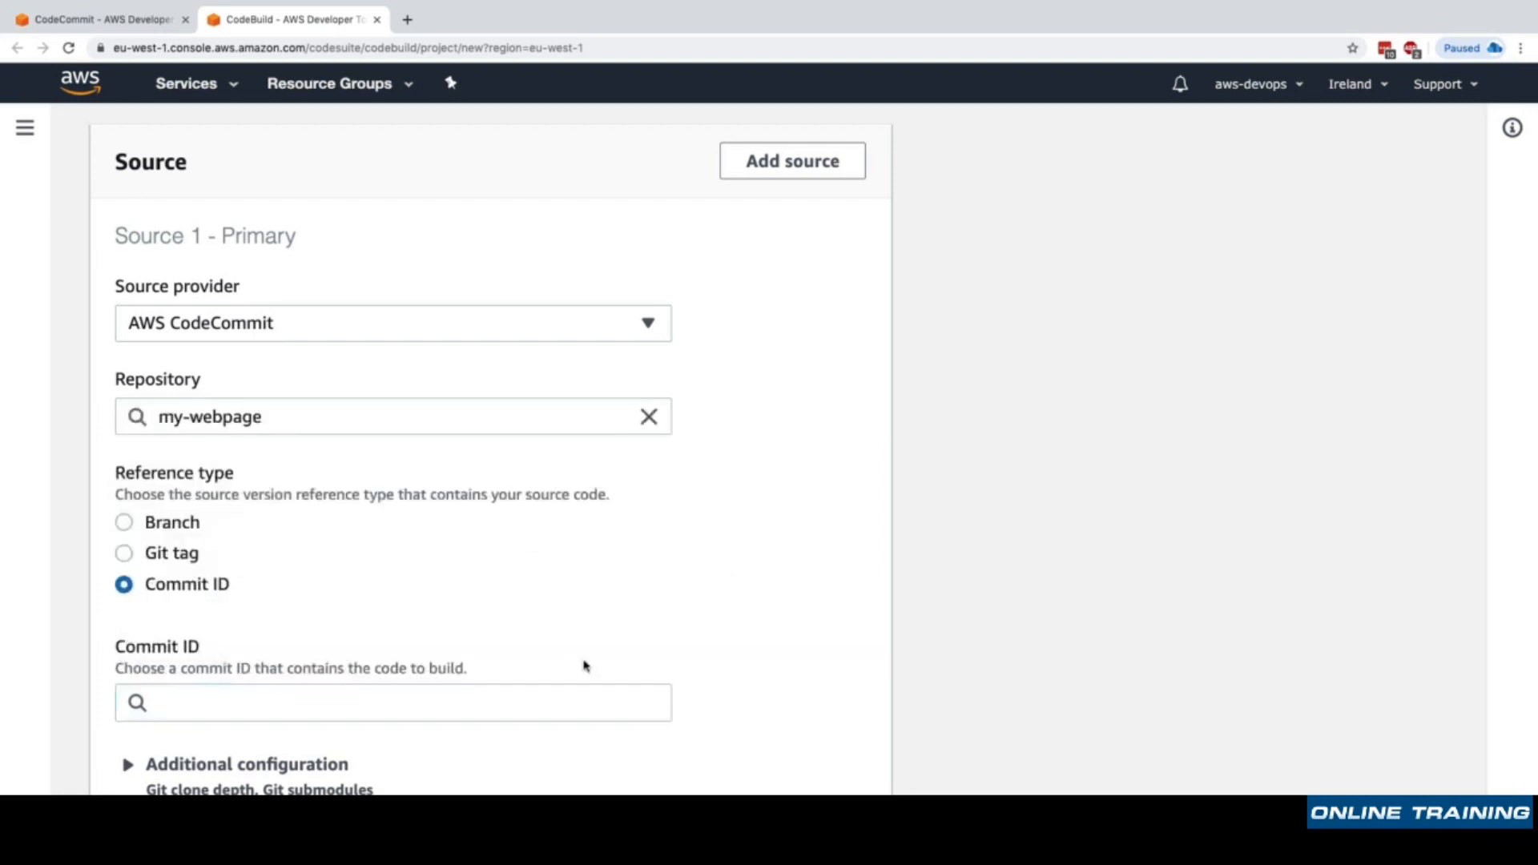
{"action": "left_click", "coordinate": [123, 552]}
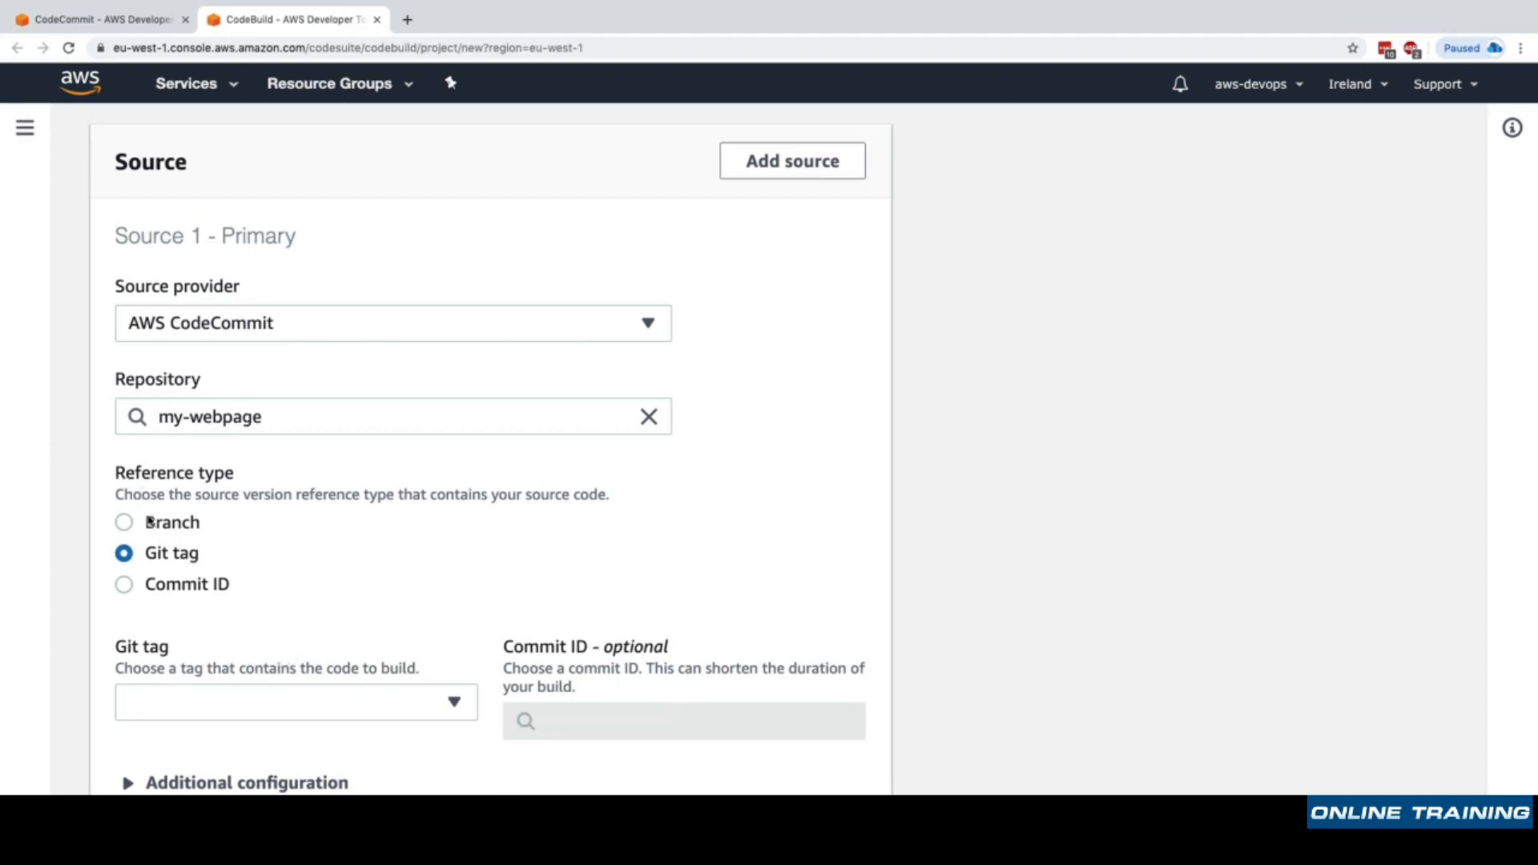
{"action": "left_click", "coordinate": [123, 522]}
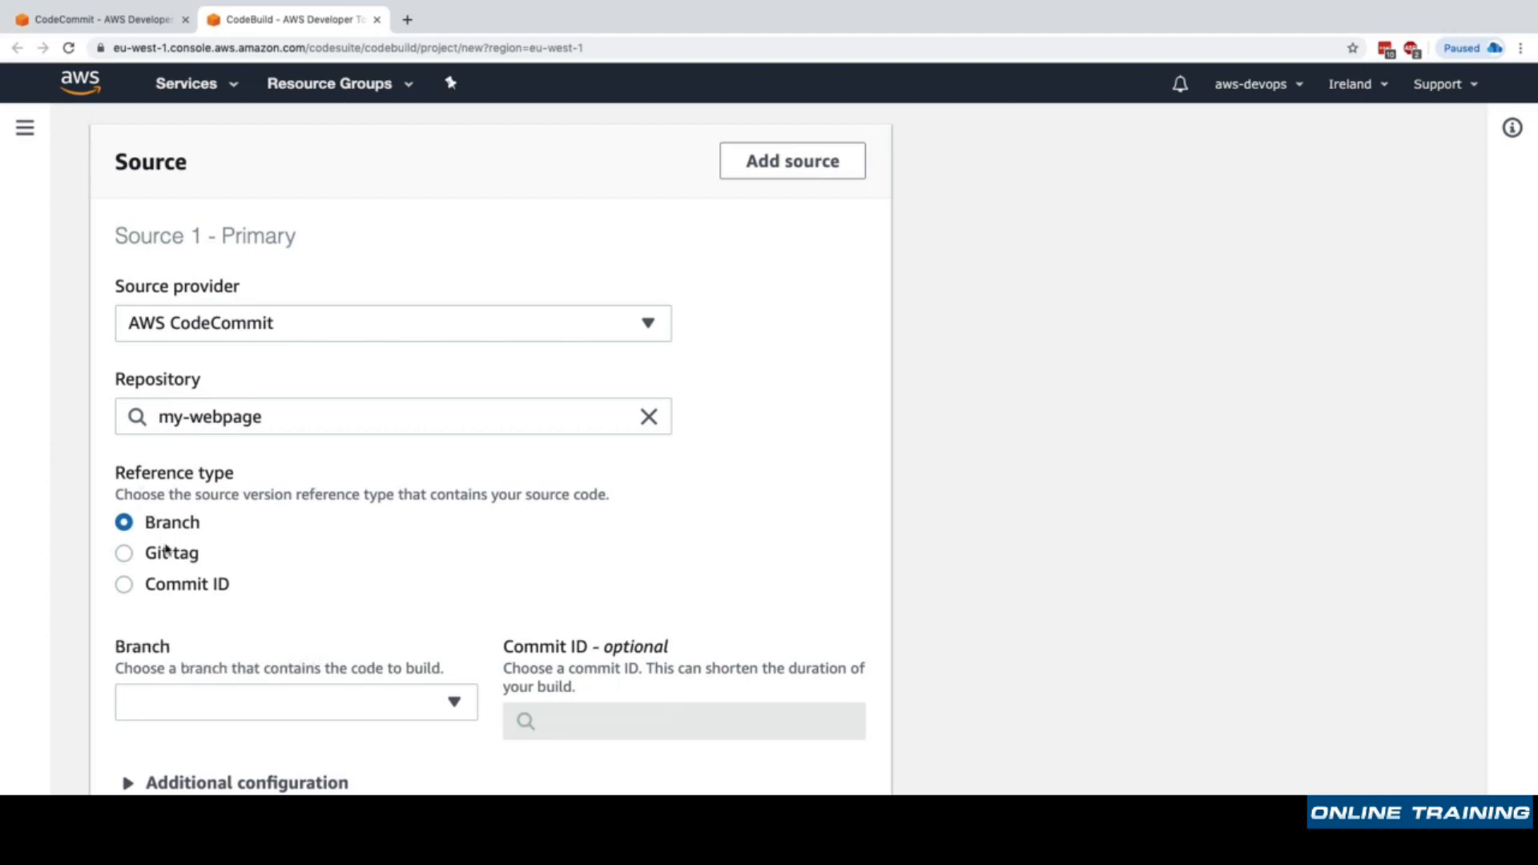
{"action": "left_click", "coordinate": [294, 702]}
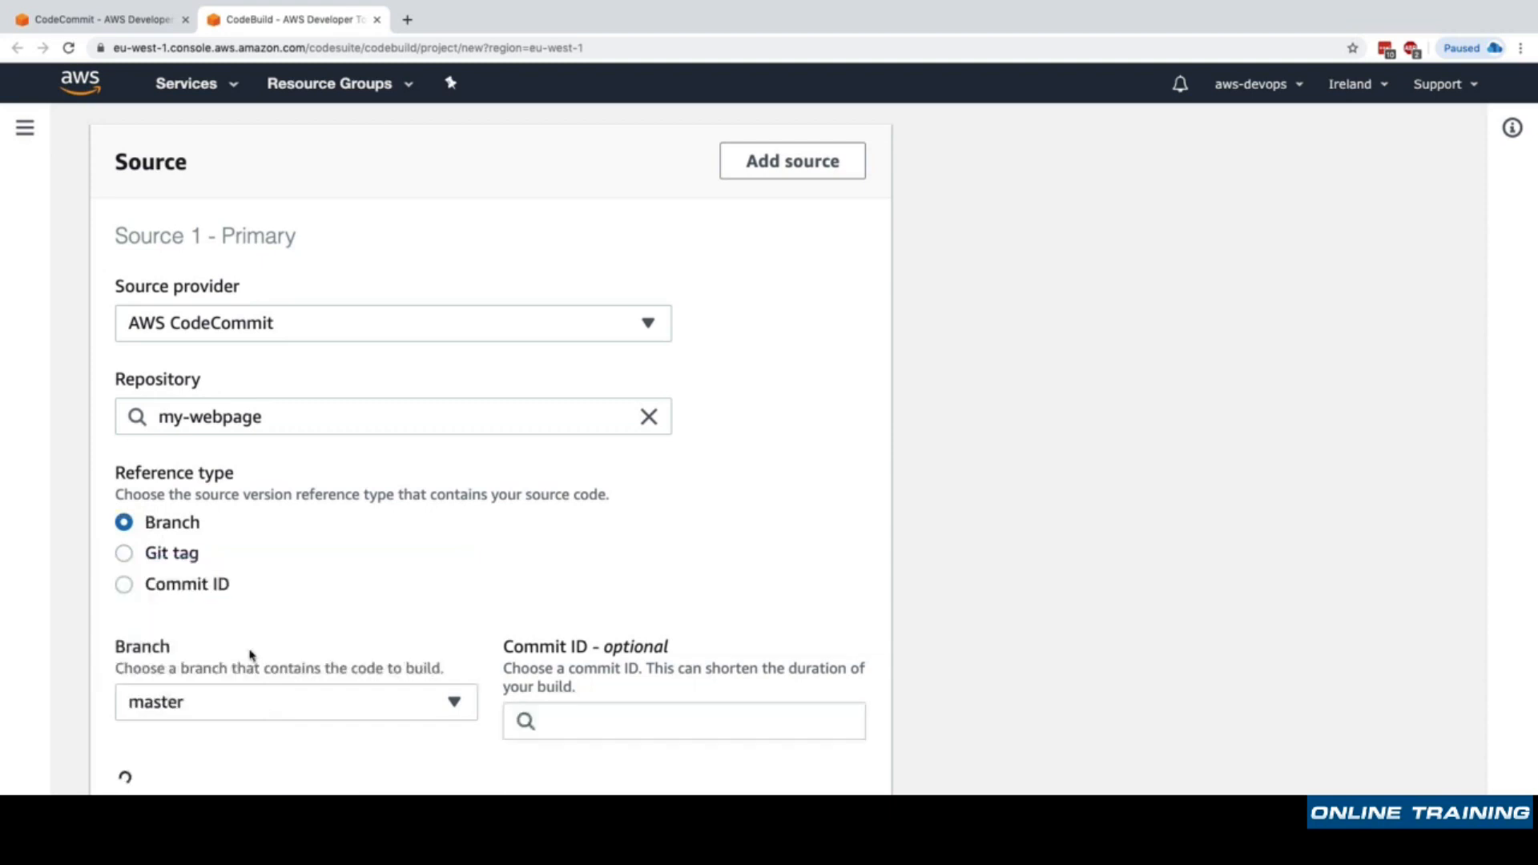
Hide the Git clone depth and submodule options and confirm CodeCommit as source provider.
{"action": "scroll", "scroll_direction": "down", "scroll_amount": 3}
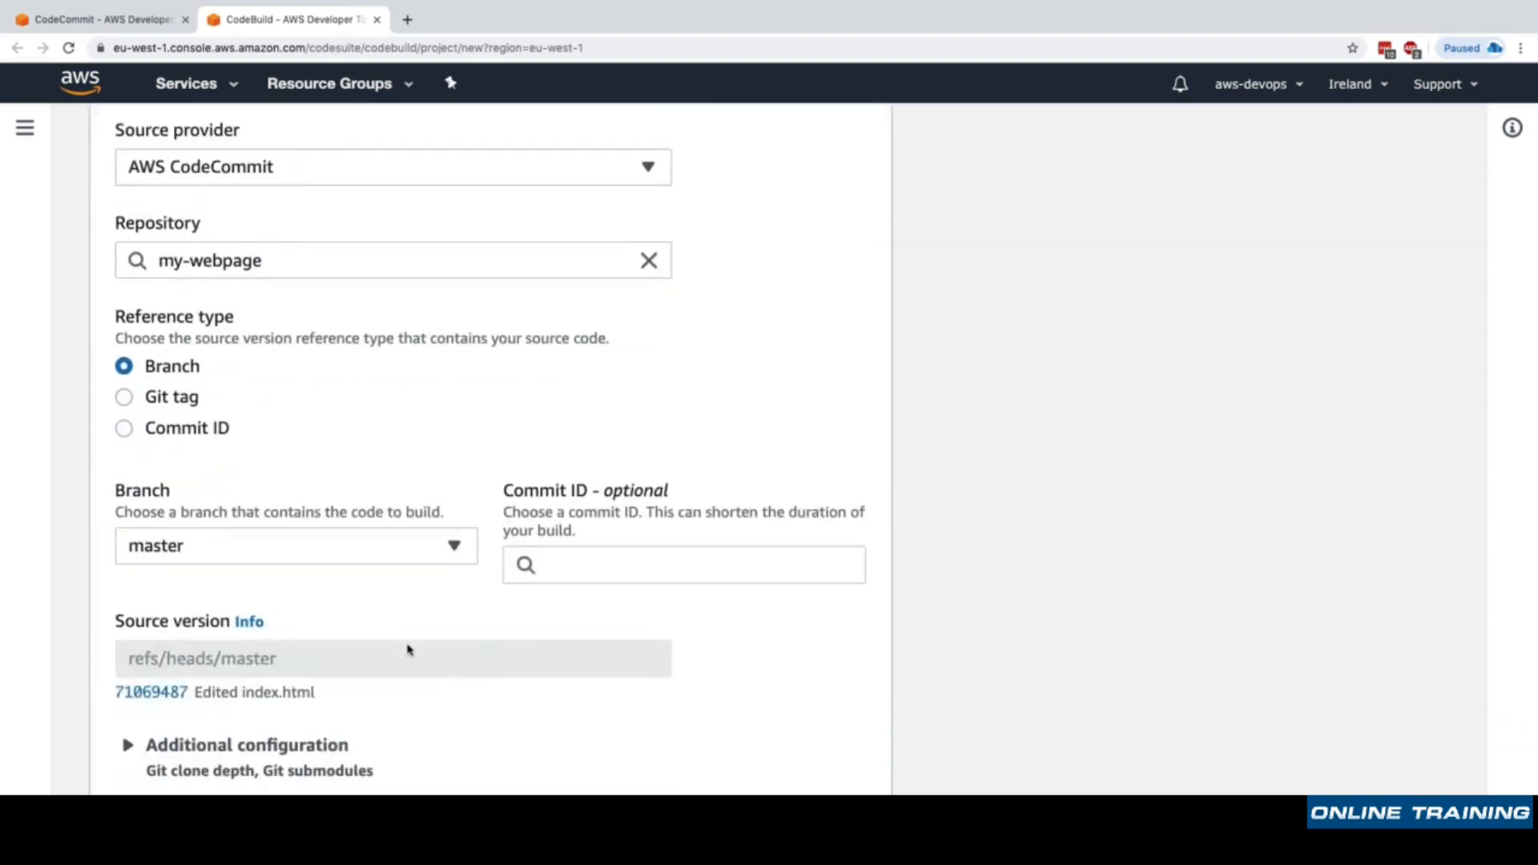
{"action": "scroll", "scroll_direction": "down", "scroll_amount": 3}
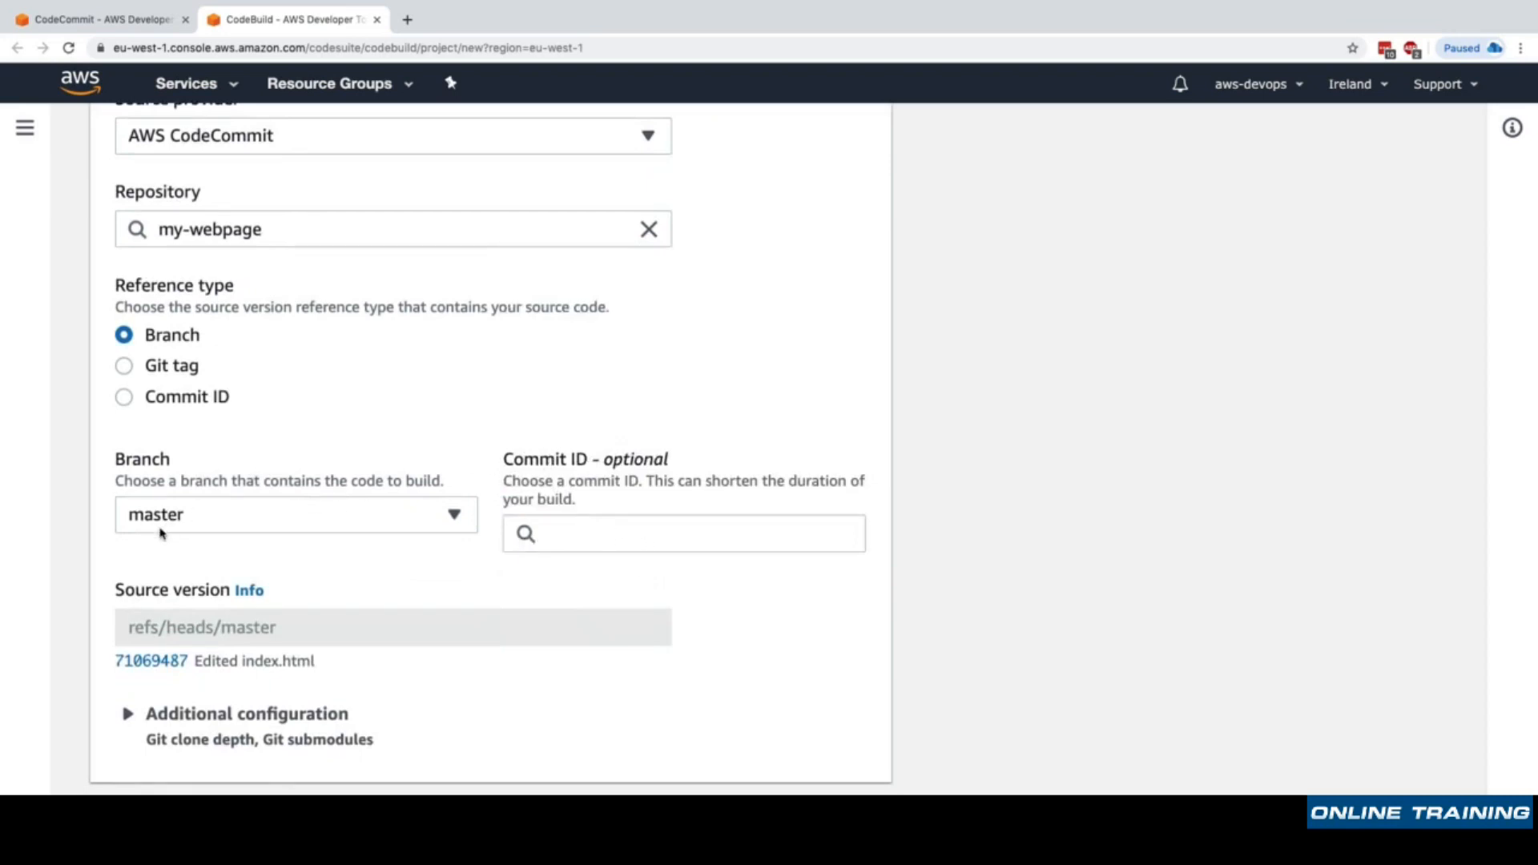
{"action": "scroll", "scroll_direction": "down", "scroll_amount": 3}
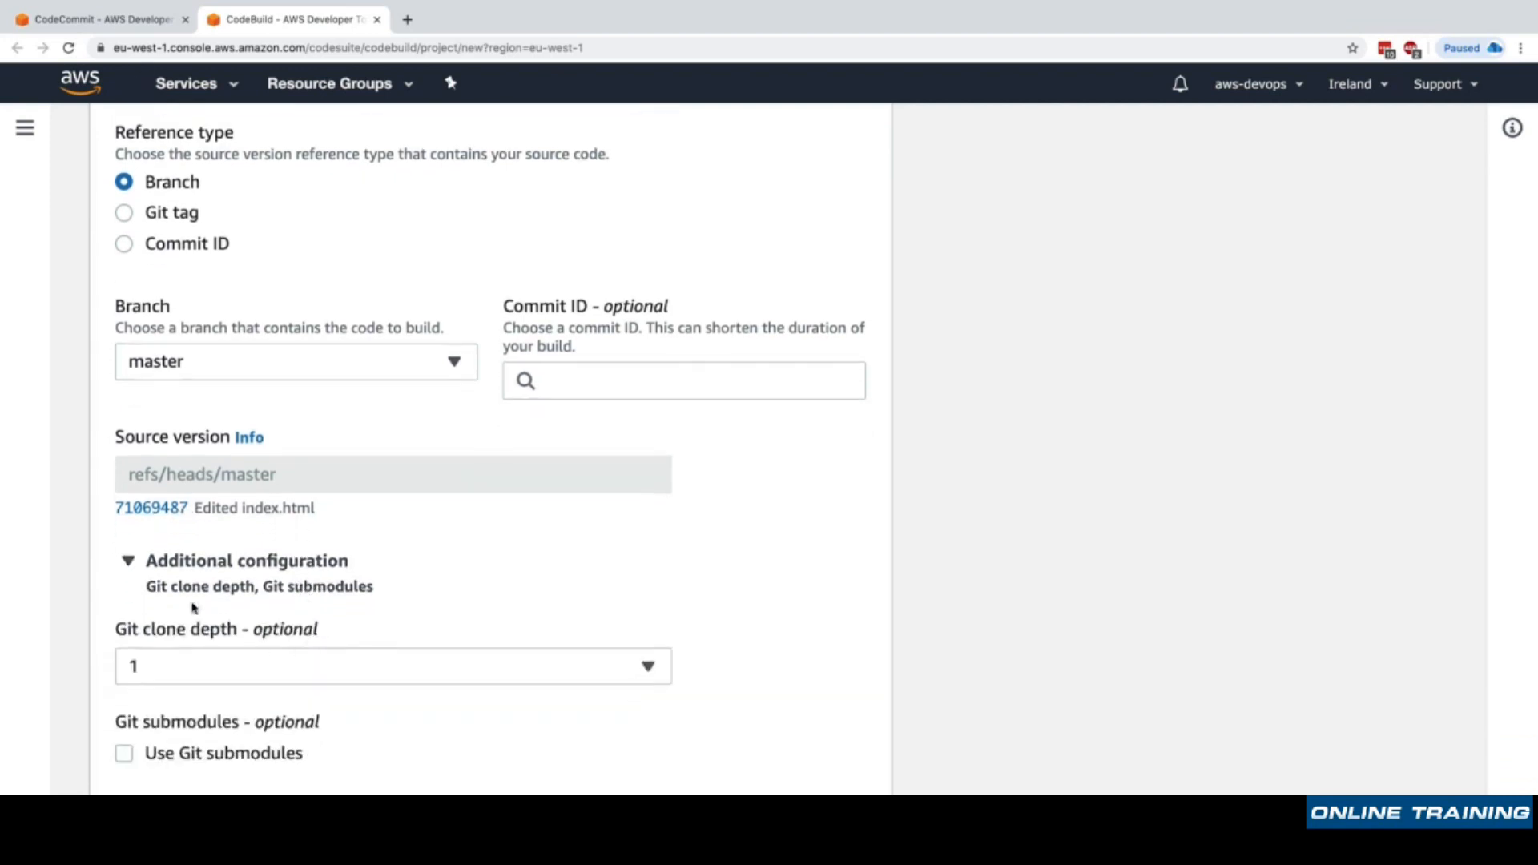
{"action": "left_click", "coordinate": [127, 560]}
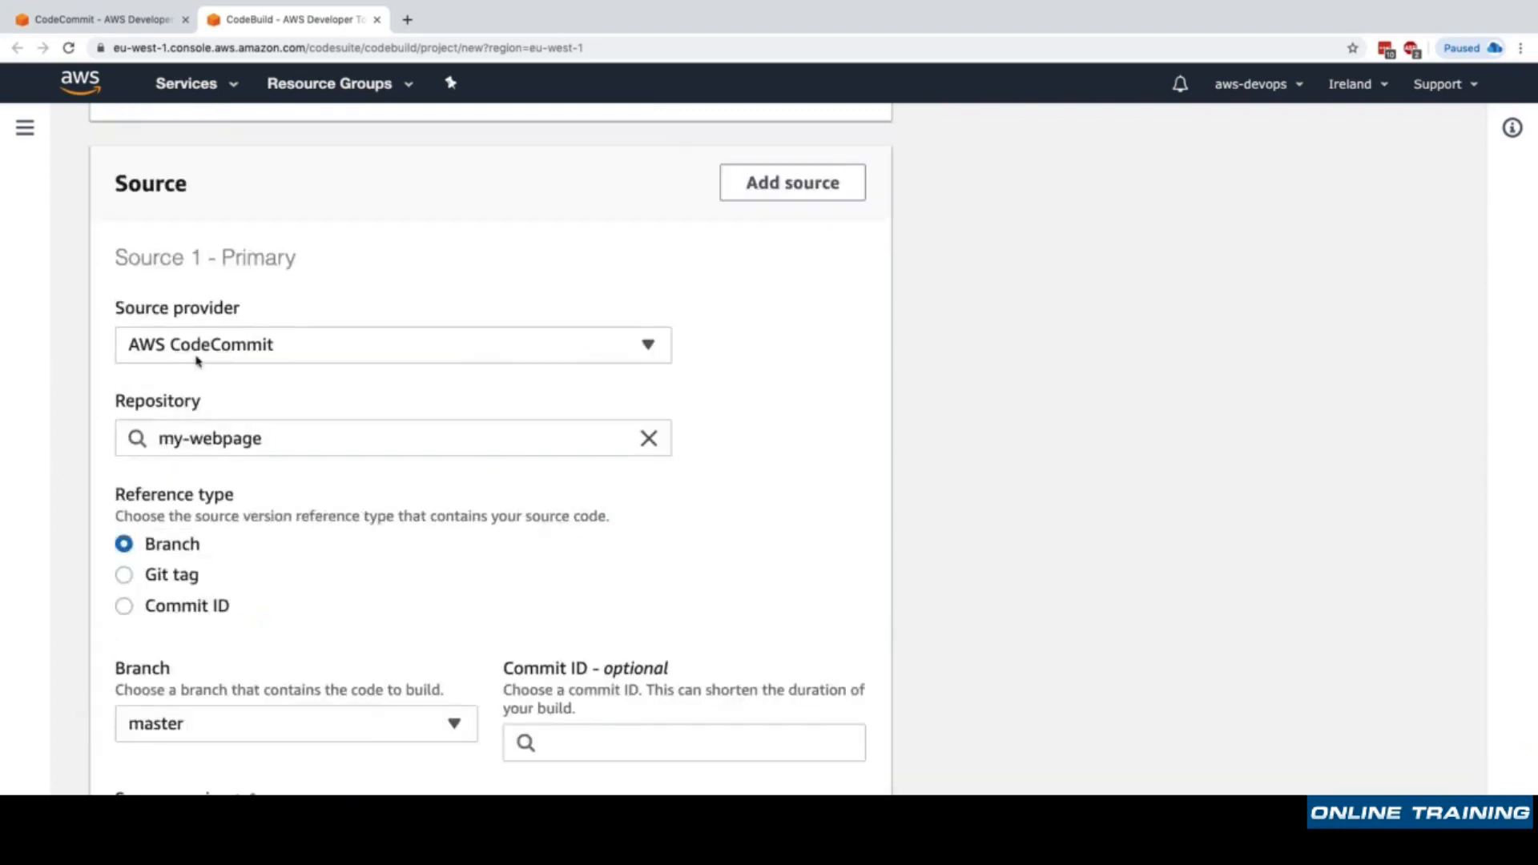
{"action": "left_click", "coordinate": [393, 344]}
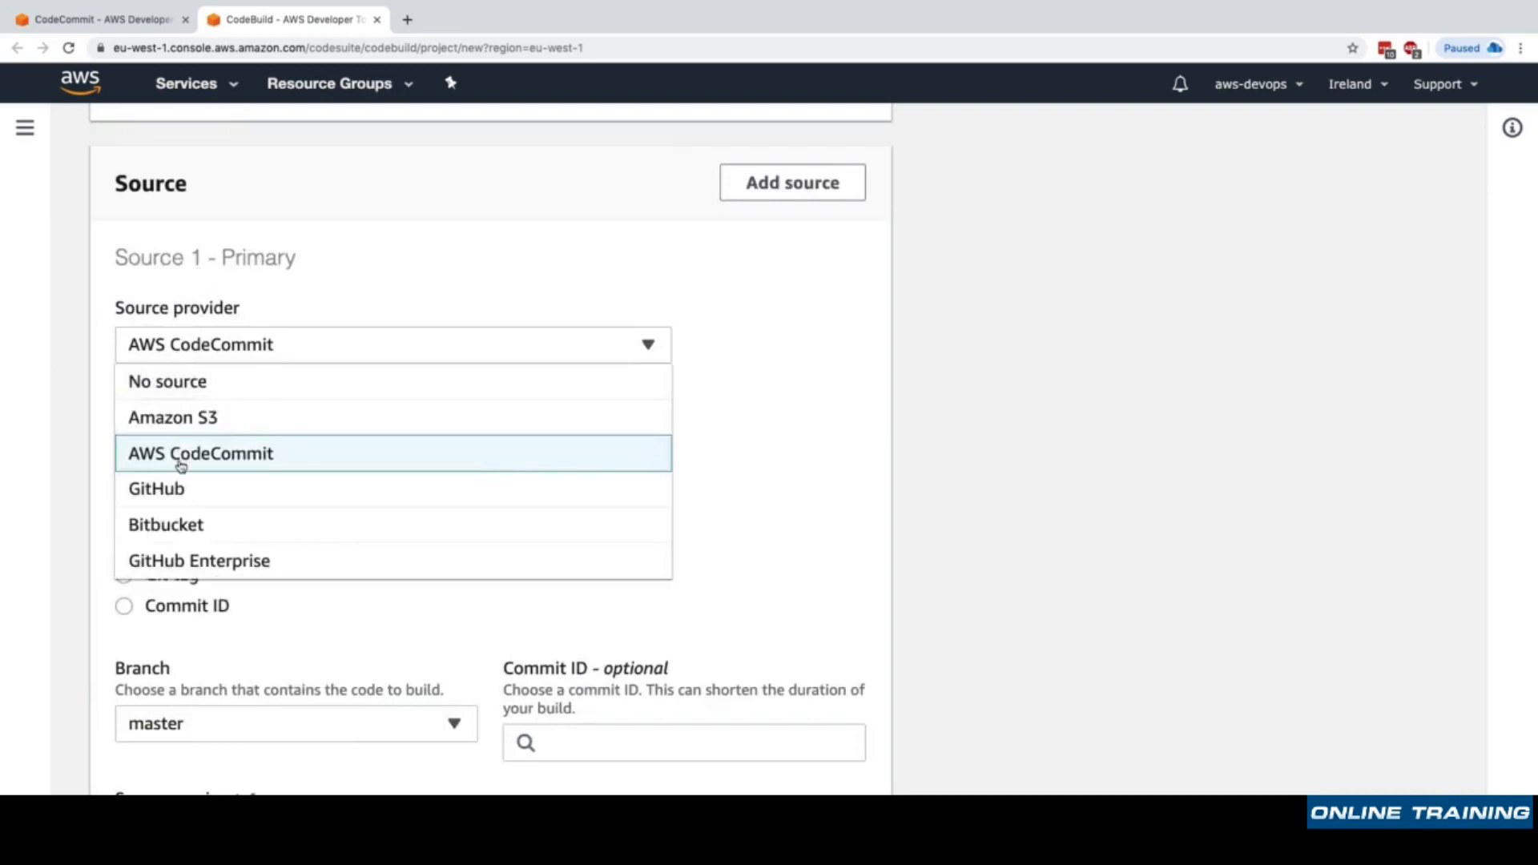
{"action": "mouse_move", "coordinate": [232, 525]}
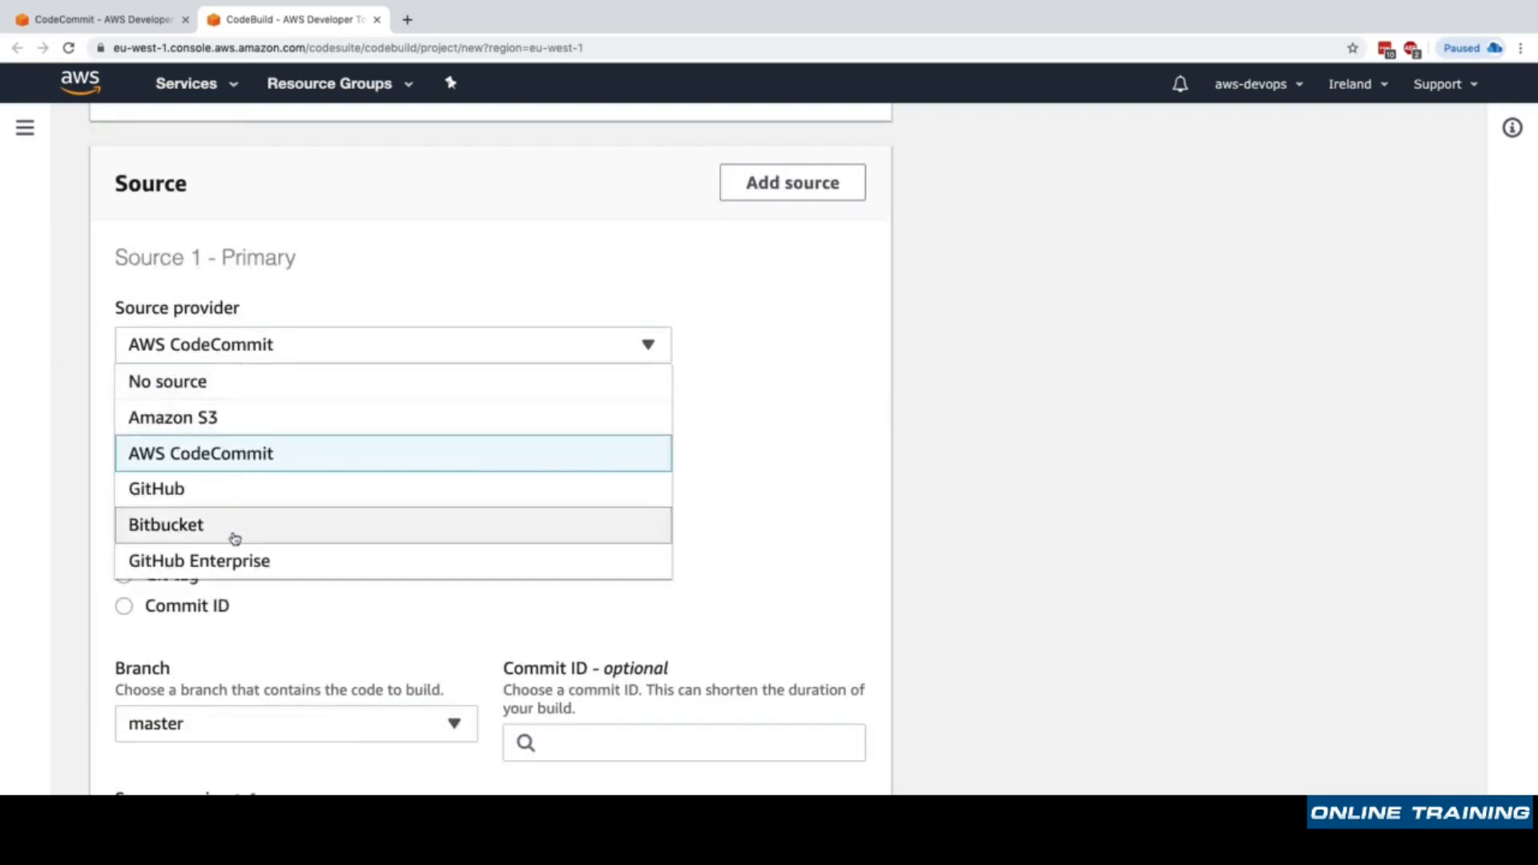
{"action": "left_click", "coordinate": [200, 454]}
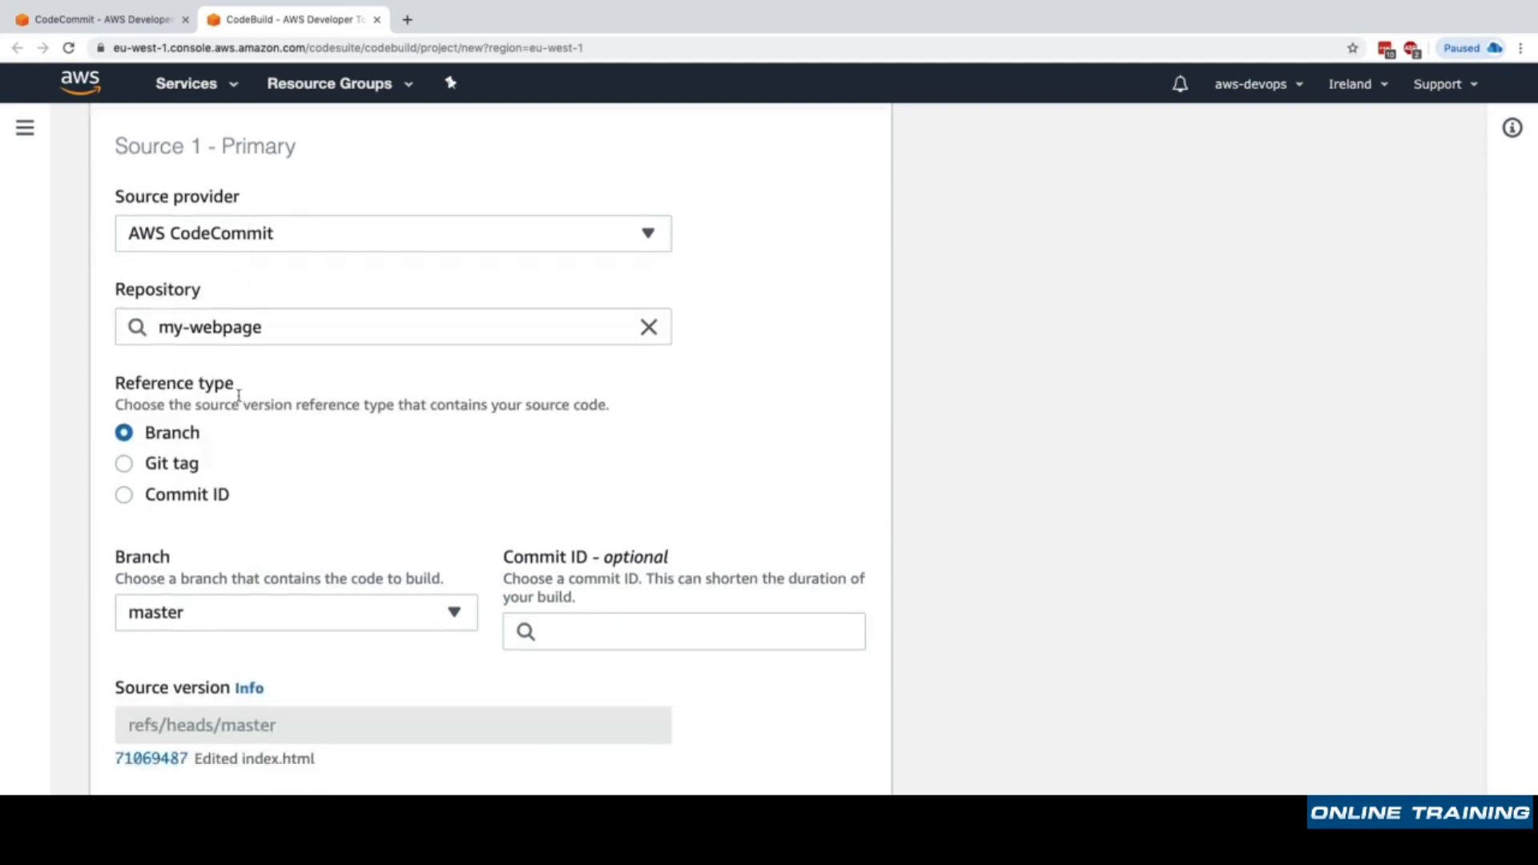
{"action": "scroll", "scroll_direction": "down", "scroll_amount": 3}
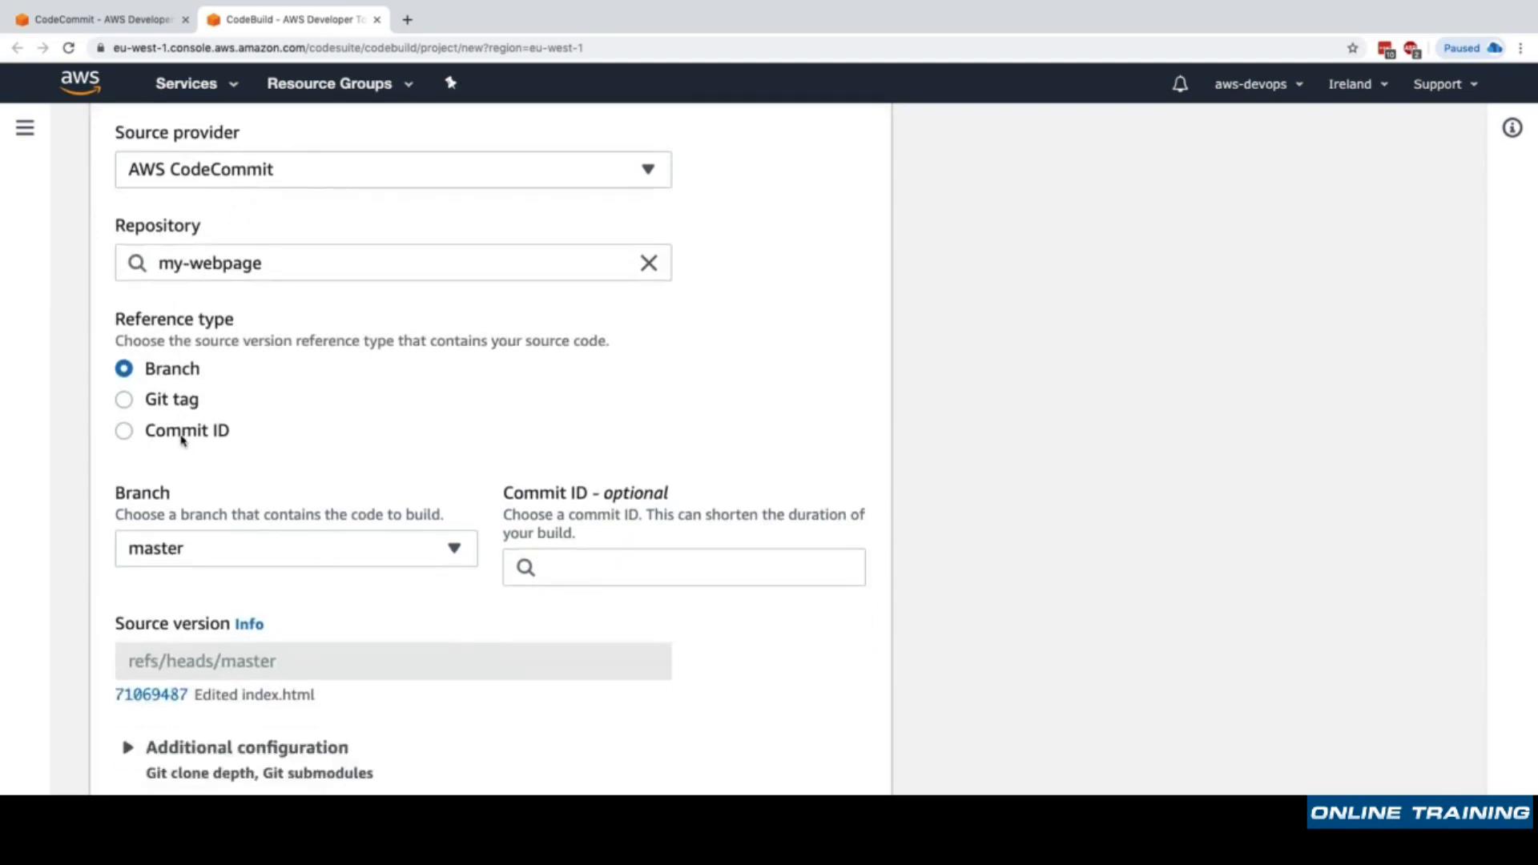
{"action": "mouse_move", "coordinate": [182, 370]}
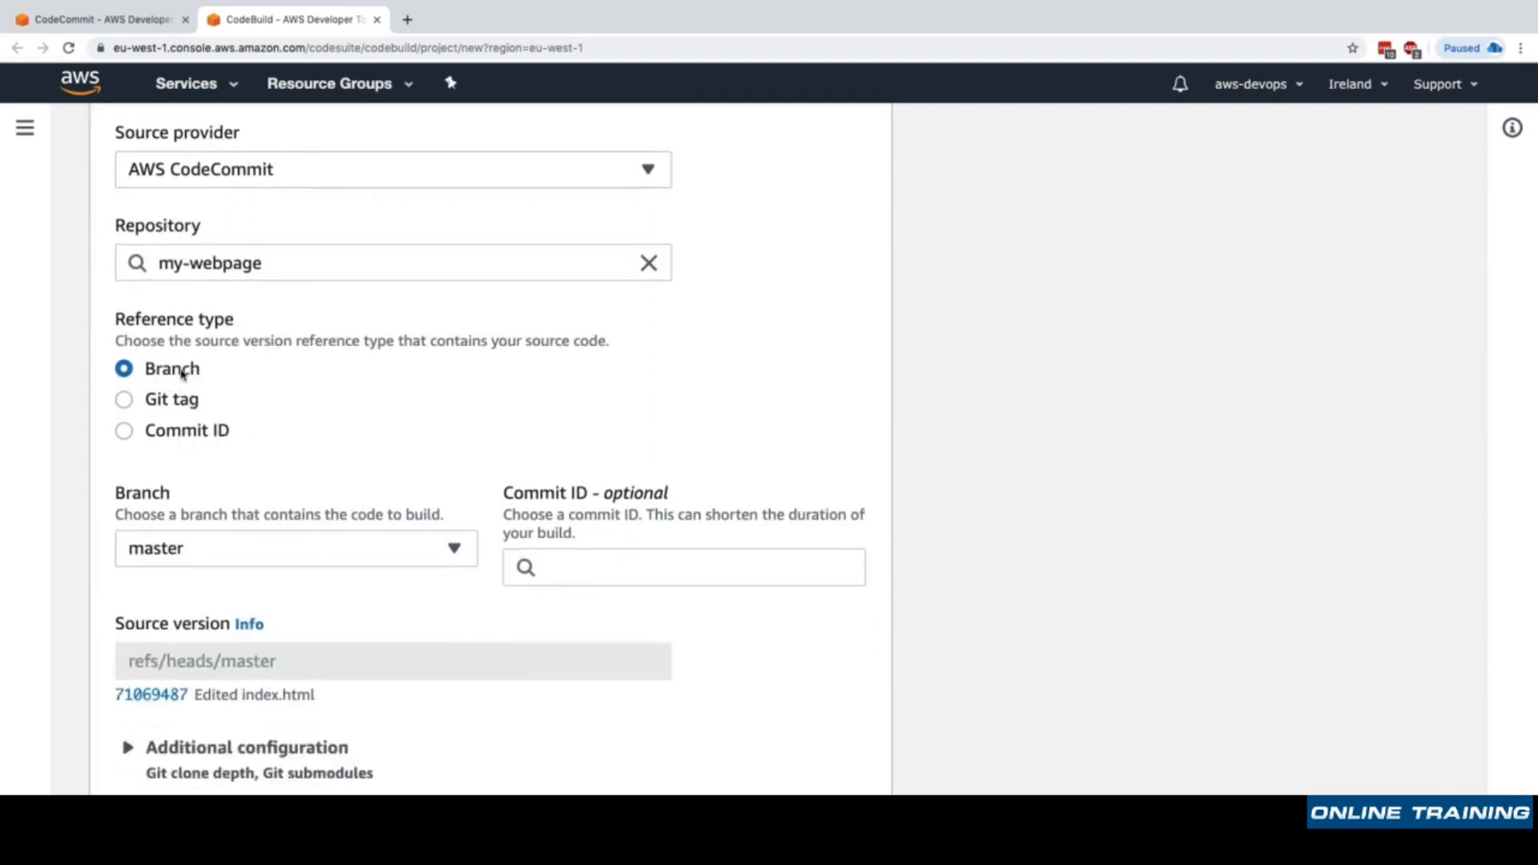
{"action": "scroll", "scroll_direction": "down", "scroll_amount": 3}
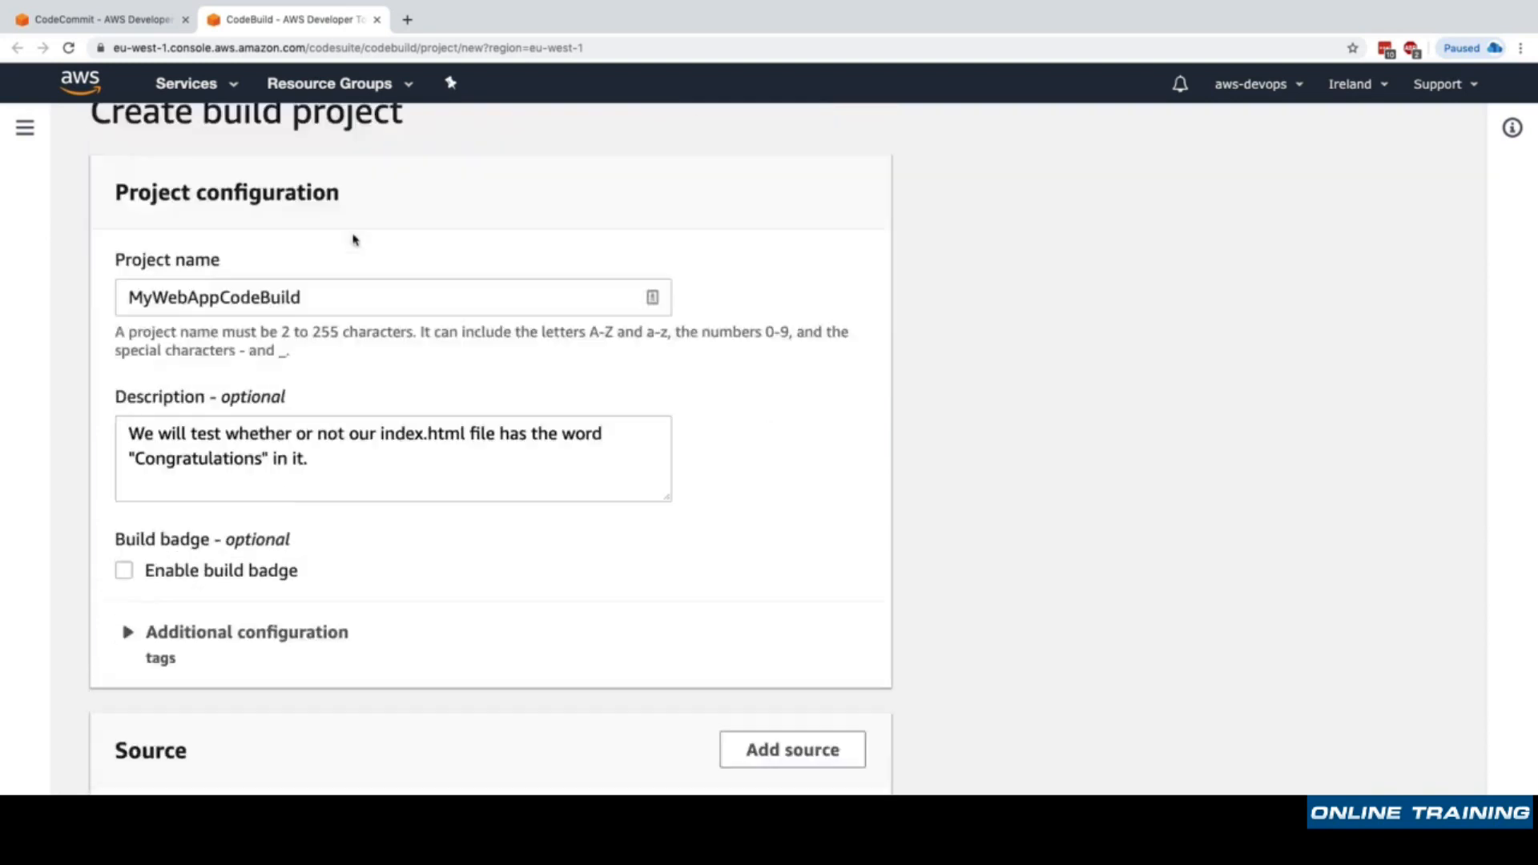
Append 'Master' to the project name, making it MyWebAppCodeBuildMaster.
{"action": "scroll", "scroll_direction": "down", "scroll_amount": 3}
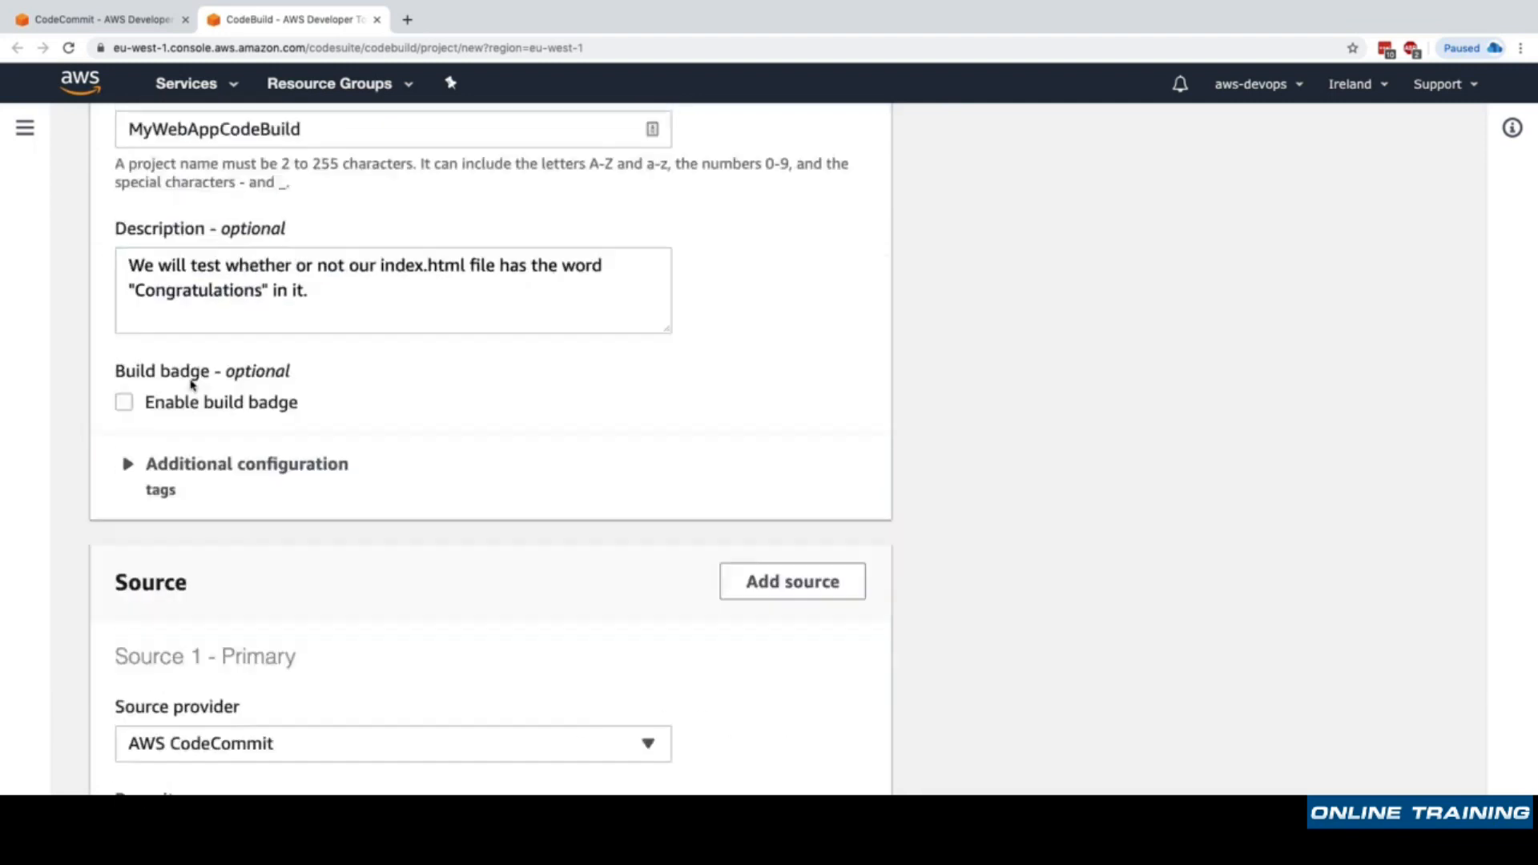
{"action": "scroll", "scroll_direction": "up", "scroll_amount": 3}
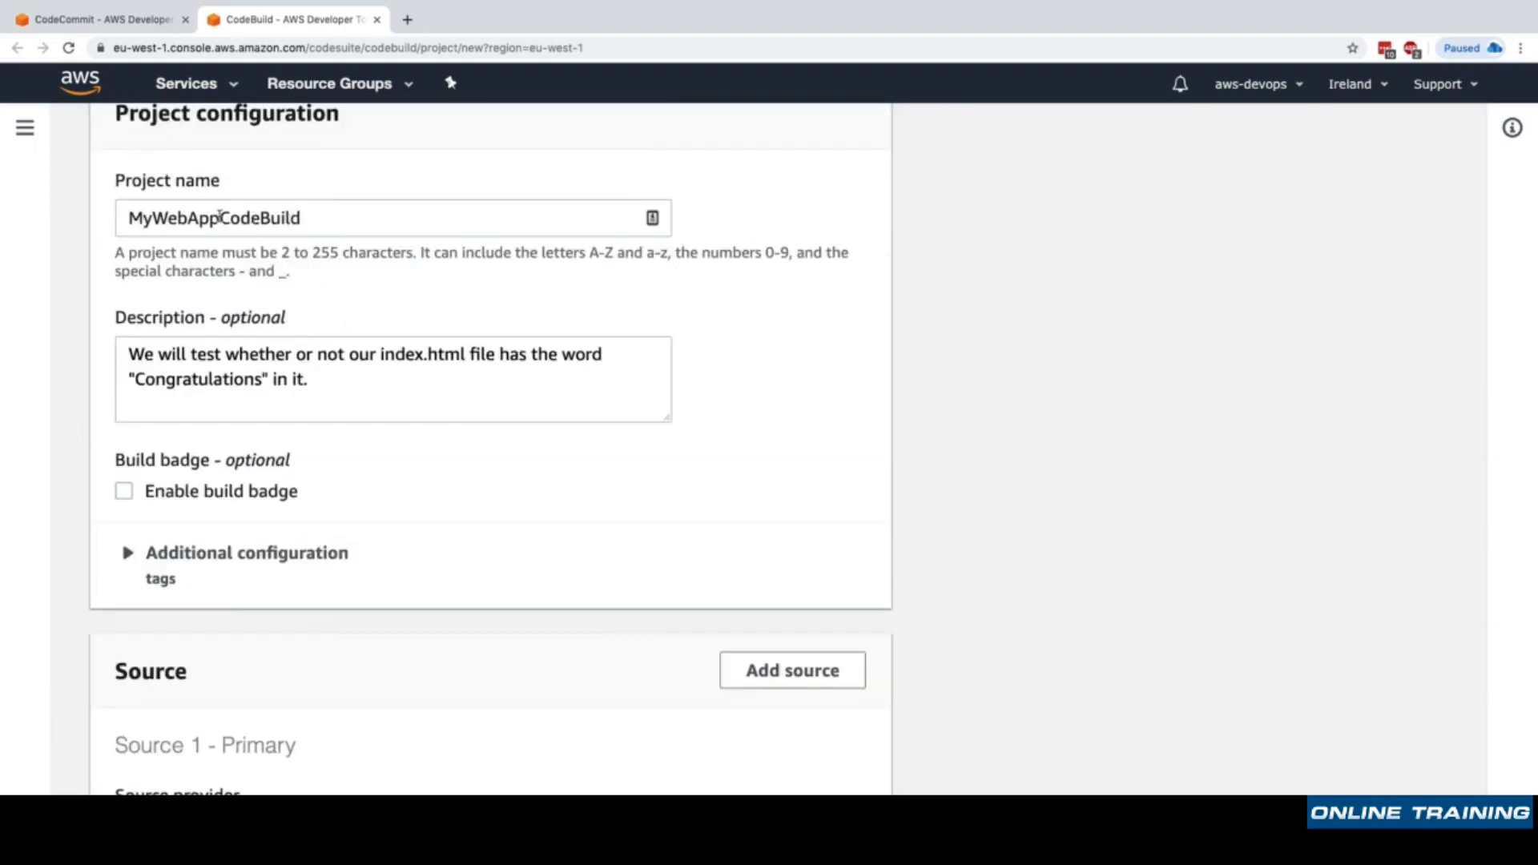
{"action": "type", "text": "Master"}
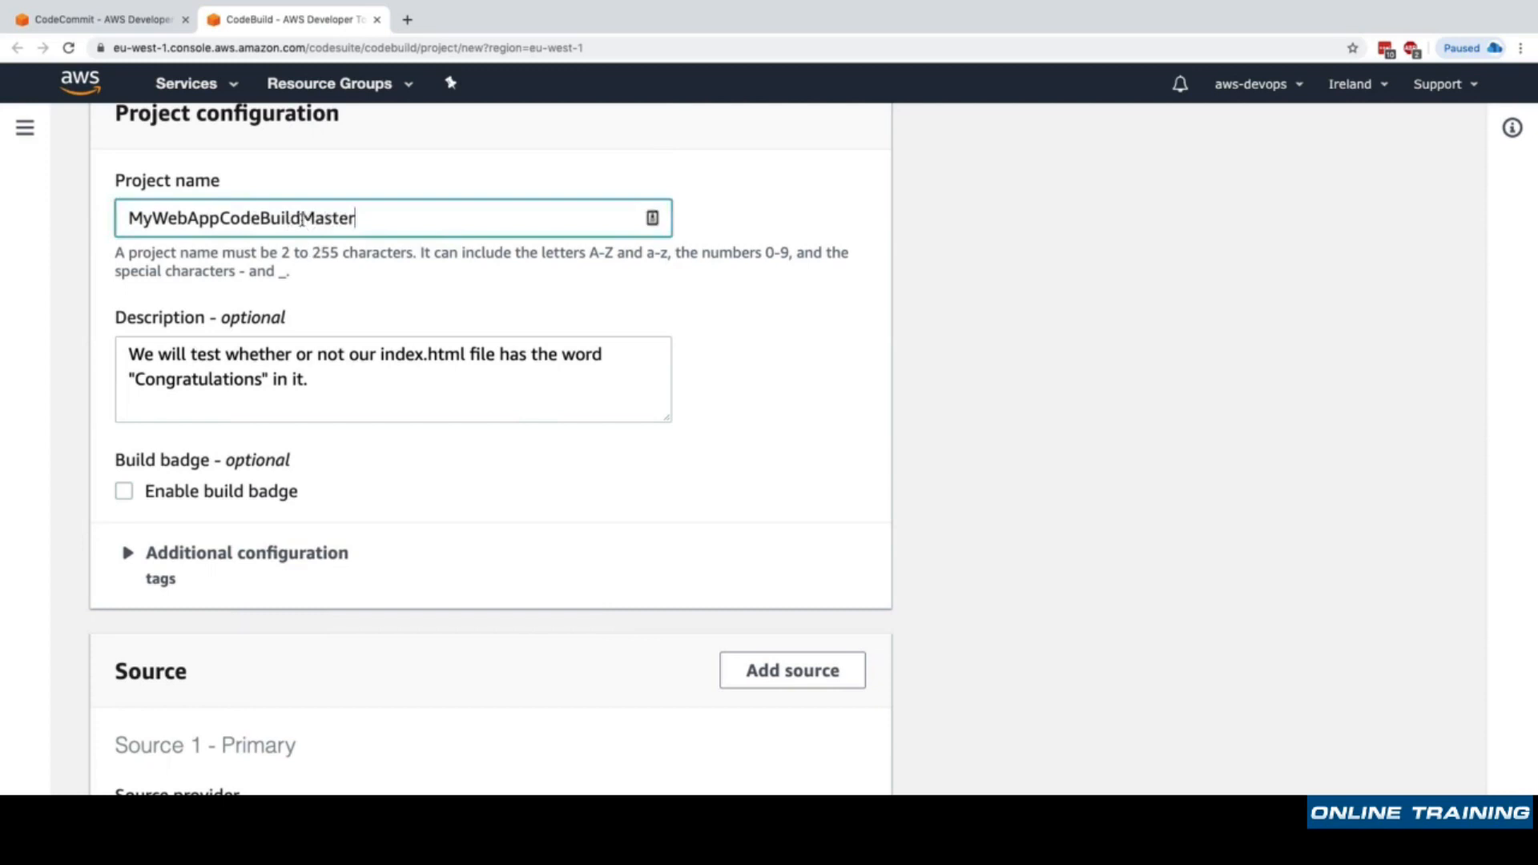
{"action": "scroll", "scroll_direction": "down", "scroll_amount": 3}
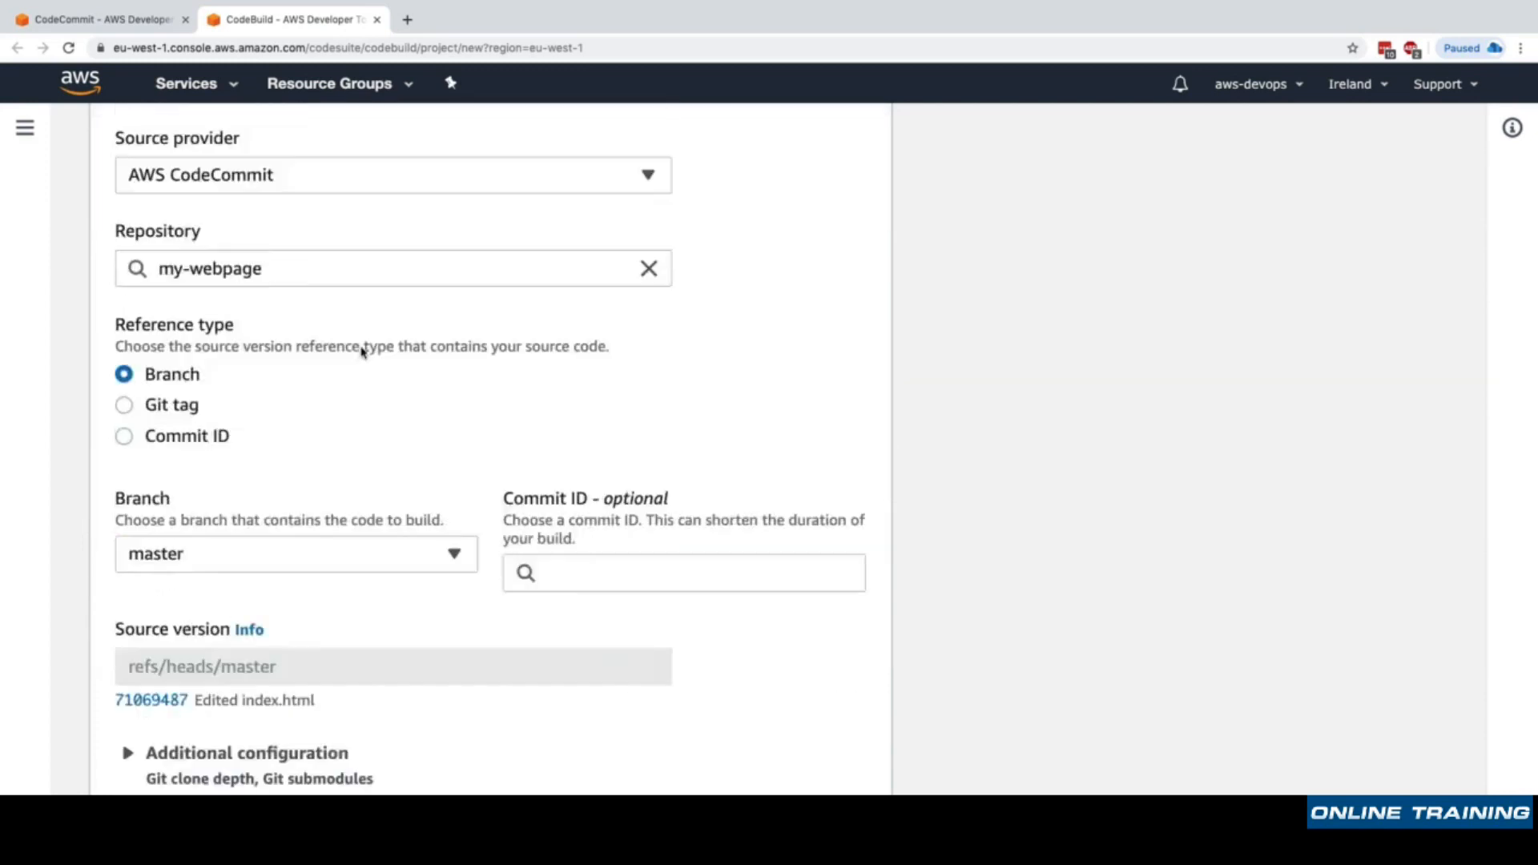
{"action": "scroll", "scroll_direction": "down", "scroll_amount": 3}
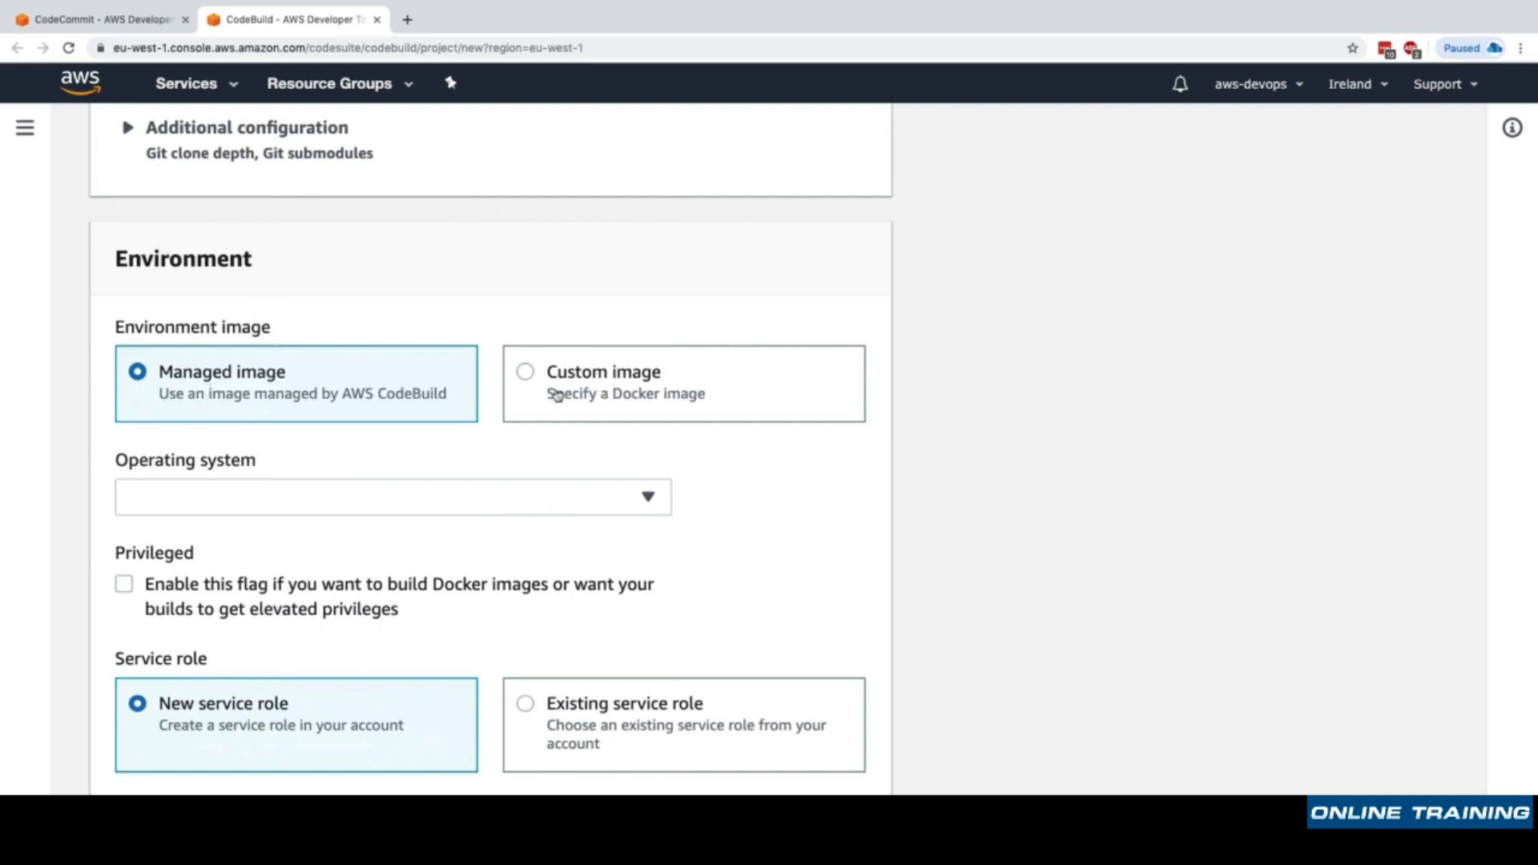
Use the managed Amazon Linux 2 amazonlinux2-x86_64-standard:1.0 image, always at its latest version.
{"action": "left_click", "coordinate": [525, 372]}
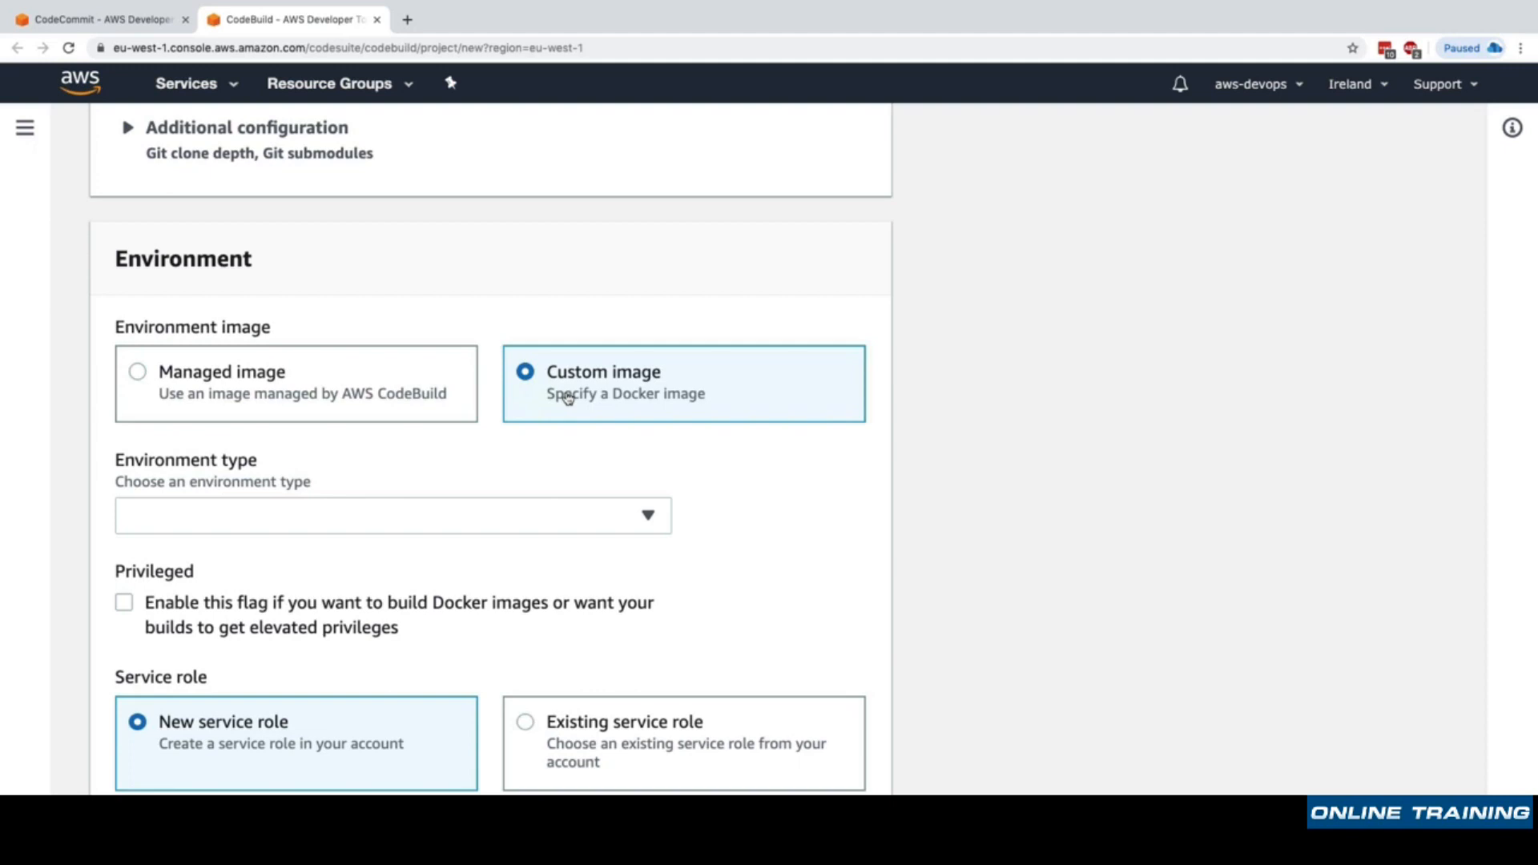
{"action": "left_click", "coordinate": [136, 370]}
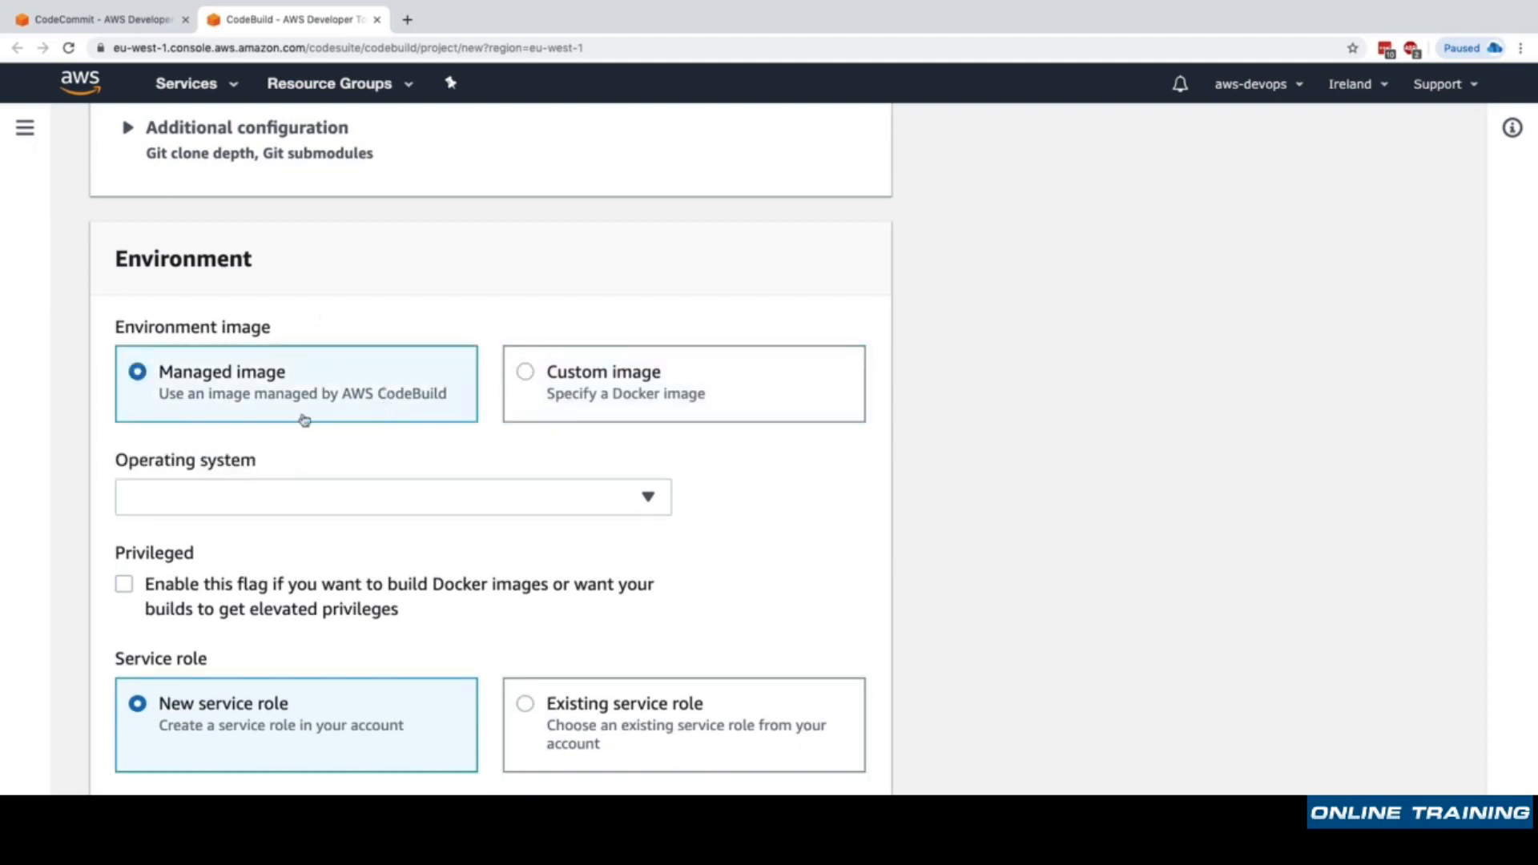
{"action": "left_click", "coordinate": [392, 495]}
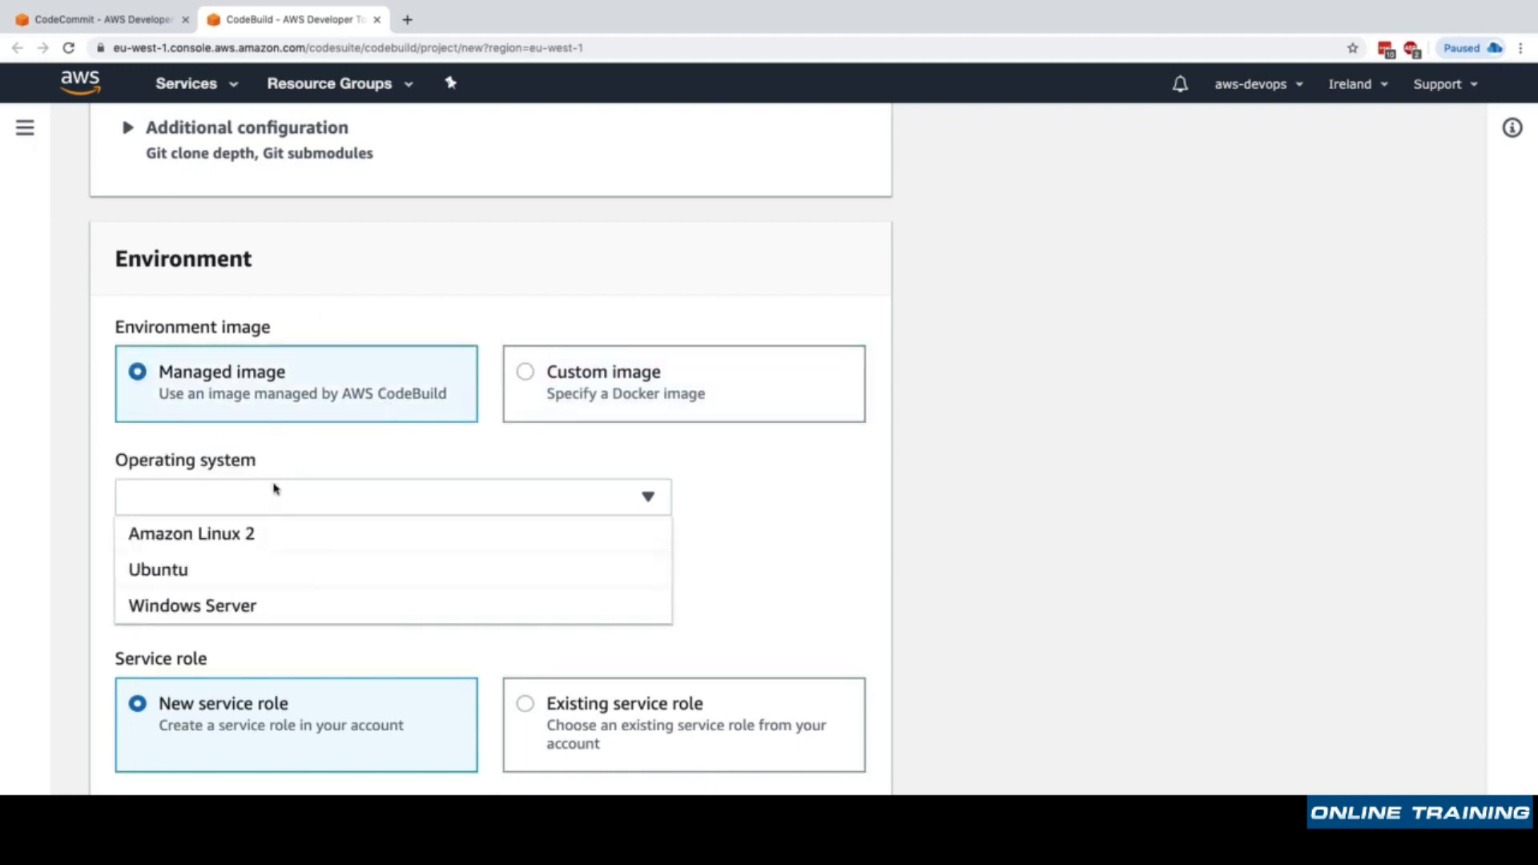
{"action": "left_click", "coordinate": [191, 534]}
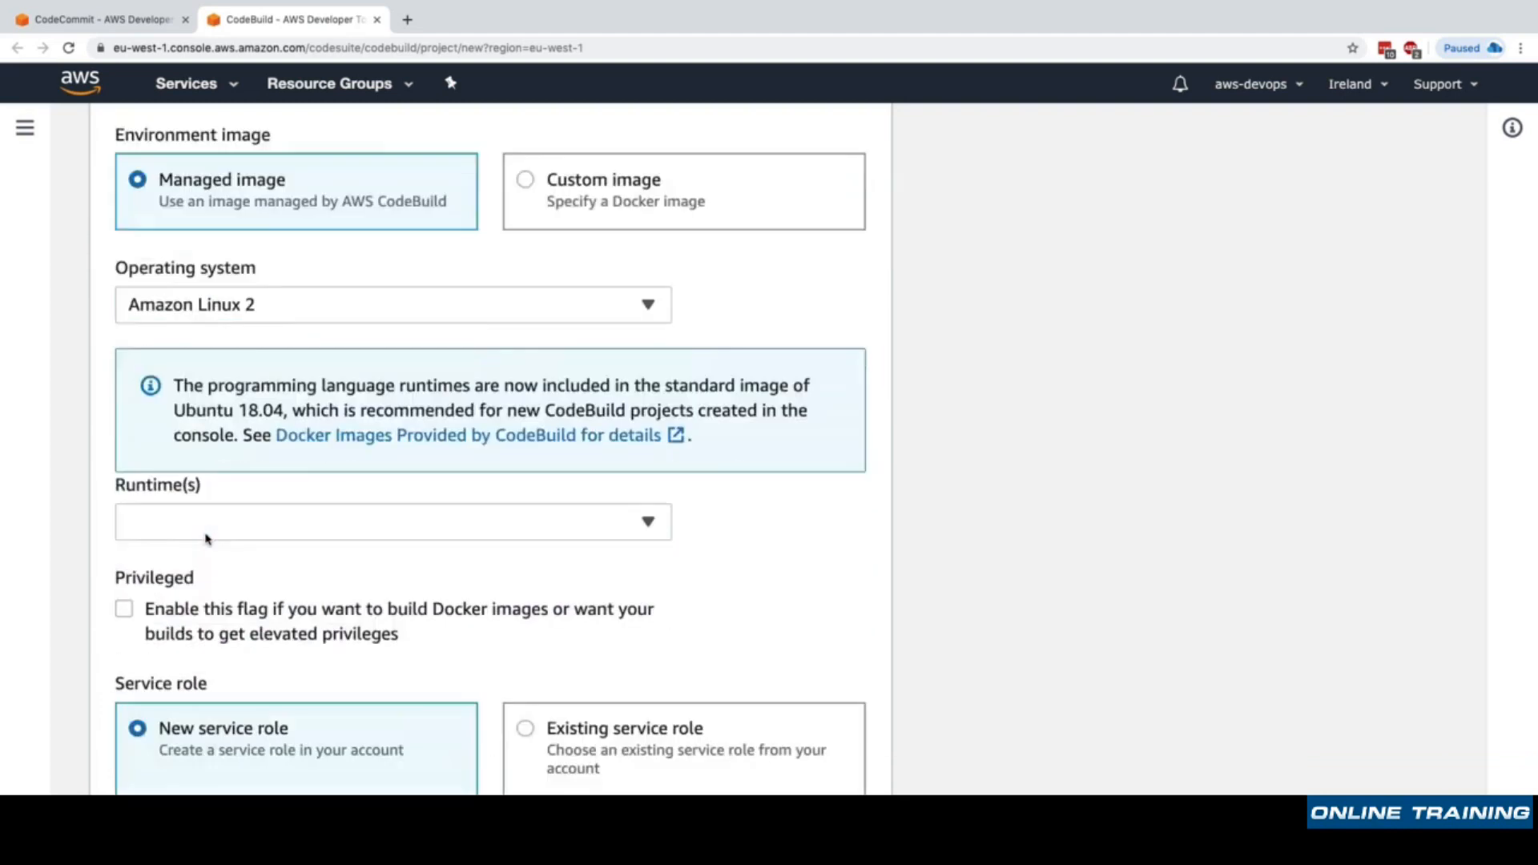
{"action": "left_click", "coordinate": [393, 521]}
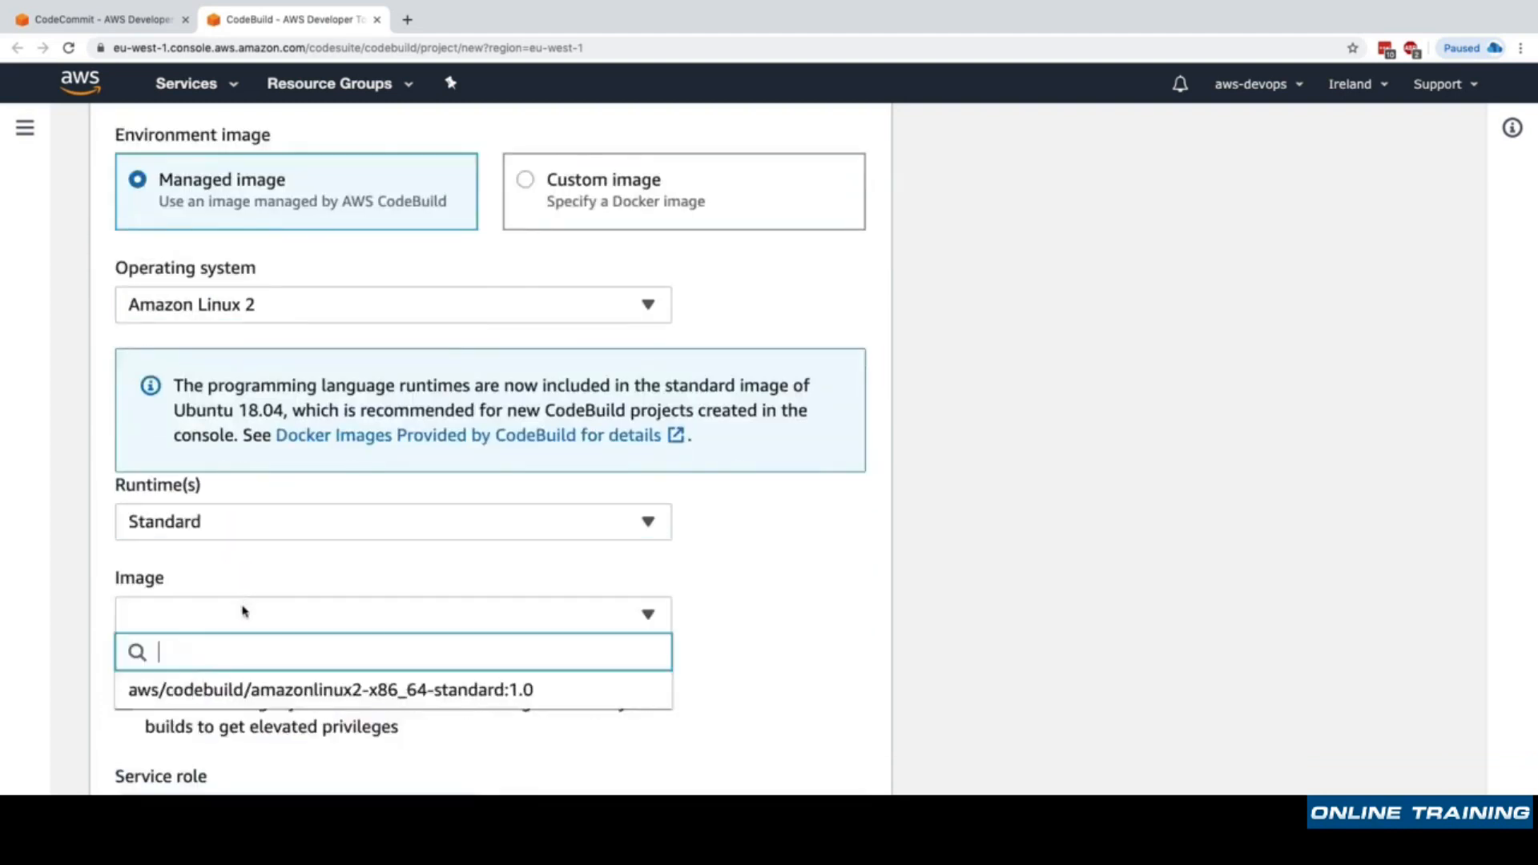
{"action": "left_click", "coordinate": [332, 689]}
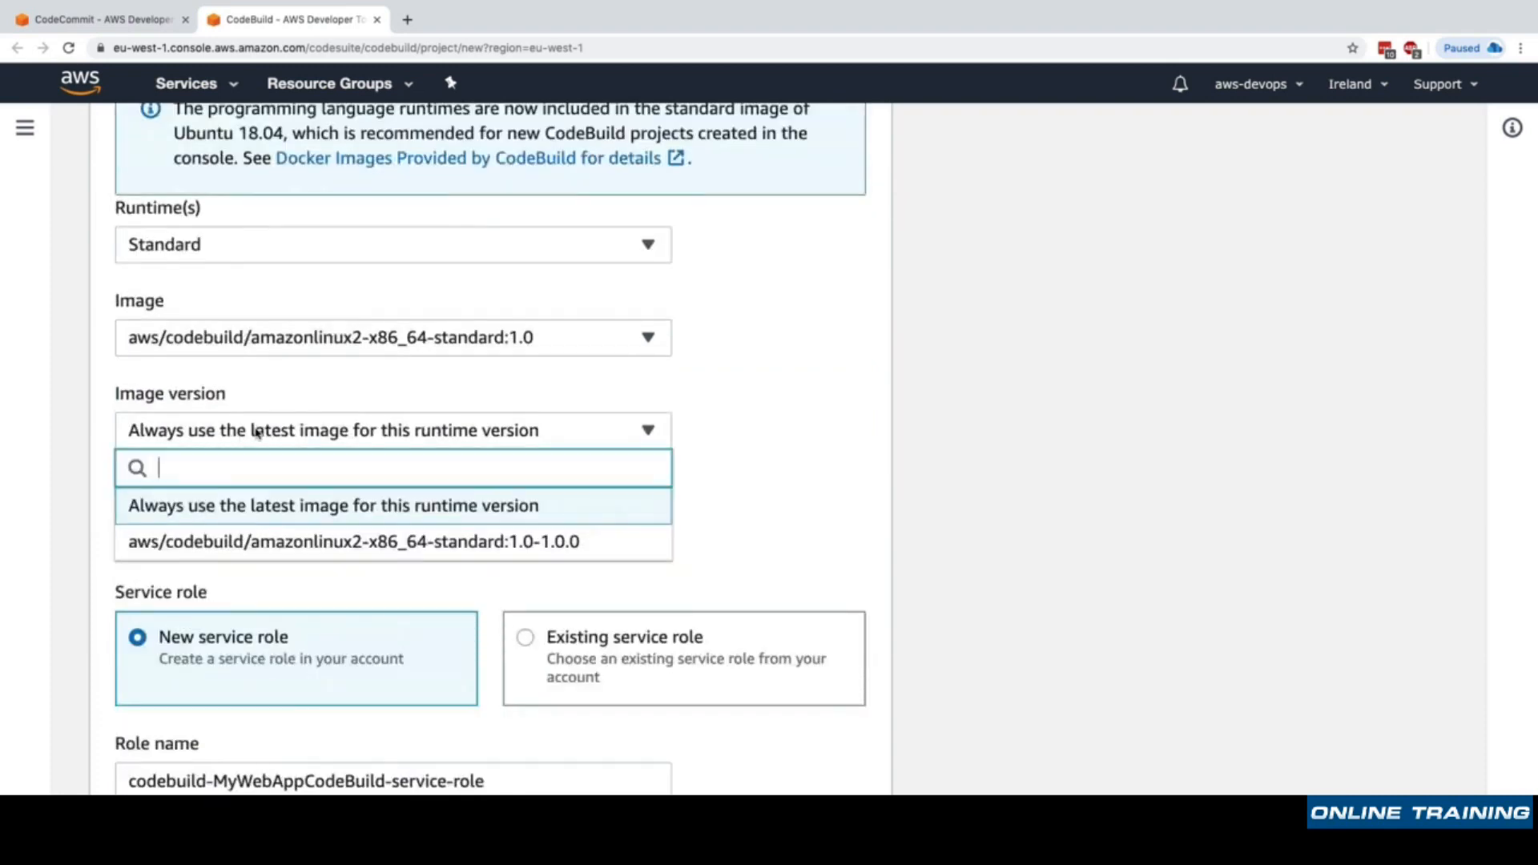
{"action": "left_click", "coordinate": [331, 506]}
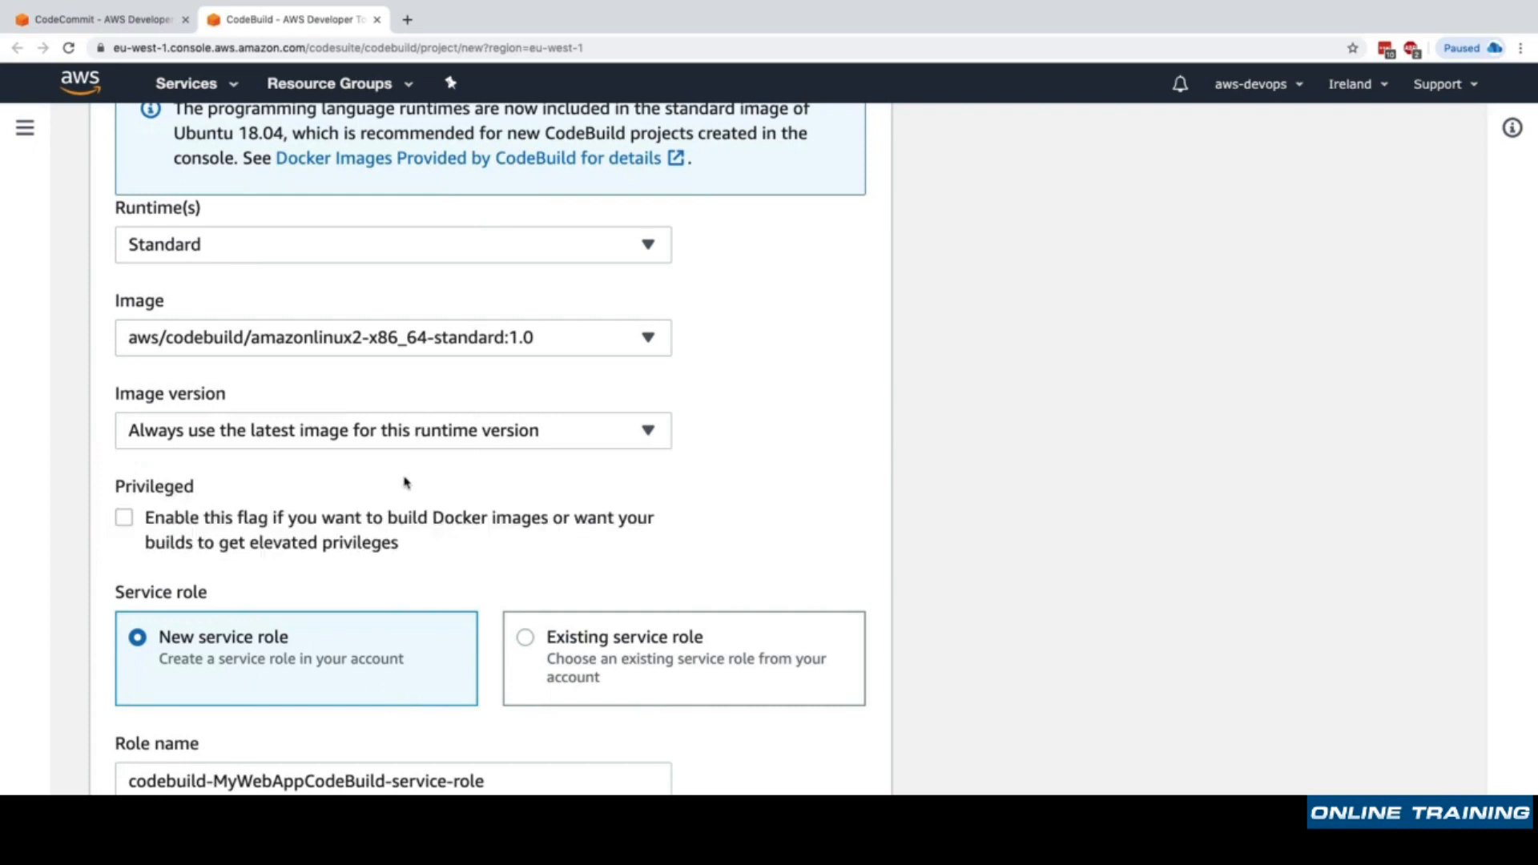
Expand the environment's additional configuration, keeping the 1-hour timeout and 8-hour queued timeout.
{"action": "scroll", "scroll_direction": "down", "scroll_amount": 3}
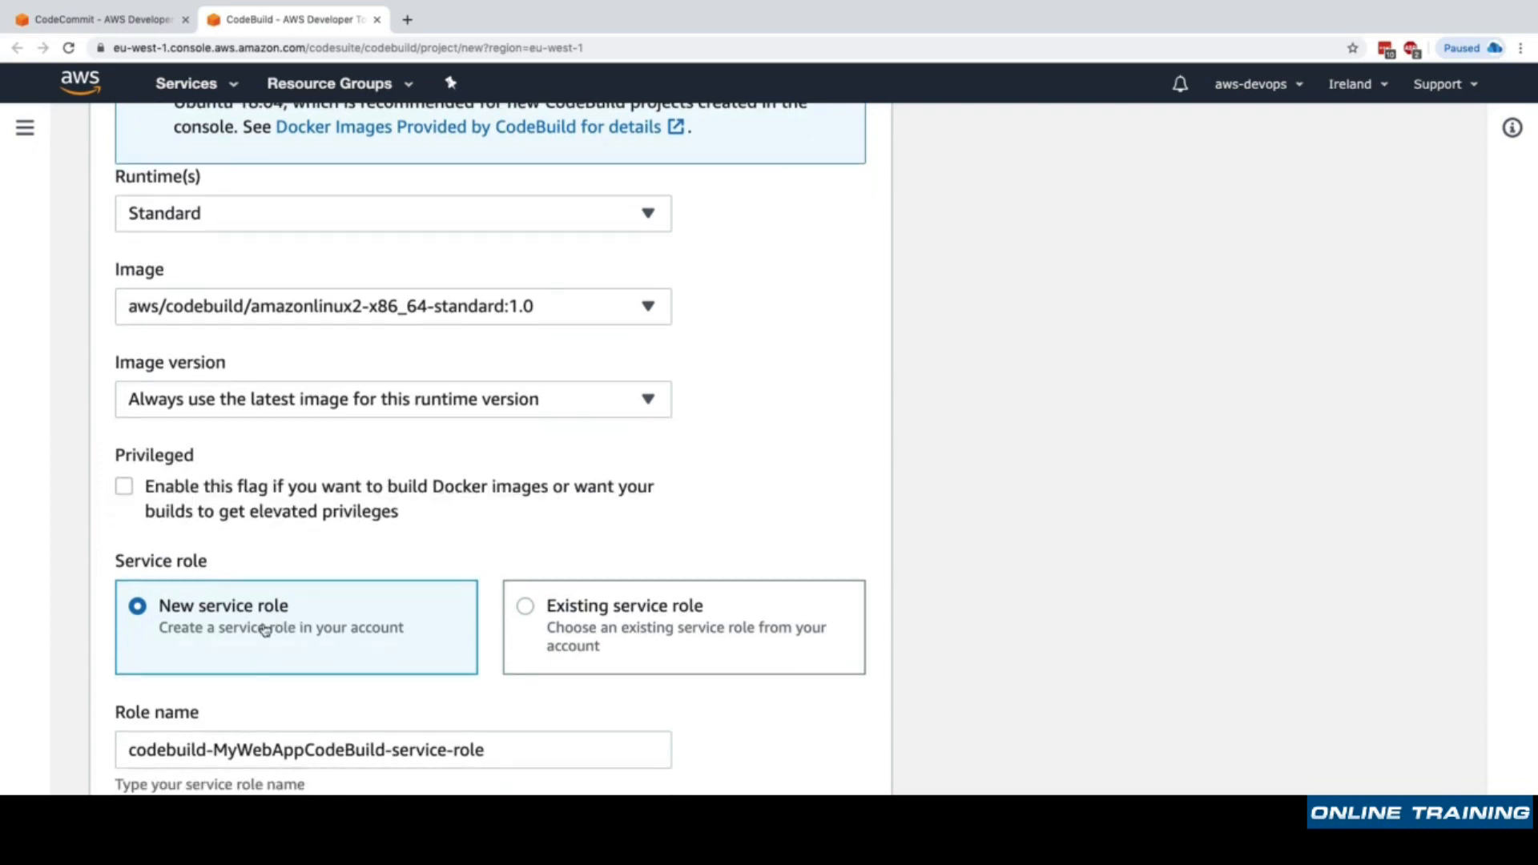
{"action": "scroll", "scroll_direction": "down", "scroll_amount": 3}
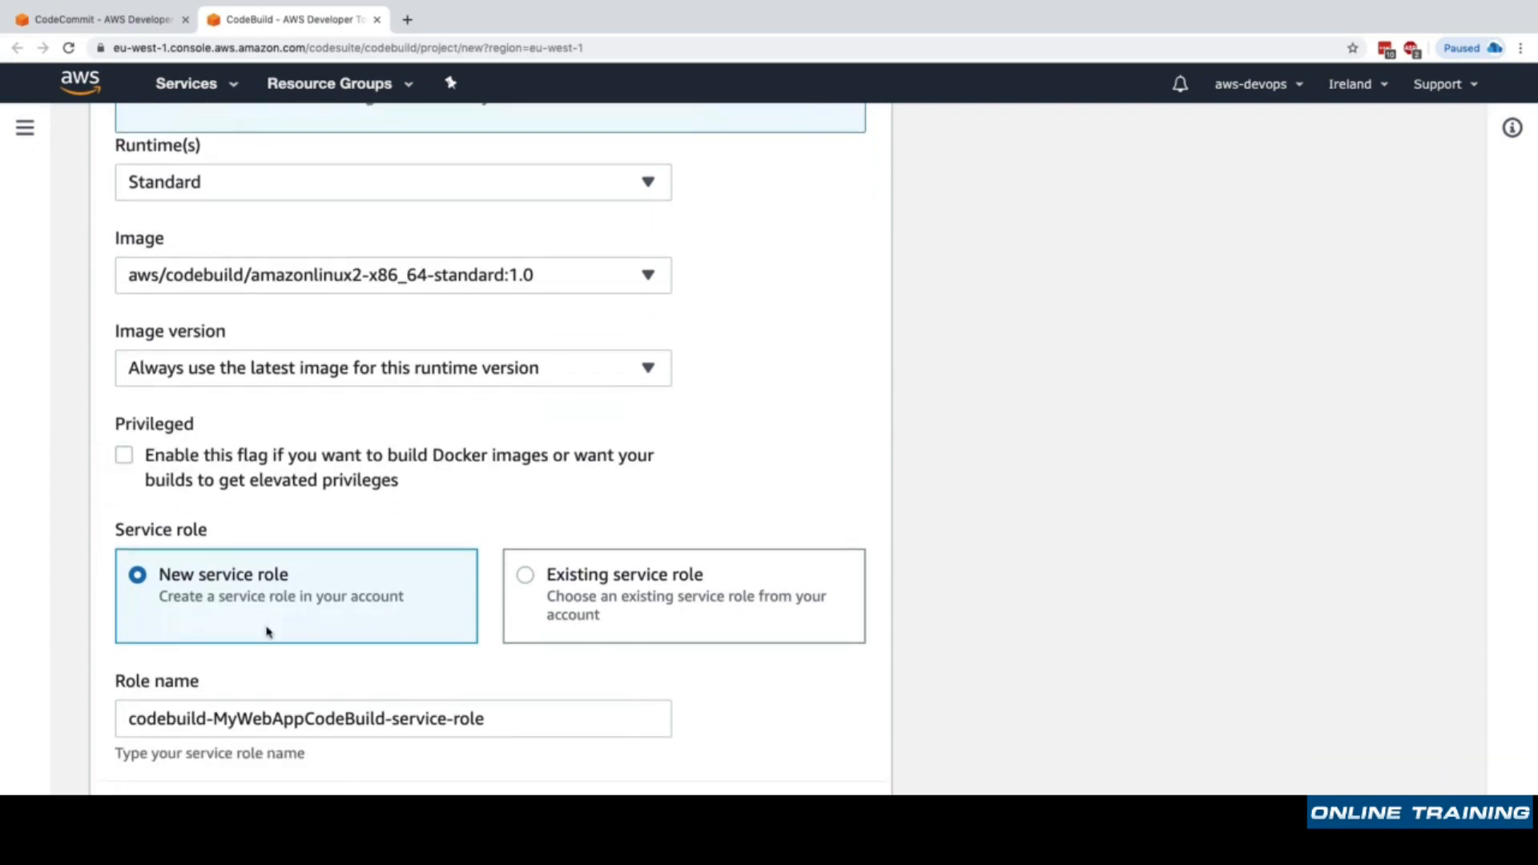
{"action": "scroll", "scroll_direction": "down", "scroll_amount": 3}
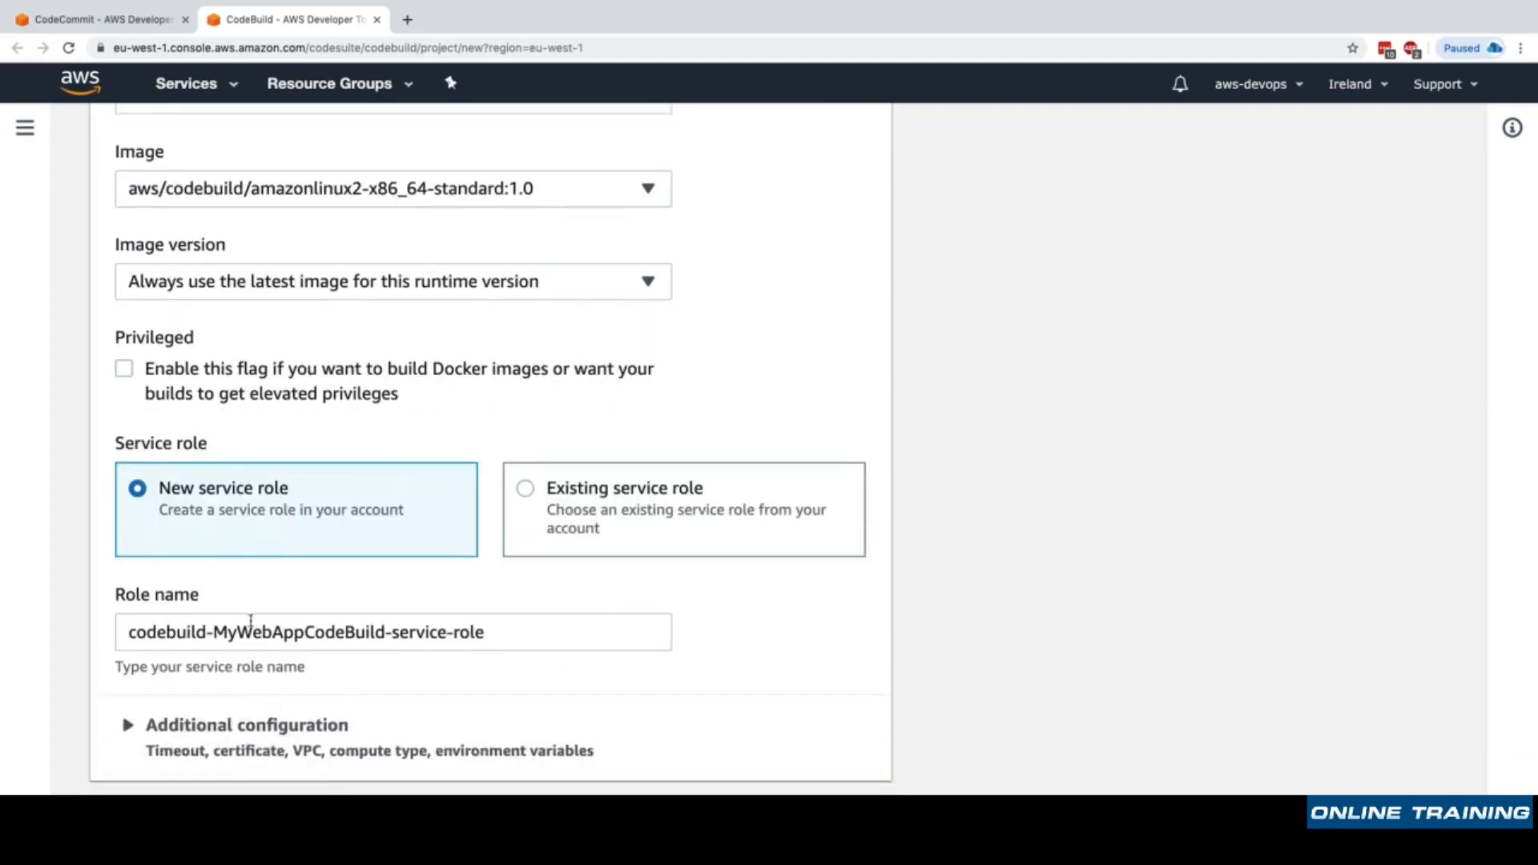
{"action": "mouse_move", "coordinate": [266, 543]}
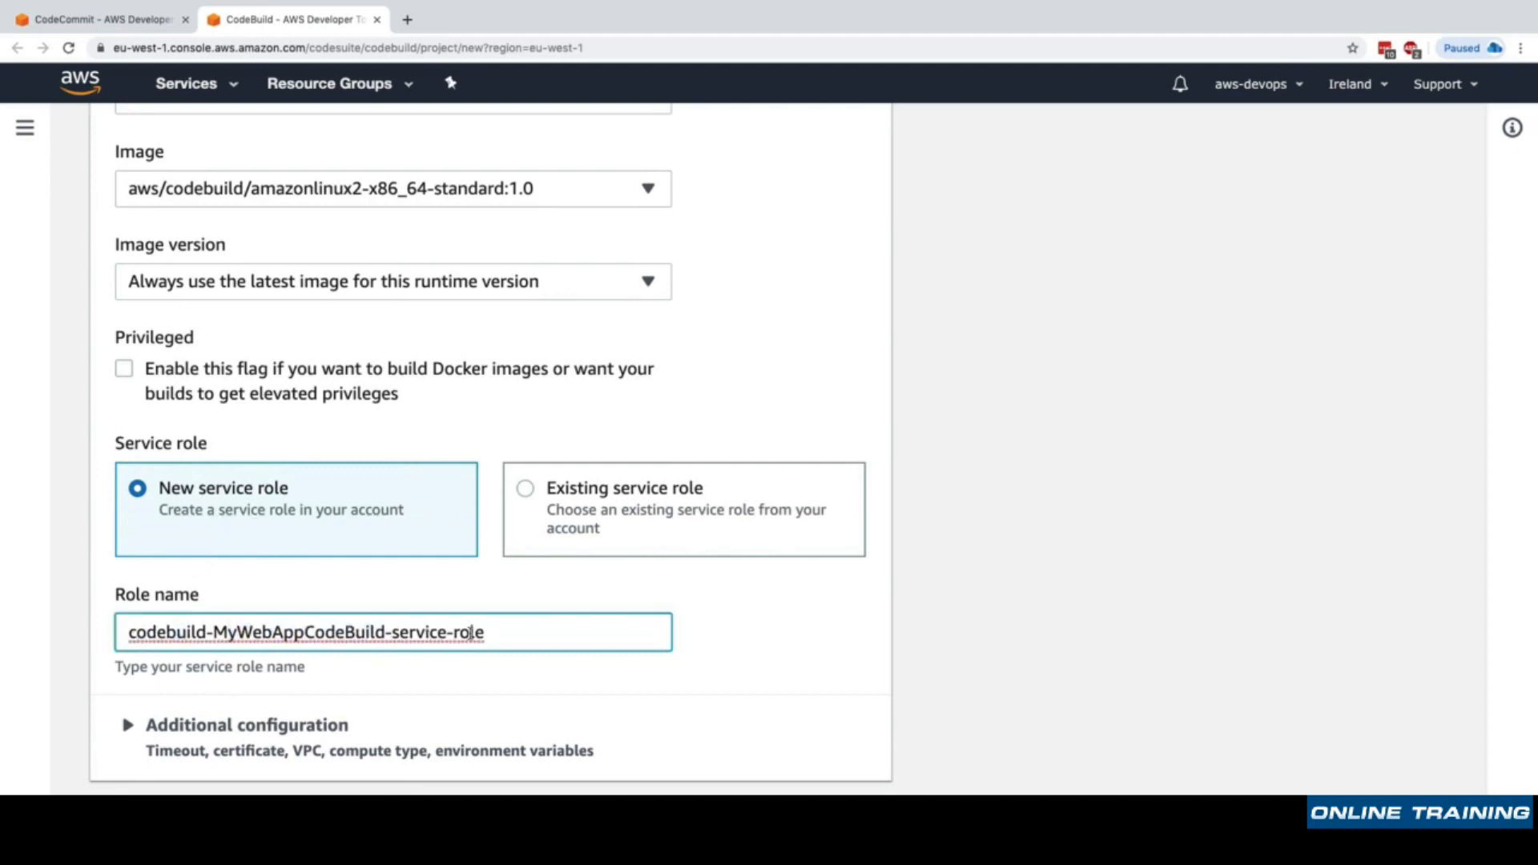
{"action": "left_click", "coordinate": [127, 725]}
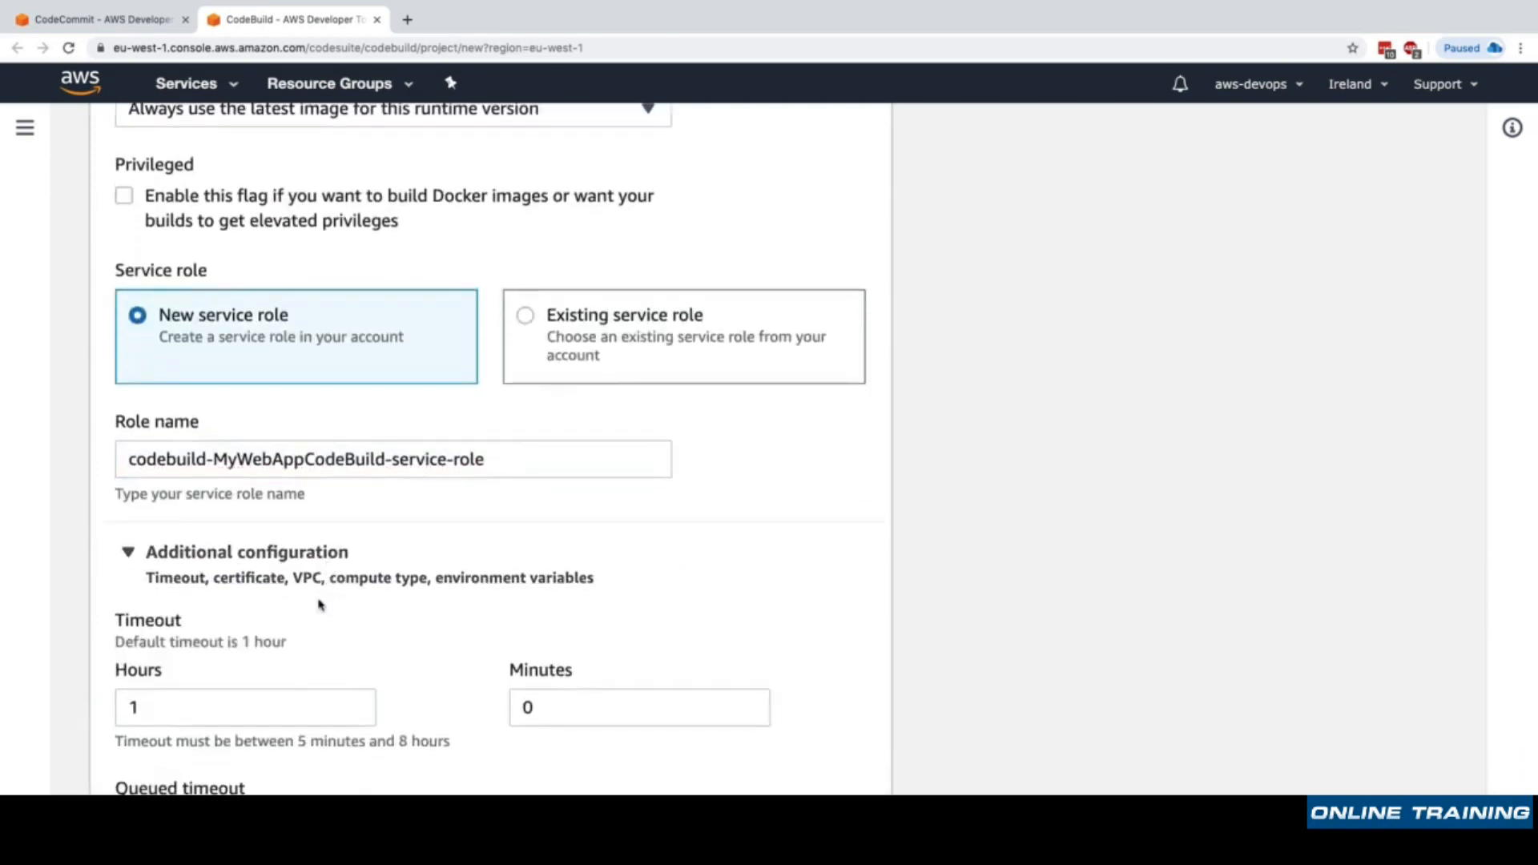
{"action": "scroll", "scroll_direction": "down", "scroll_amount": 3}
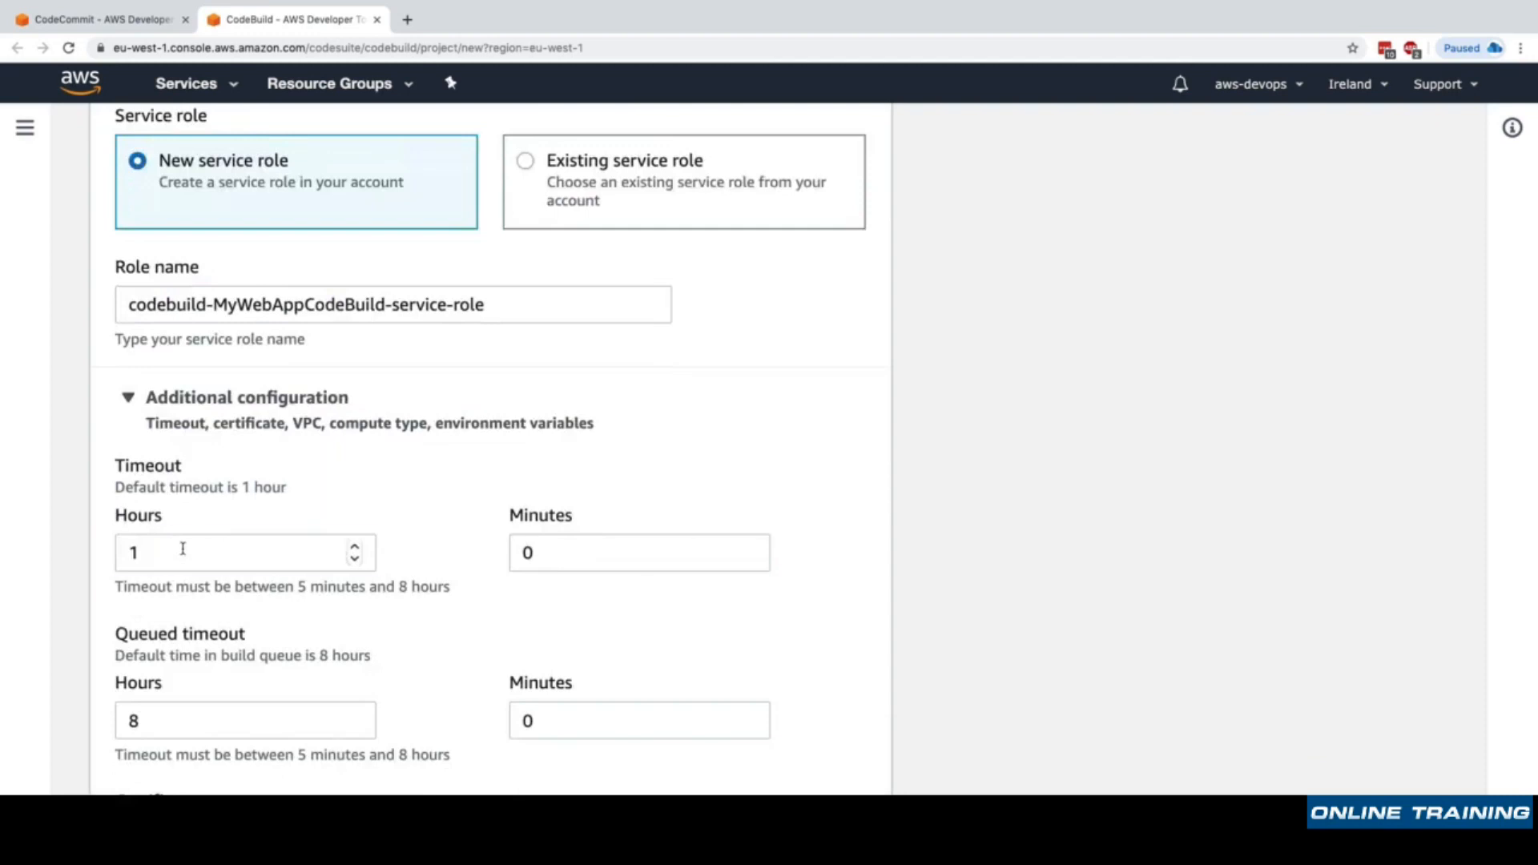
{"action": "left_click", "coordinate": [245, 551]}
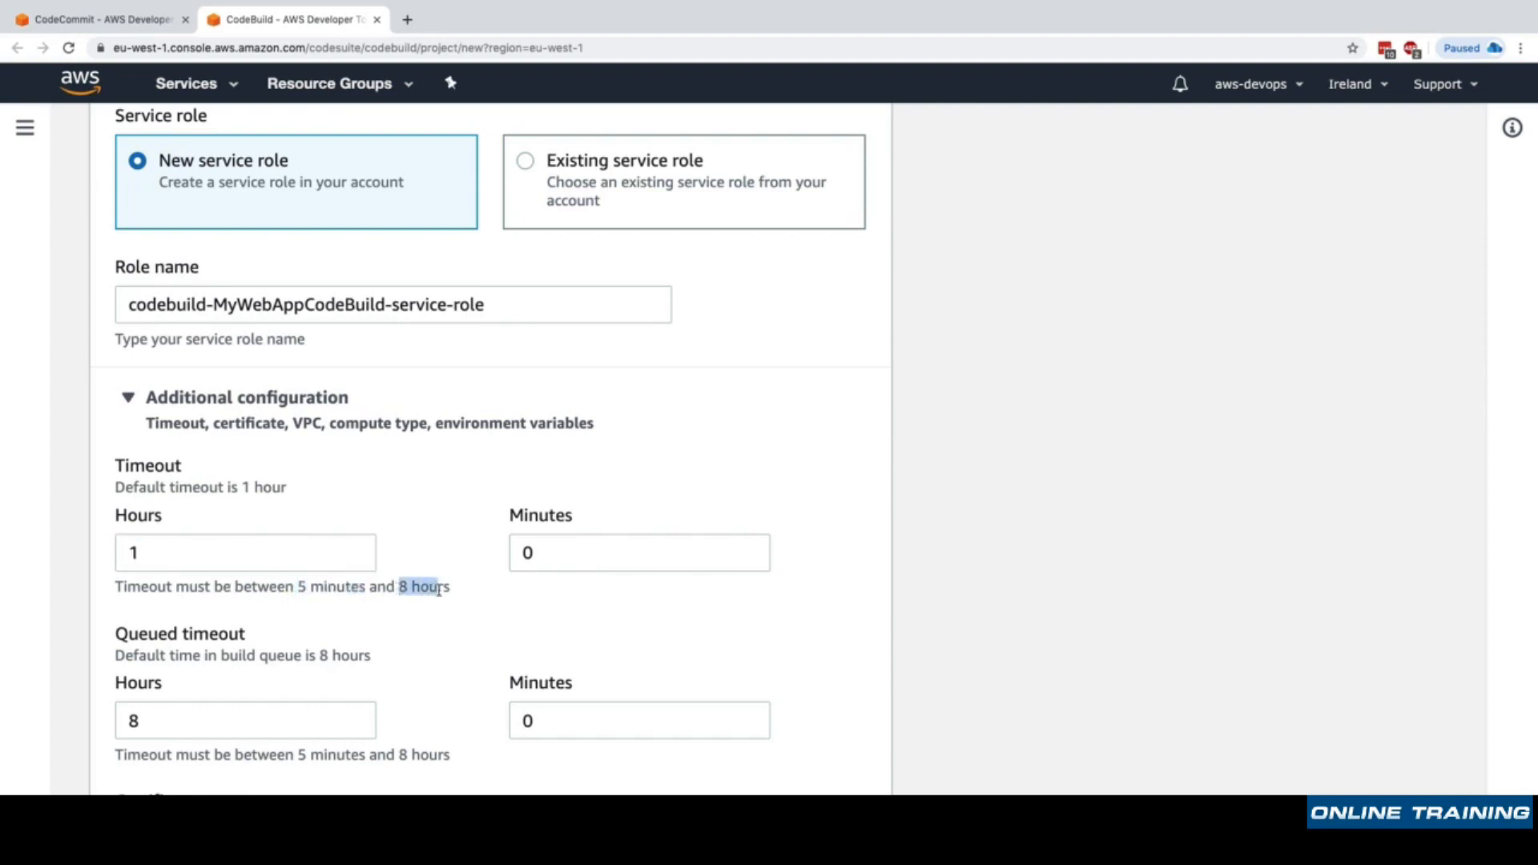
{"action": "mouse_move", "coordinate": [422, 587]}
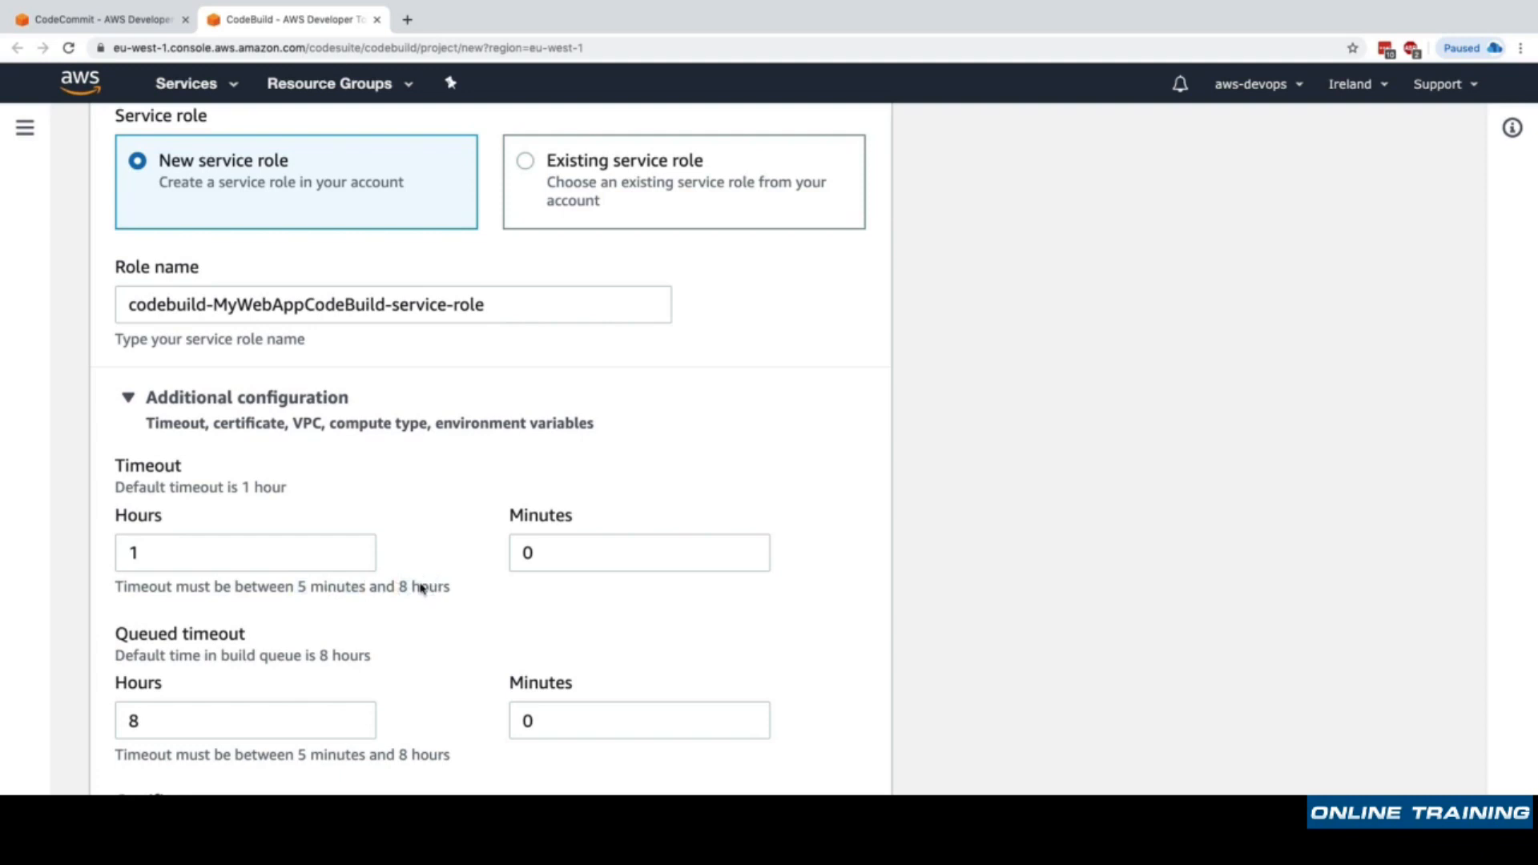
{"action": "mouse_move", "coordinate": [315, 470]}
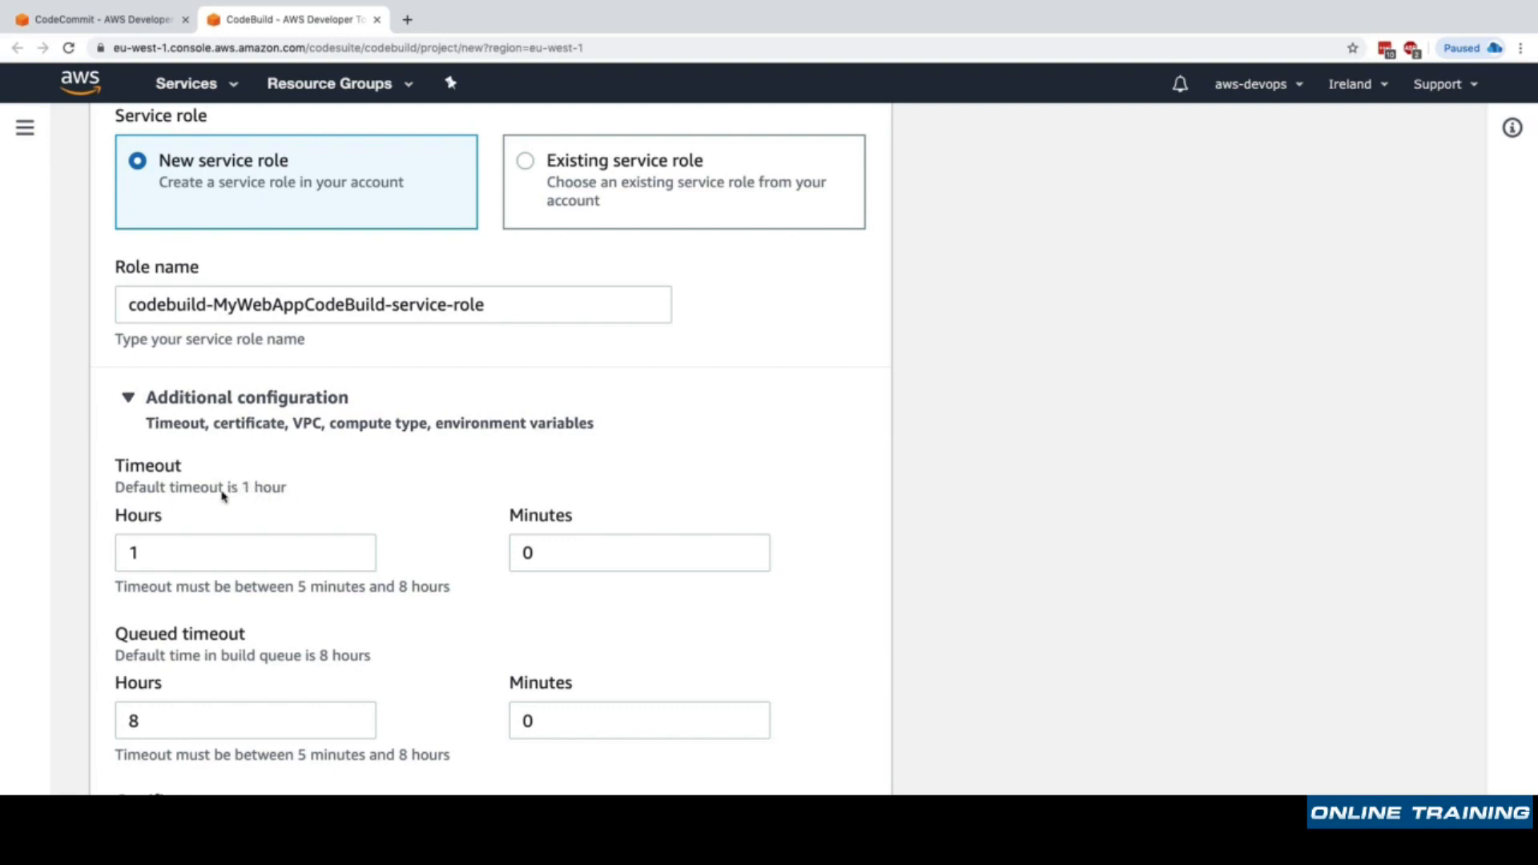
{"action": "scroll", "scroll_direction": "down", "scroll_amount": 3}
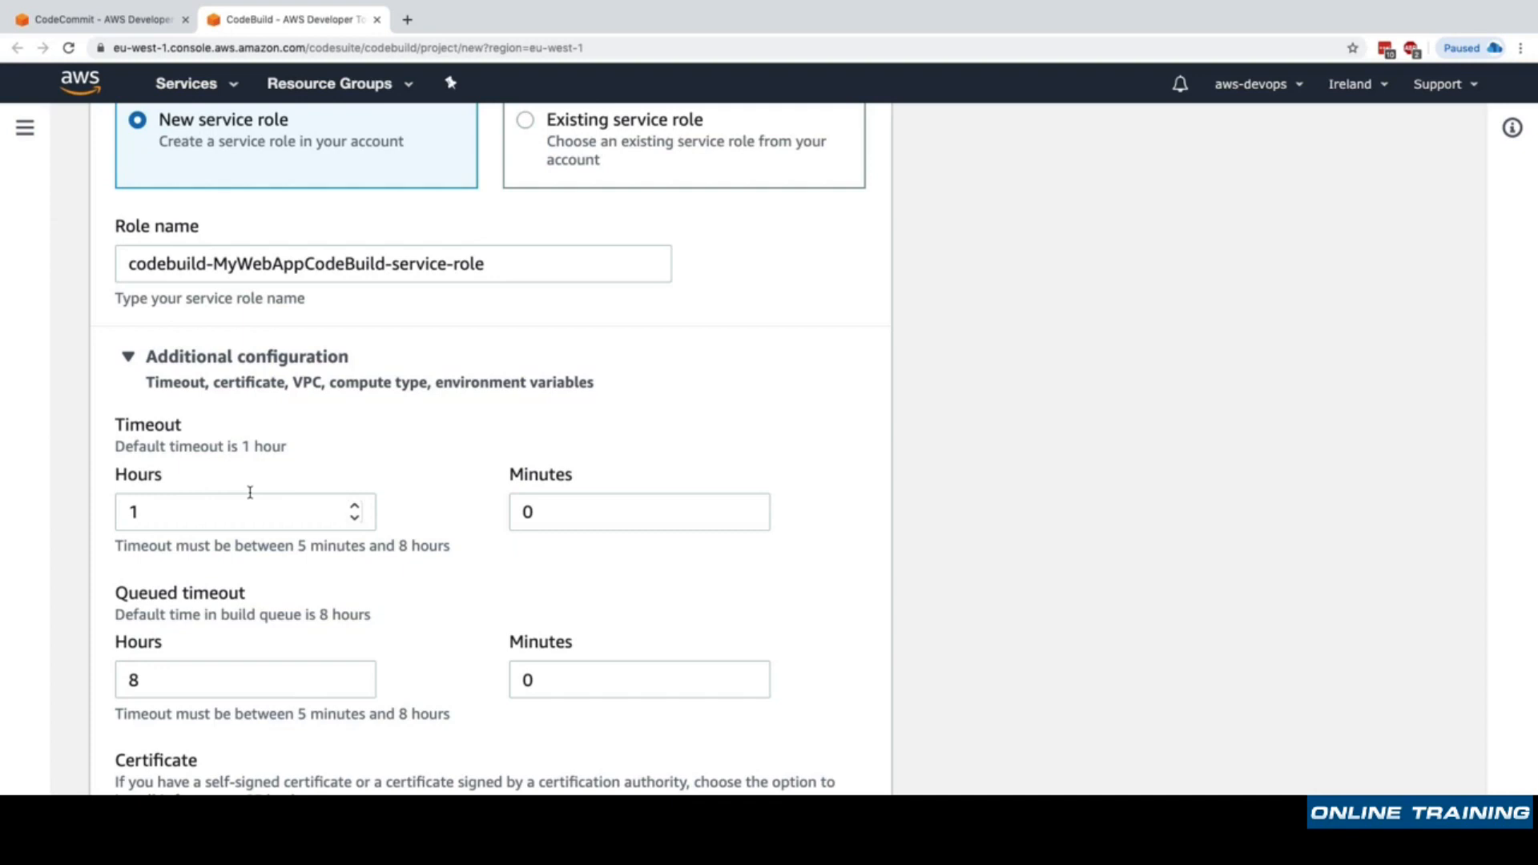
{"action": "mouse_move", "coordinate": [191, 456]}
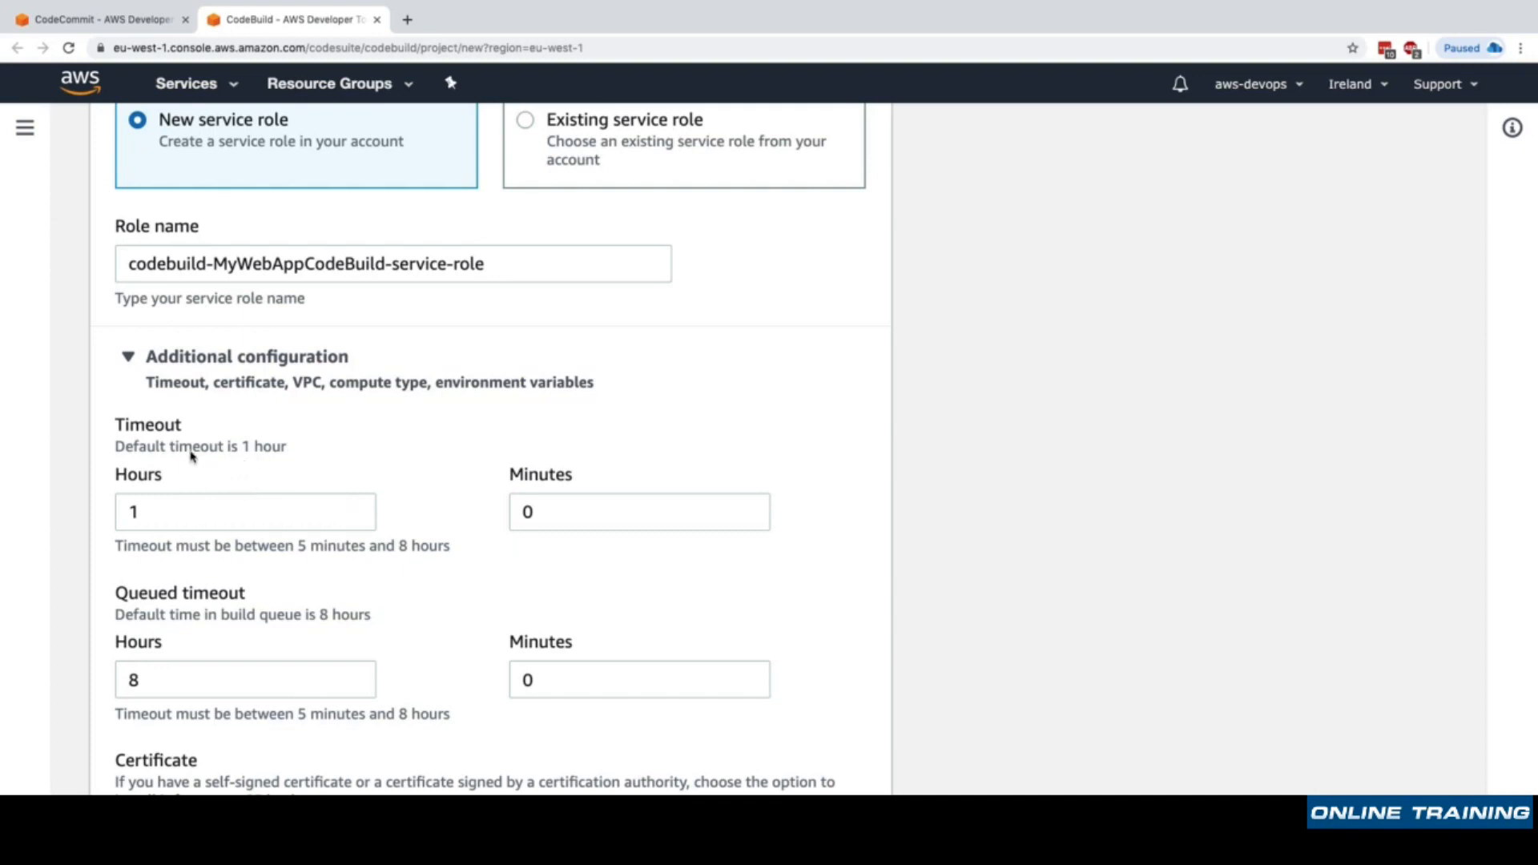
{"action": "double_click", "coordinate": [326, 545]}
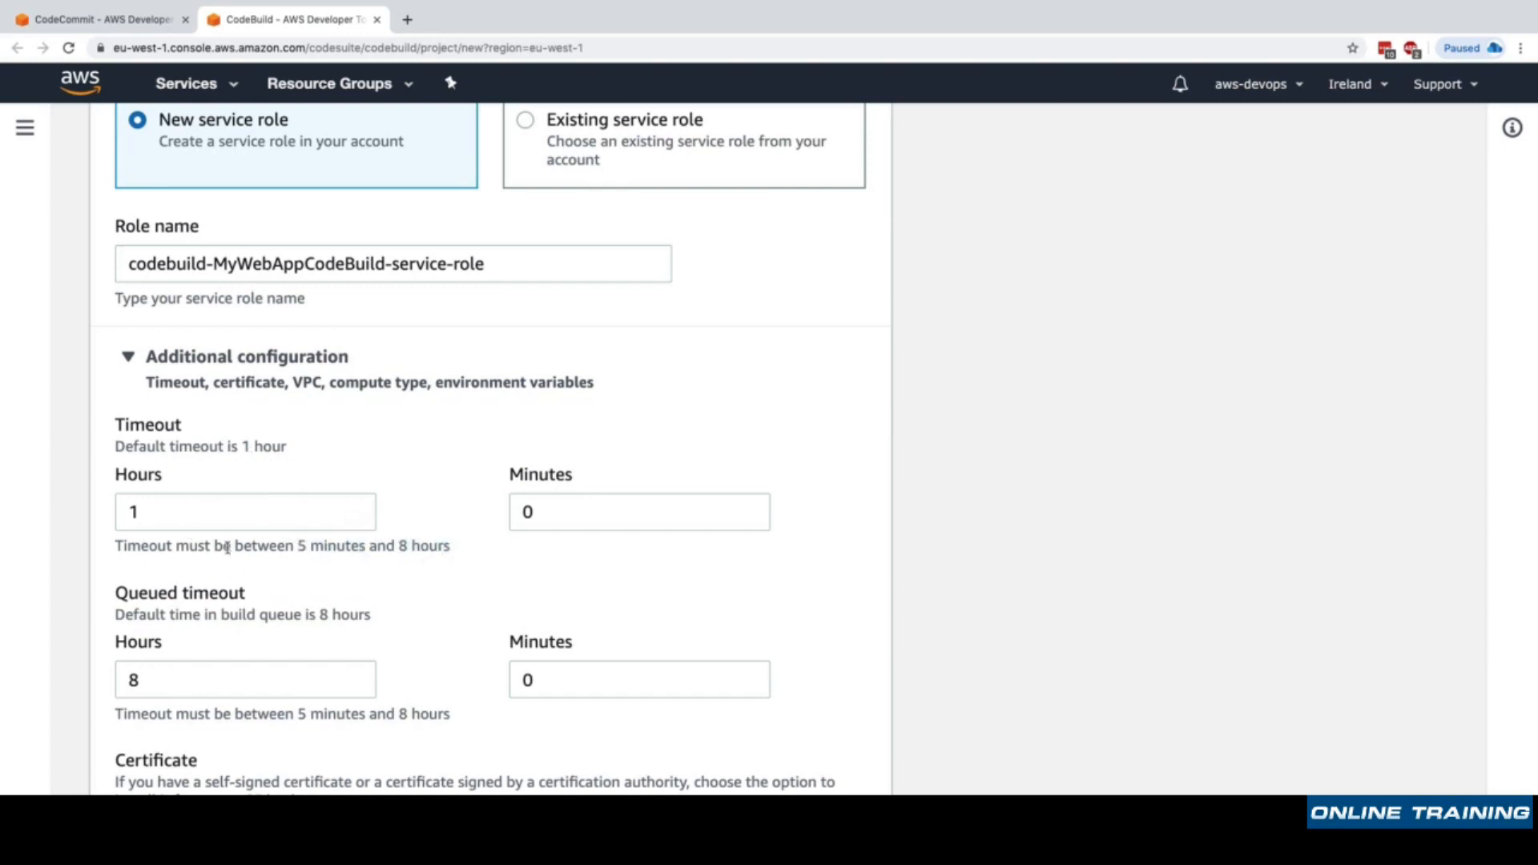
Try 15 GB, 8 vCPU compute, then revert to 3 GB, 2 vCPUs.
{"action": "scroll", "scroll_direction": "down", "scroll_amount": 3}
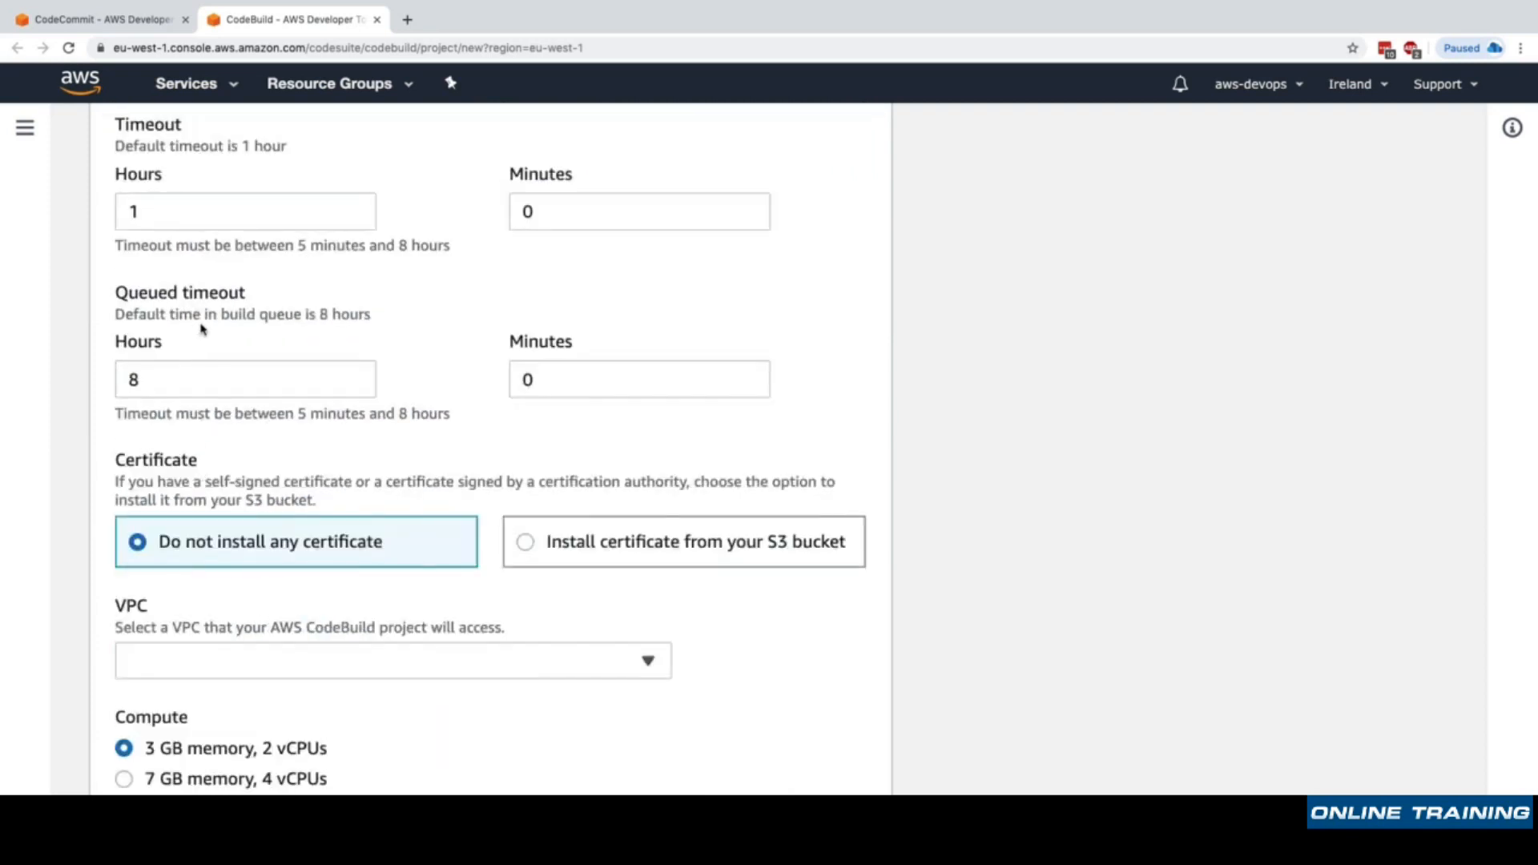
{"action": "mouse_move", "coordinate": [196, 314]}
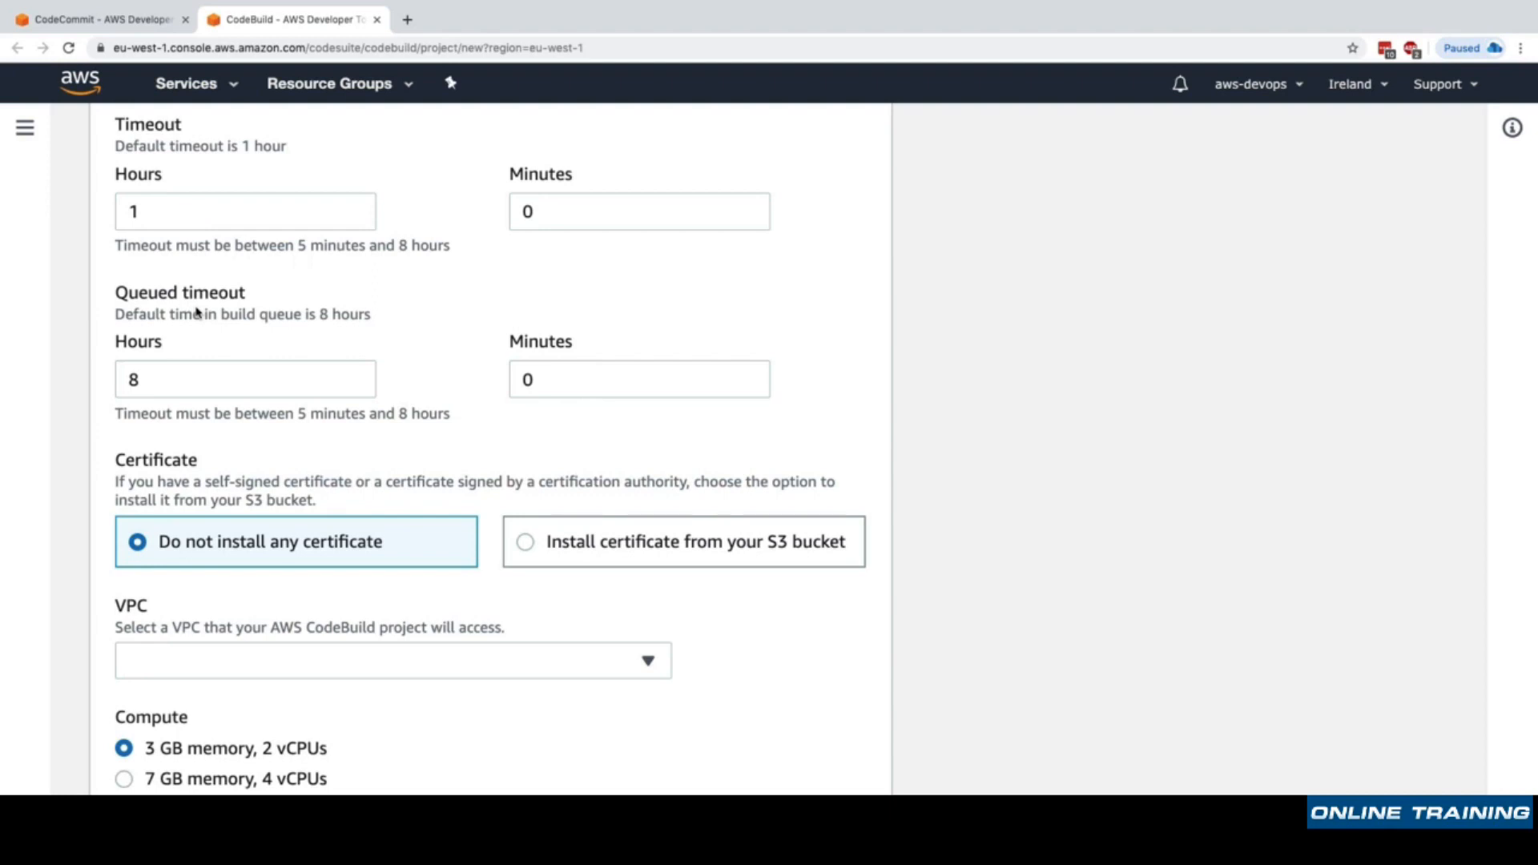
{"action": "scroll", "scroll_direction": "down", "scroll_amount": 3}
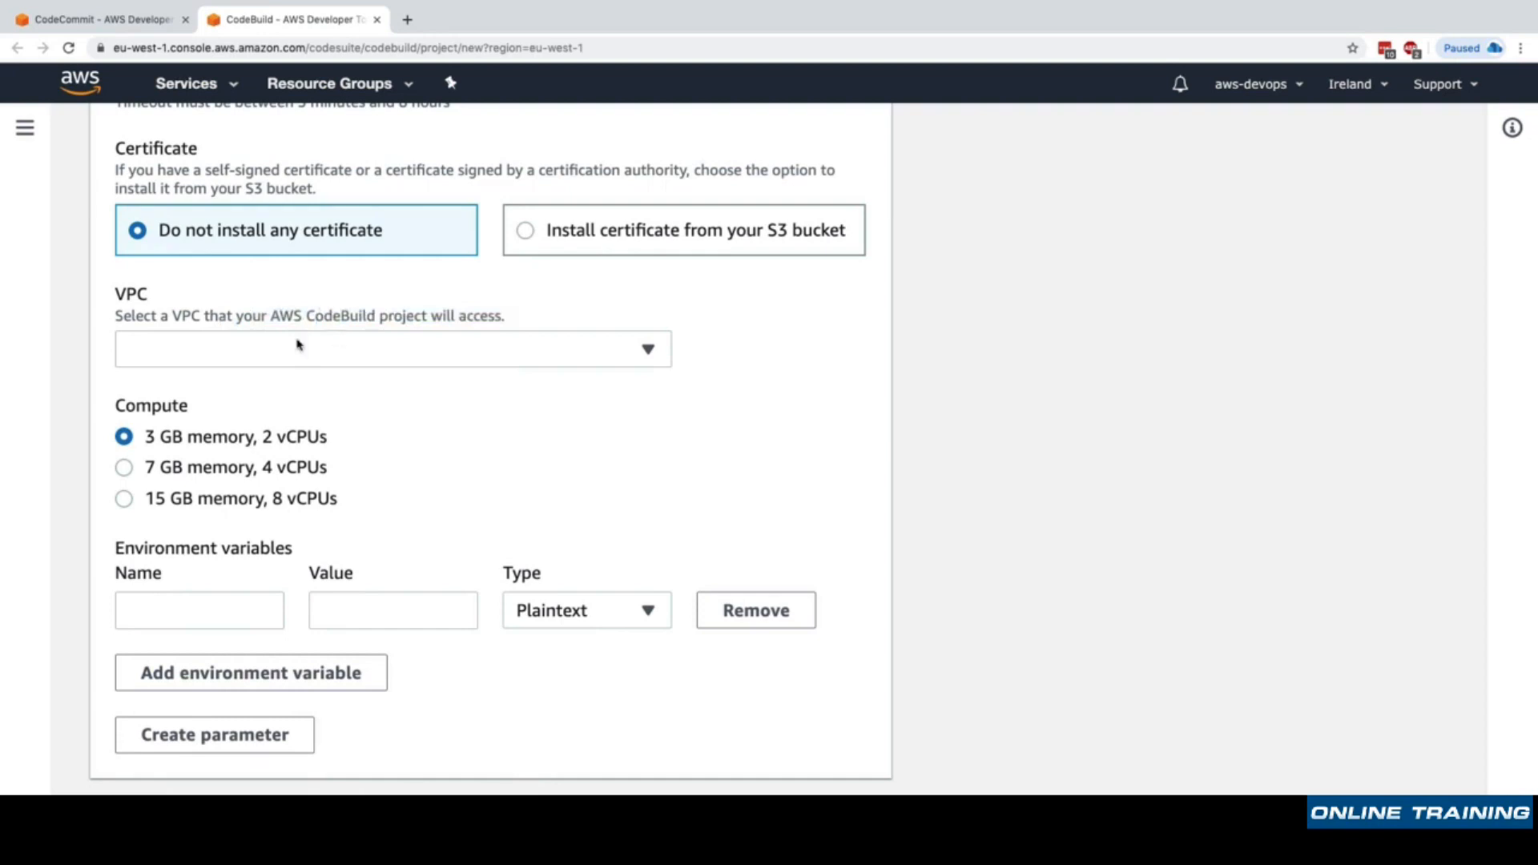
{"action": "mouse_move", "coordinate": [298, 358]}
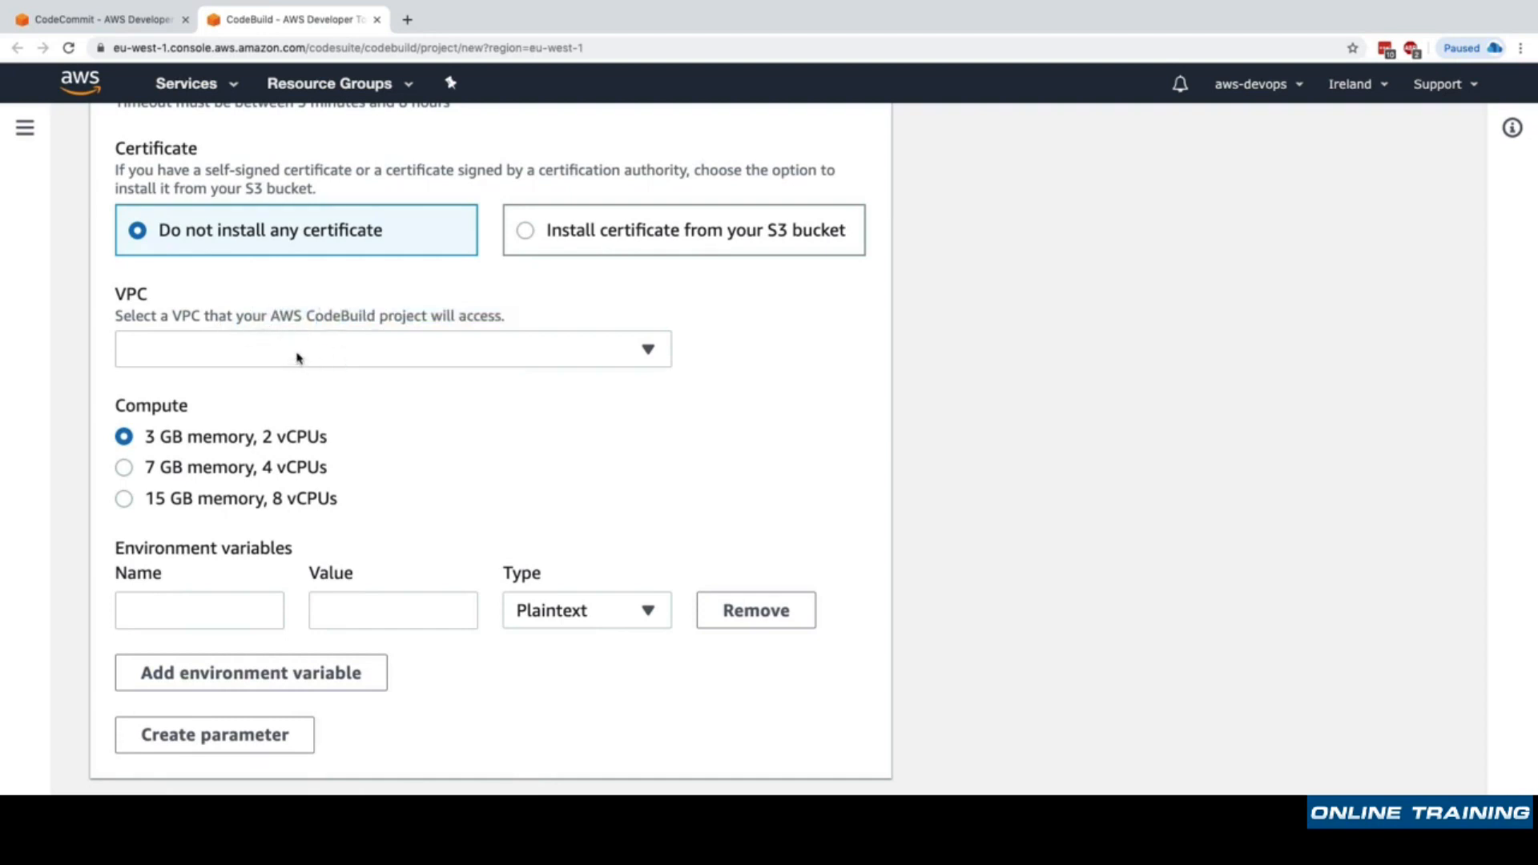
{"action": "mouse_move", "coordinate": [136, 402]}
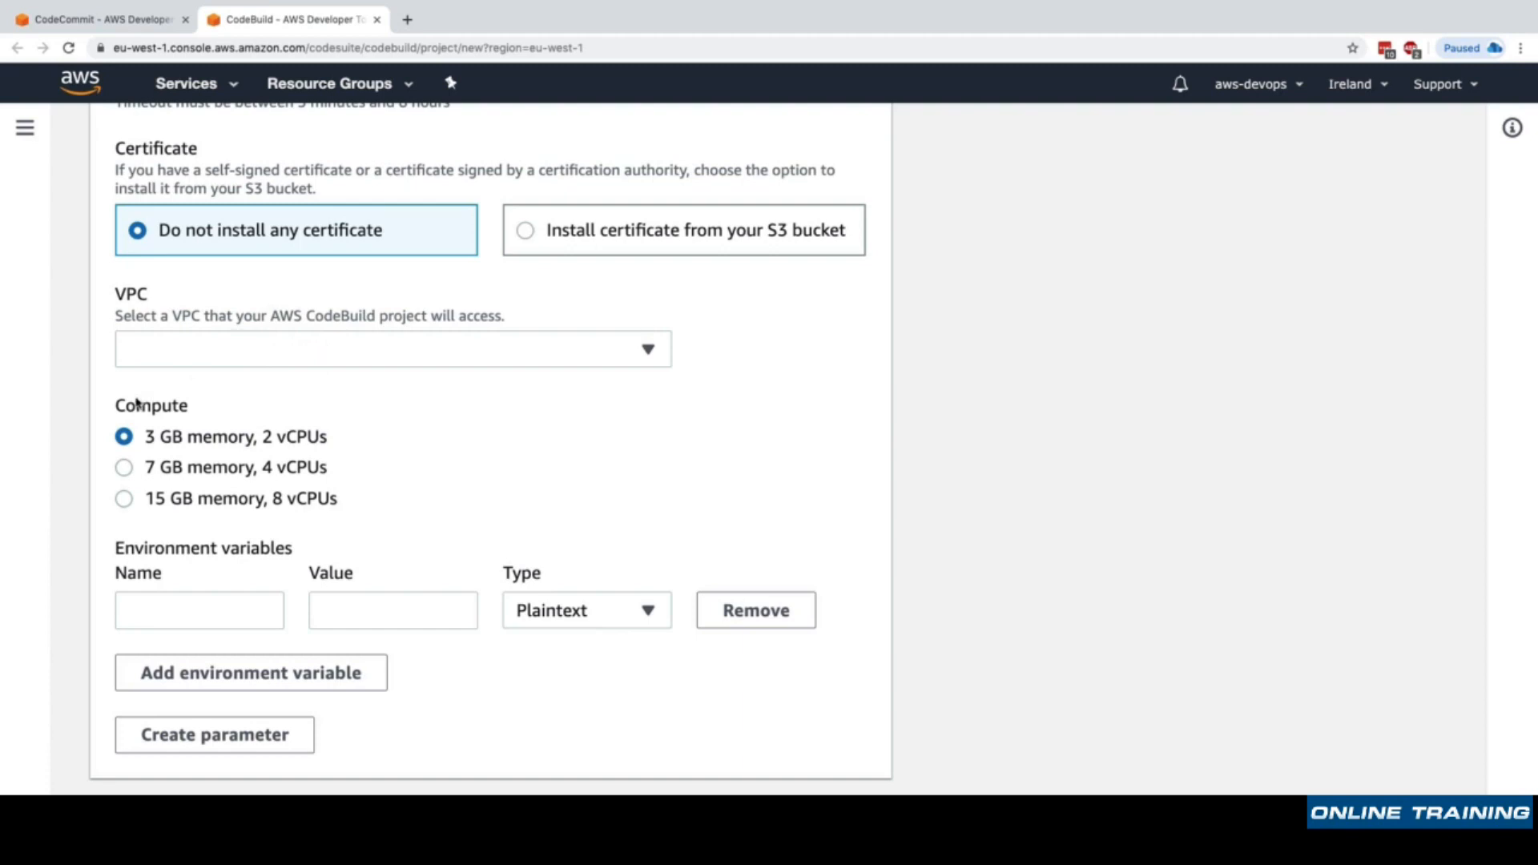
{"action": "double_click", "coordinate": [197, 437]}
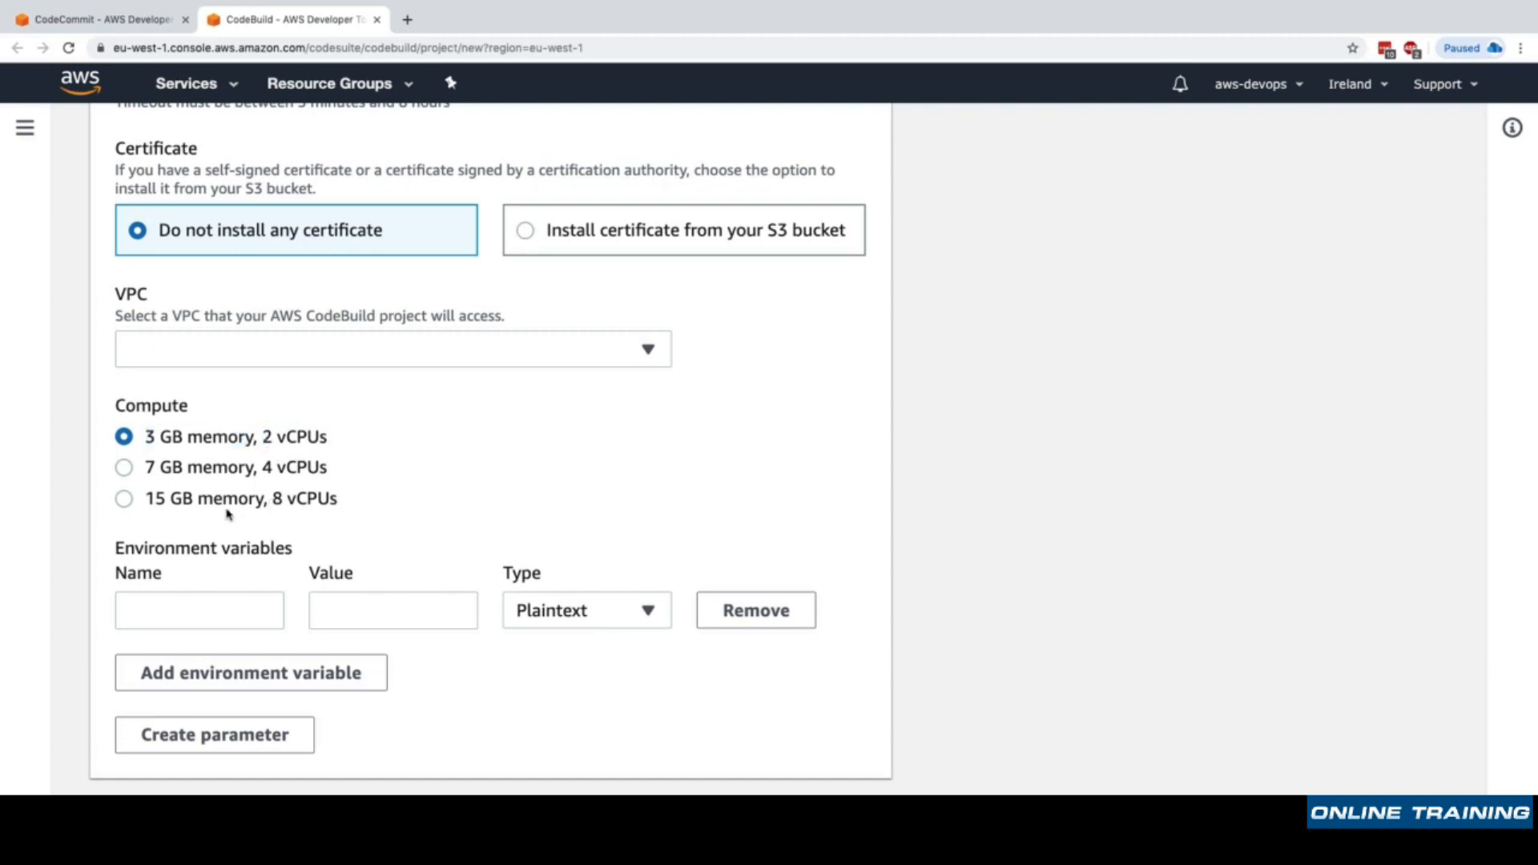
{"action": "left_click", "coordinate": [123, 499]}
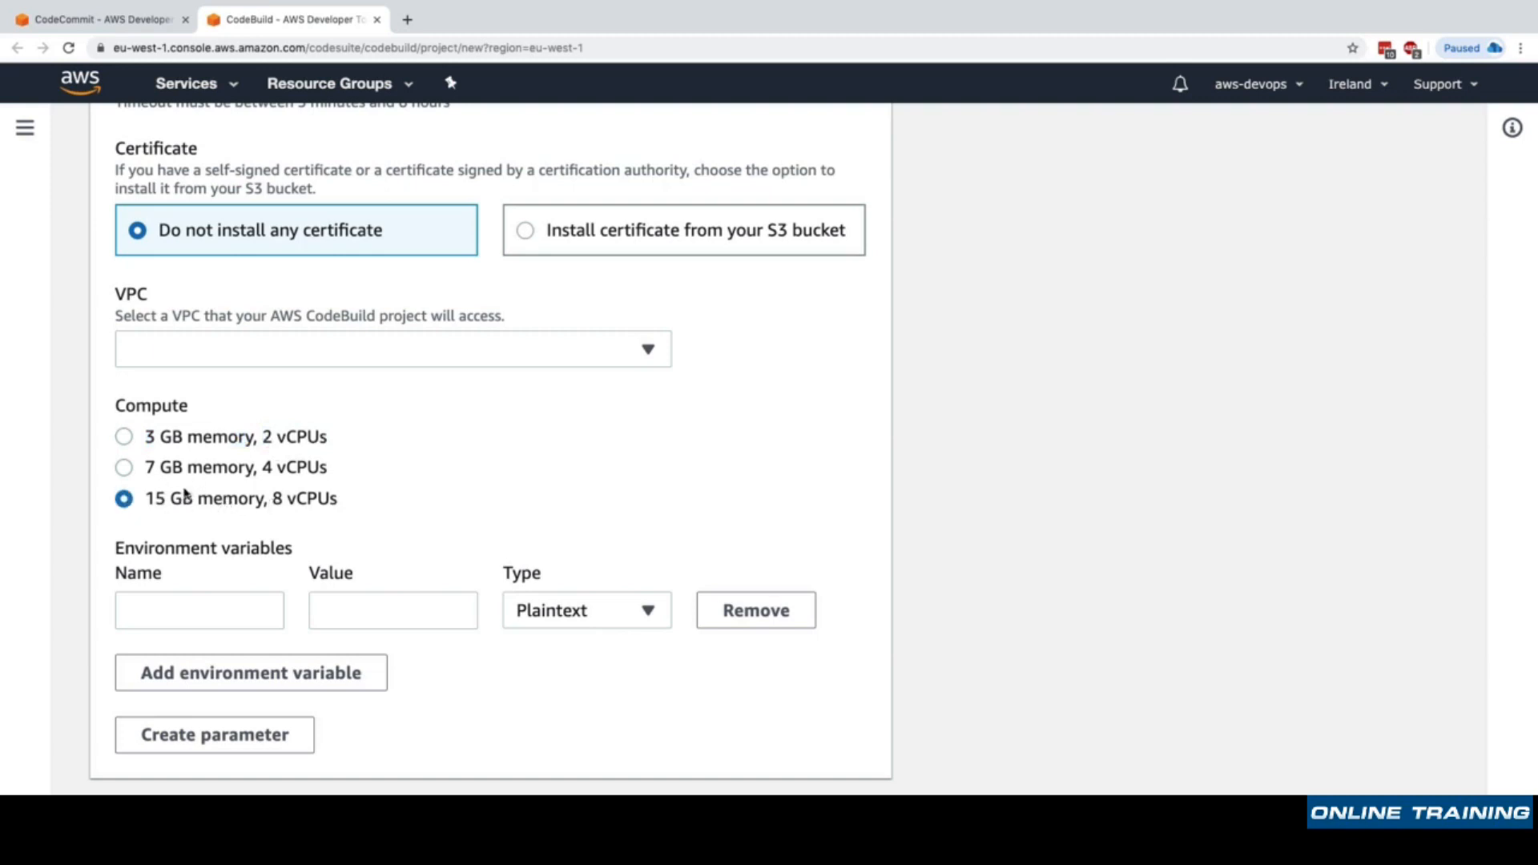
{"action": "mouse_move", "coordinate": [217, 499]}
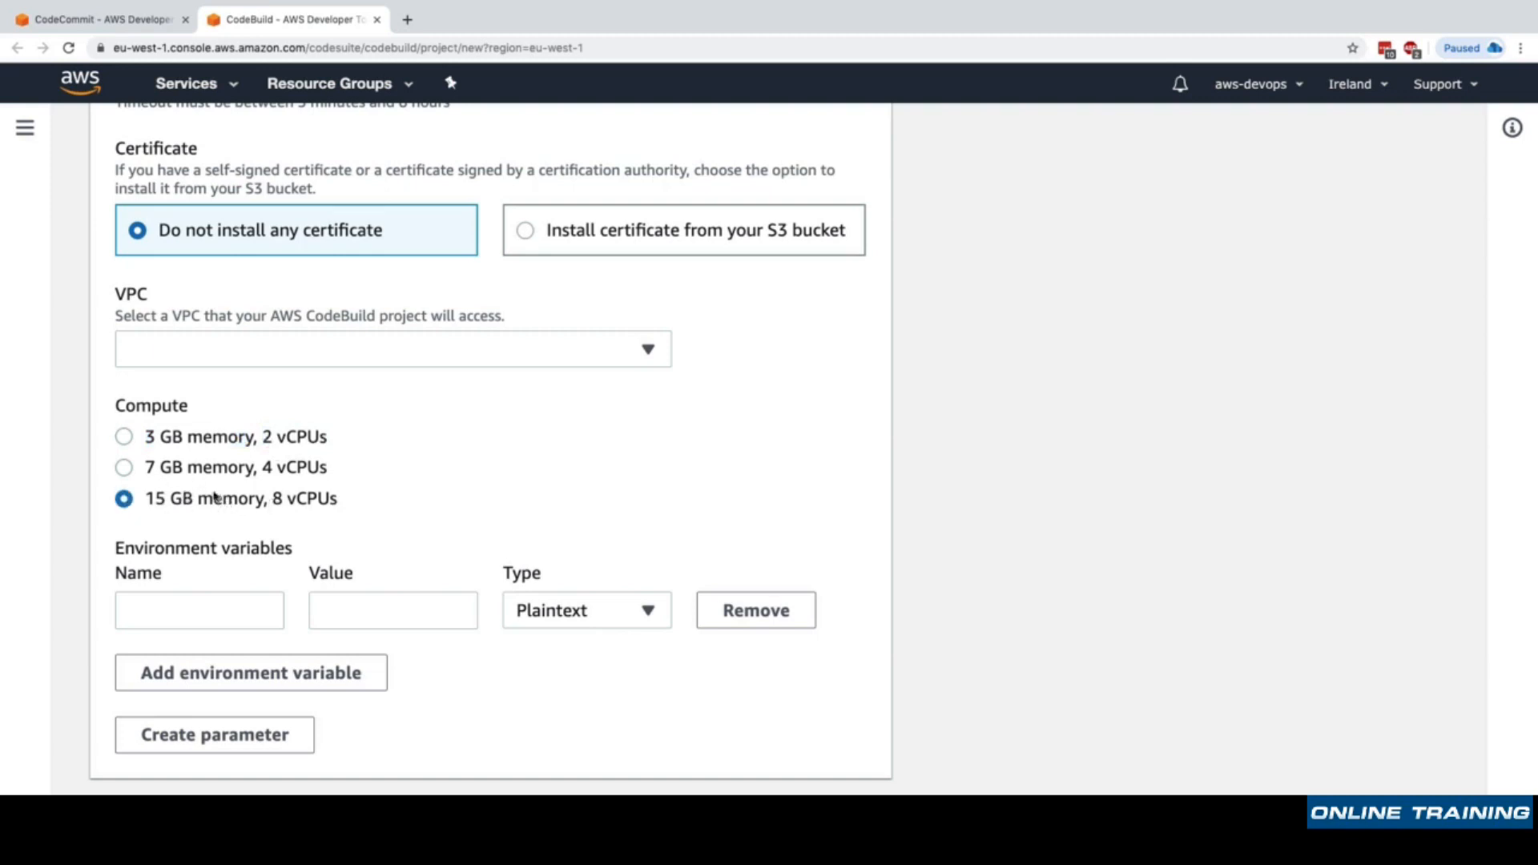
{"action": "left_click", "coordinate": [123, 436]}
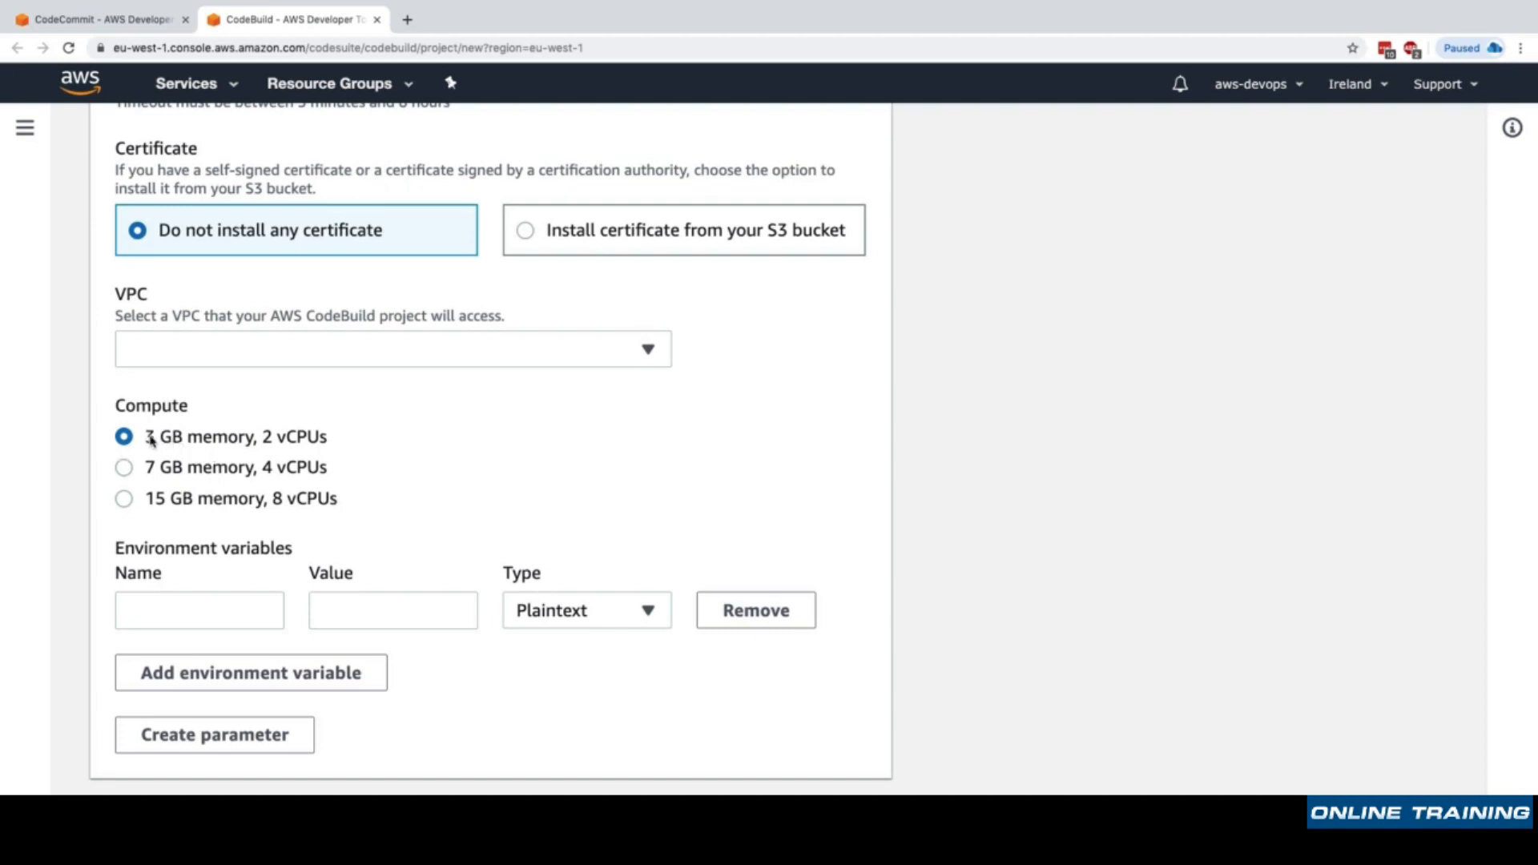
Confirm buildspec.yml exists in the repository and leave the Buildspec name blank.
{"action": "scroll", "scroll_direction": "down", "scroll_amount": 3}
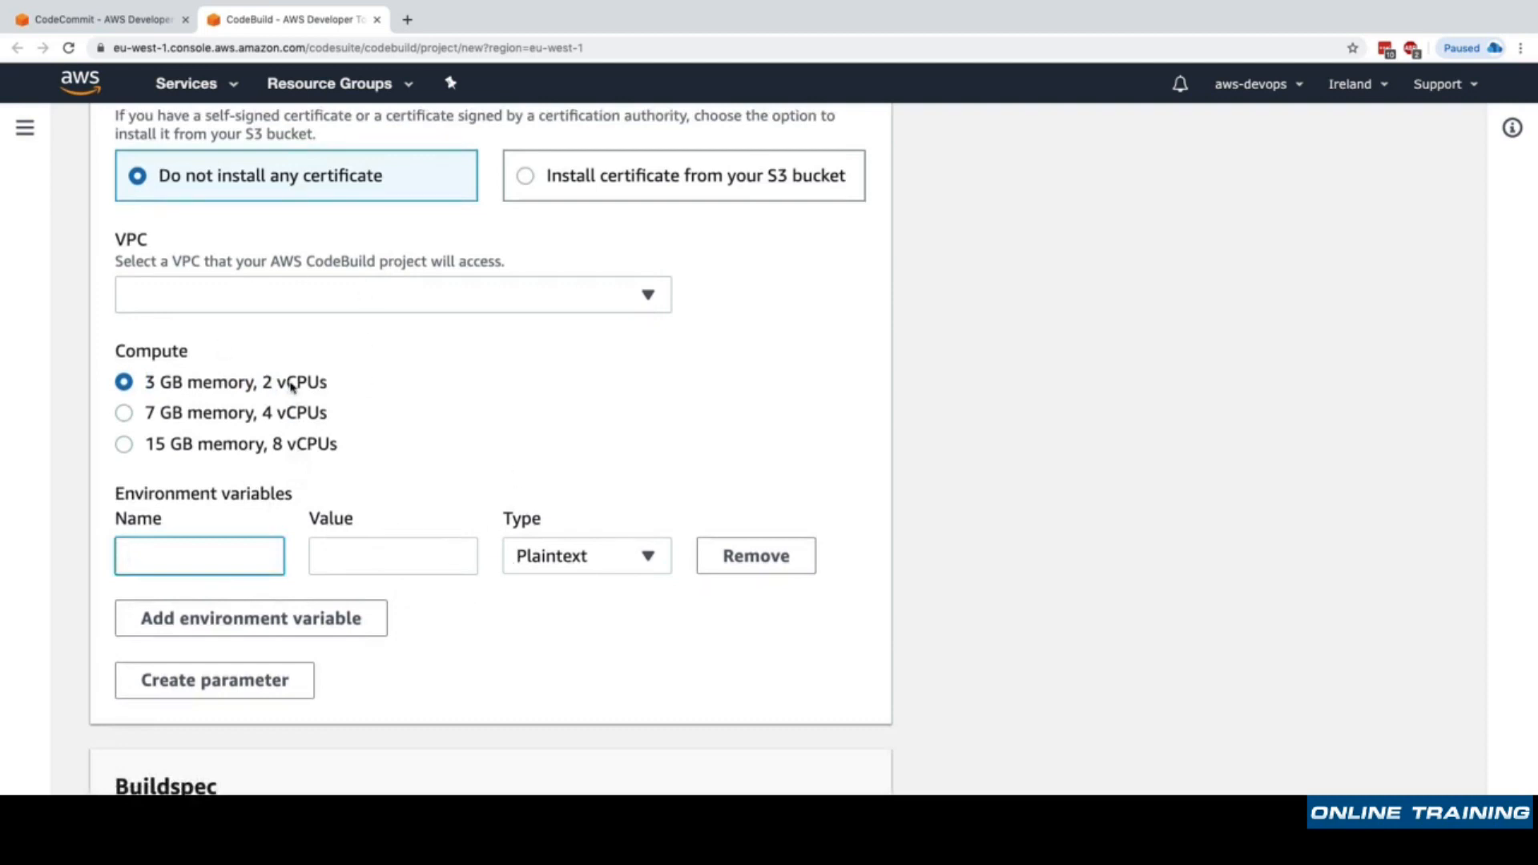
{"action": "scroll", "scroll_direction": "down", "scroll_amount": 3}
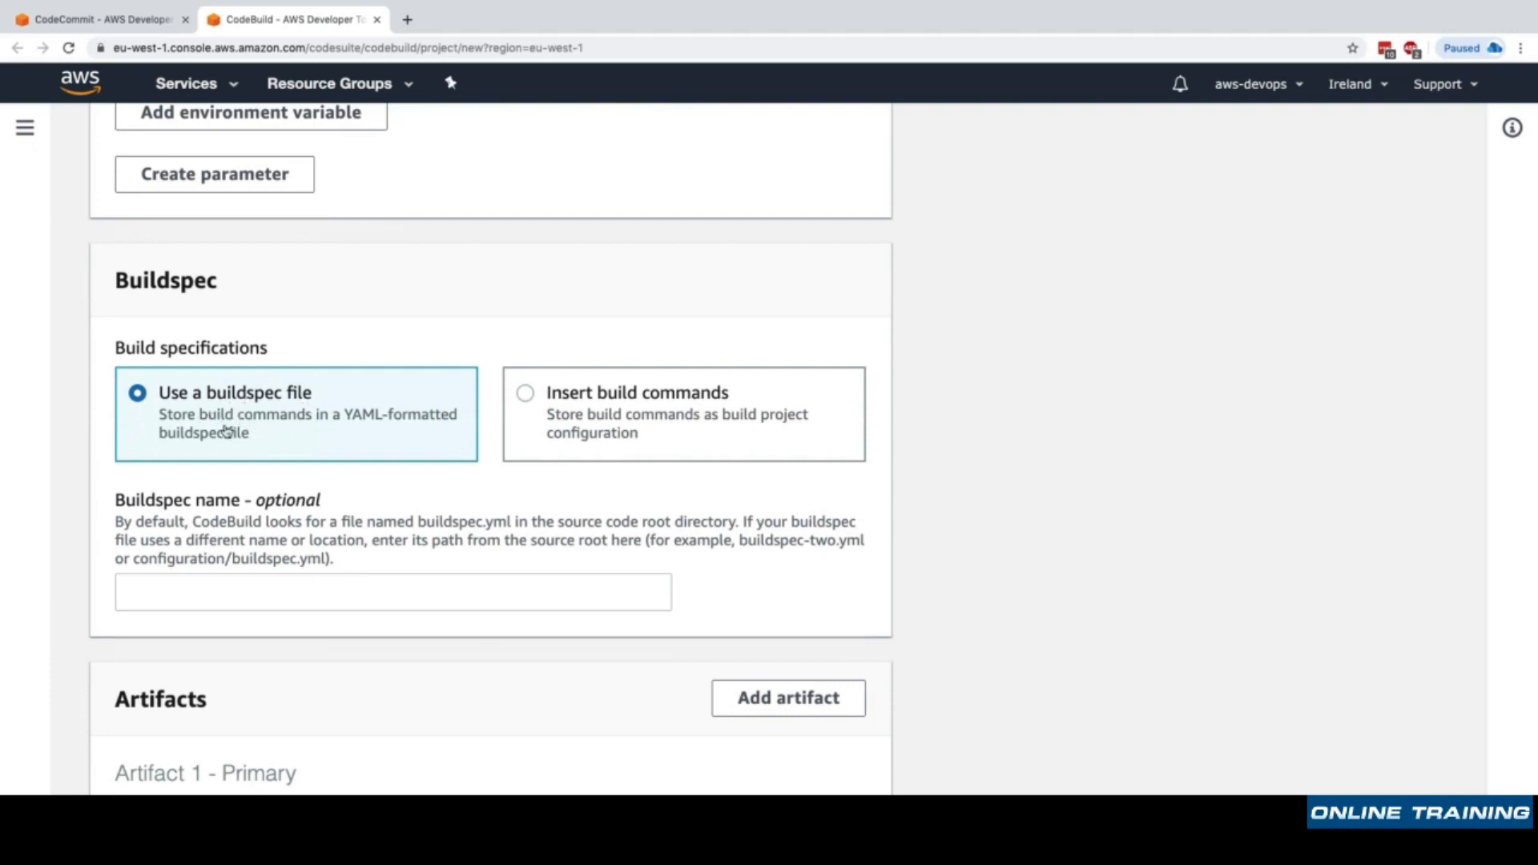
{"action": "left_click", "coordinate": [98, 19]}
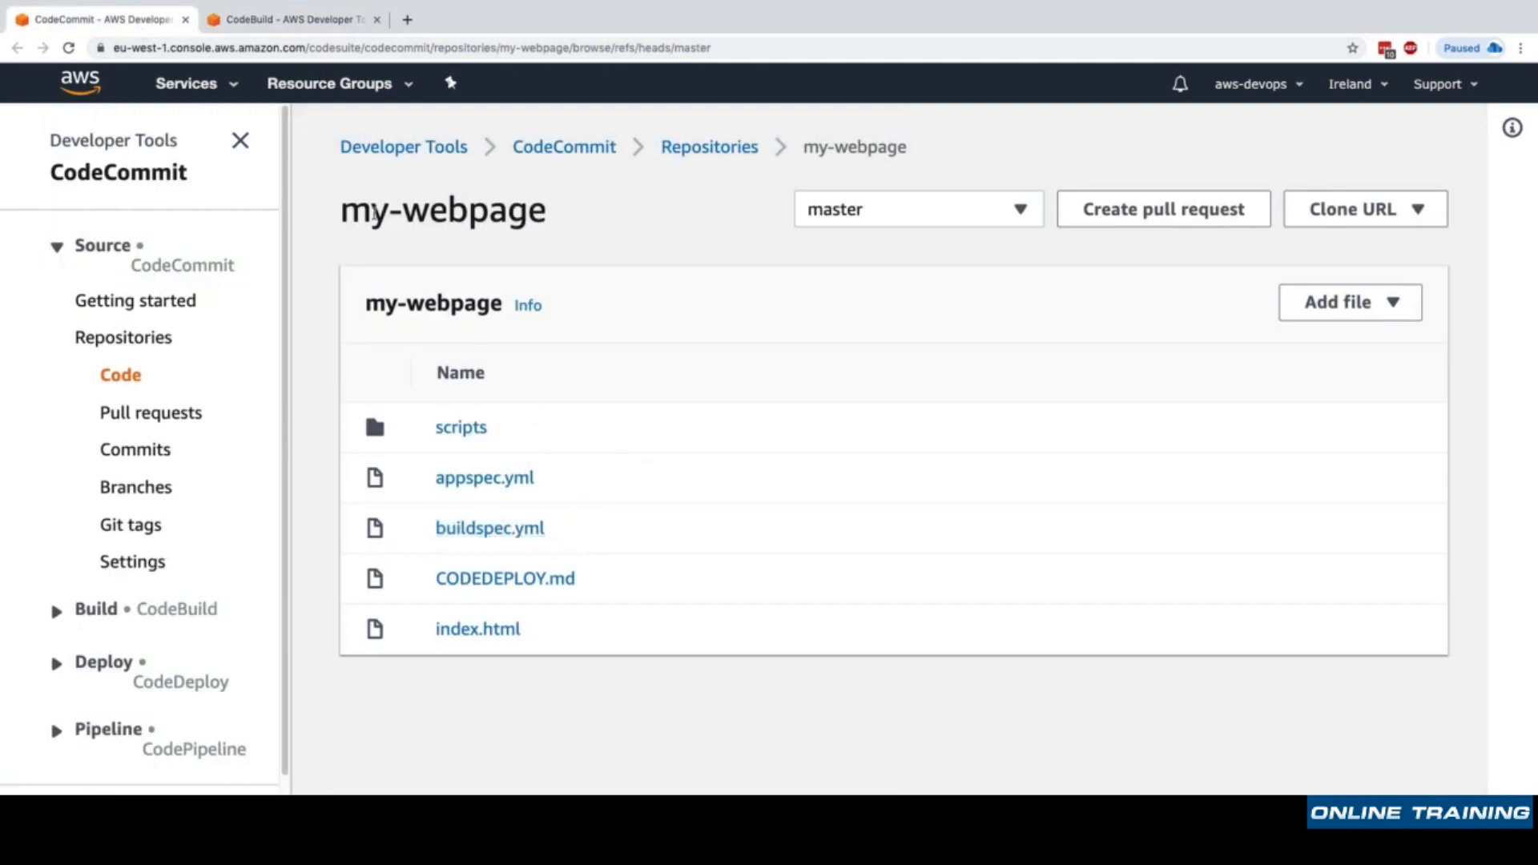
{"action": "left_click", "coordinate": [287, 19]}
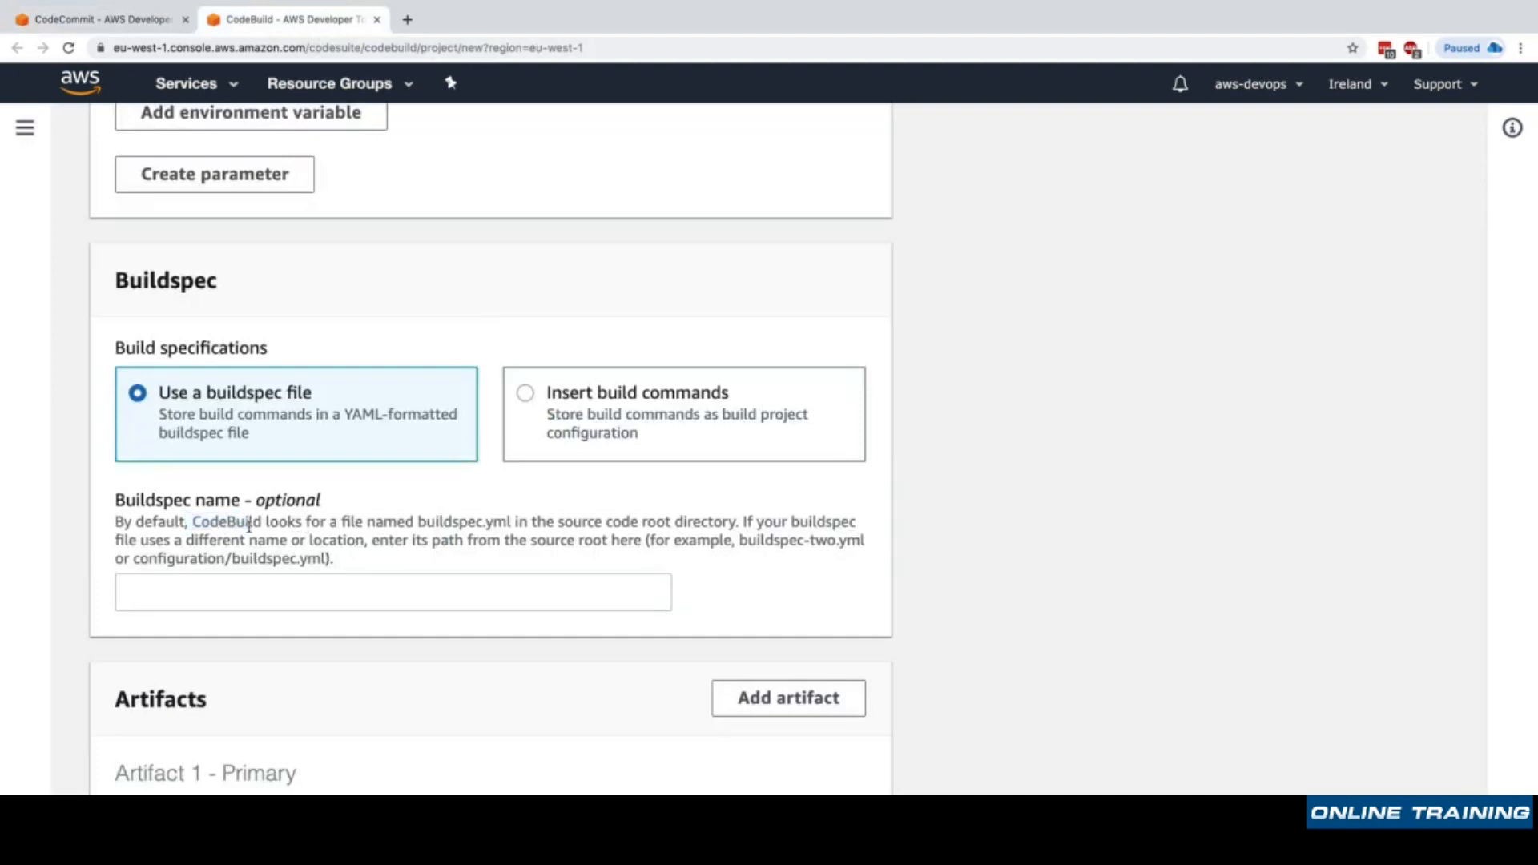
{"action": "left_click", "coordinate": [101, 18]}
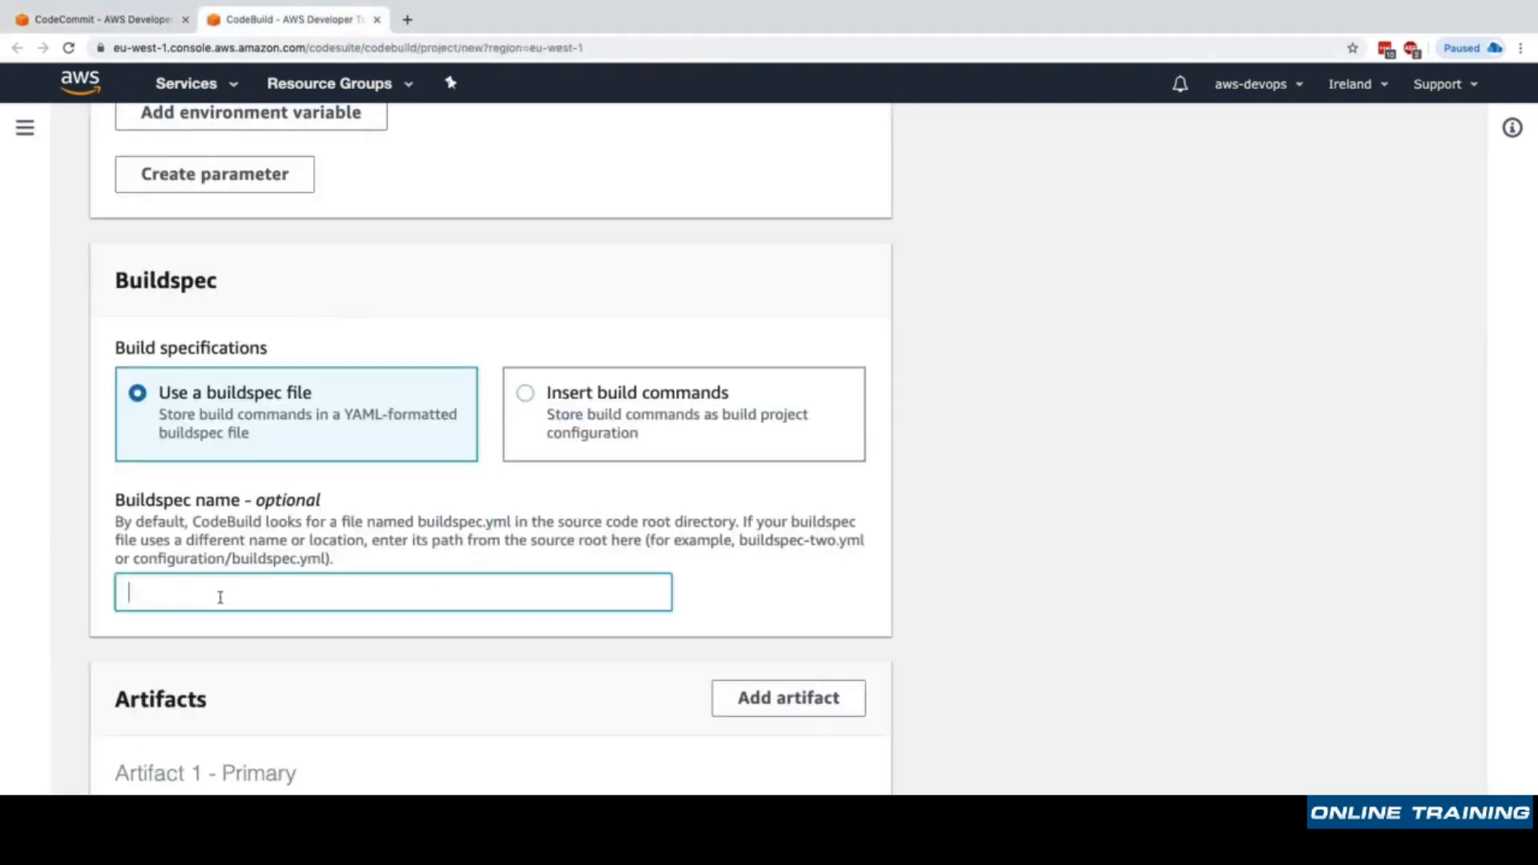
Keep CloudWatch logging on with blank group and stream names, leaving S3 logs off.
{"action": "scroll", "scroll_direction": "down", "scroll_amount": 3}
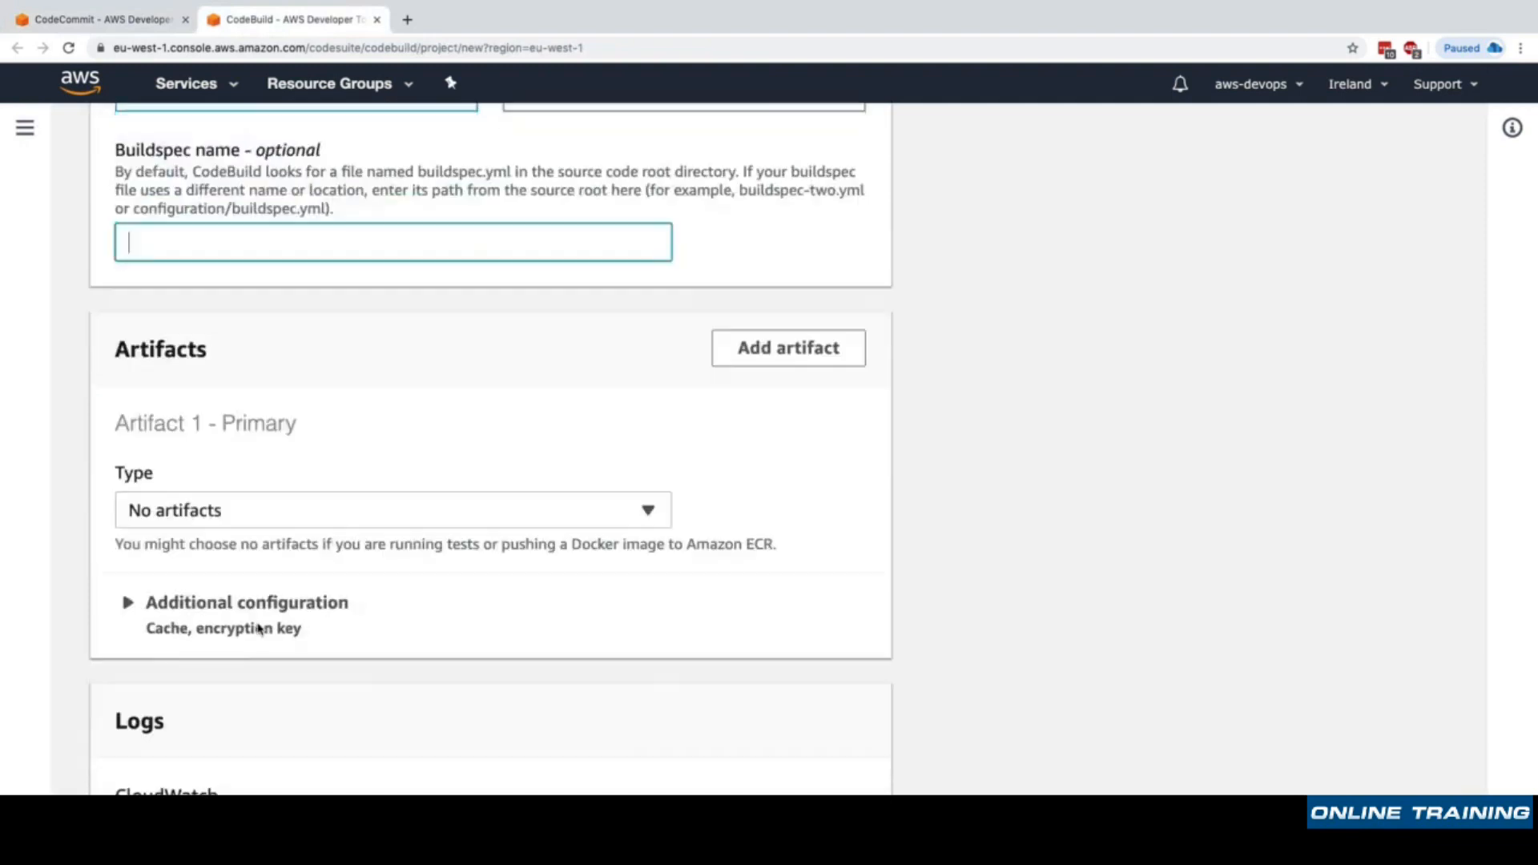
{"action": "scroll", "scroll_direction": "down", "scroll_amount": 3}
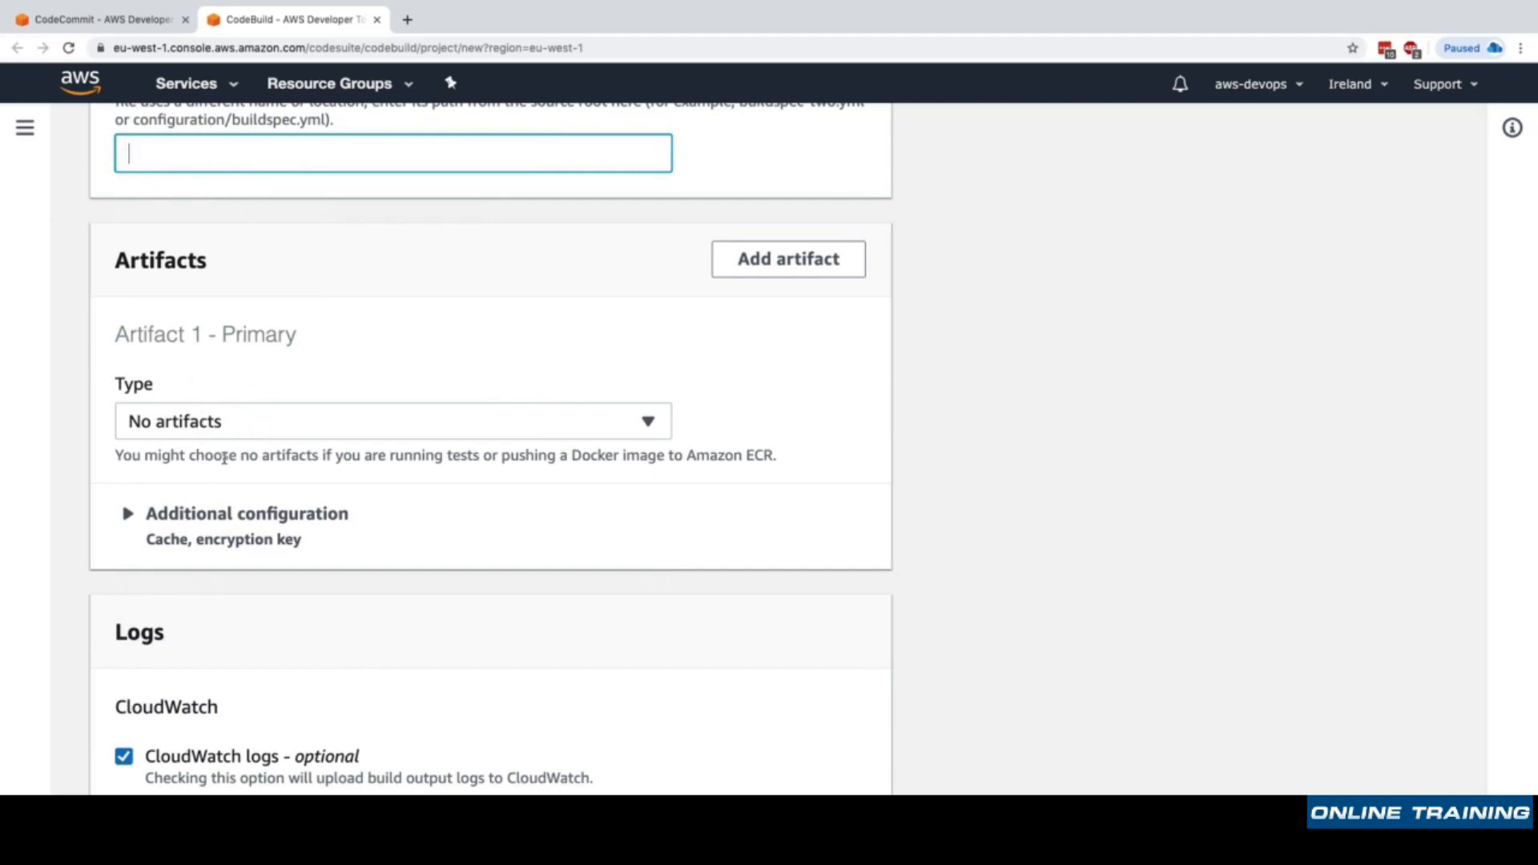
{"action": "scroll", "scroll_direction": "down", "scroll_amount": 3}
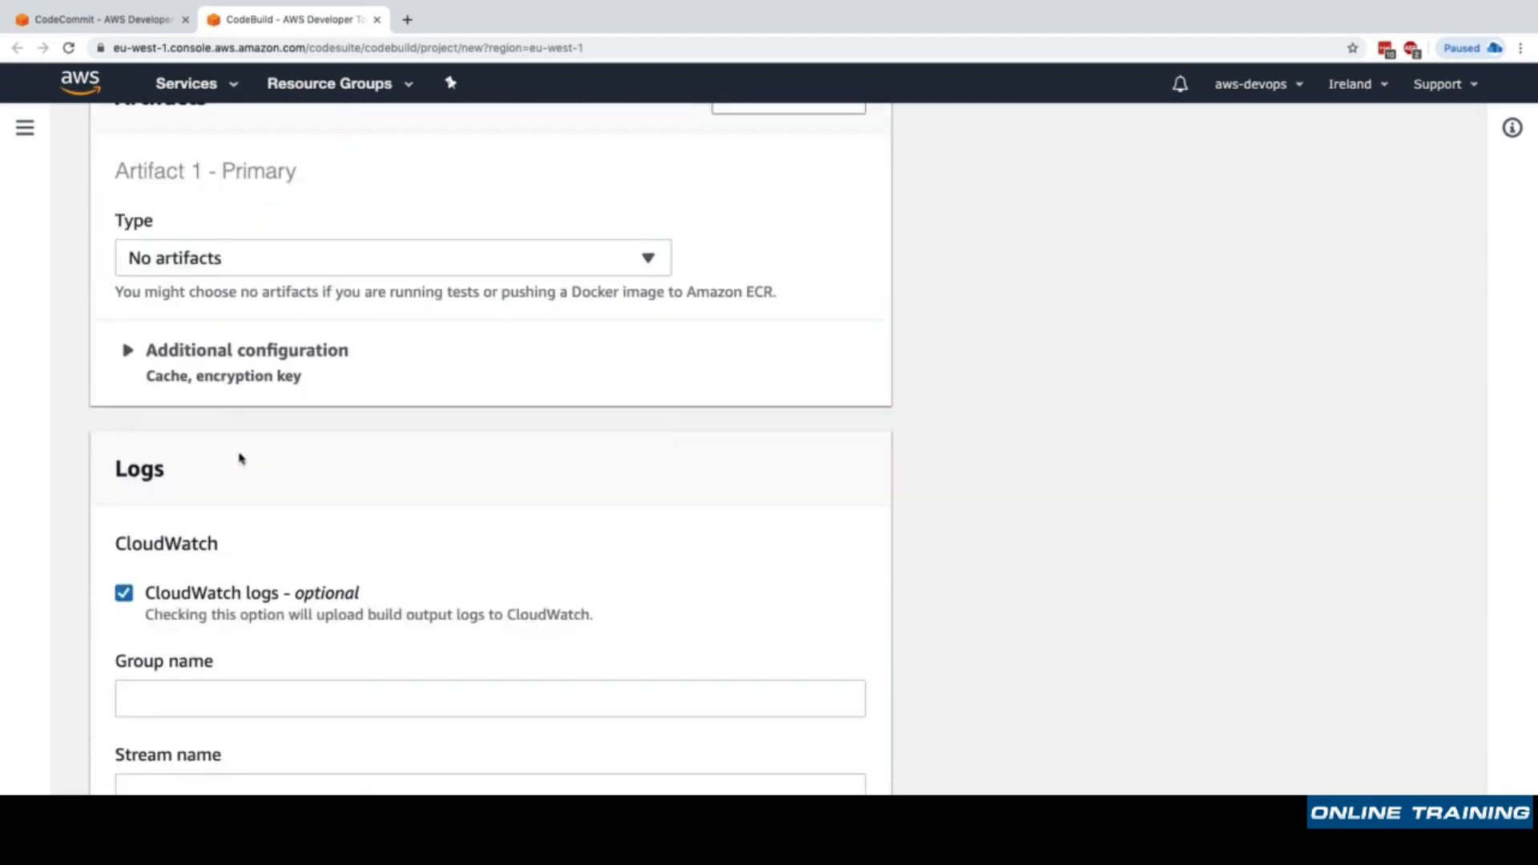
{"action": "scroll", "scroll_direction": "down", "scroll_amount": 3}
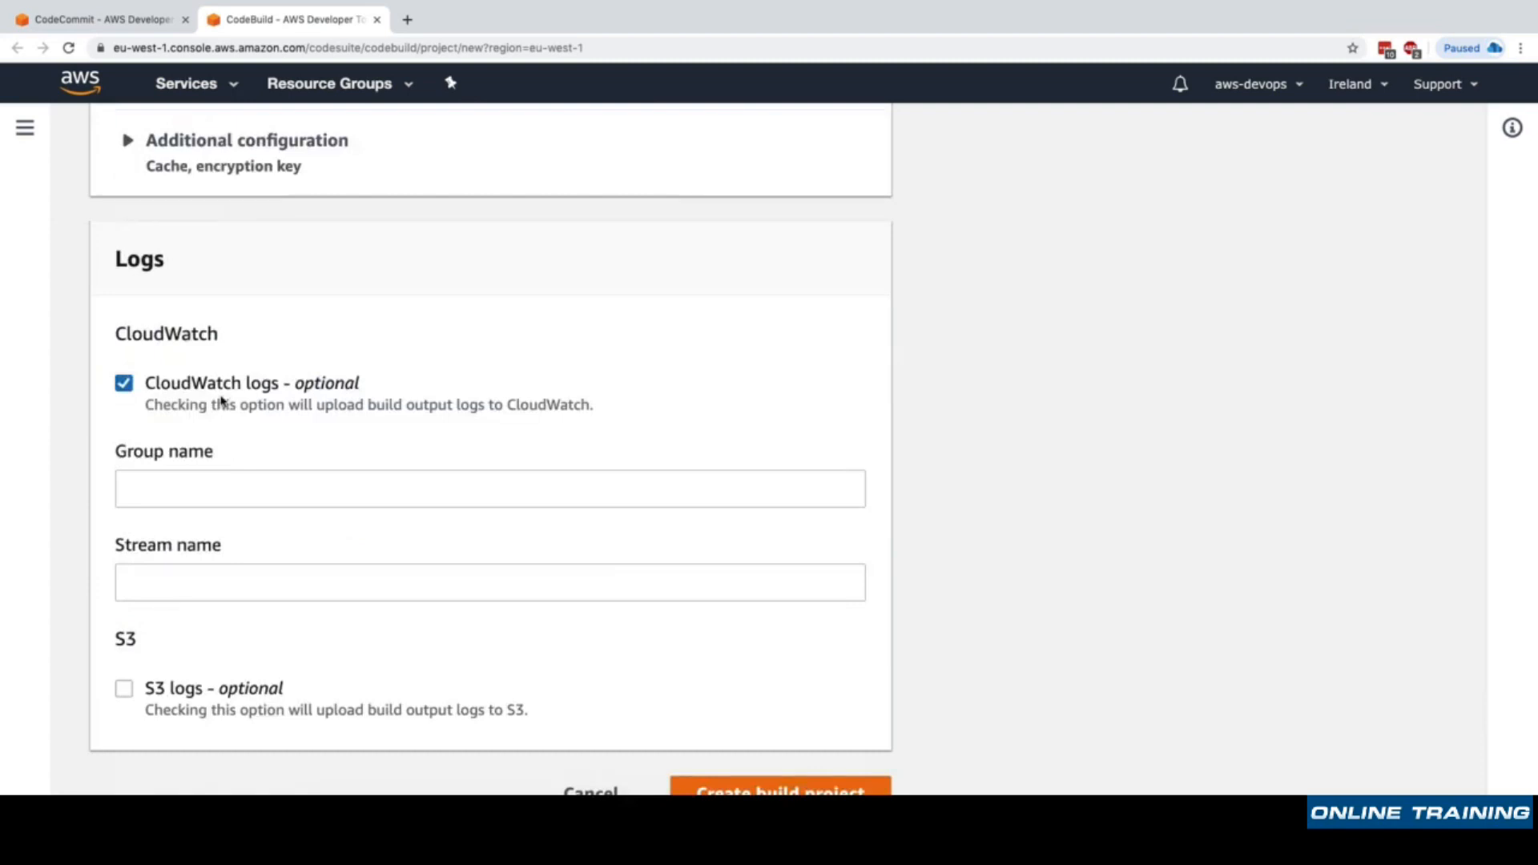
{"action": "mouse_move", "coordinate": [188, 404]}
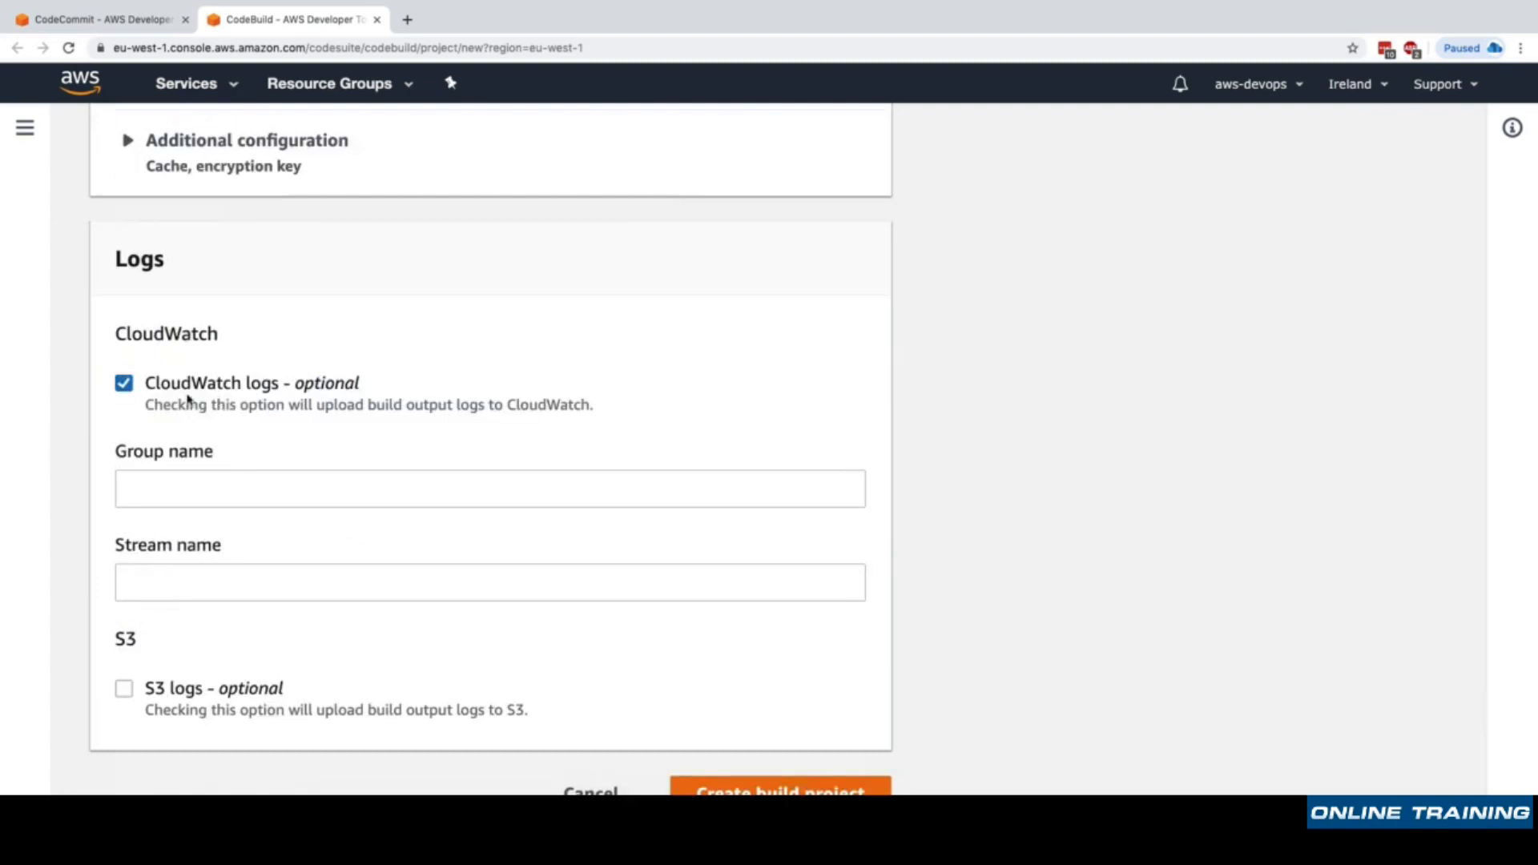
{"action": "left_click", "coordinate": [490, 489]}
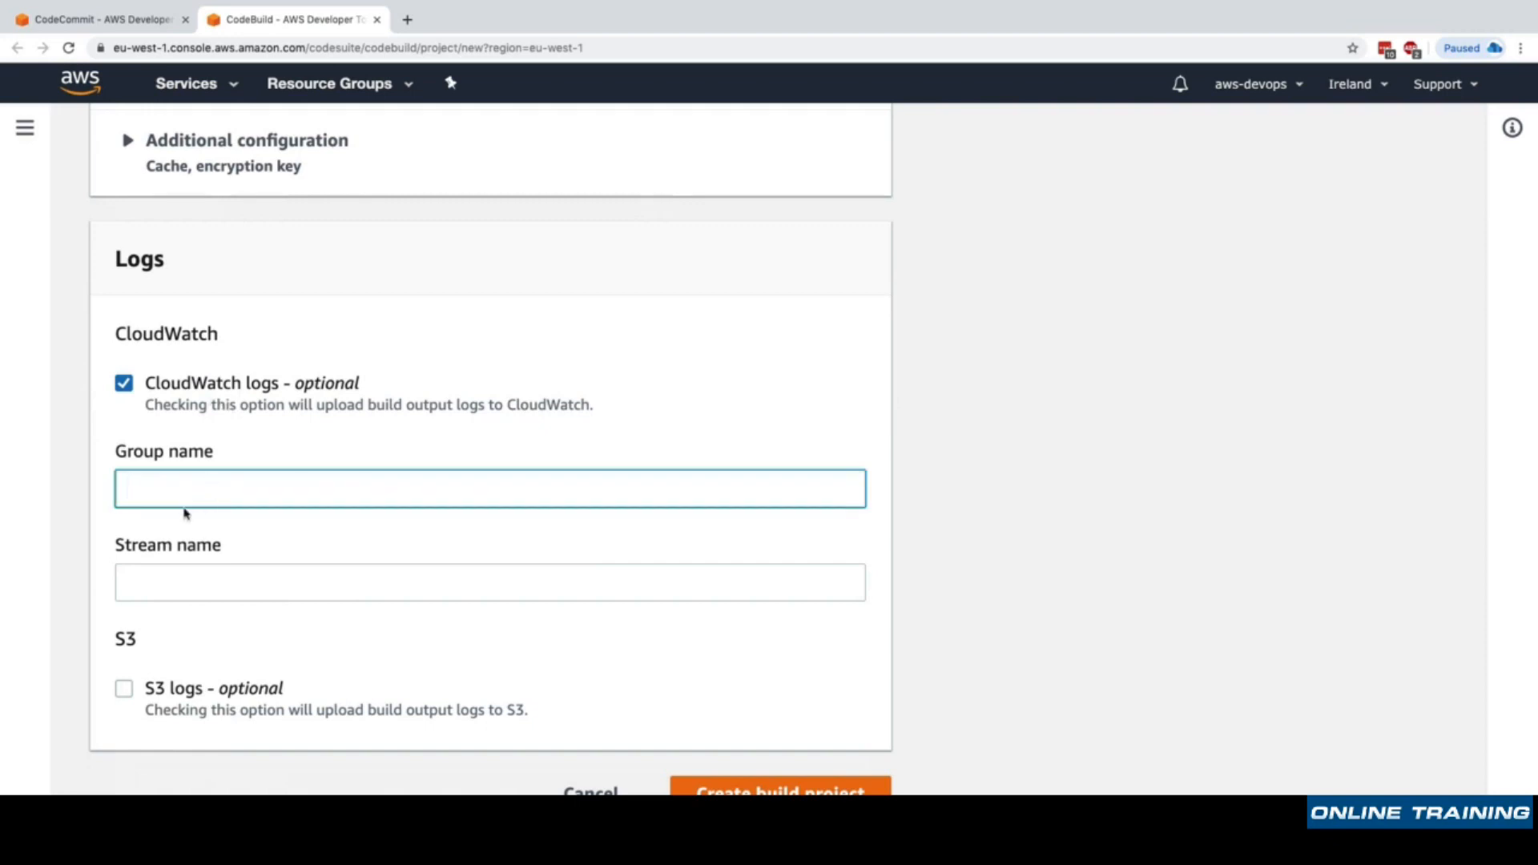
{"action": "left_click", "coordinate": [490, 582]}
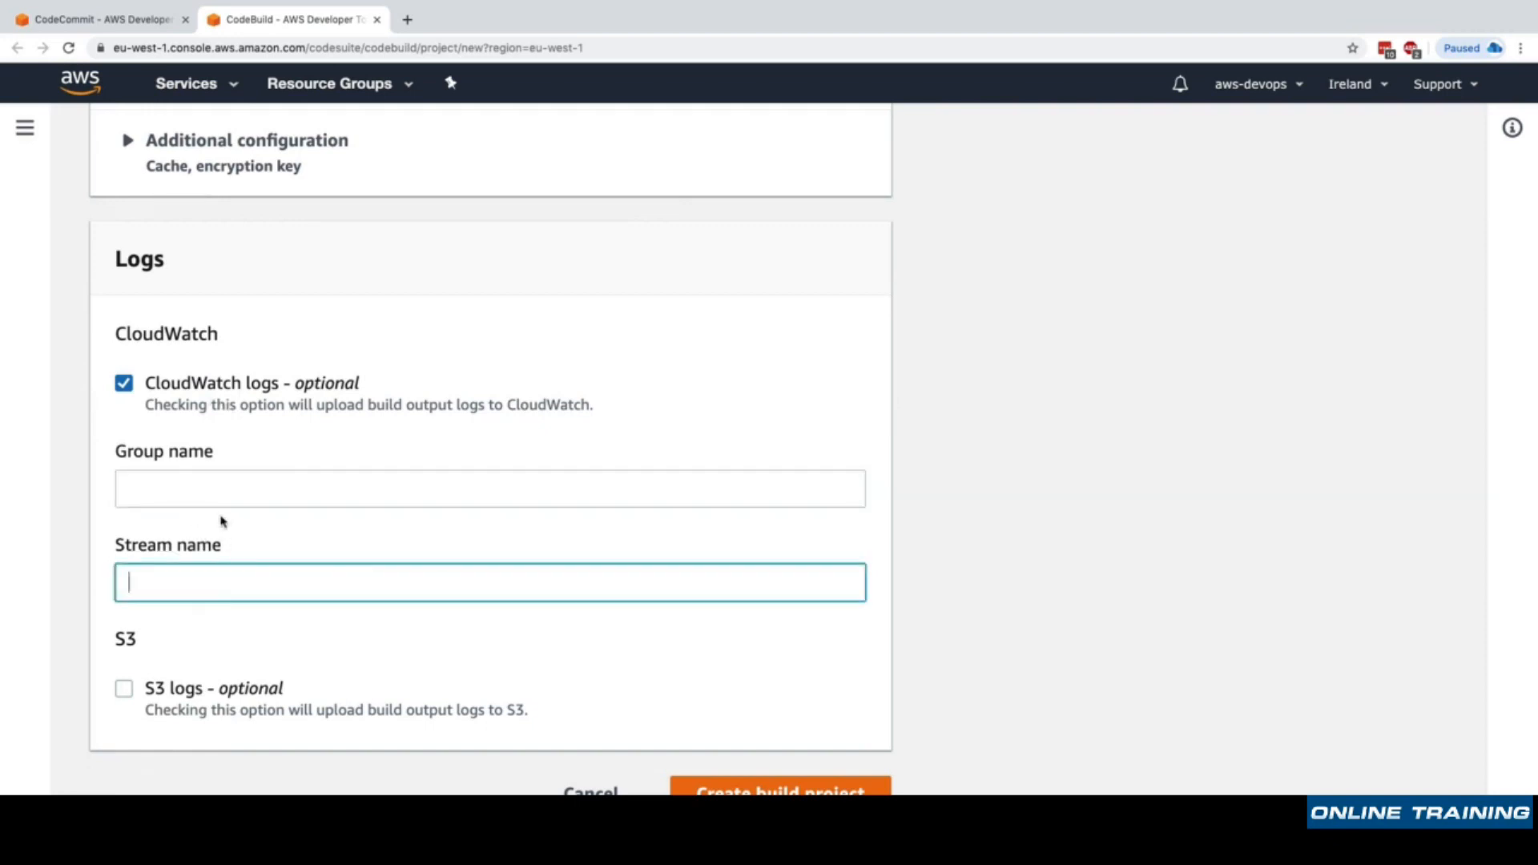
{"action": "left_click", "coordinate": [123, 687]}
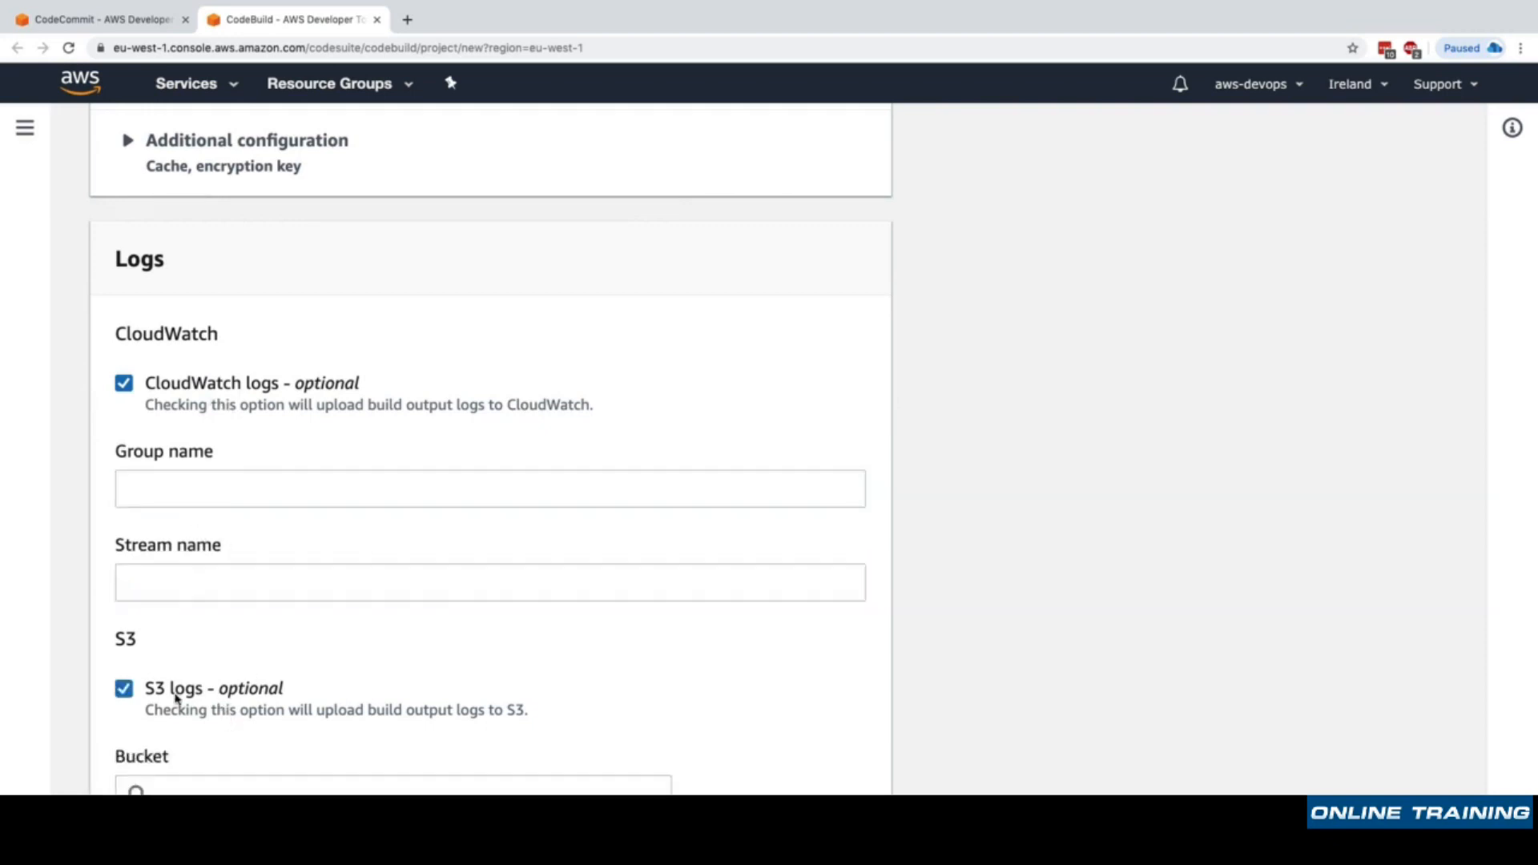
{"action": "left_click", "coordinate": [123, 688]}
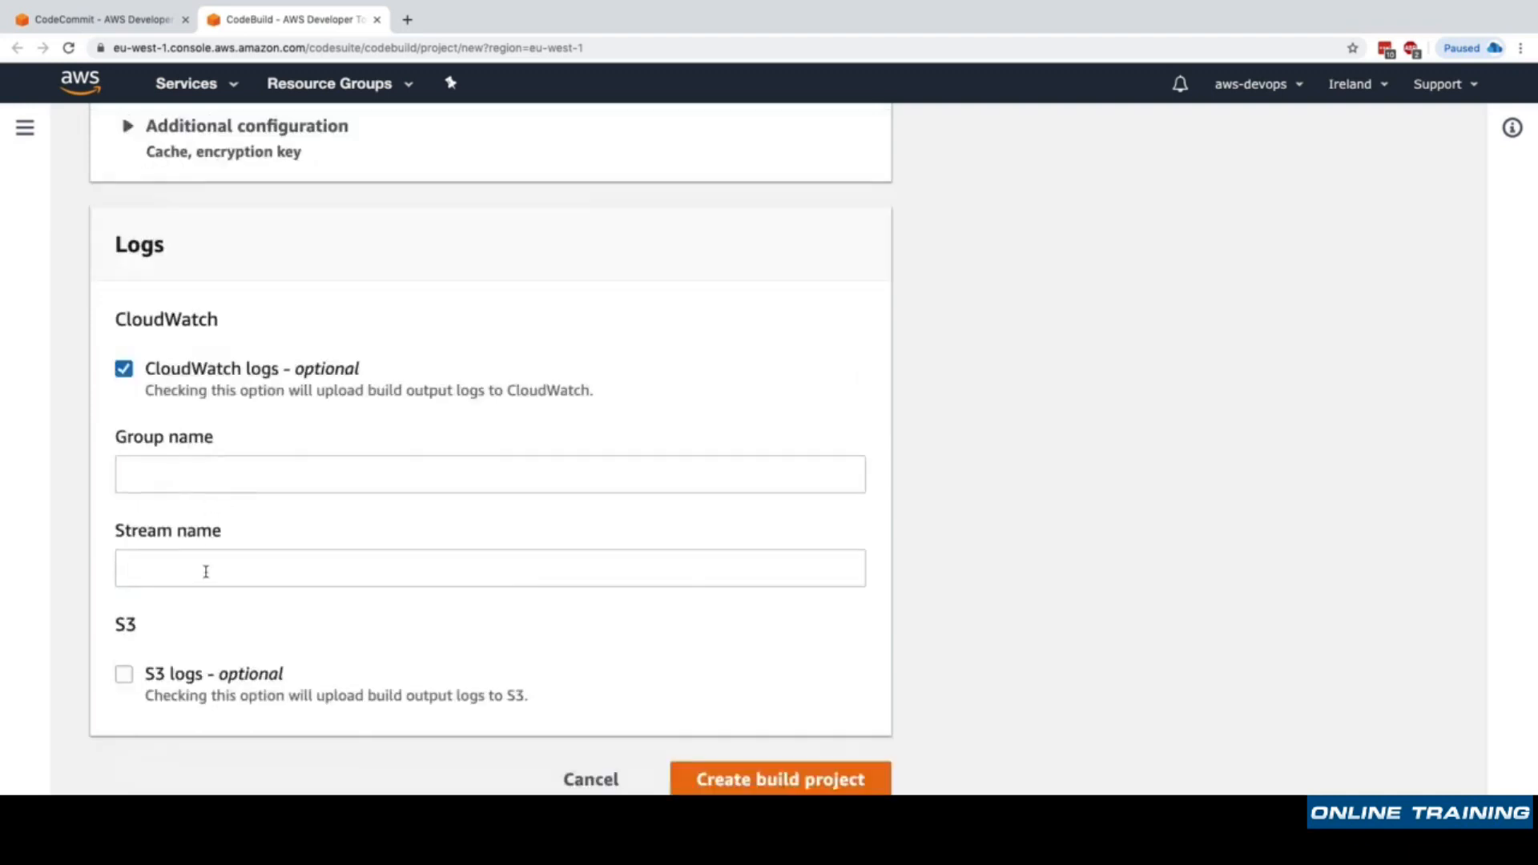
{"action": "left_click", "coordinate": [489, 474]}
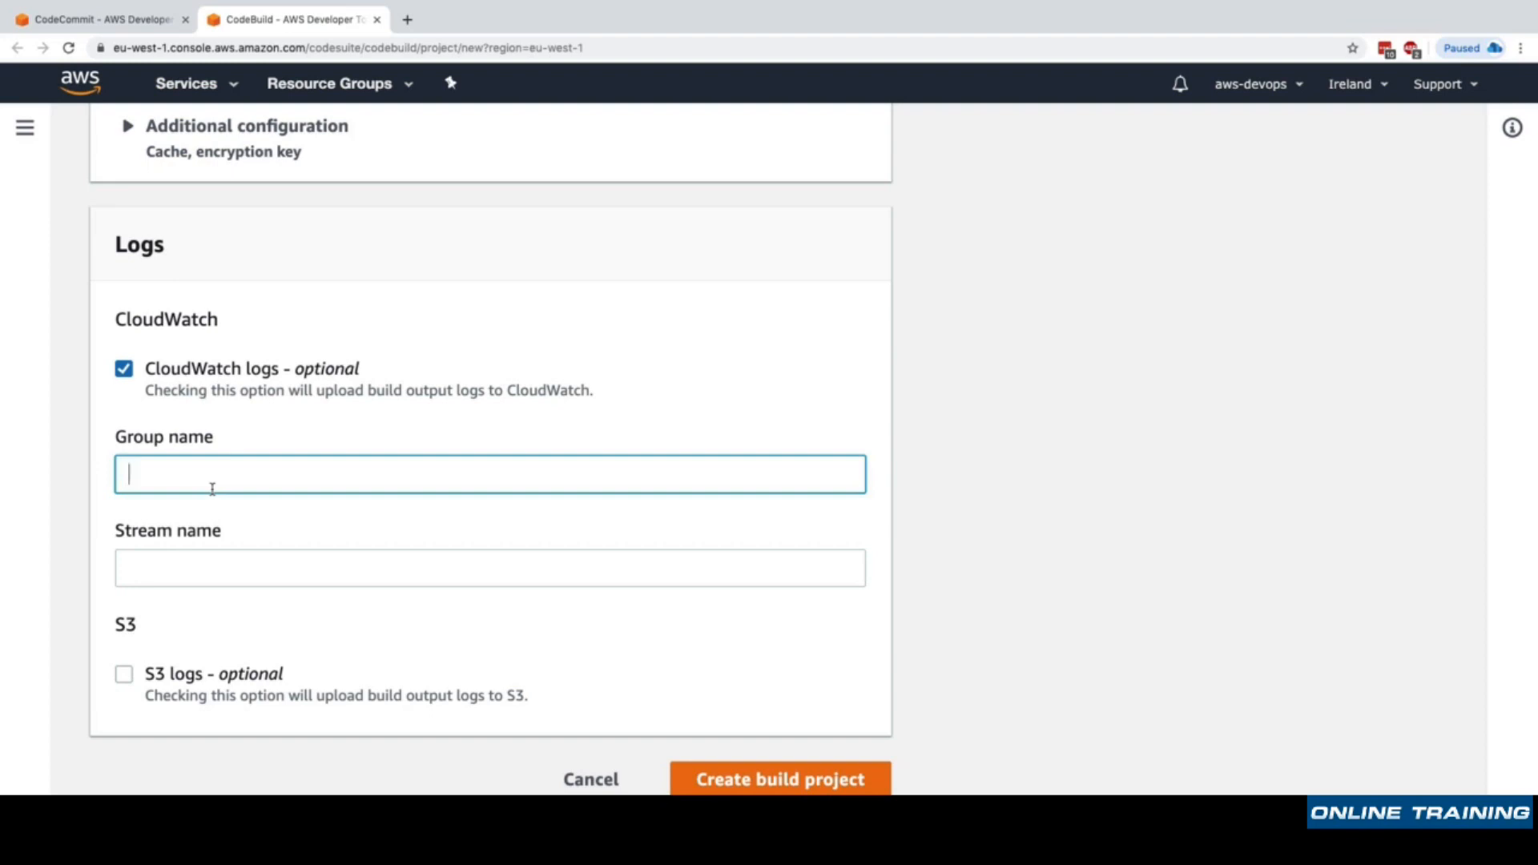
Create the MyWebAppCodeBuildMaster project and bring up its Start build form.
{"action": "left_click", "coordinate": [780, 779]}
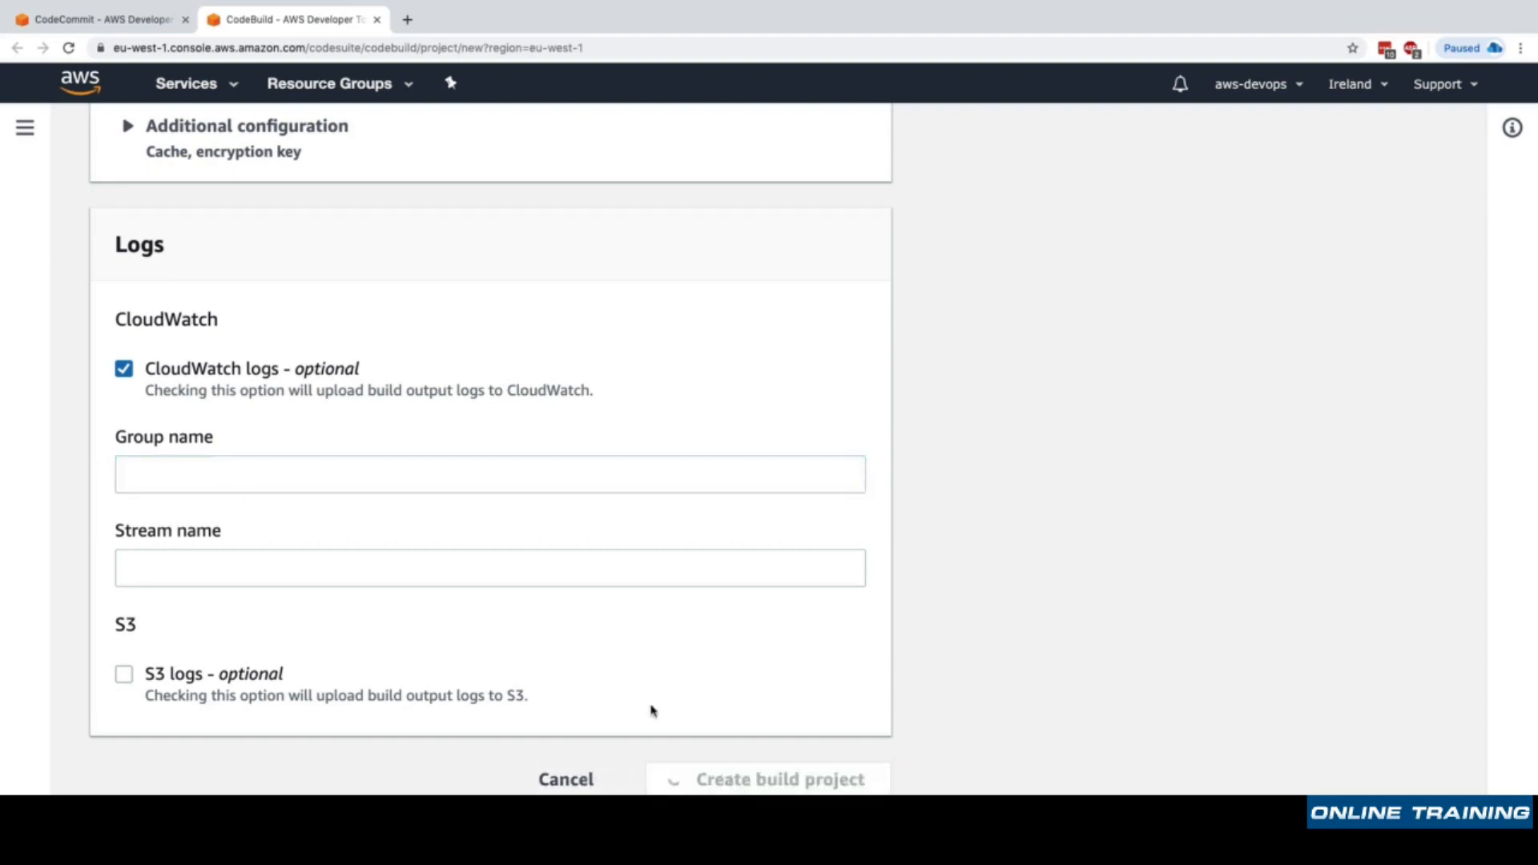
{"action": "mouse_move", "coordinate": [778, 769]}
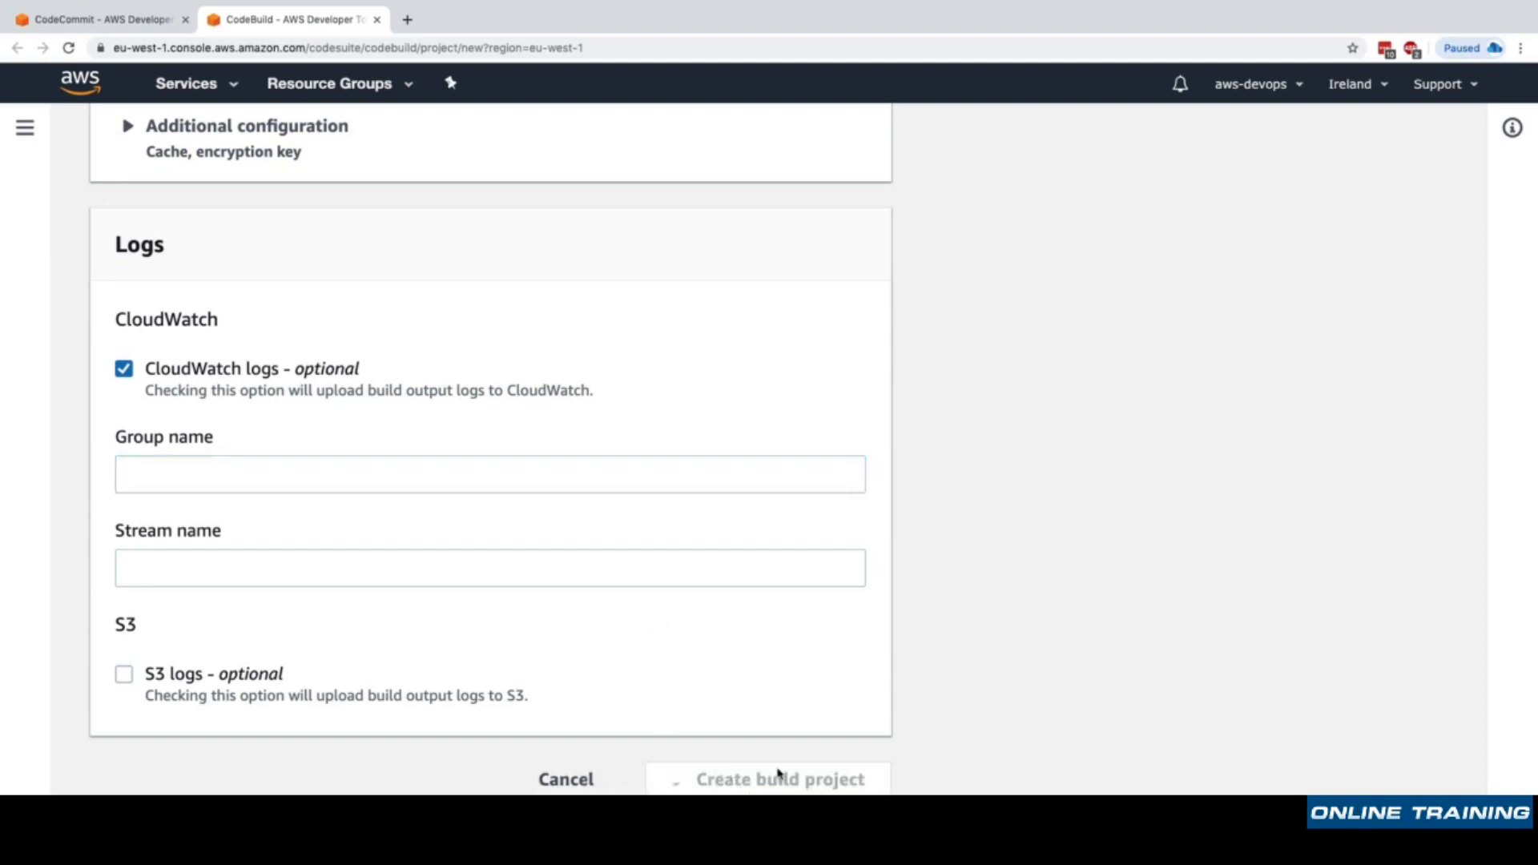
{"action": "left_click", "coordinate": [778, 778]}
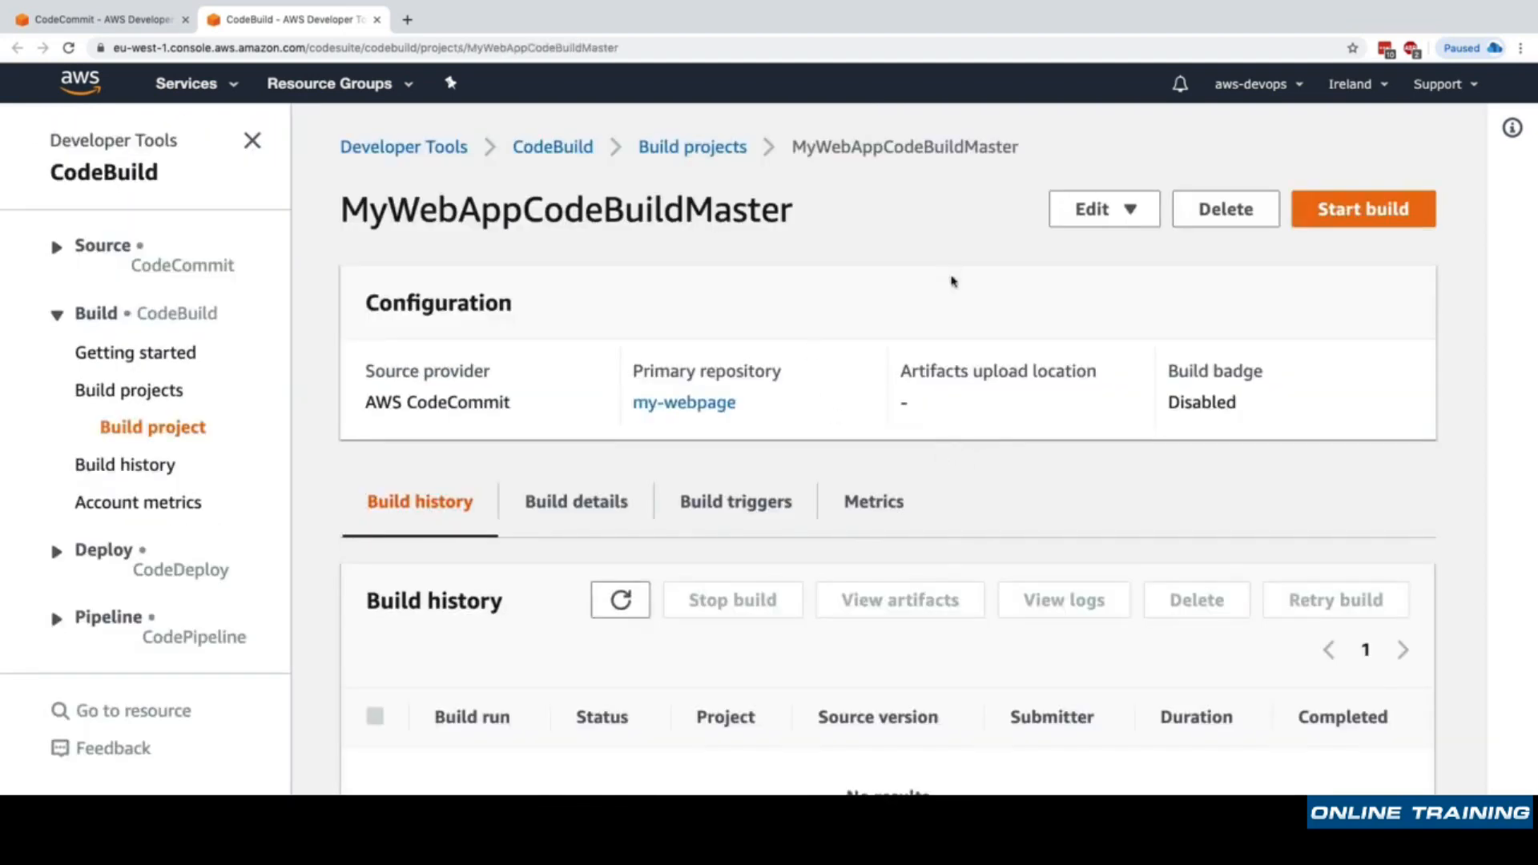
{"action": "mouse_move", "coordinate": [1179, 149]}
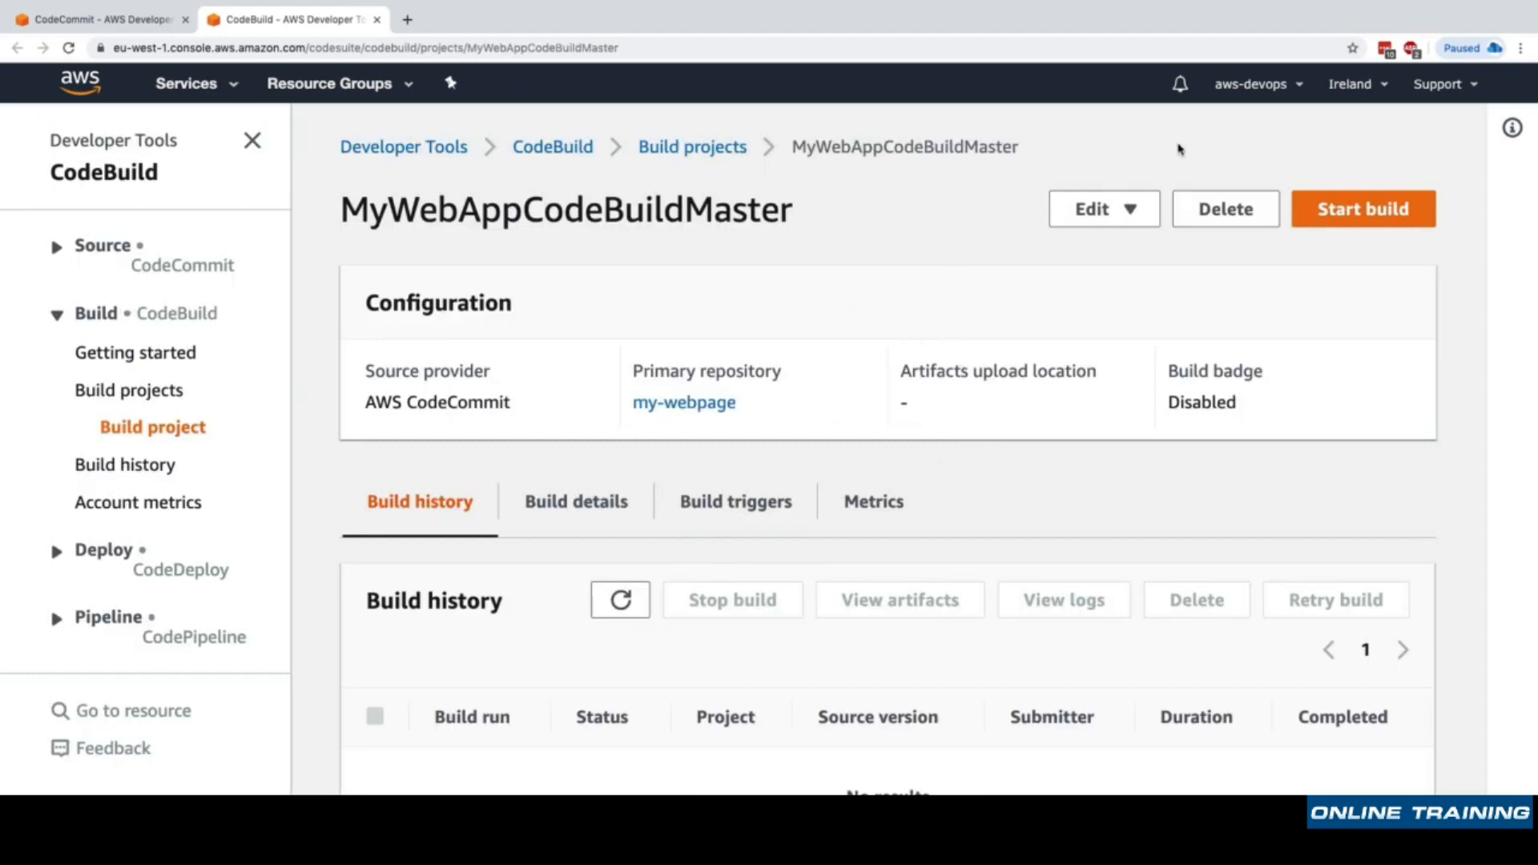
{"action": "left_click", "coordinate": [1102, 208]}
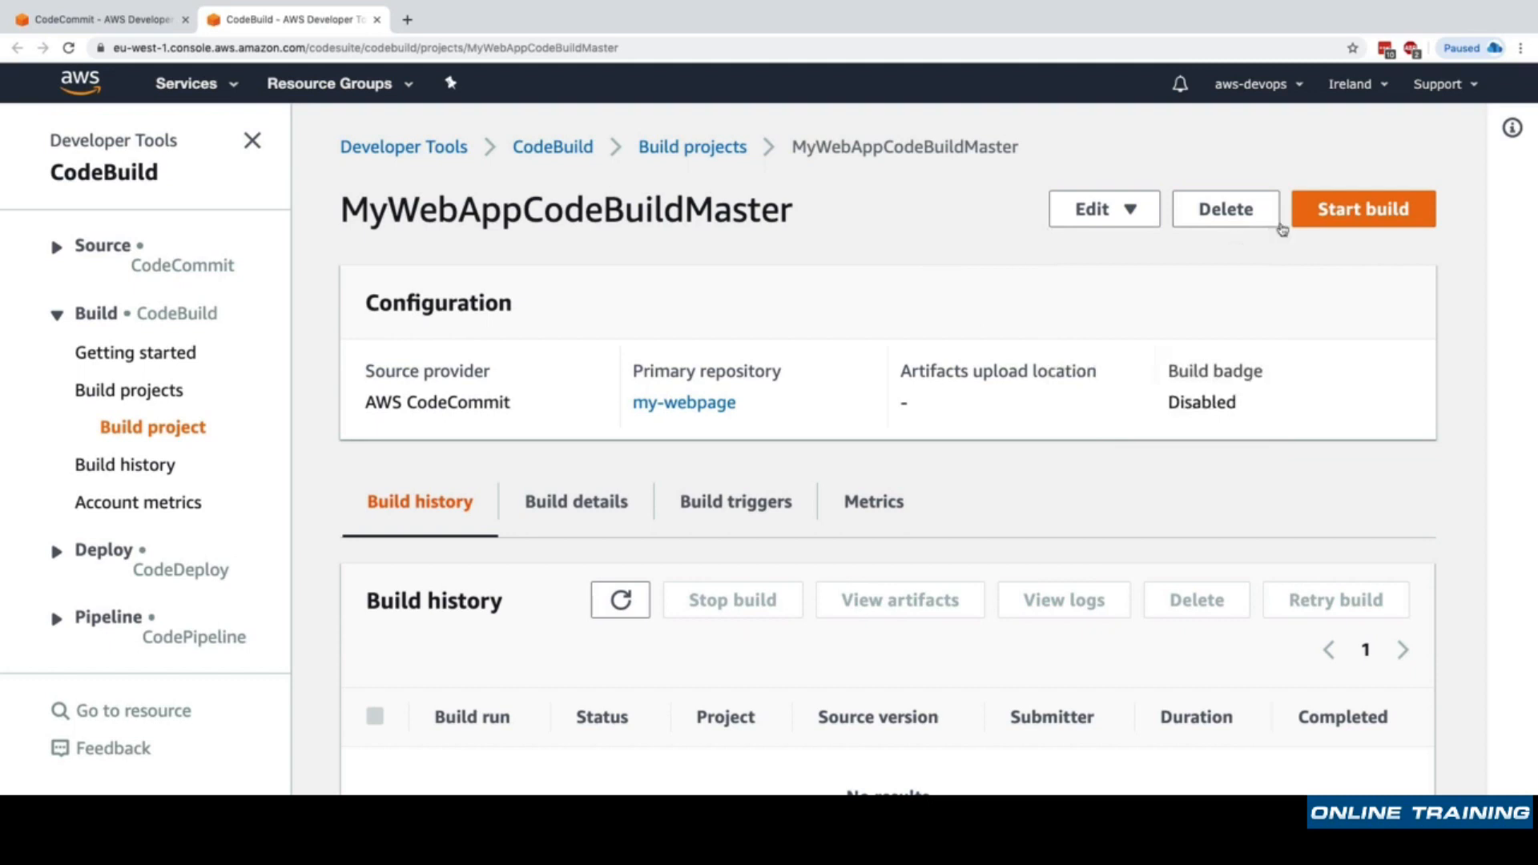
{"action": "left_click", "coordinate": [1362, 209]}
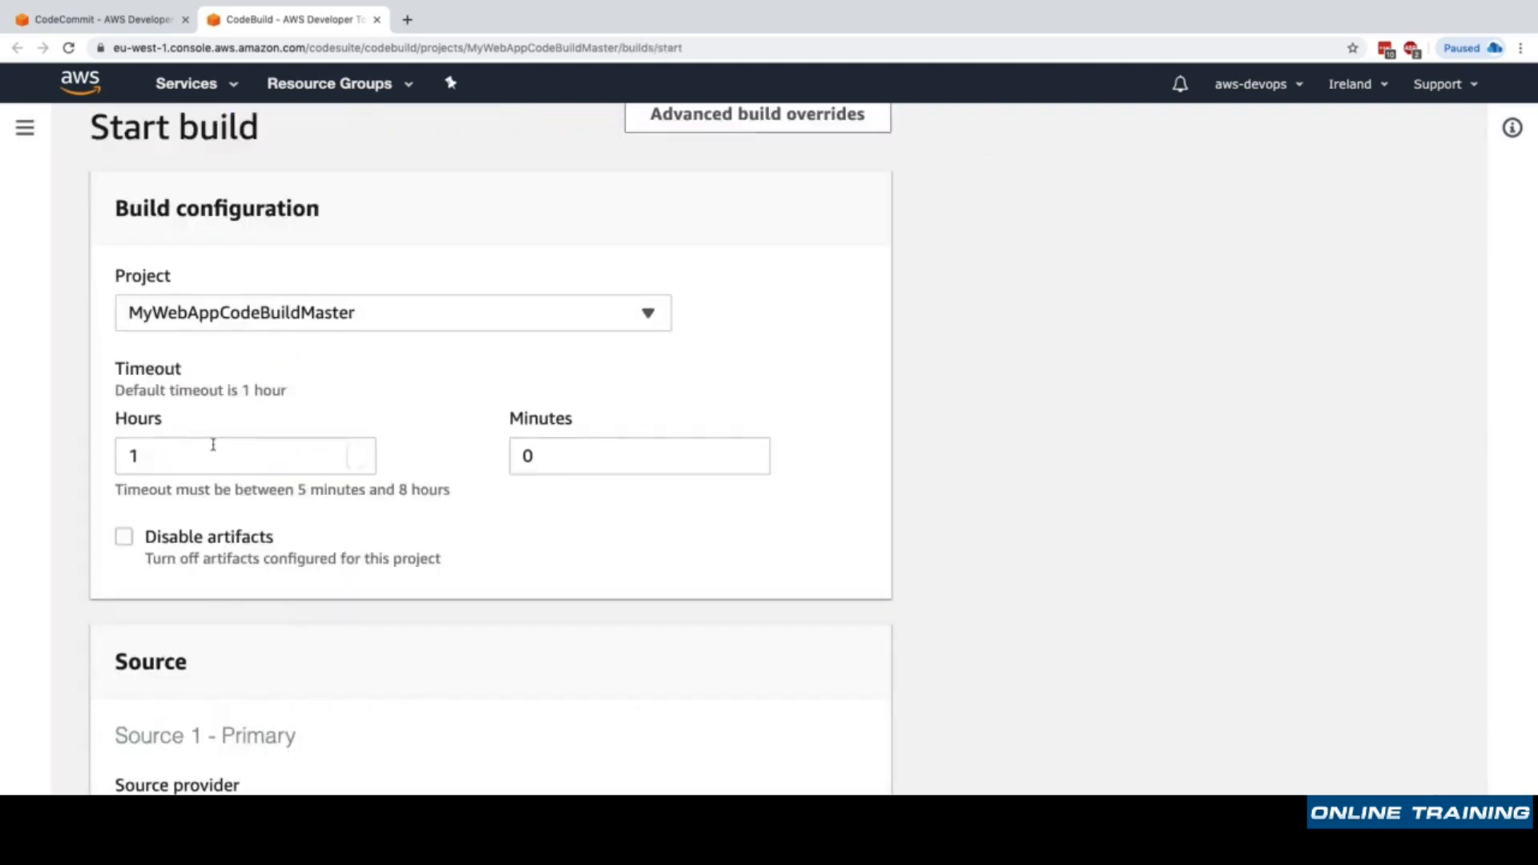
Start a master-branch build of MyWebAppCodeBuildMaster with environment variable overrides collapsed.
{"action": "scroll", "scroll_direction": "down", "scroll_amount": 3}
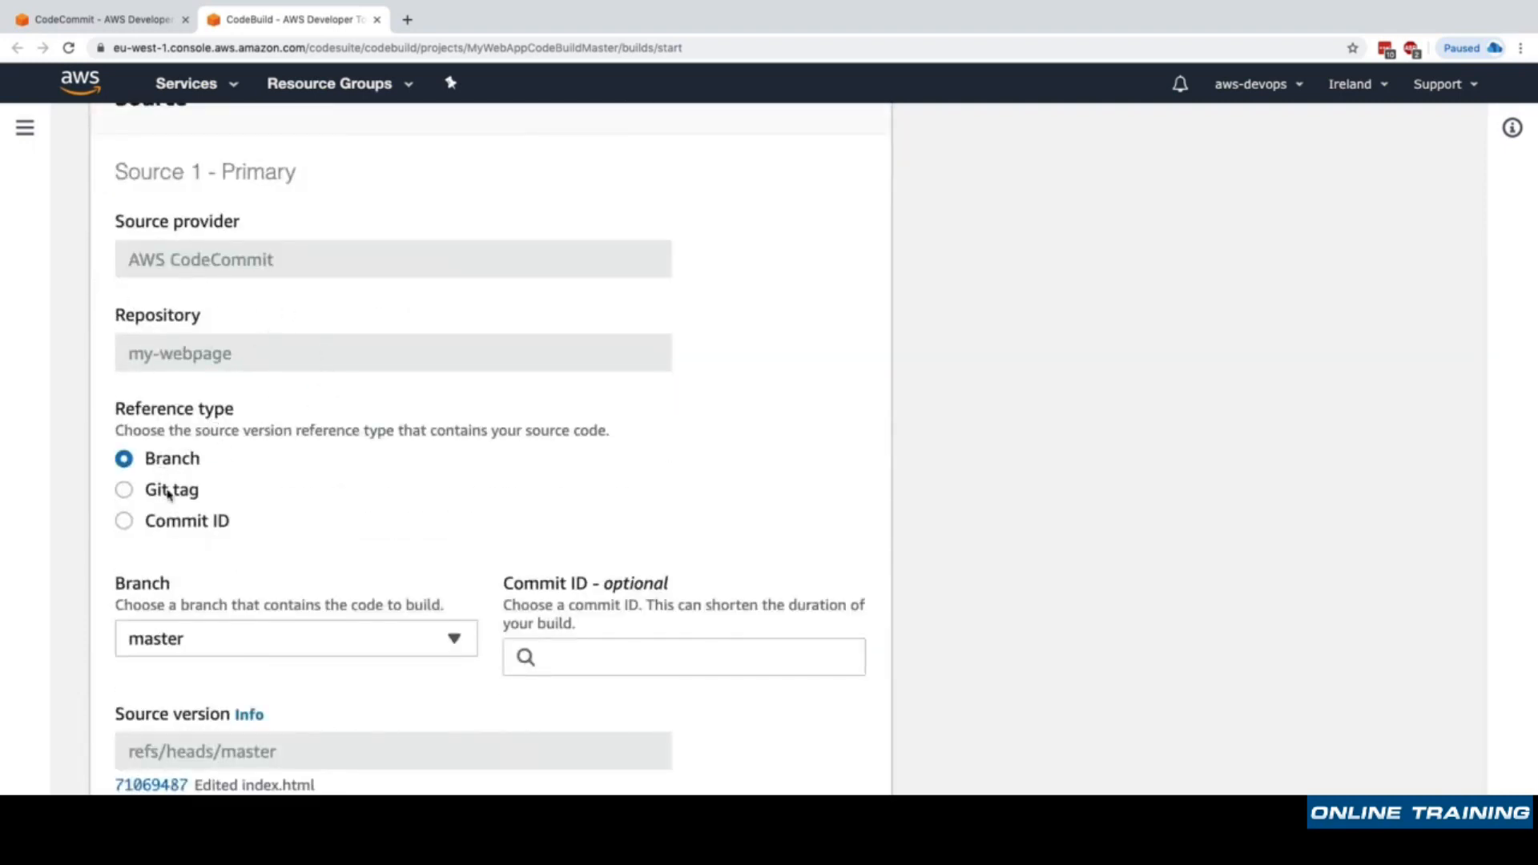
{"action": "scroll", "scroll_direction": "down", "scroll_amount": 3}
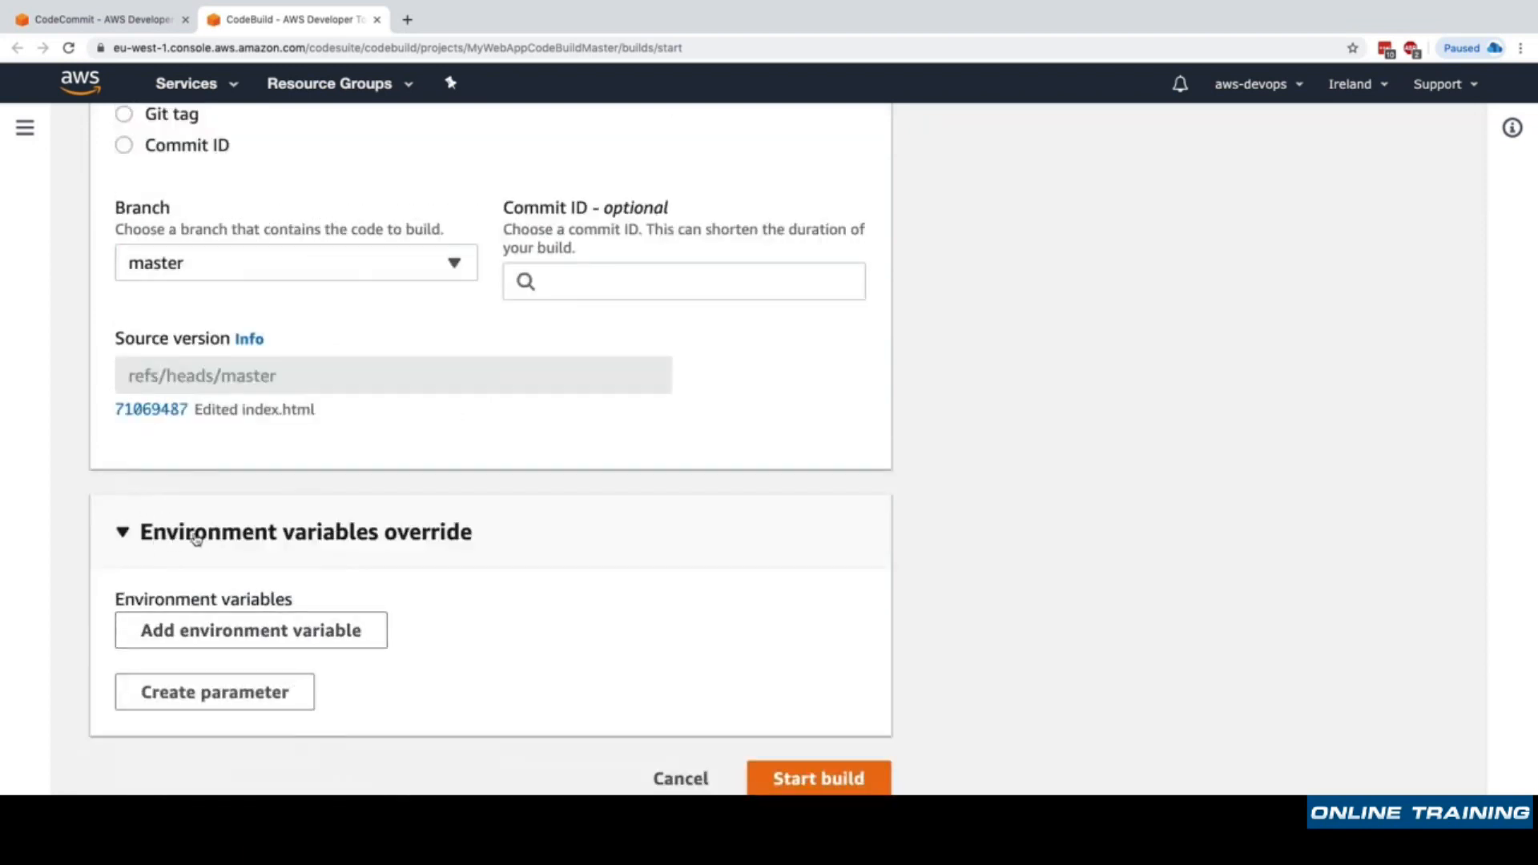
{"action": "left_click", "coordinate": [817, 778]}
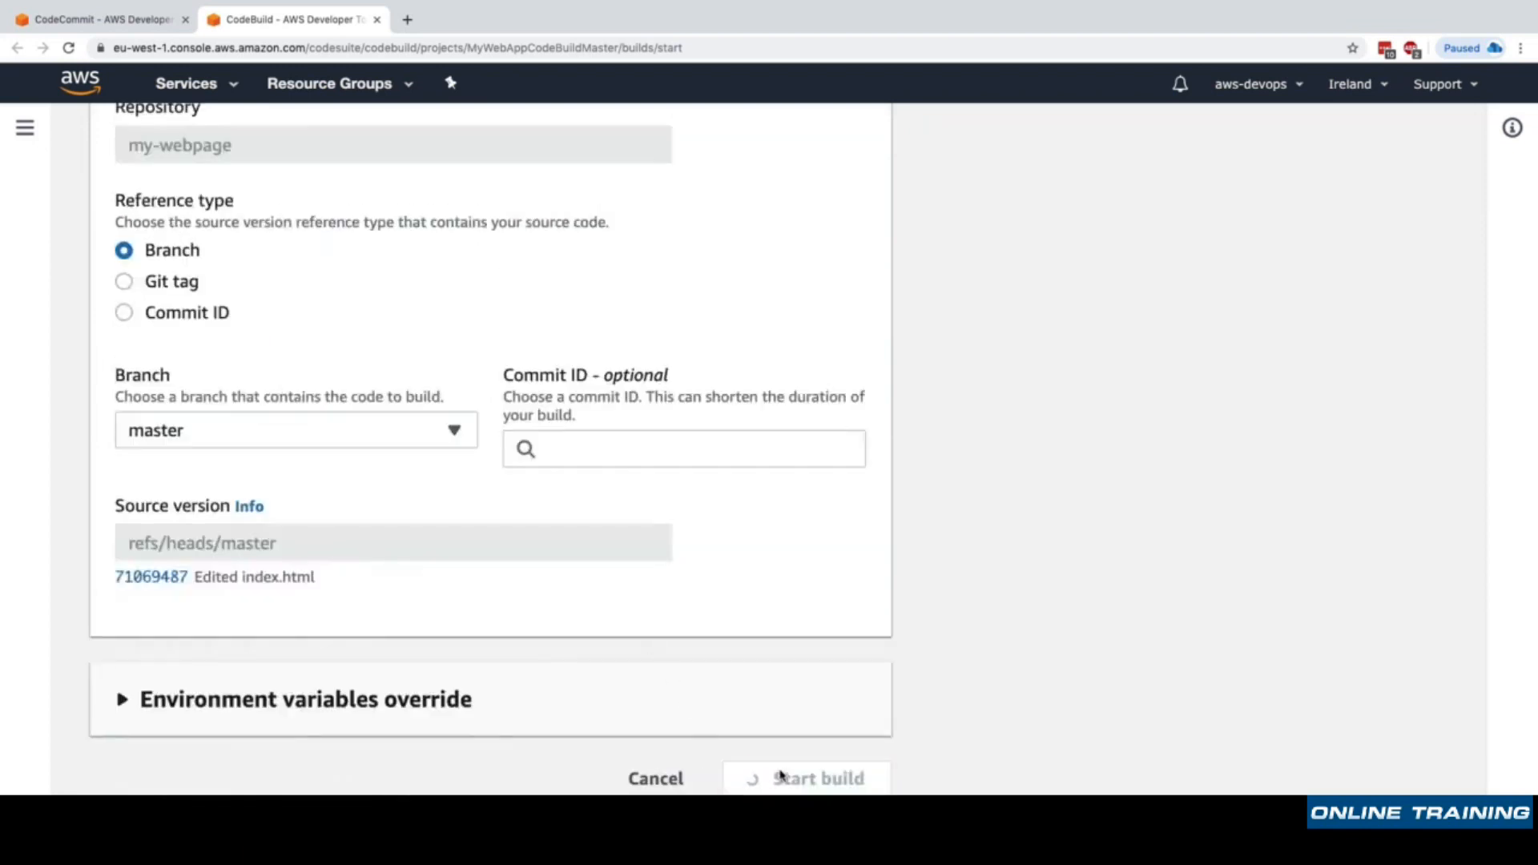
{"action": "left_click", "coordinate": [817, 778]}
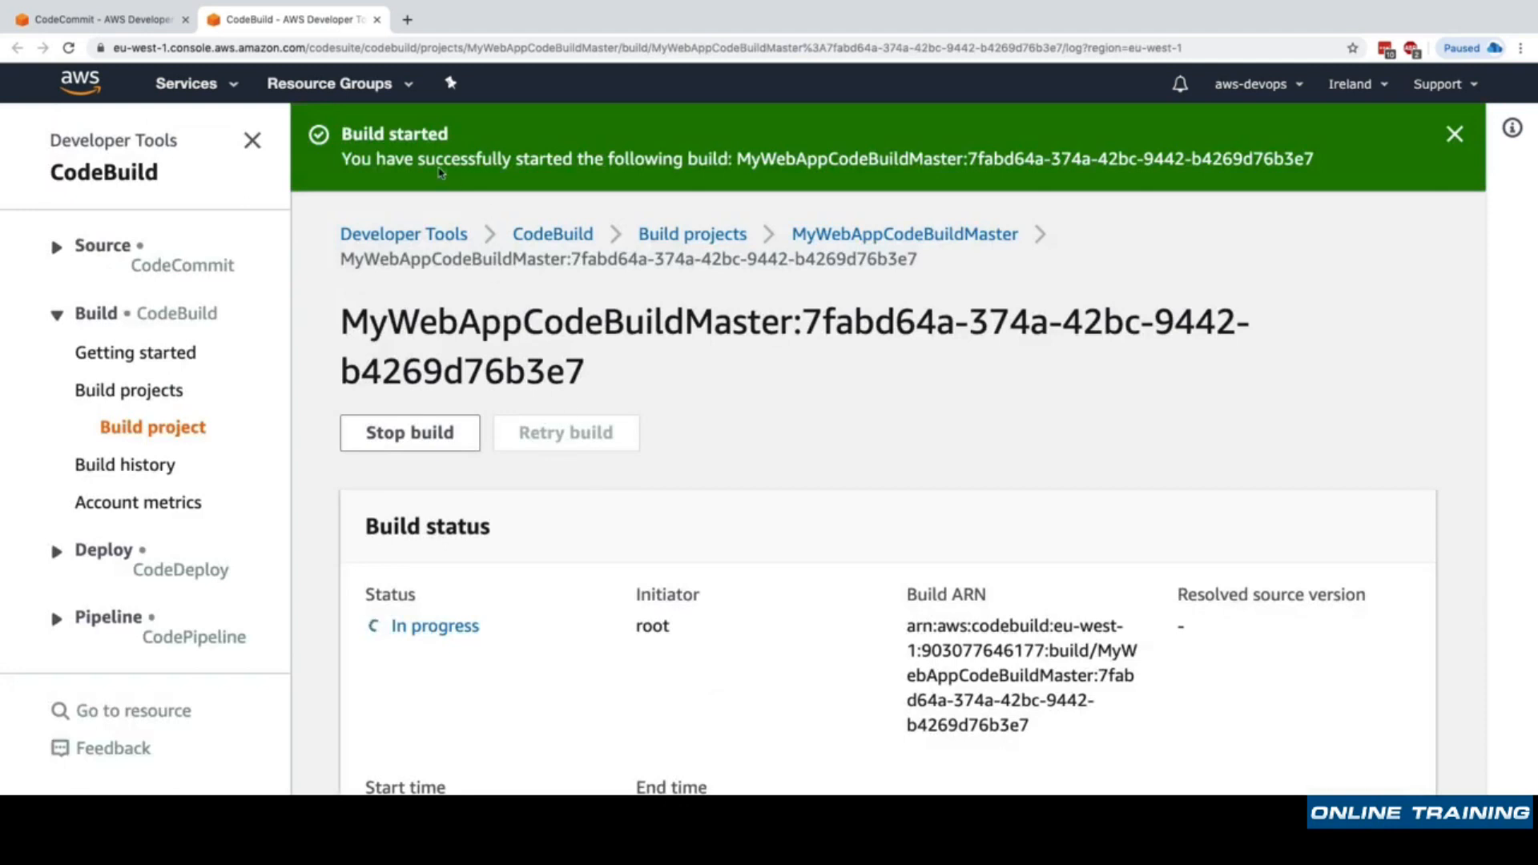
Check buildspec.yml in CodeCommit, then open the build's entire log in CloudWatch.
{"action": "scroll", "scroll_direction": "down", "scroll_amount": 3}
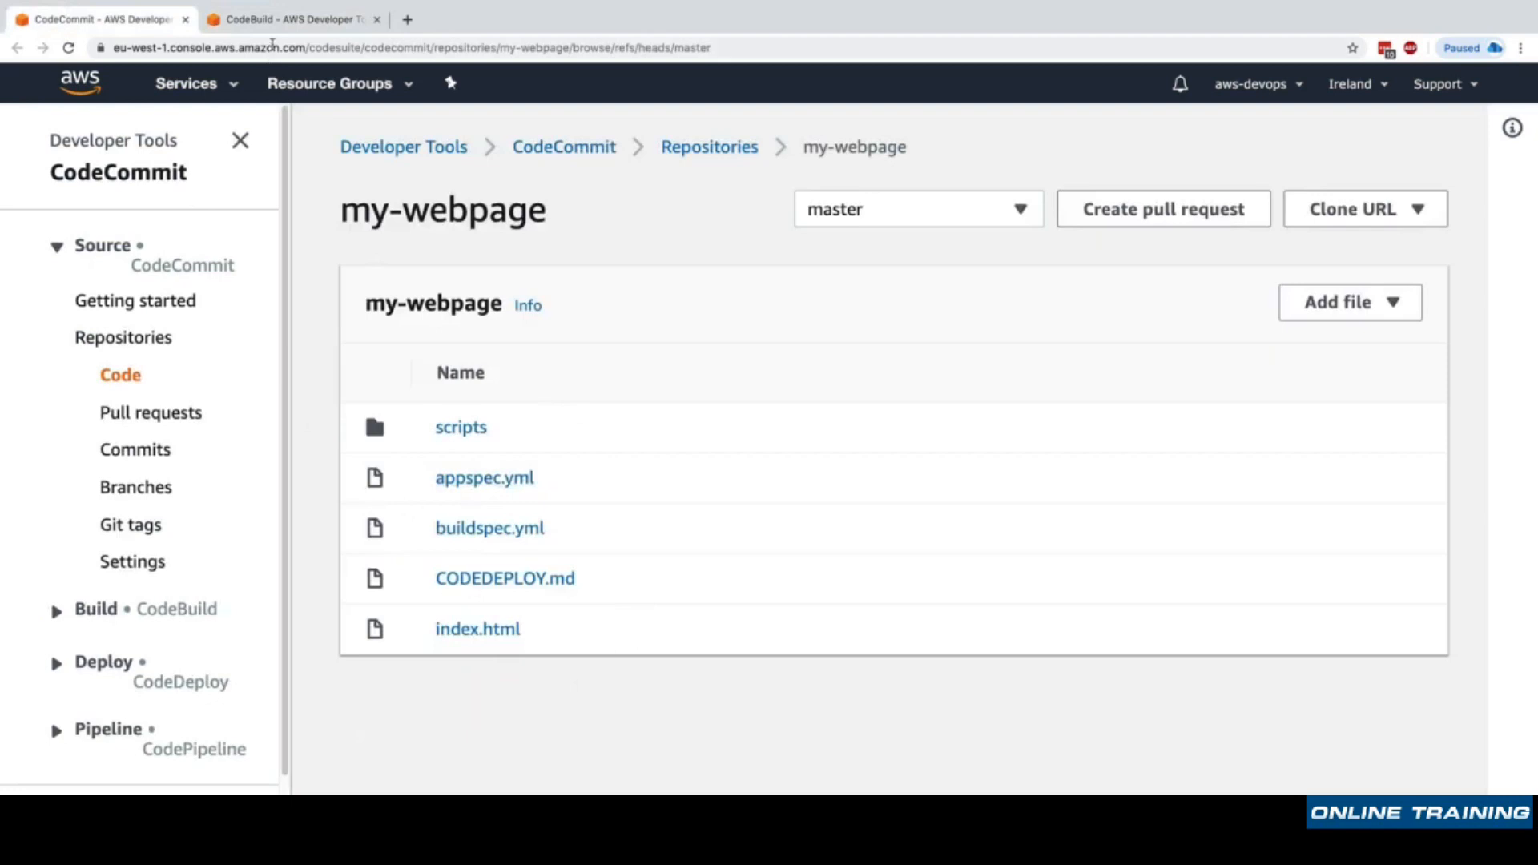
{"action": "mouse_move", "coordinate": [490, 528]}
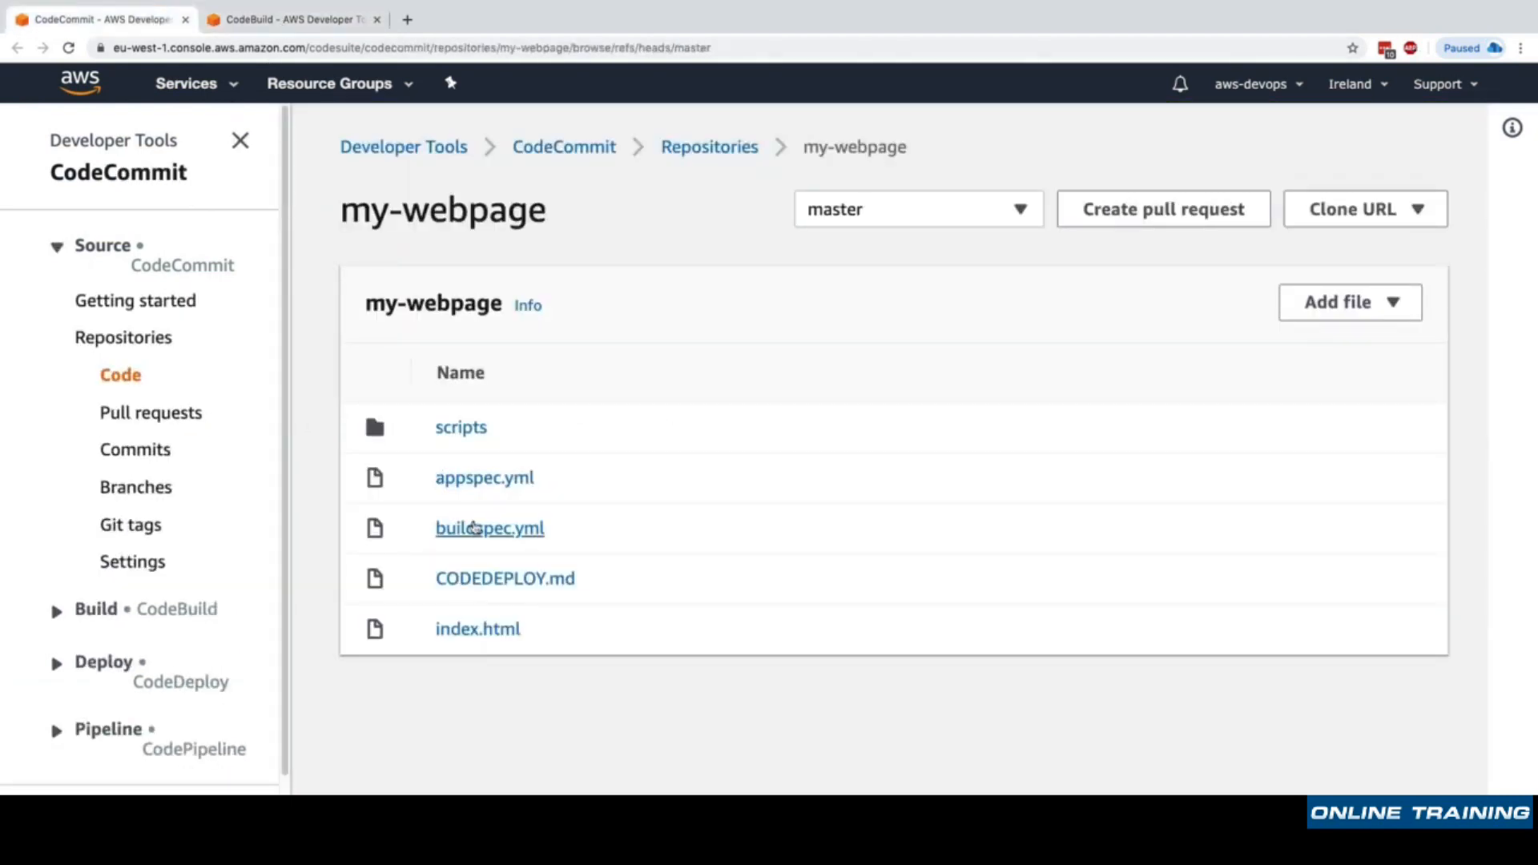
{"action": "left_click", "coordinate": [489, 528]}
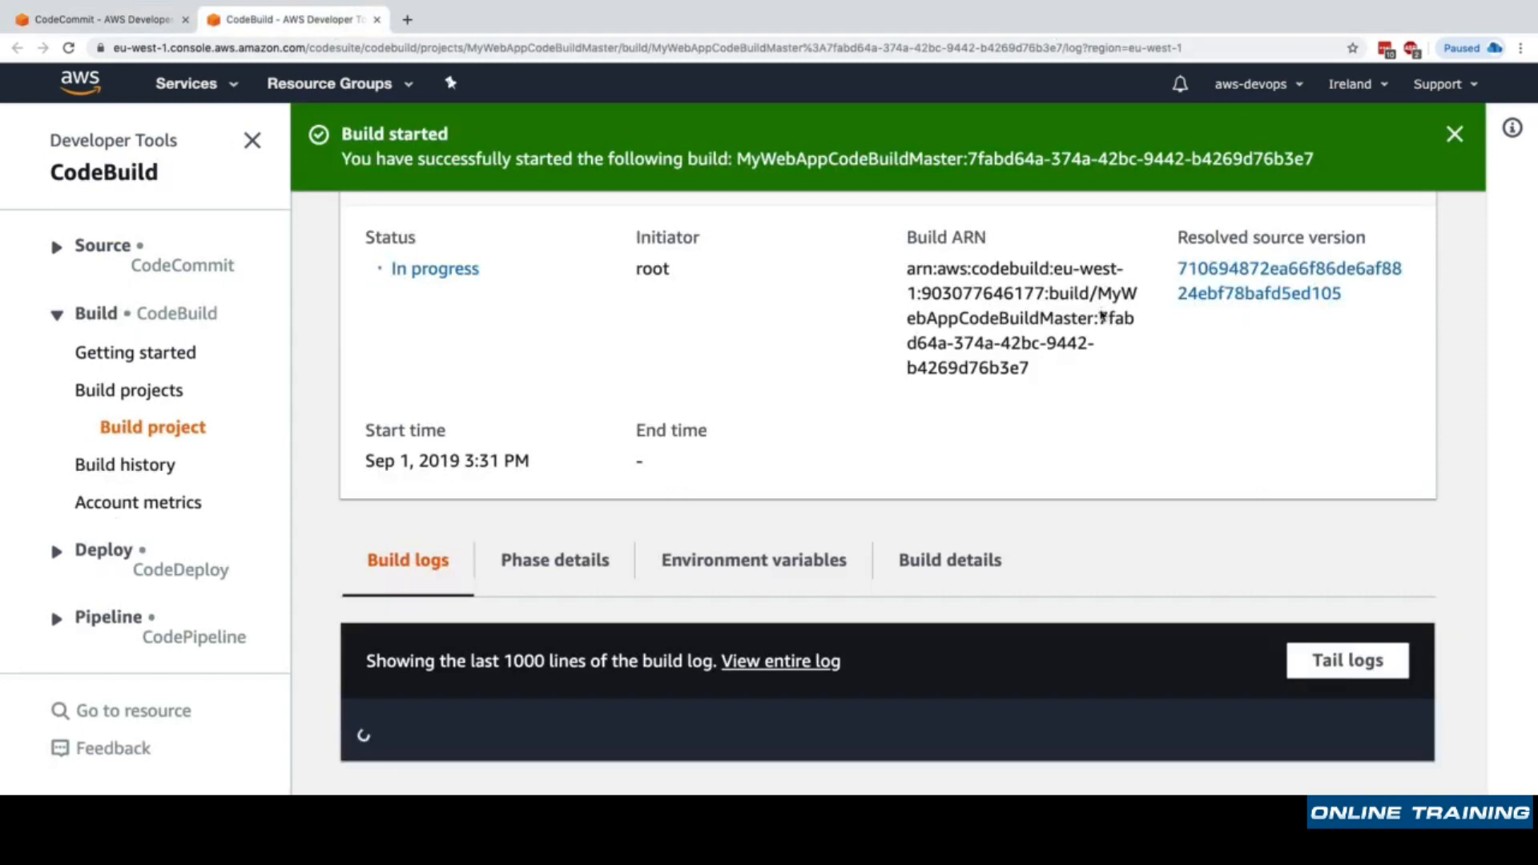
{"action": "mouse_move", "coordinate": [840, 403]}
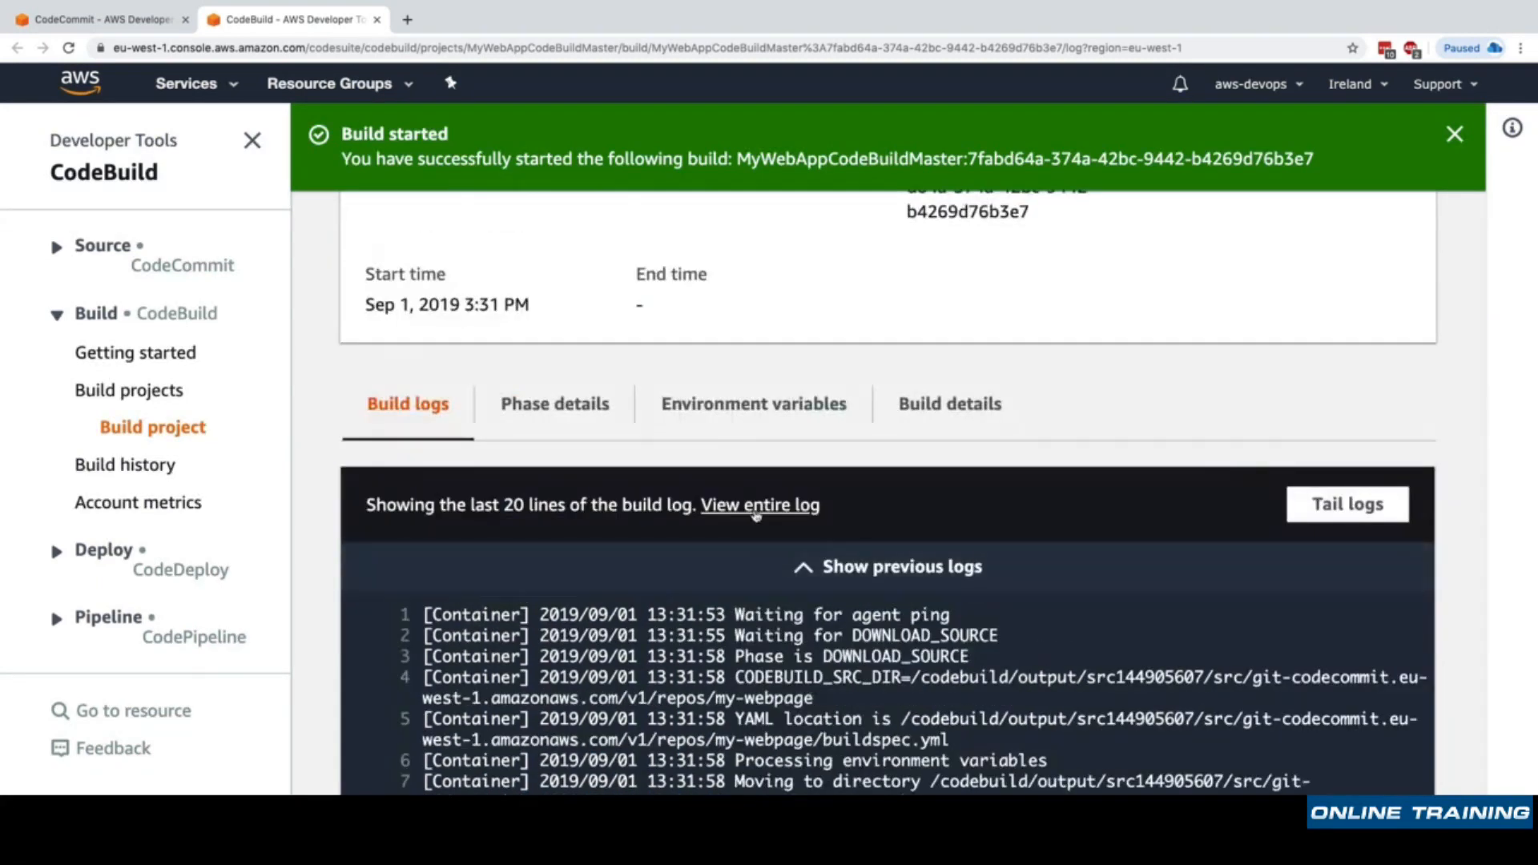
{"action": "left_click", "coordinate": [759, 504]}
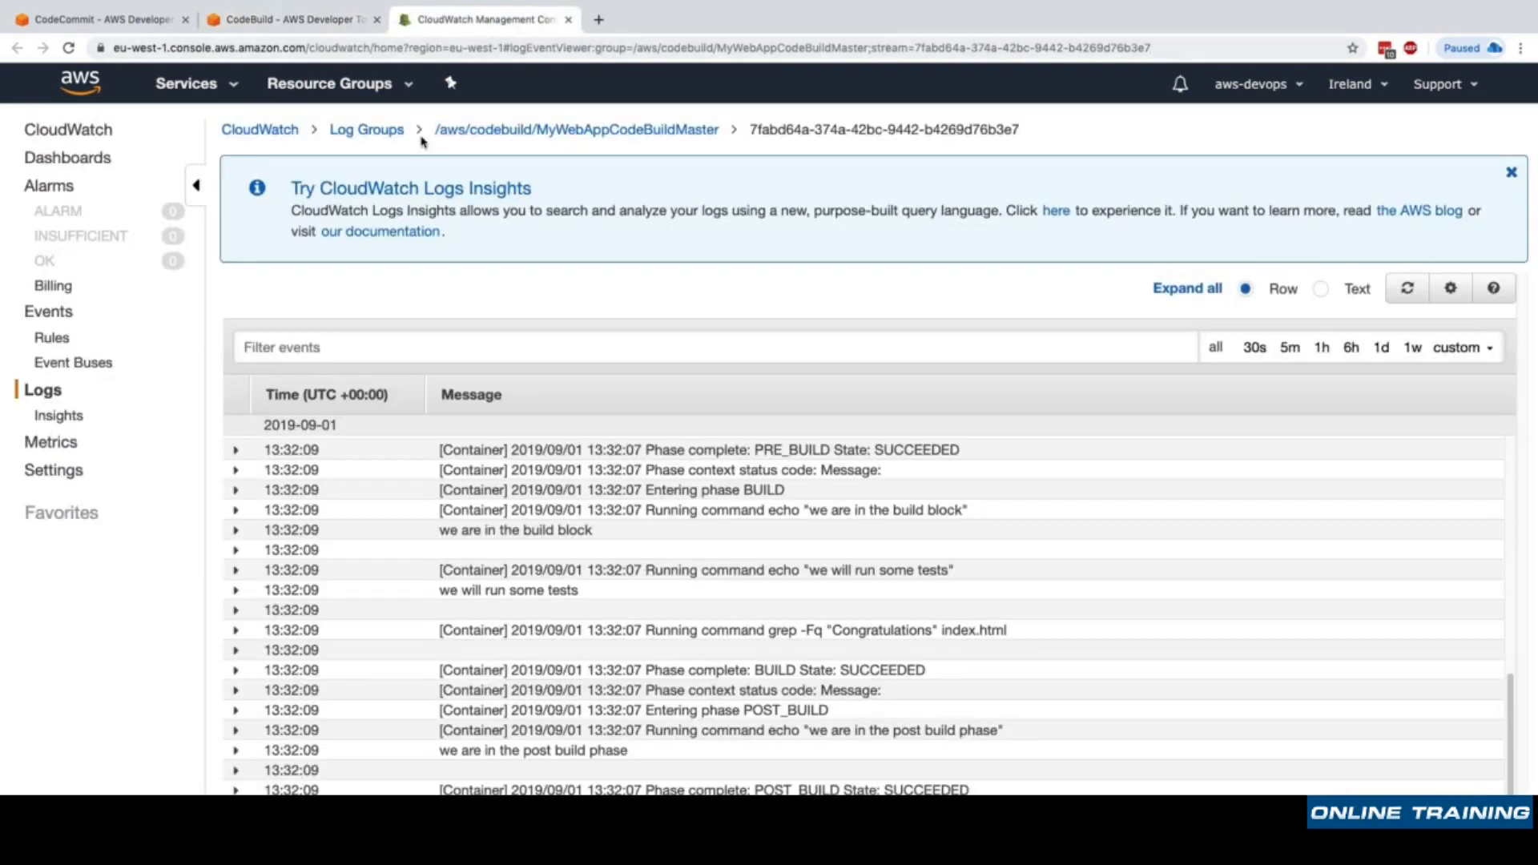
Scroll through the CloudWatch log events and return to the CodeBuild build page.
{"action": "scroll", "scroll_direction": "down", "scroll_amount": 3}
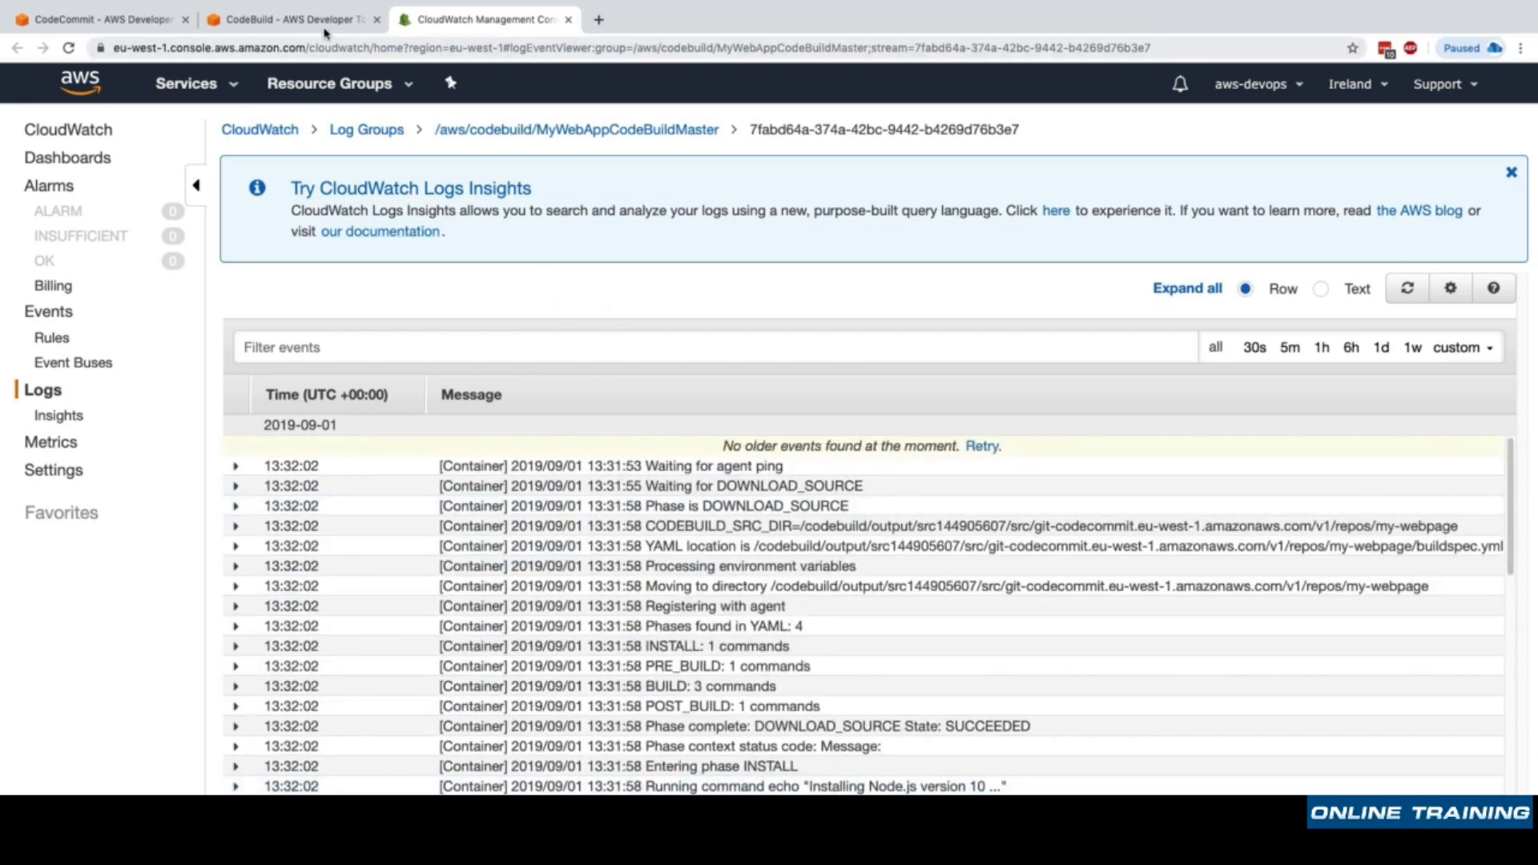
{"action": "left_click", "coordinate": [292, 18]}
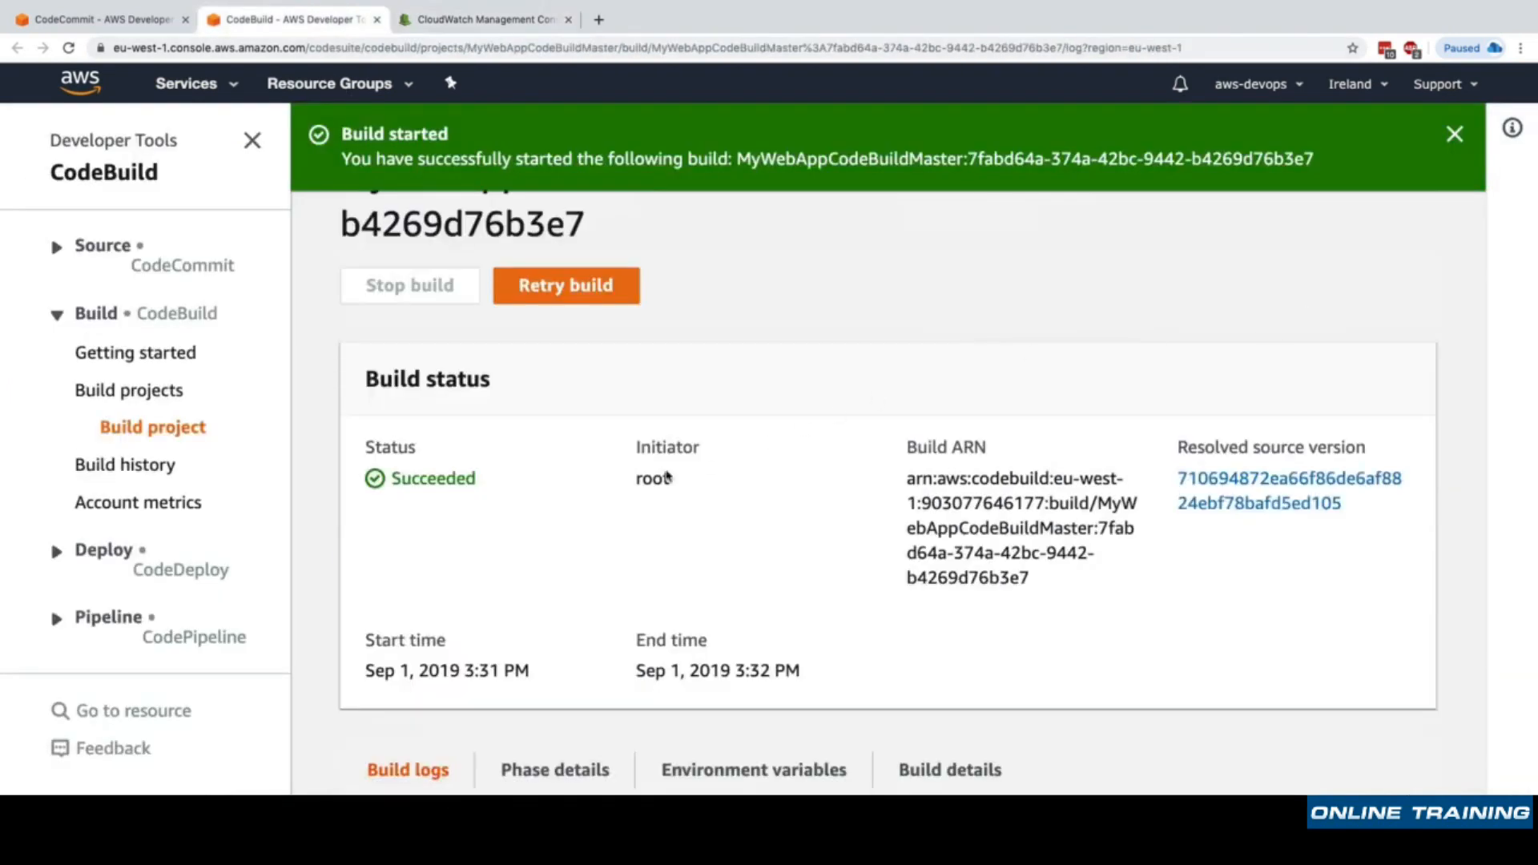
Review the Succeeded build and its logs, then return to the project's build history.
{"action": "double_click", "coordinate": [432, 477]}
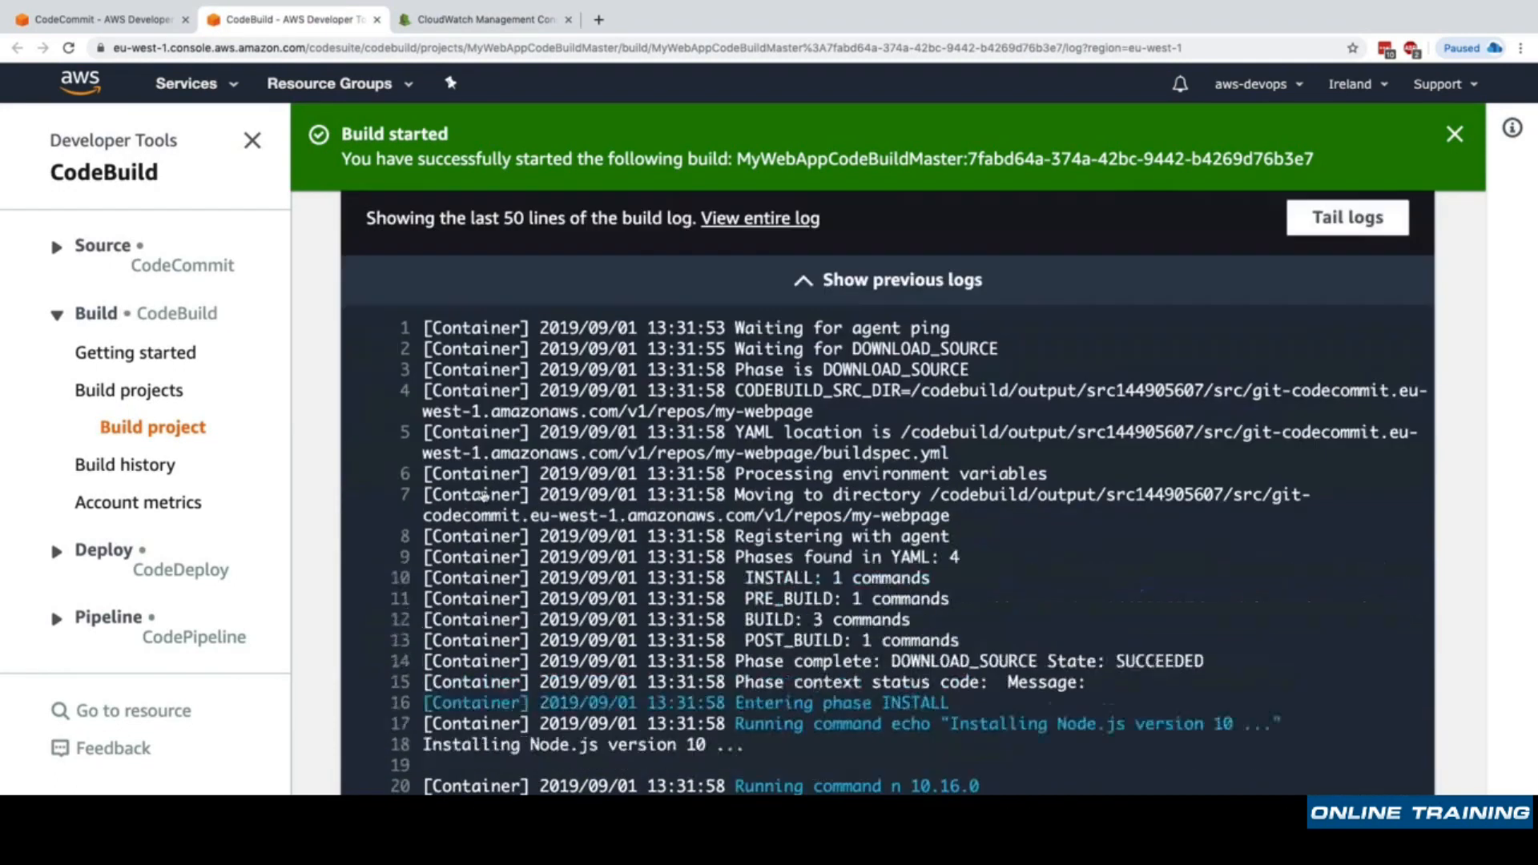
{"action": "left_click", "coordinate": [98, 18]}
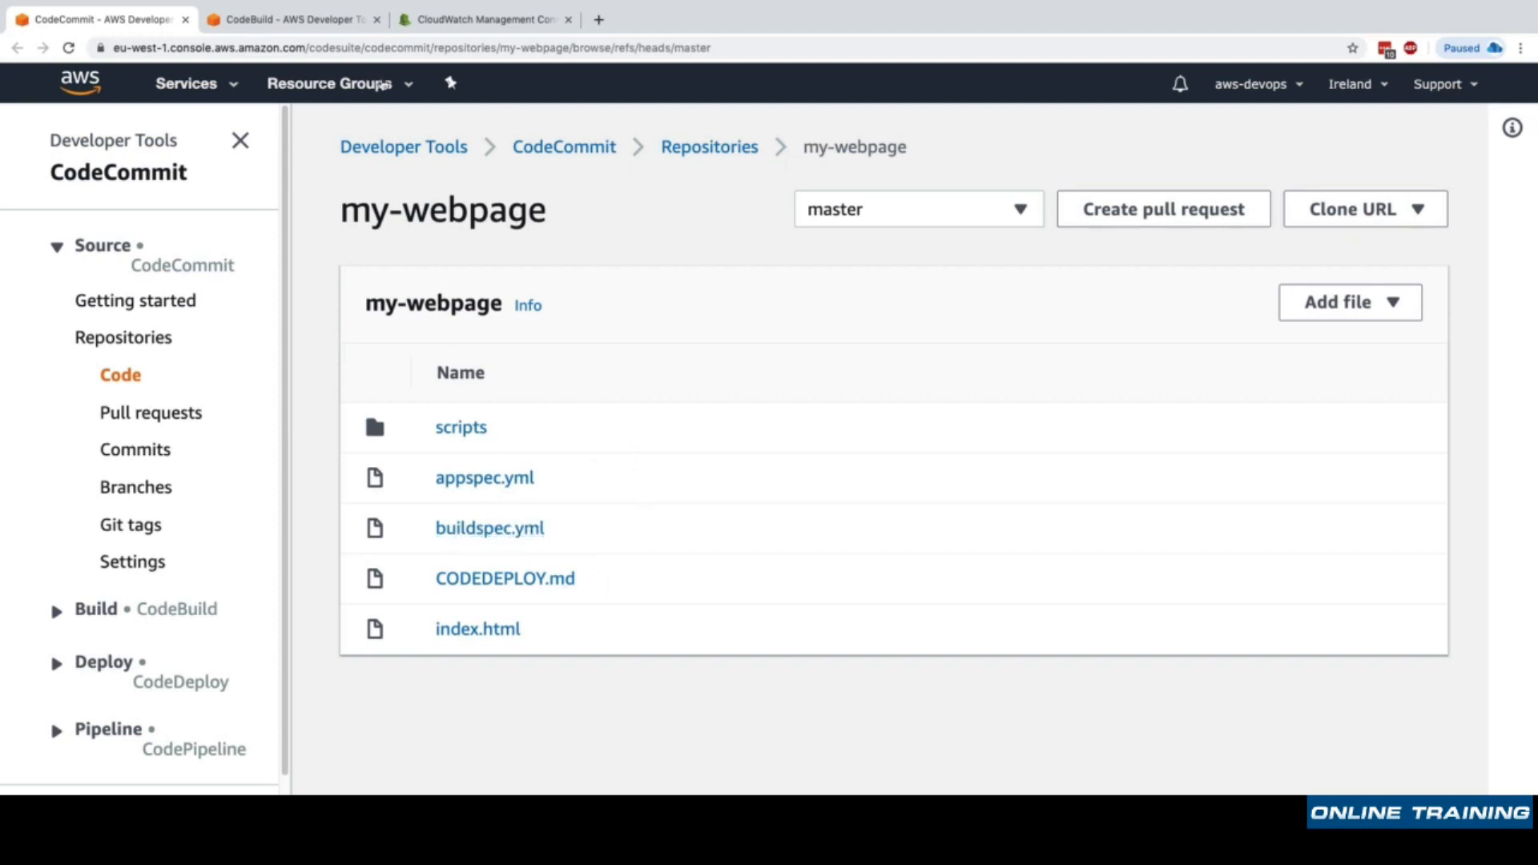
{"action": "left_click", "coordinate": [290, 18]}
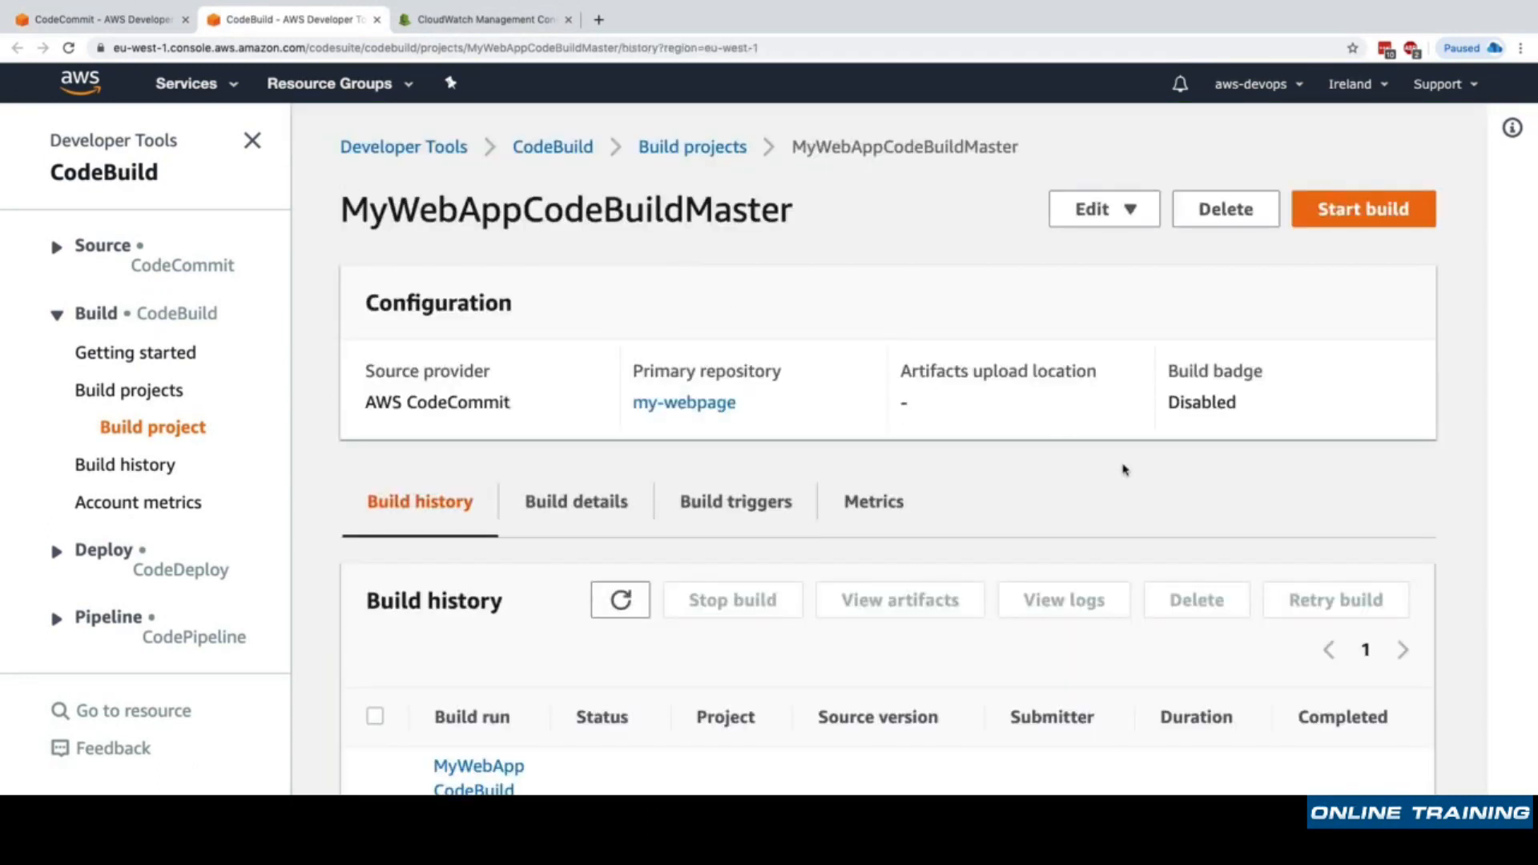
{"action": "scroll", "scroll_direction": "down", "scroll_amount": 3}
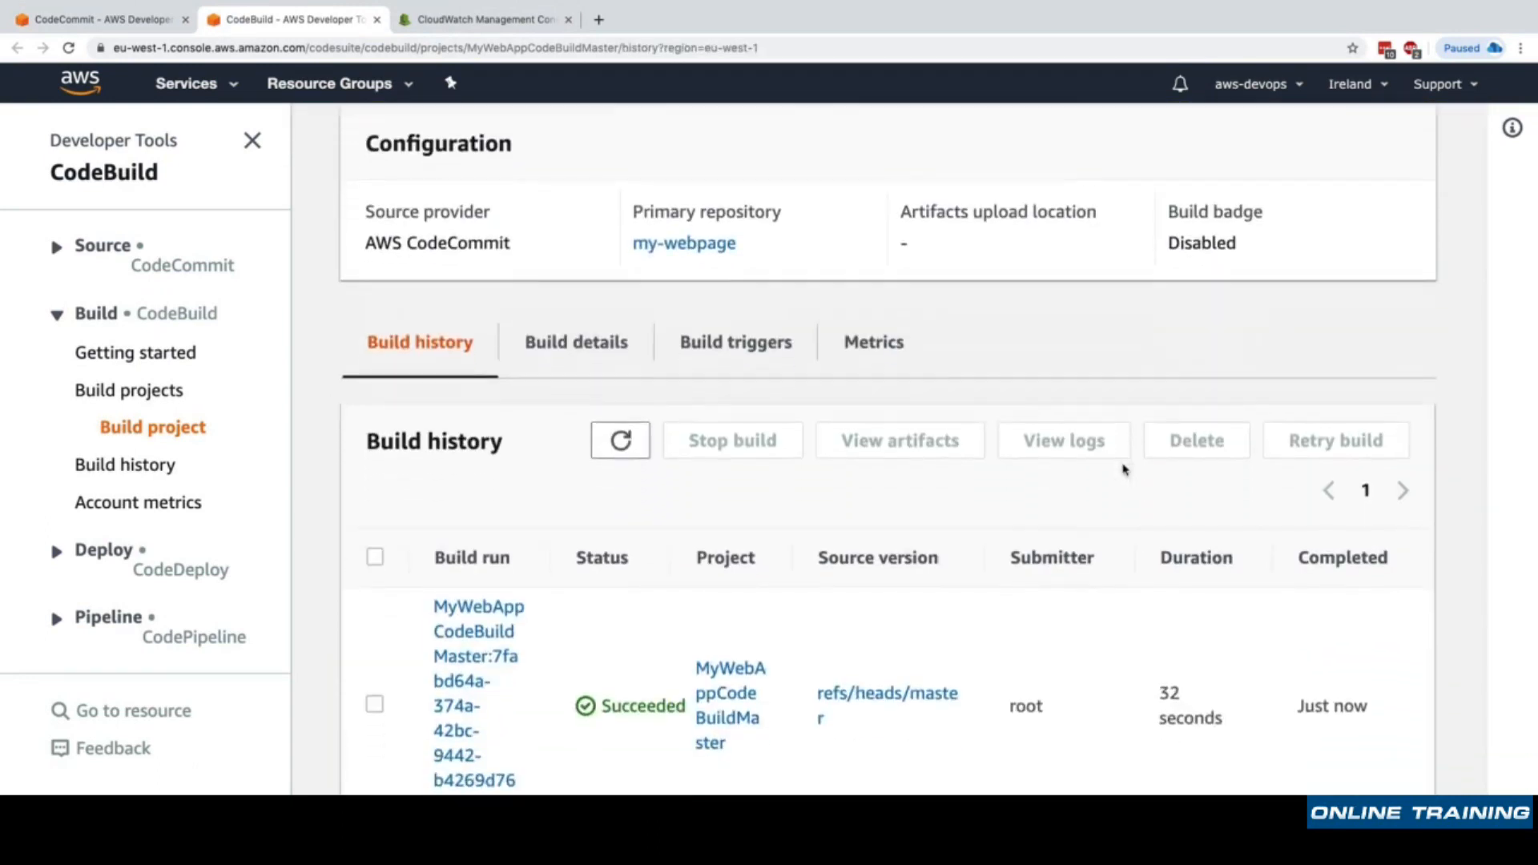
{"action": "mouse_move", "coordinate": [446, 463]}
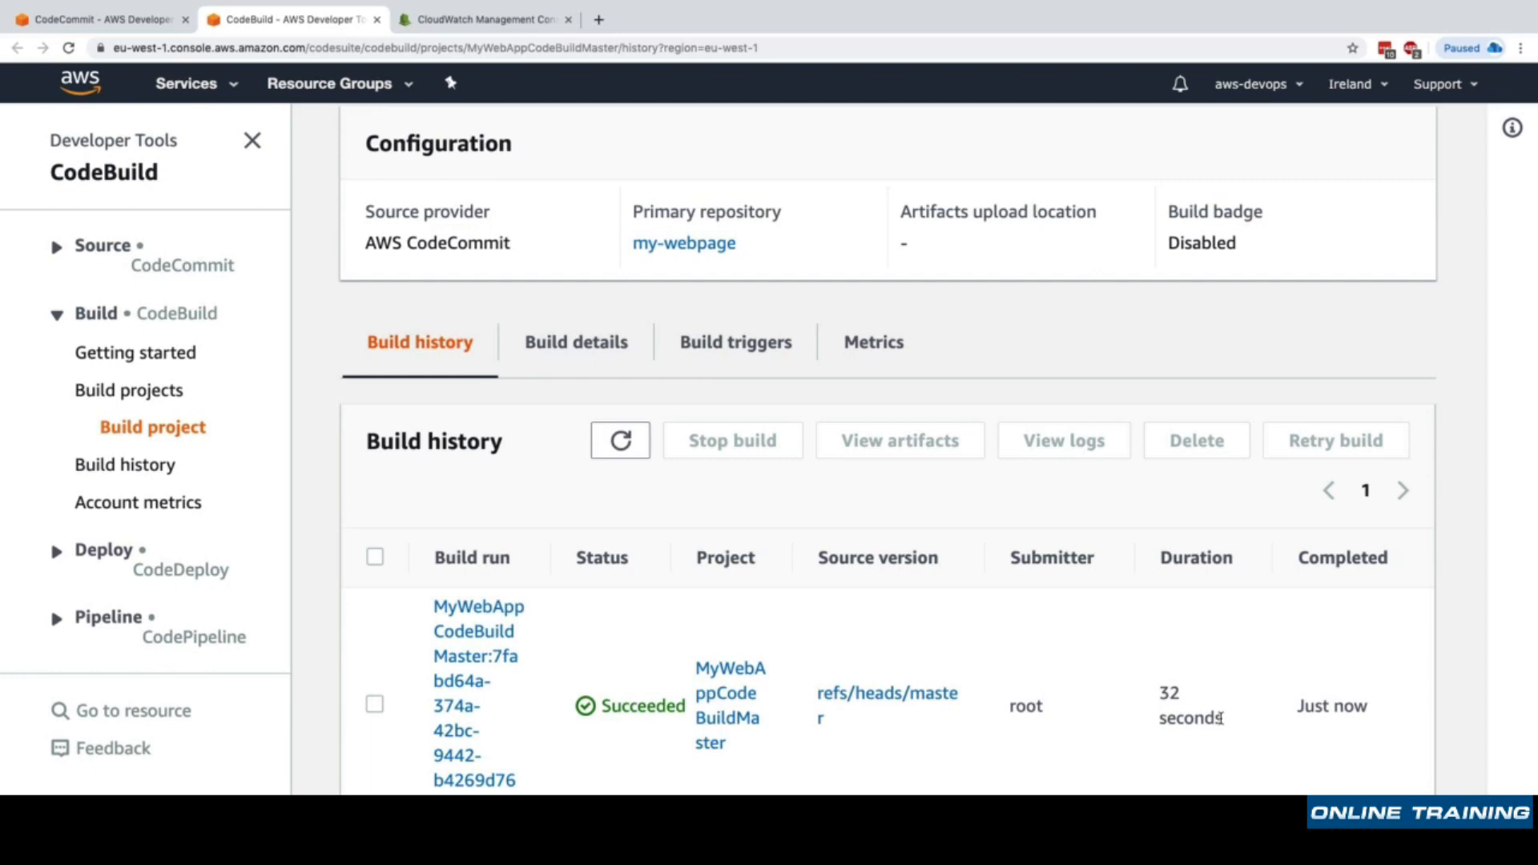
{"action": "mouse_move", "coordinate": [1222, 669]}
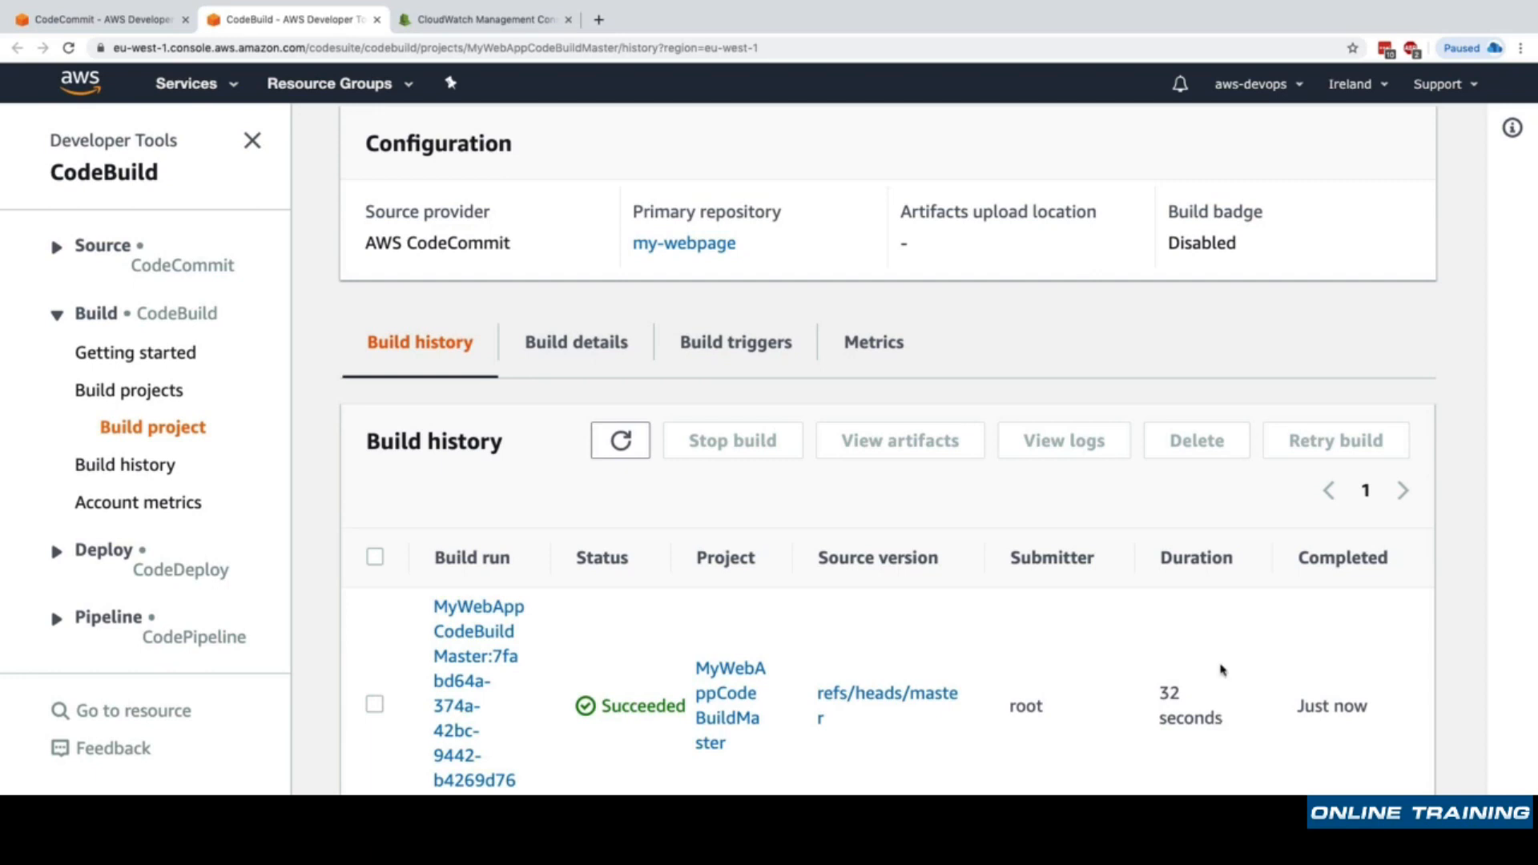